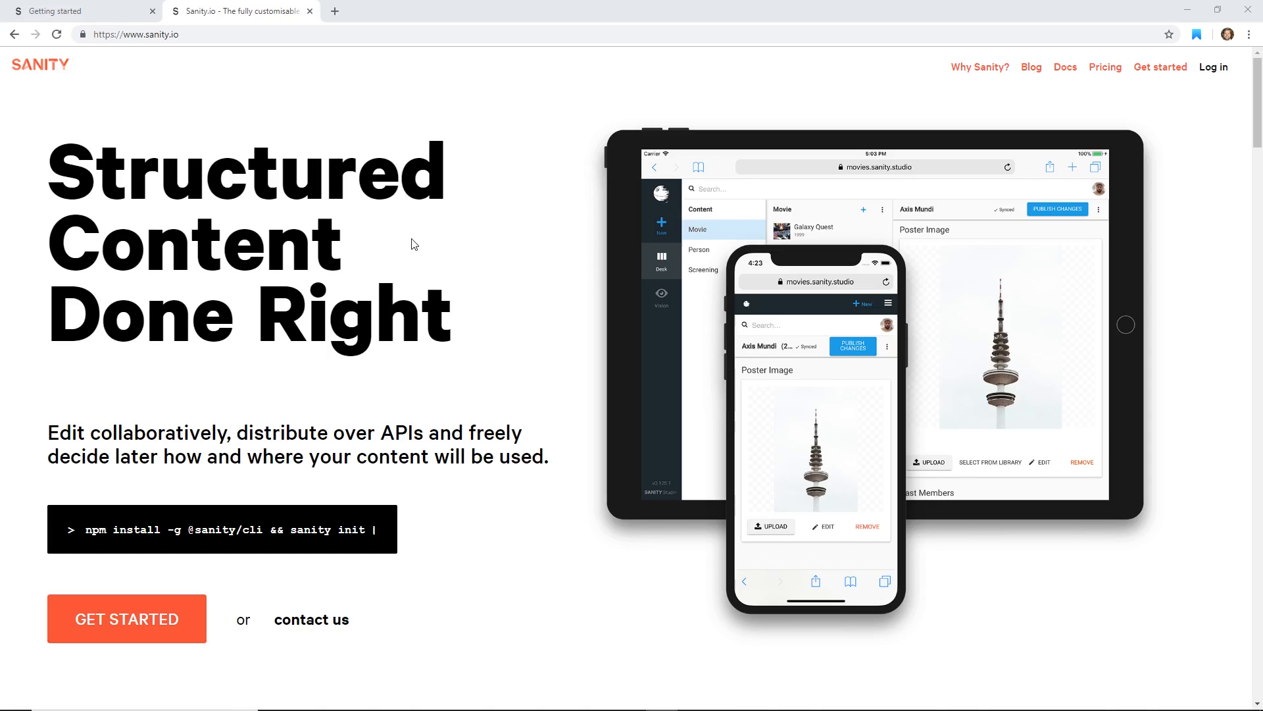
Scroll the Sanity homepage and open the Getting started guide with its CLI install step.
scroll(down, 3)
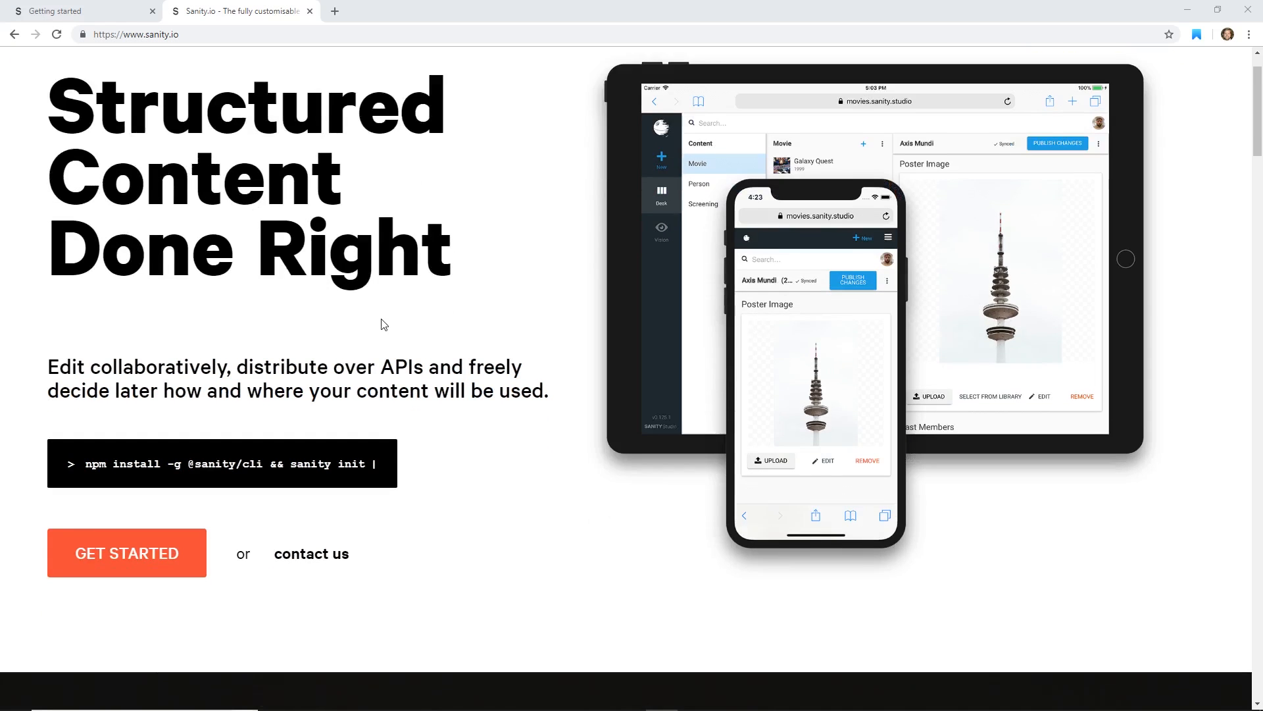
click(126, 552)
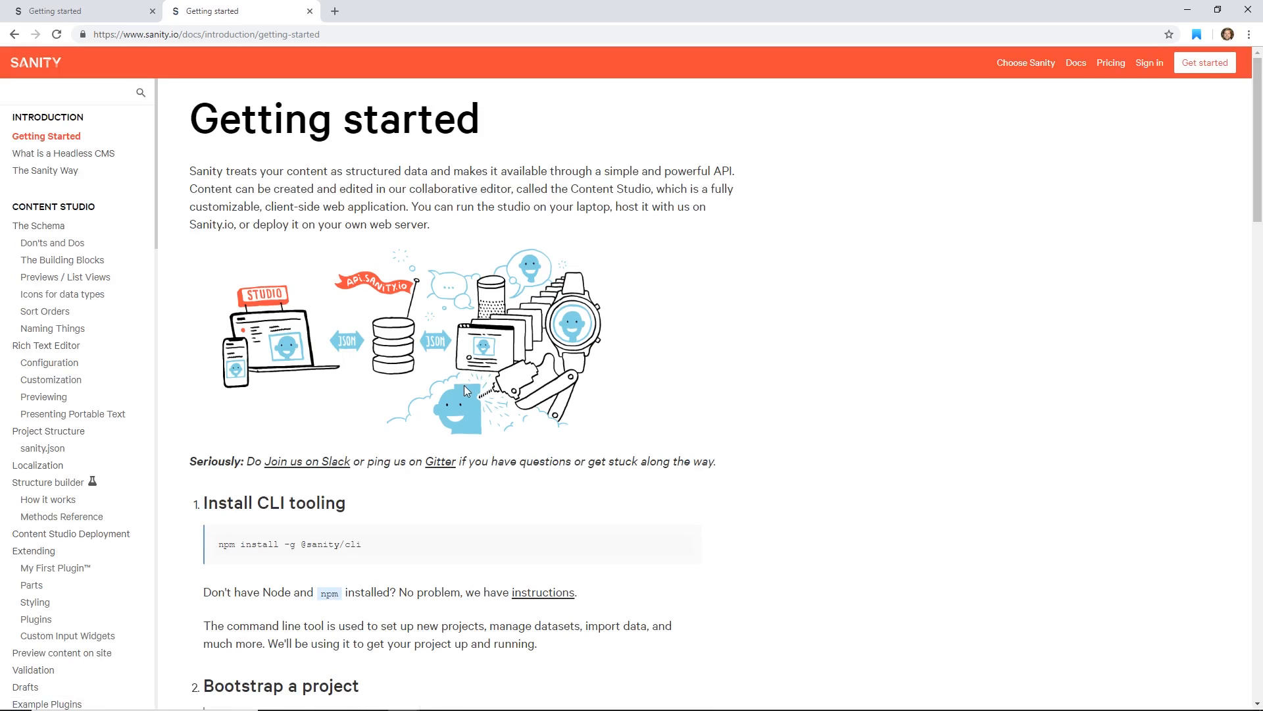
mouse_move(473, 381)
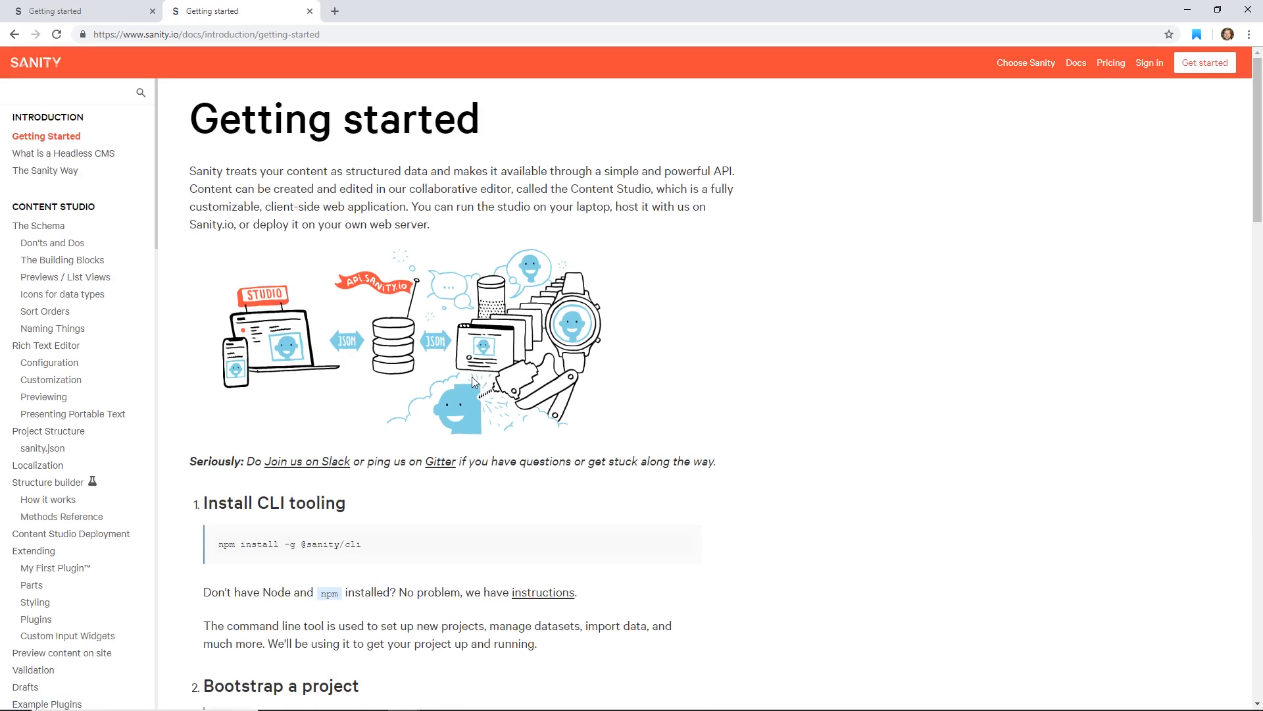
mouse_move(747, 359)
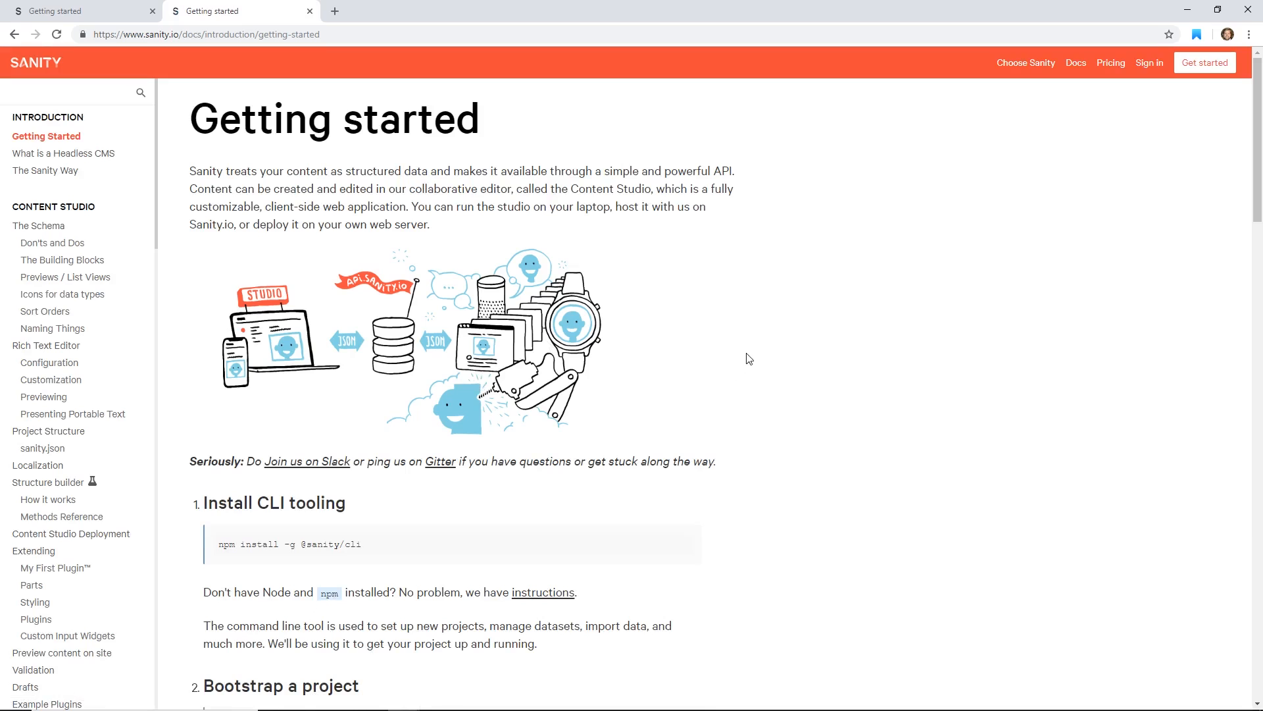
mouse_move(763, 363)
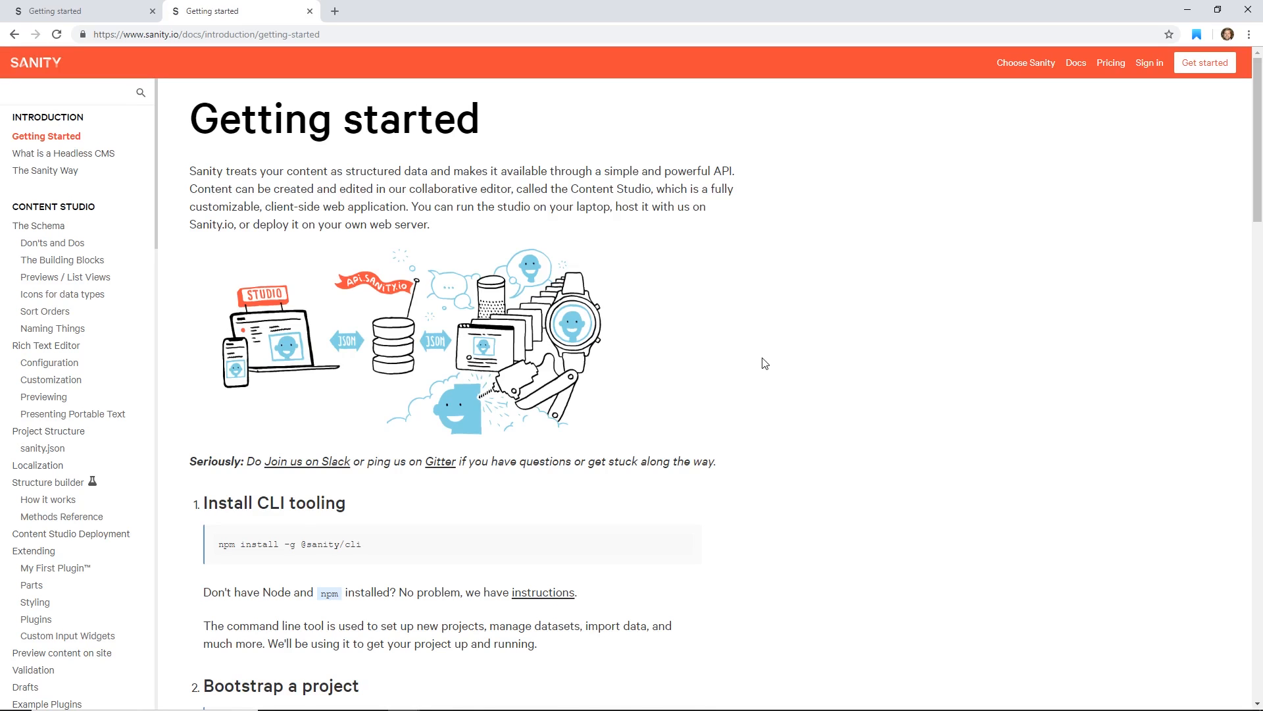
mouse_move(798, 353)
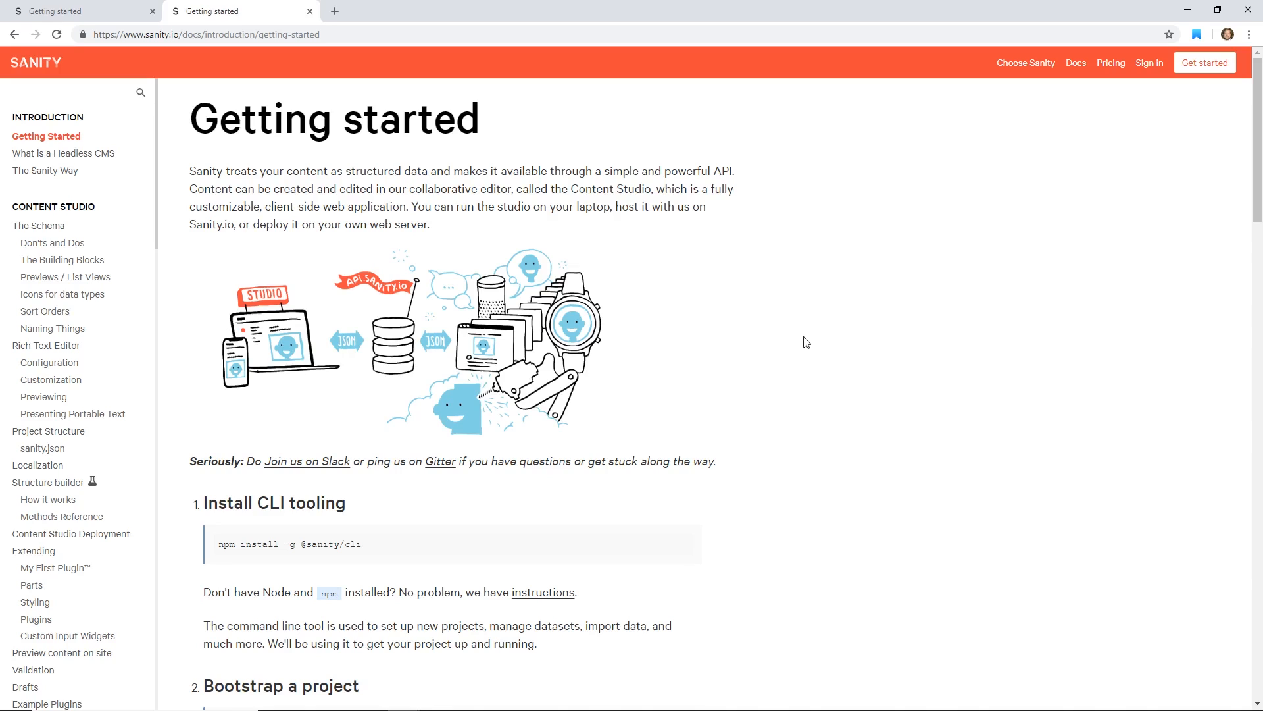
click(55, 34)
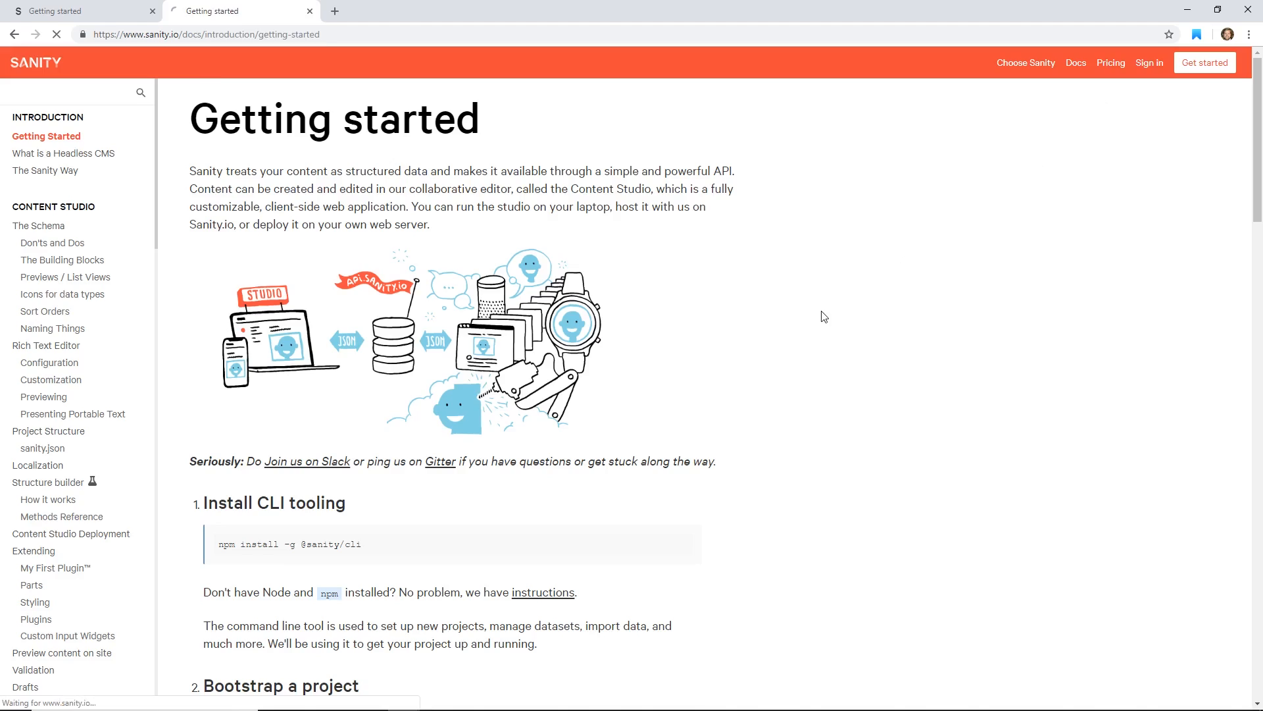
Use the docs navigation to view the Developer, Professional and Enterprise plan prices.
click(1110, 64)
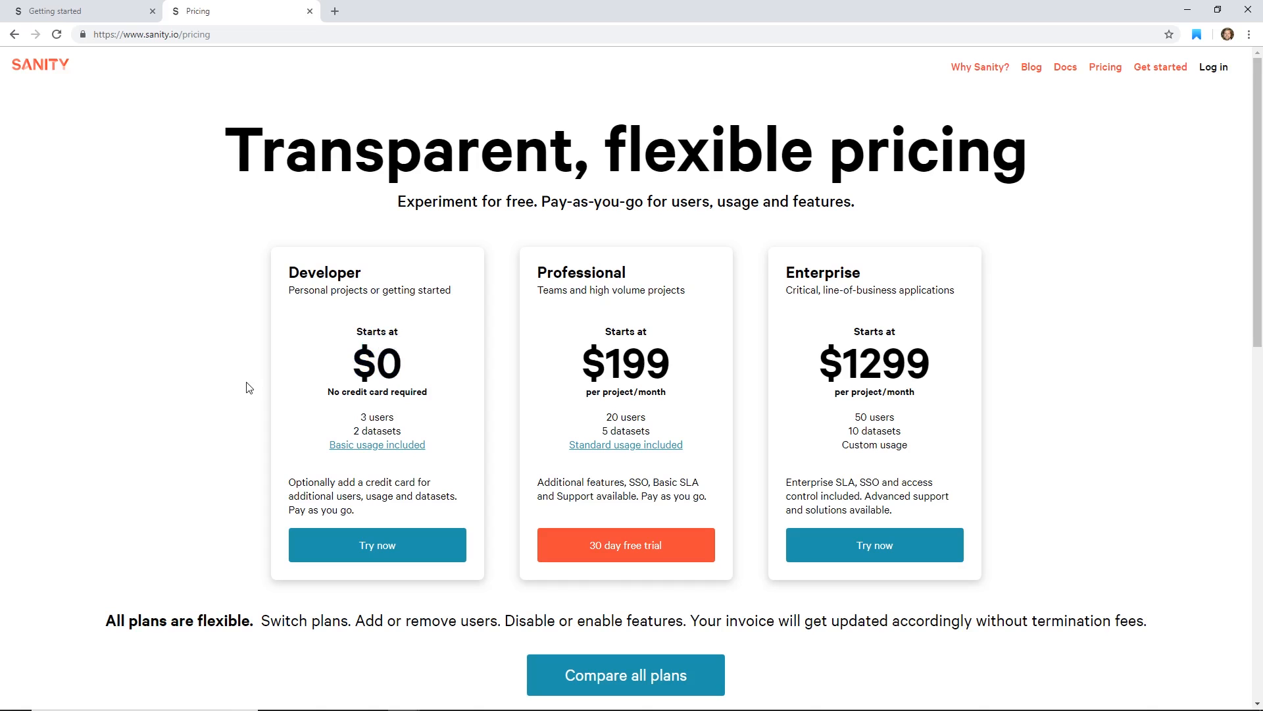
mouse_move(32, 49)
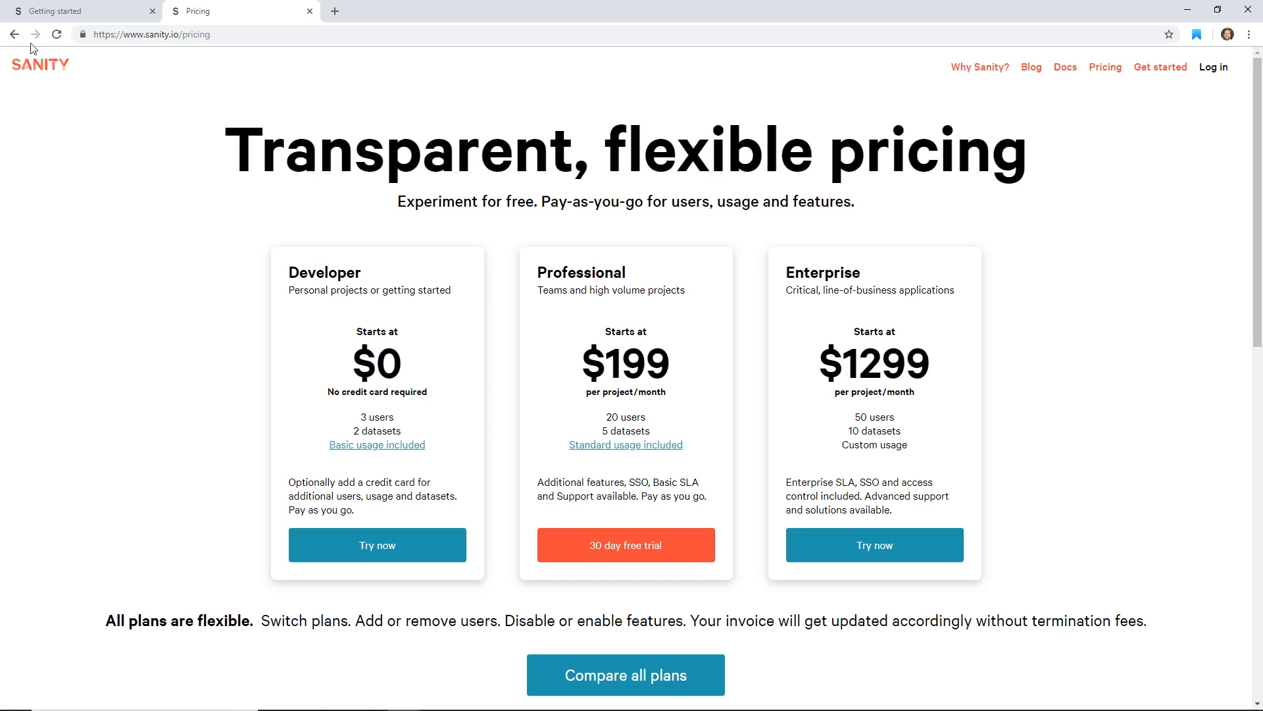
Go back to the Getting started guide and review its deploy and front-end steps.
click(81, 10)
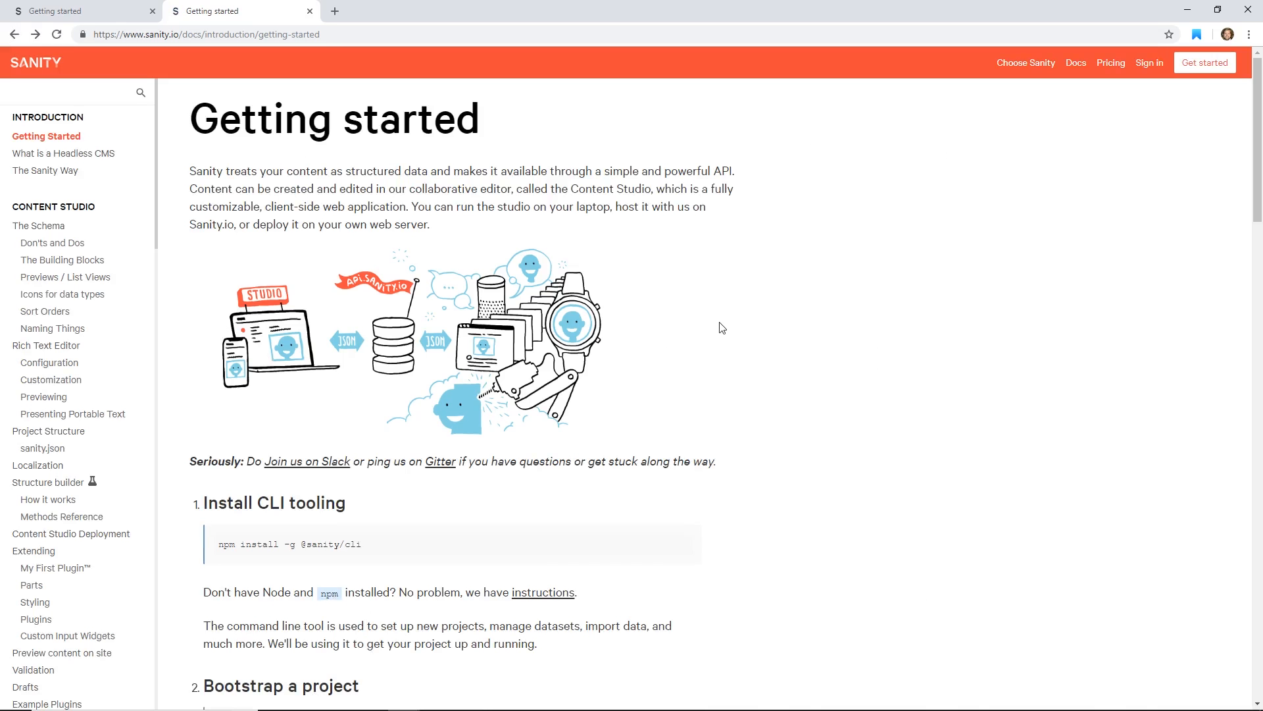
scroll(down, 3)
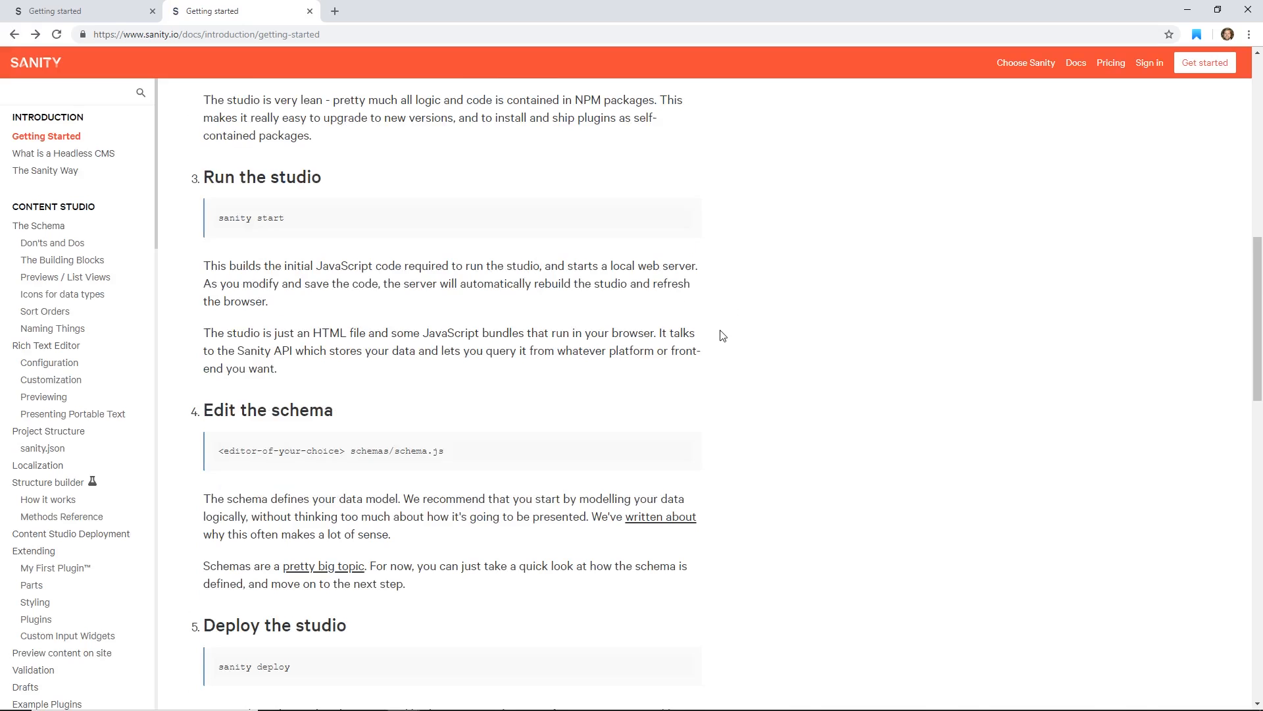
scroll(down, 3)
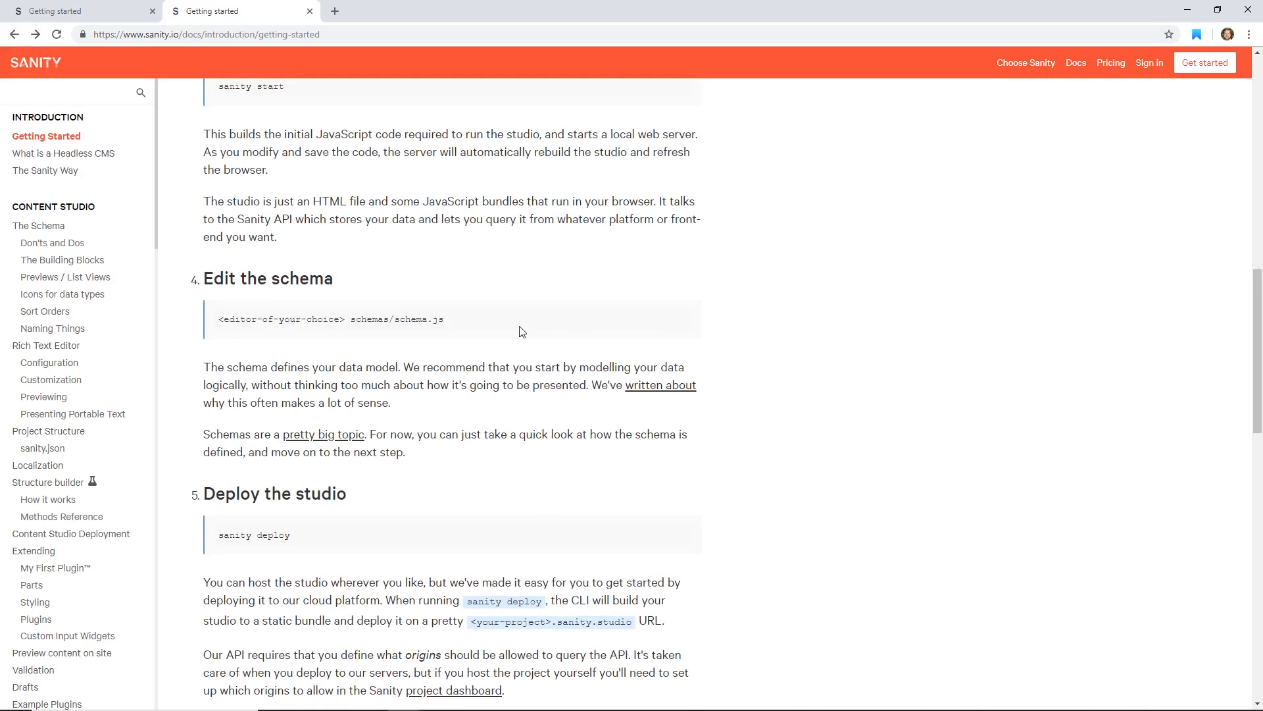
scroll(down, 3)
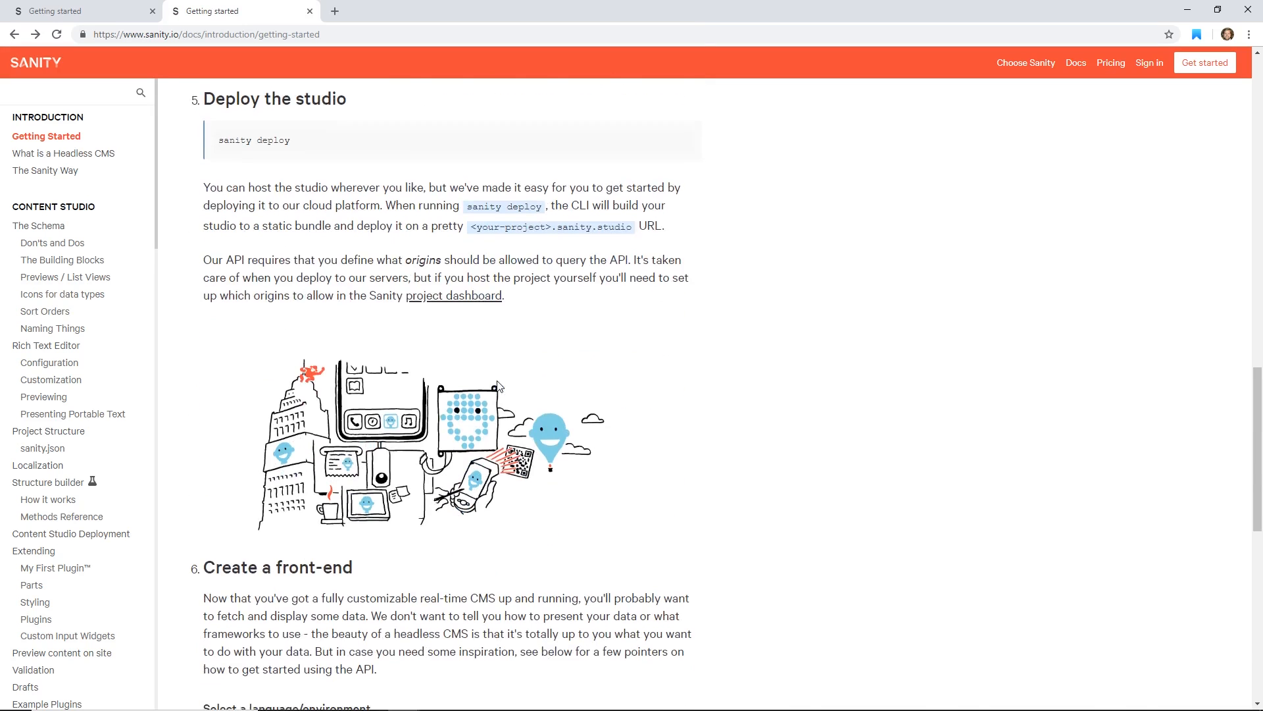
scroll(up, 3)
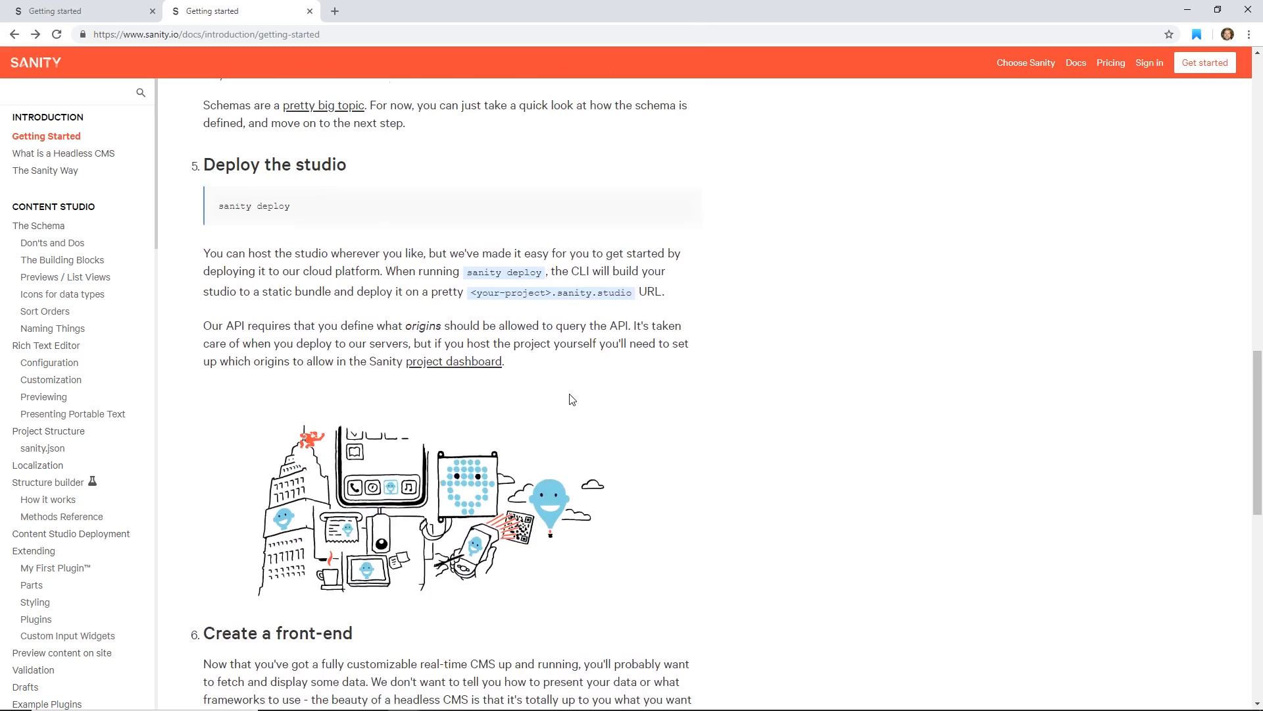
scroll(down, 3)
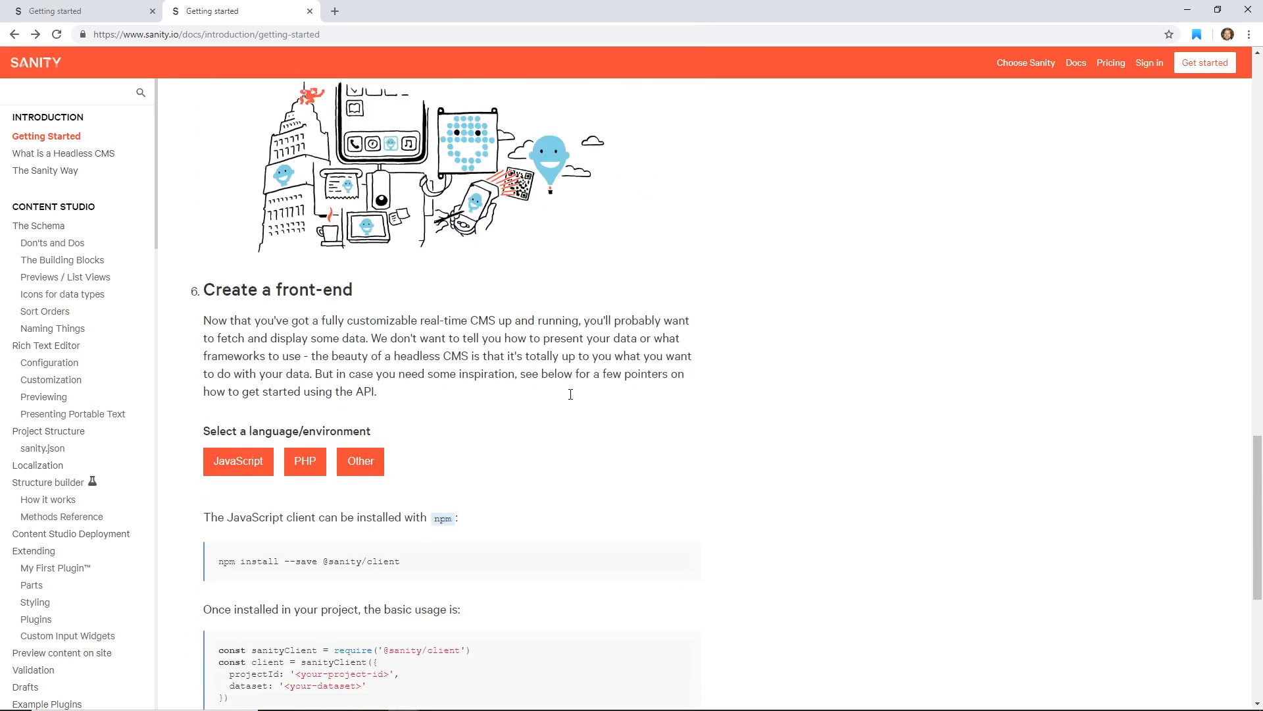
scroll(down, 3)
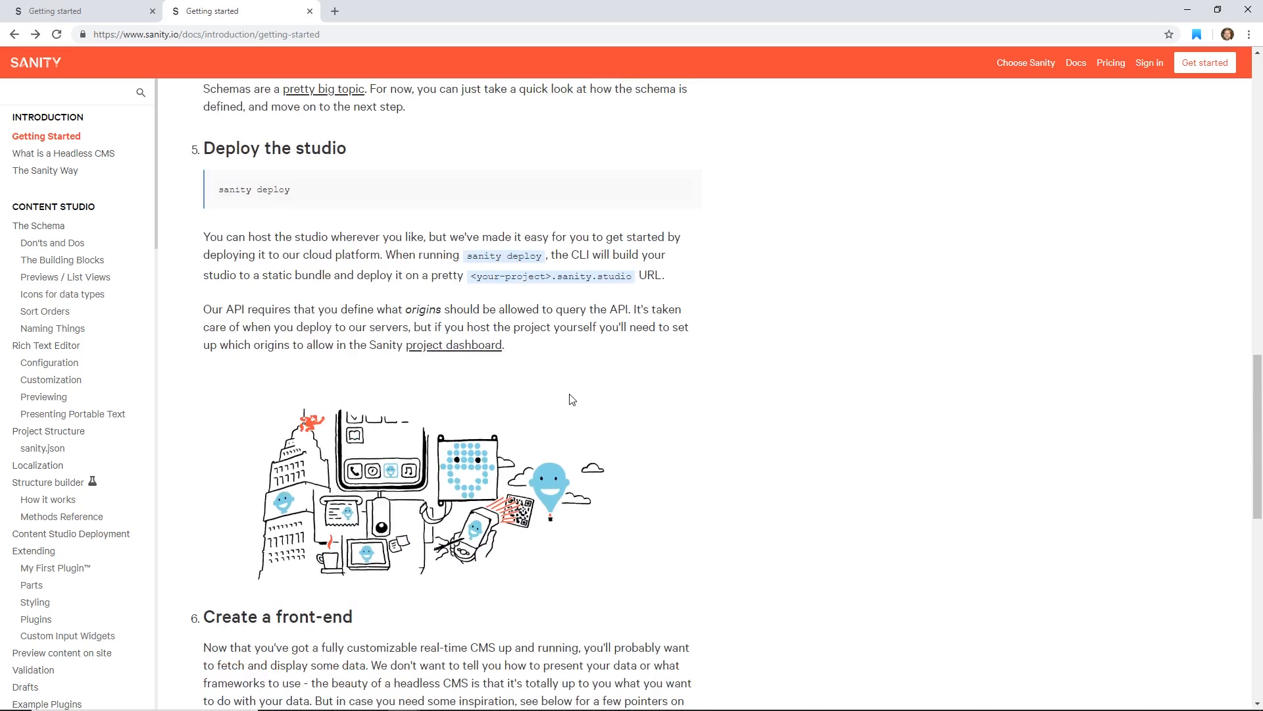
scroll(up, 3)
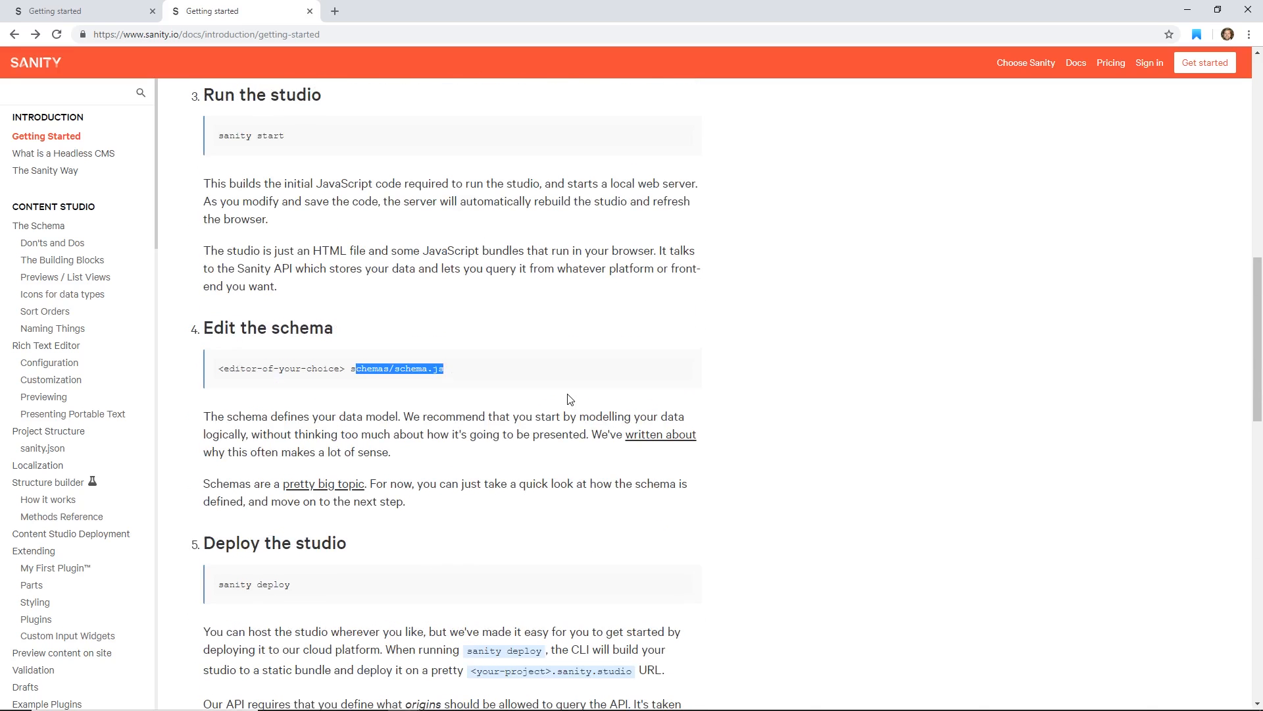
mouse_move(564, 394)
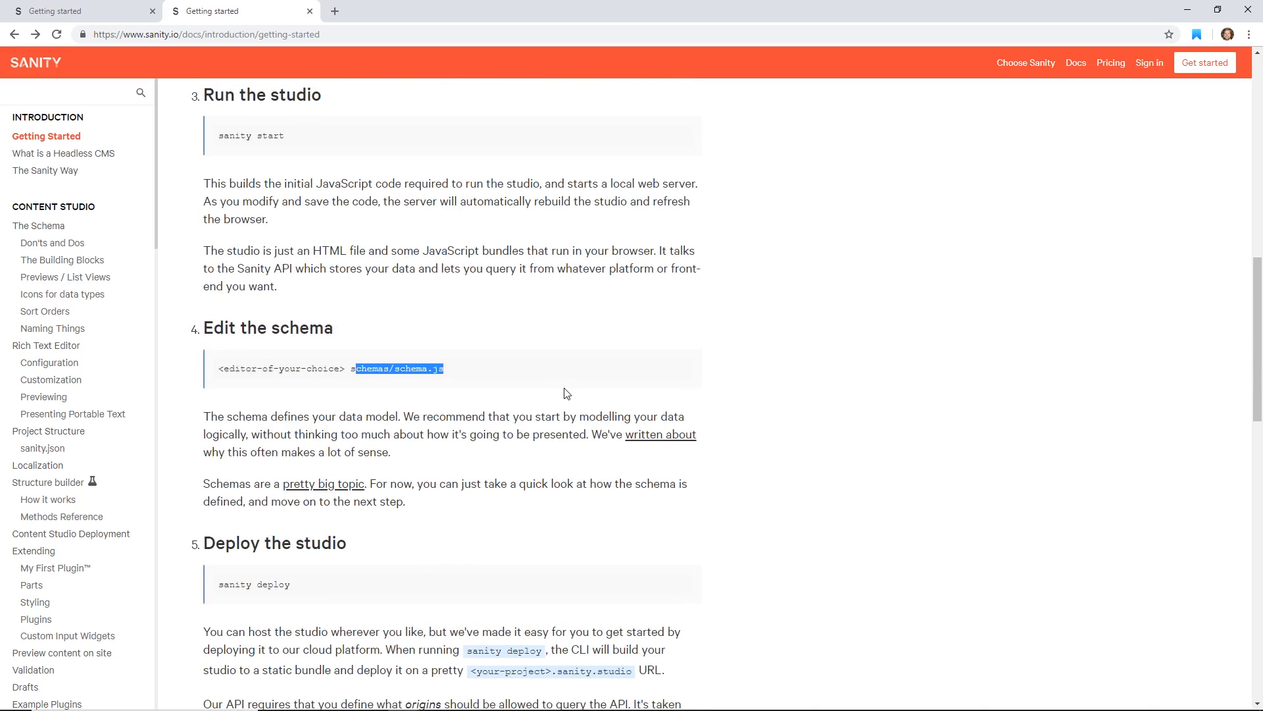
scroll(up, 3)
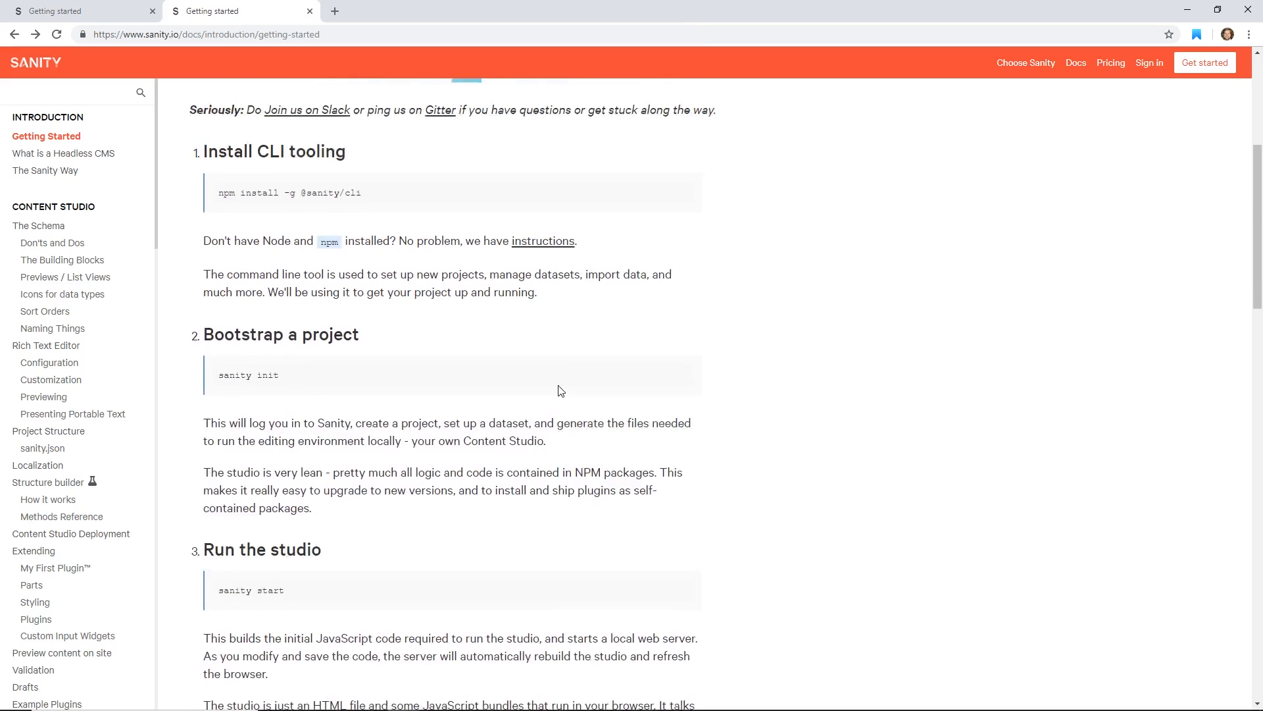
scroll(up, 3)
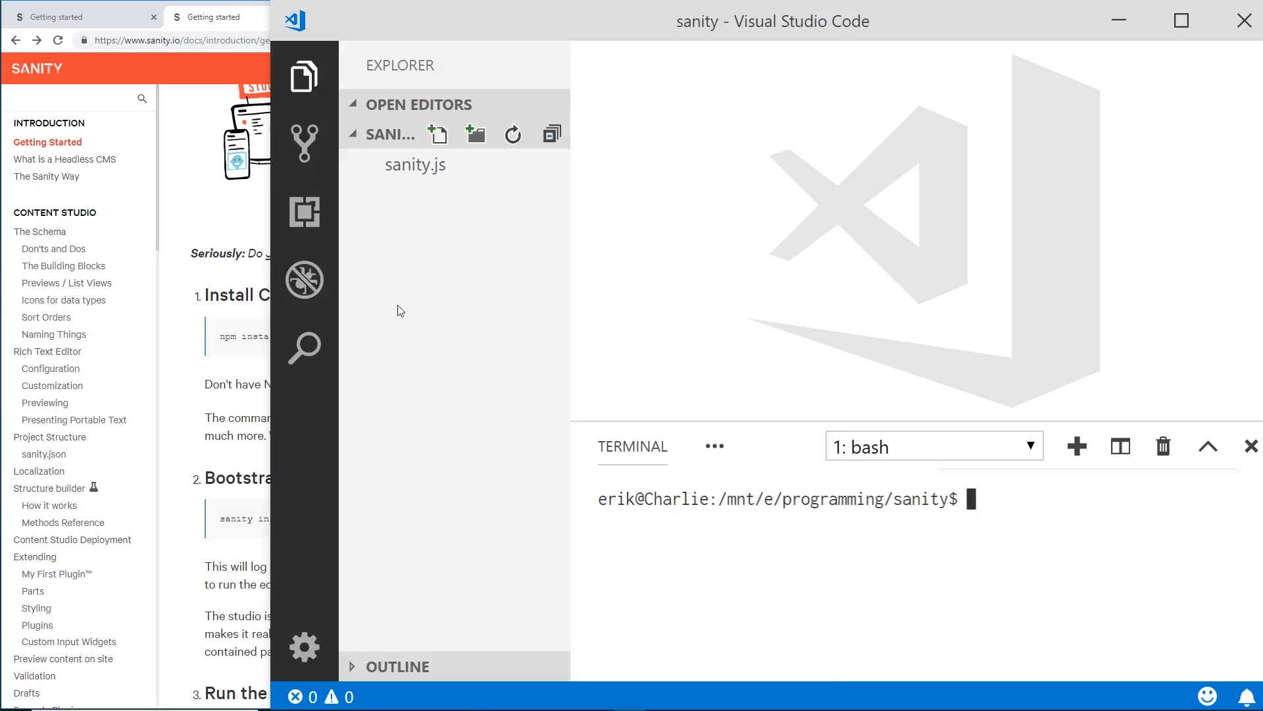
mouse_move(517, 178)
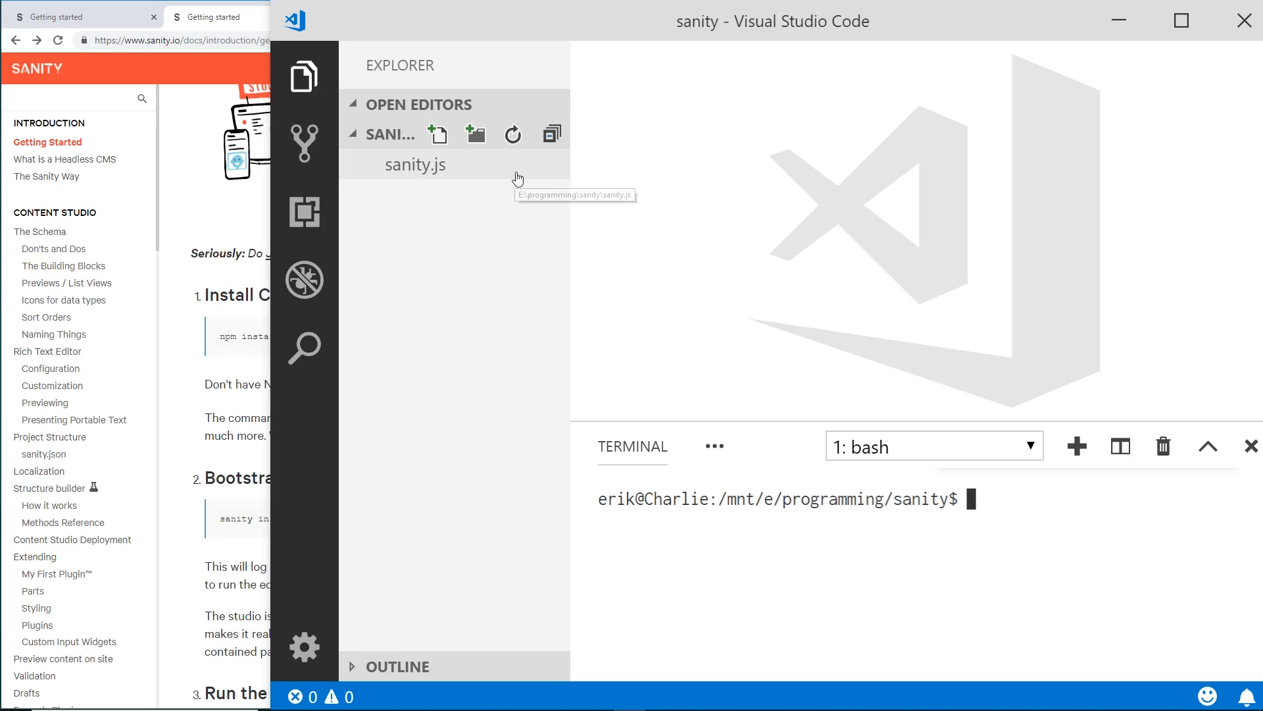
mouse_move(611, 359)
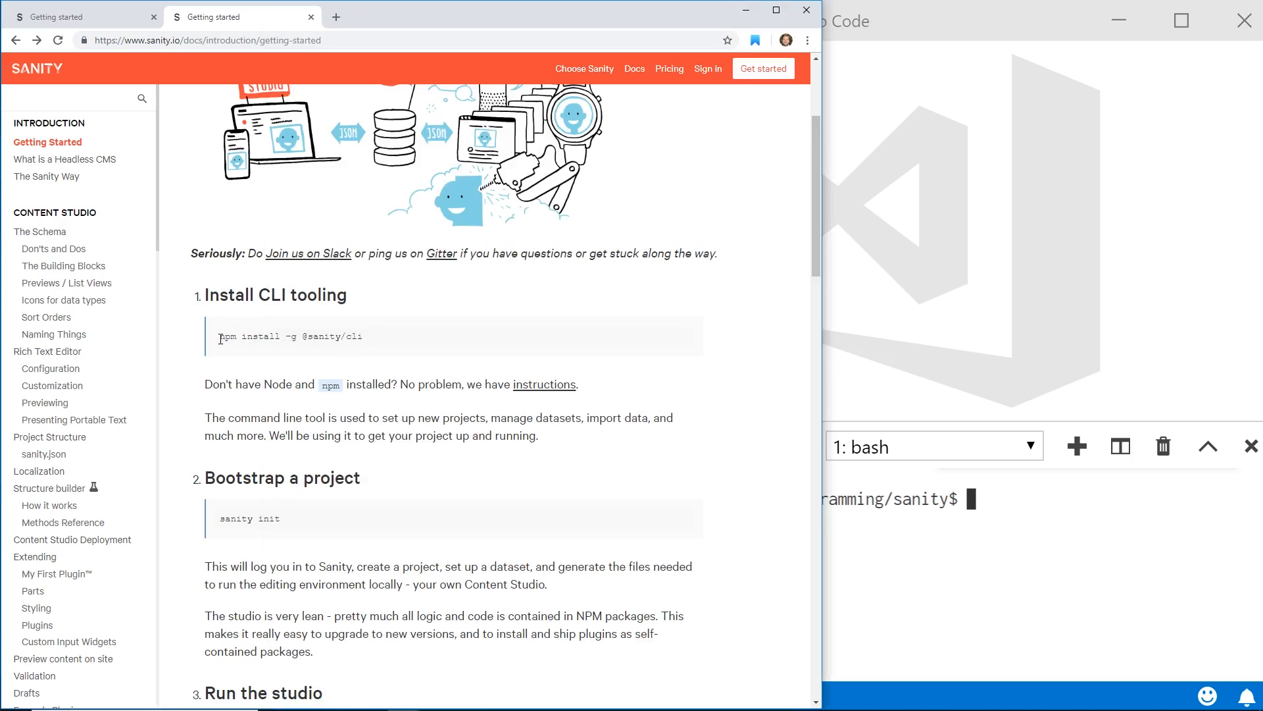
mouse_move(1042, 492)
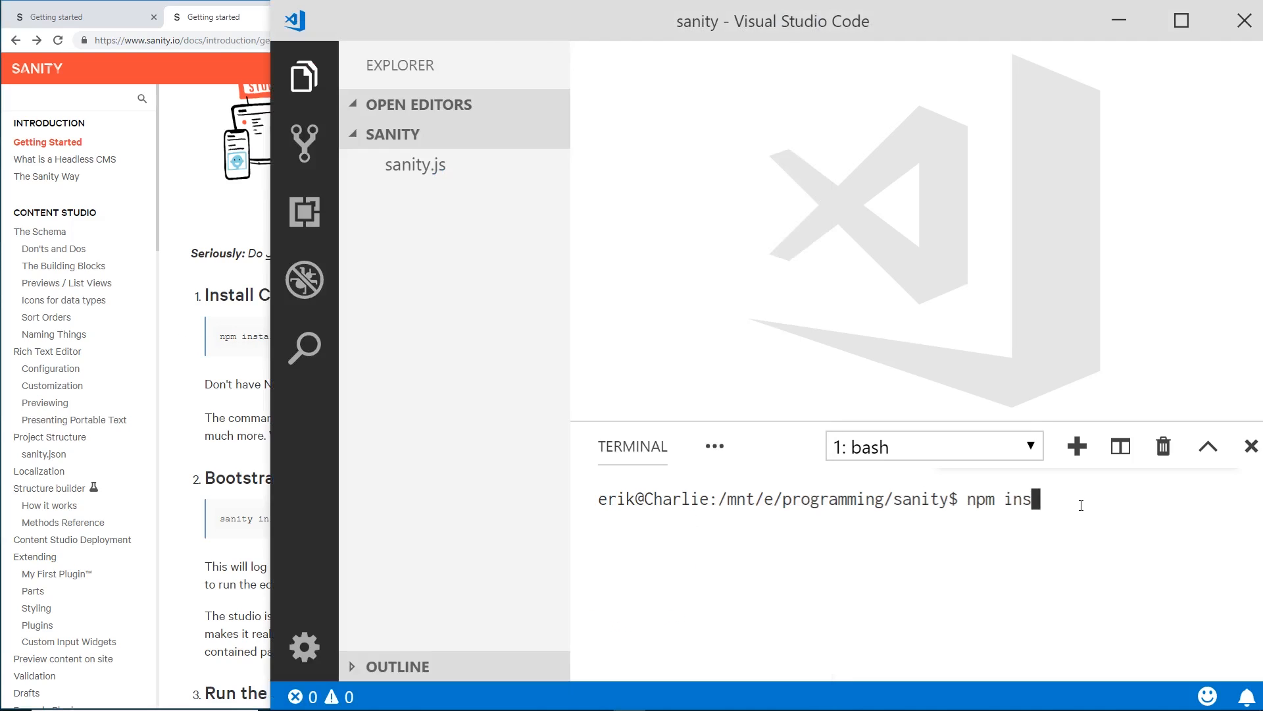
text(tall -g)
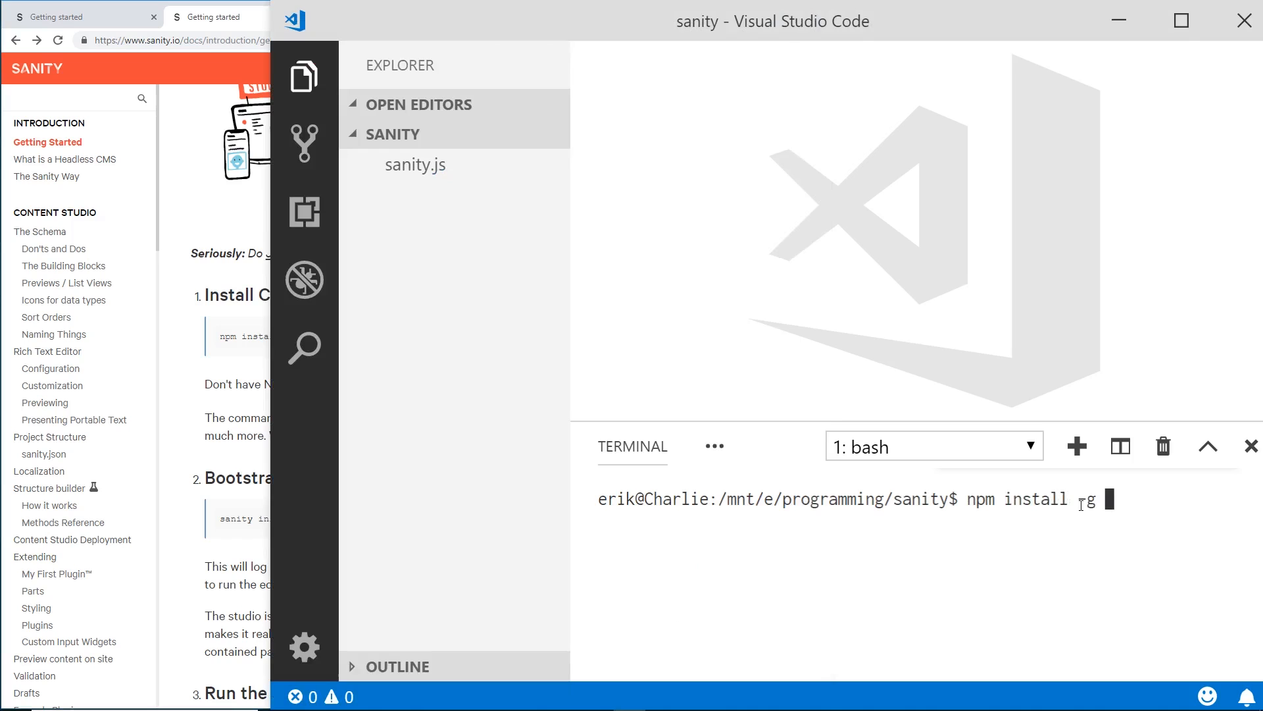
text(@sanity/)
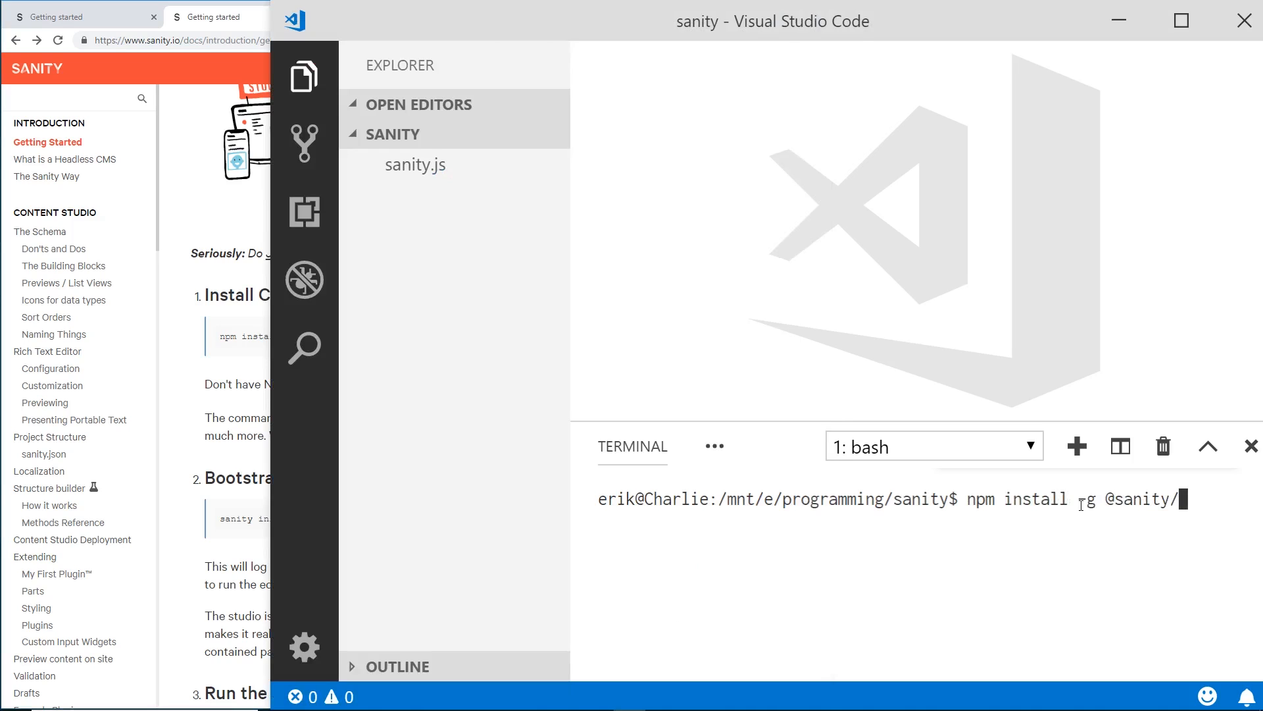
text(cli)
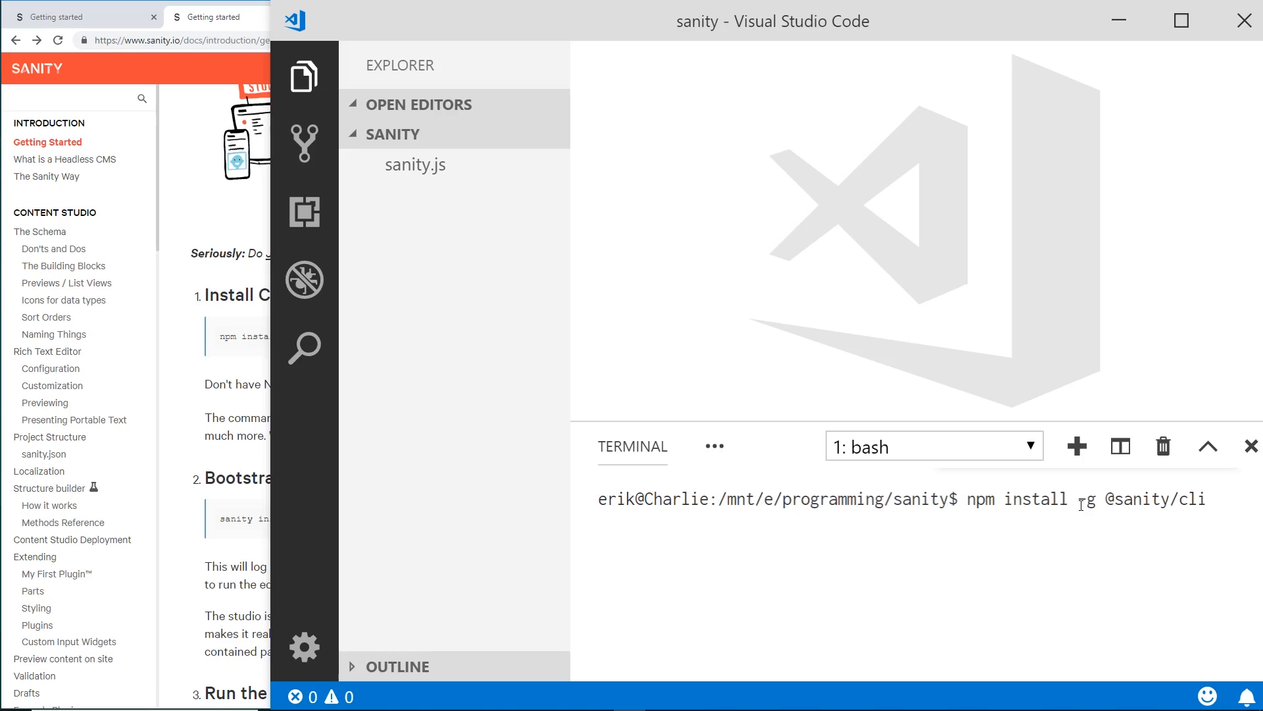
key(Return)
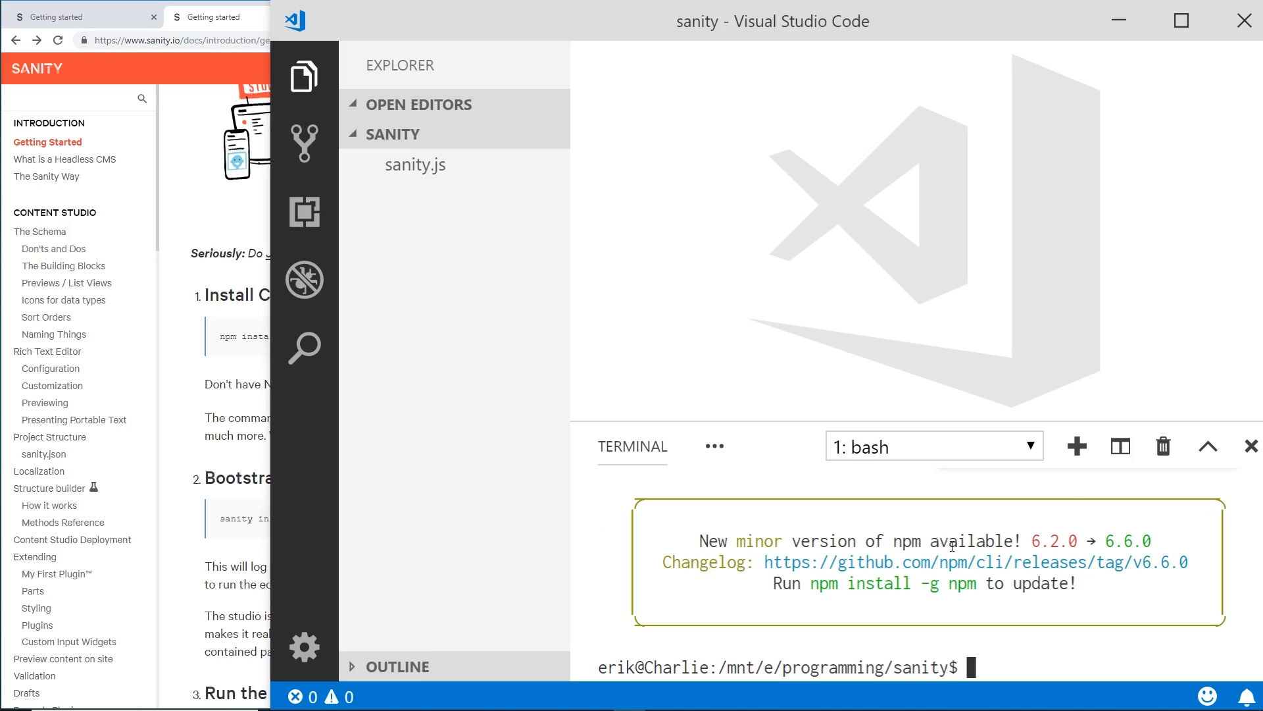
mouse_move(901, 413)
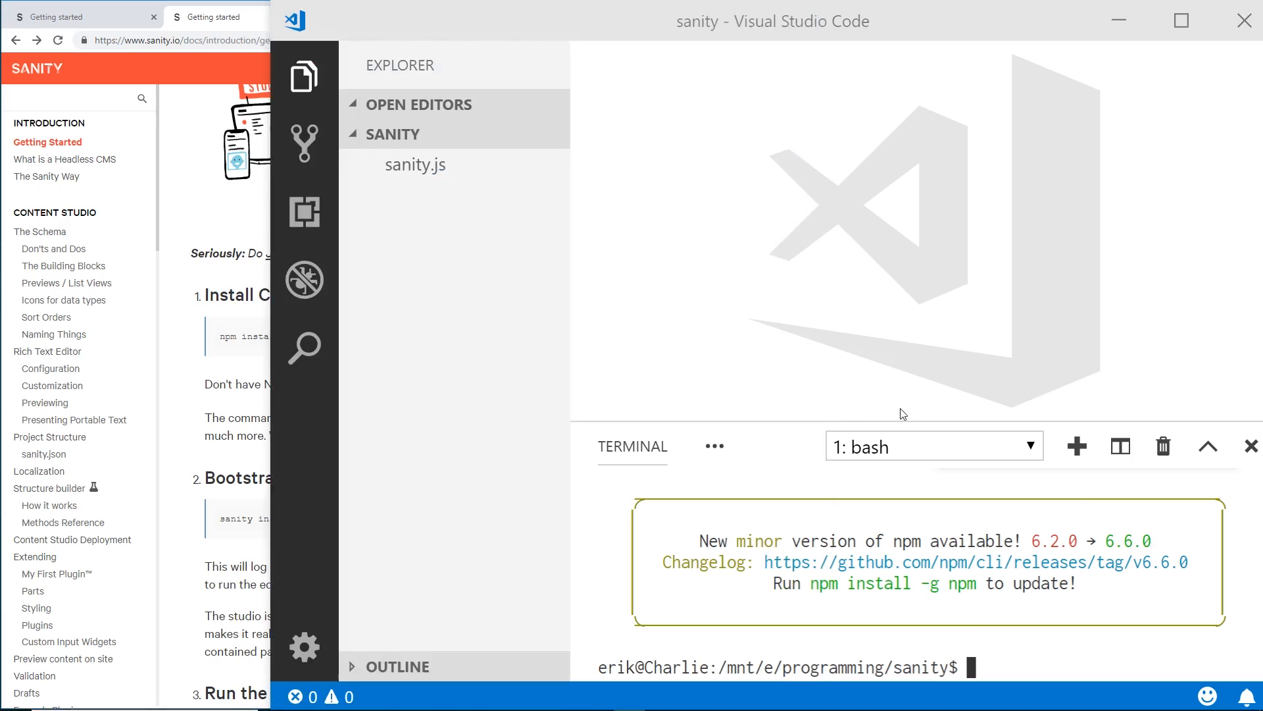
Run 'sanity init' in the terminal and log in to Sanity.
text(sanity)
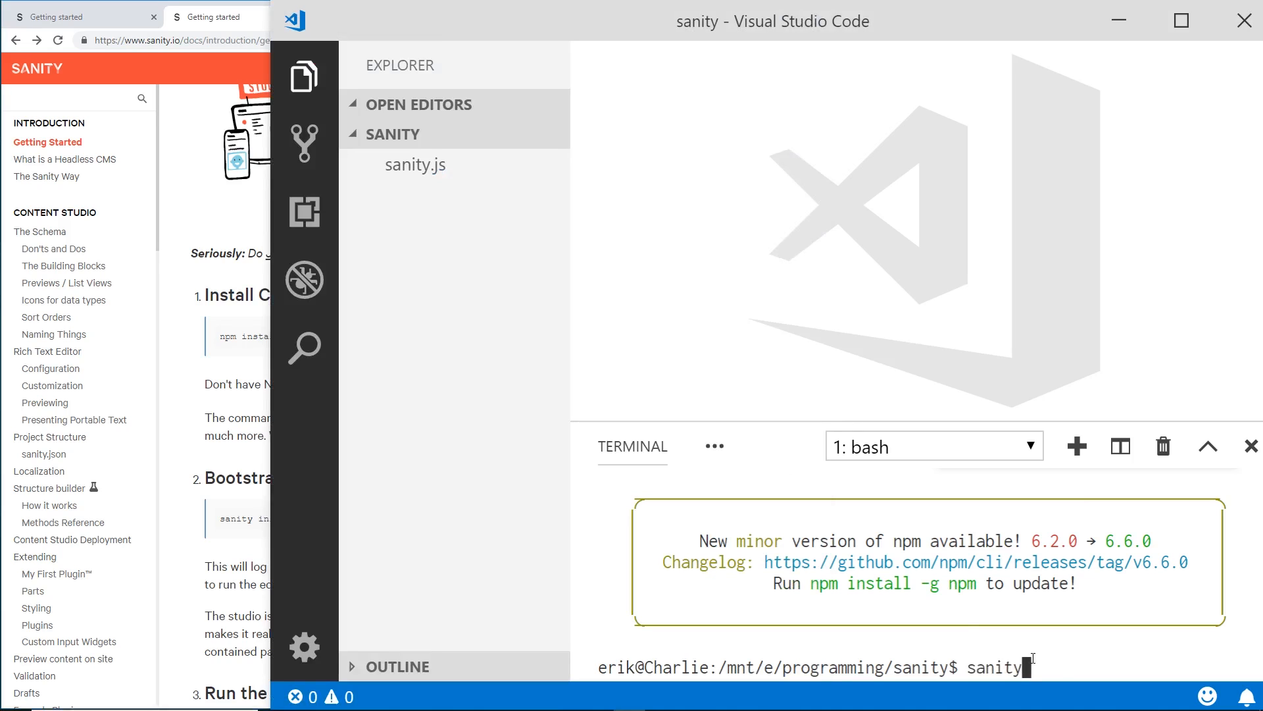
key(Return)
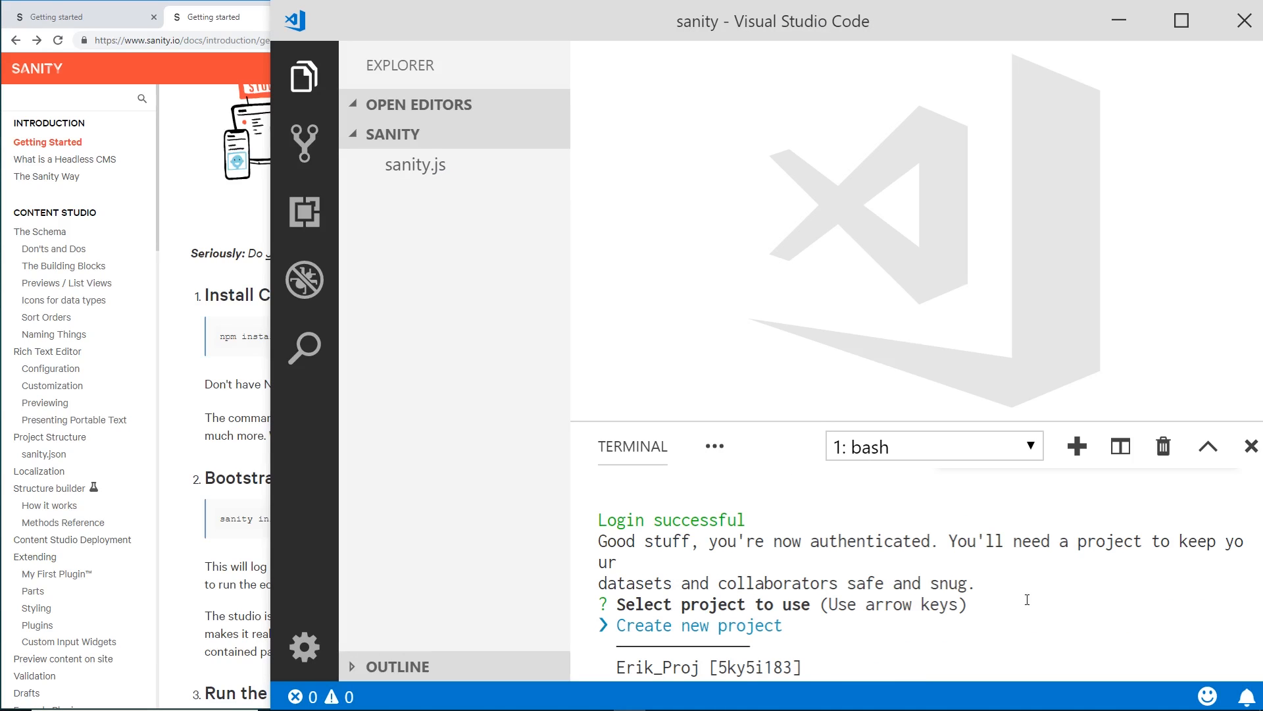
mouse_move(267, 533)
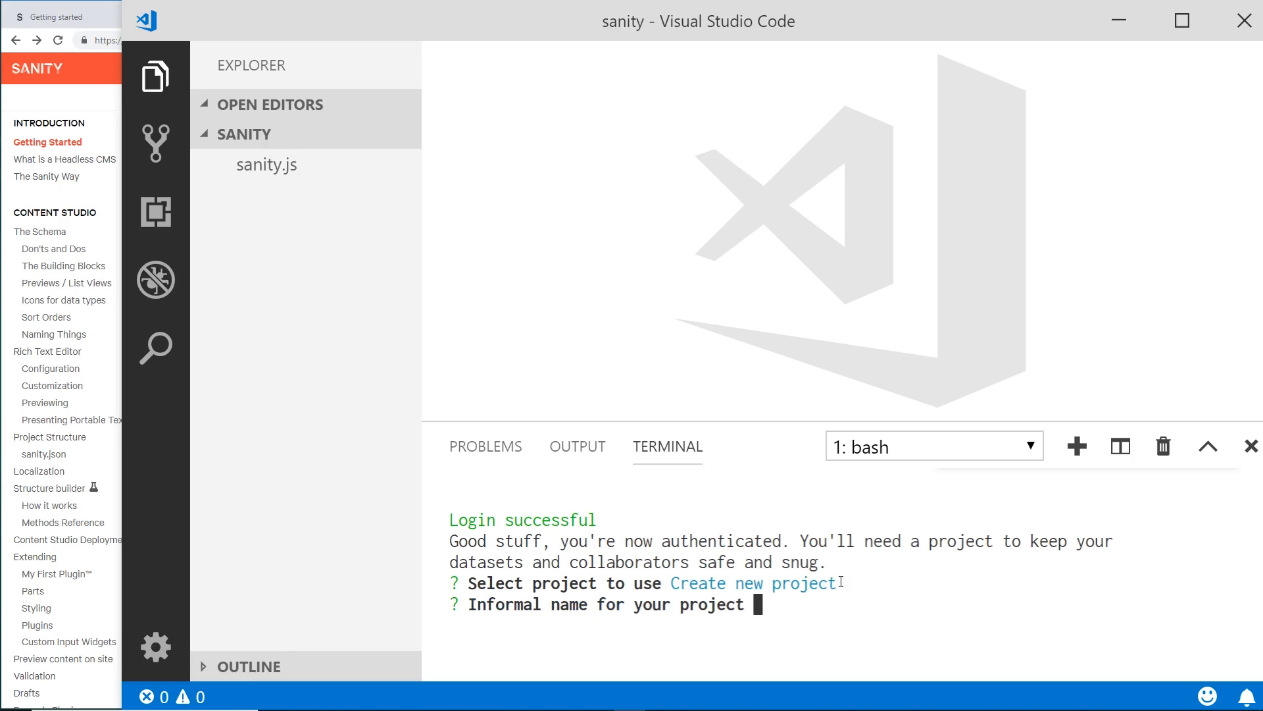
Create project 'erikYouTube' with a public 'production' dataset and the default output folder.
text(erik)
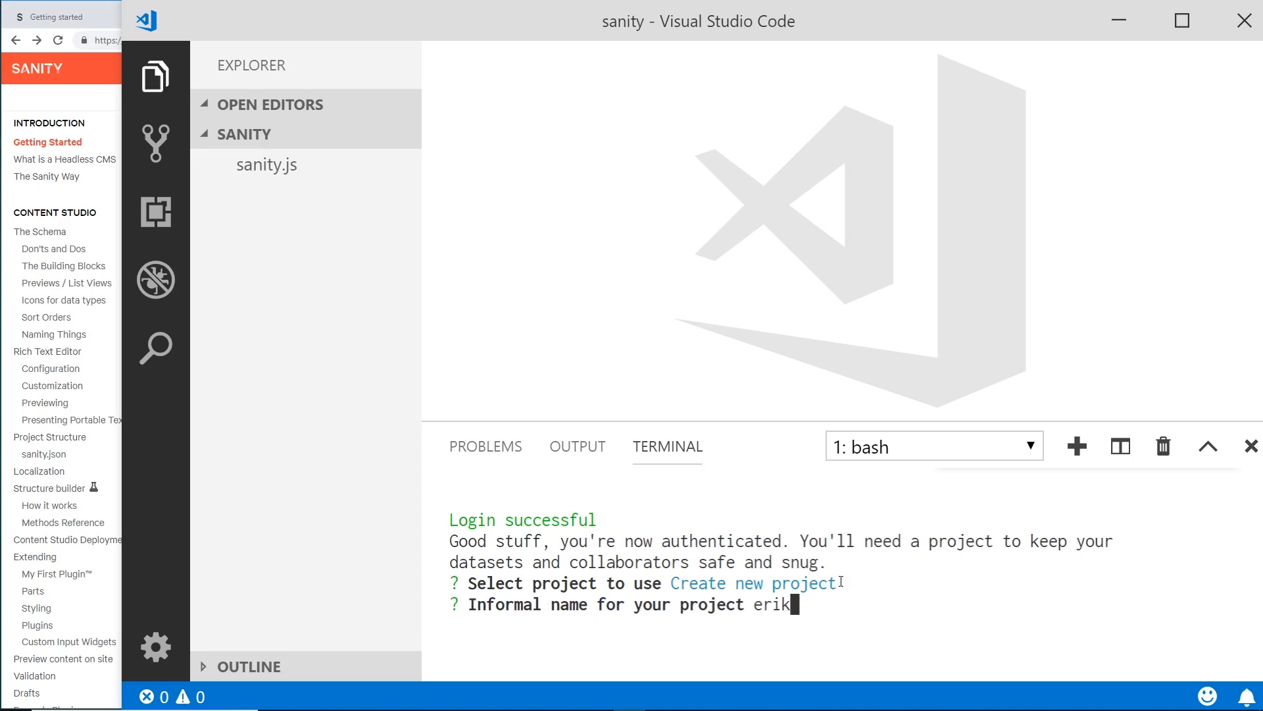
text(YouTube)
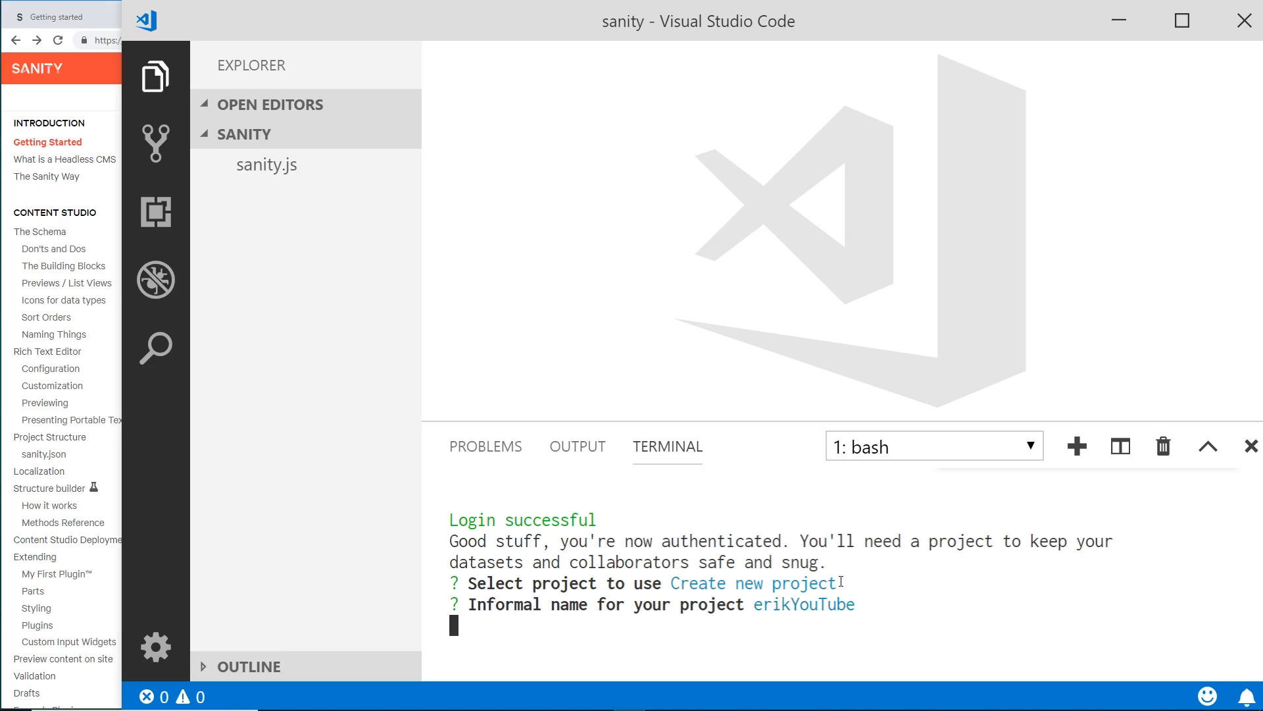
key(Return)
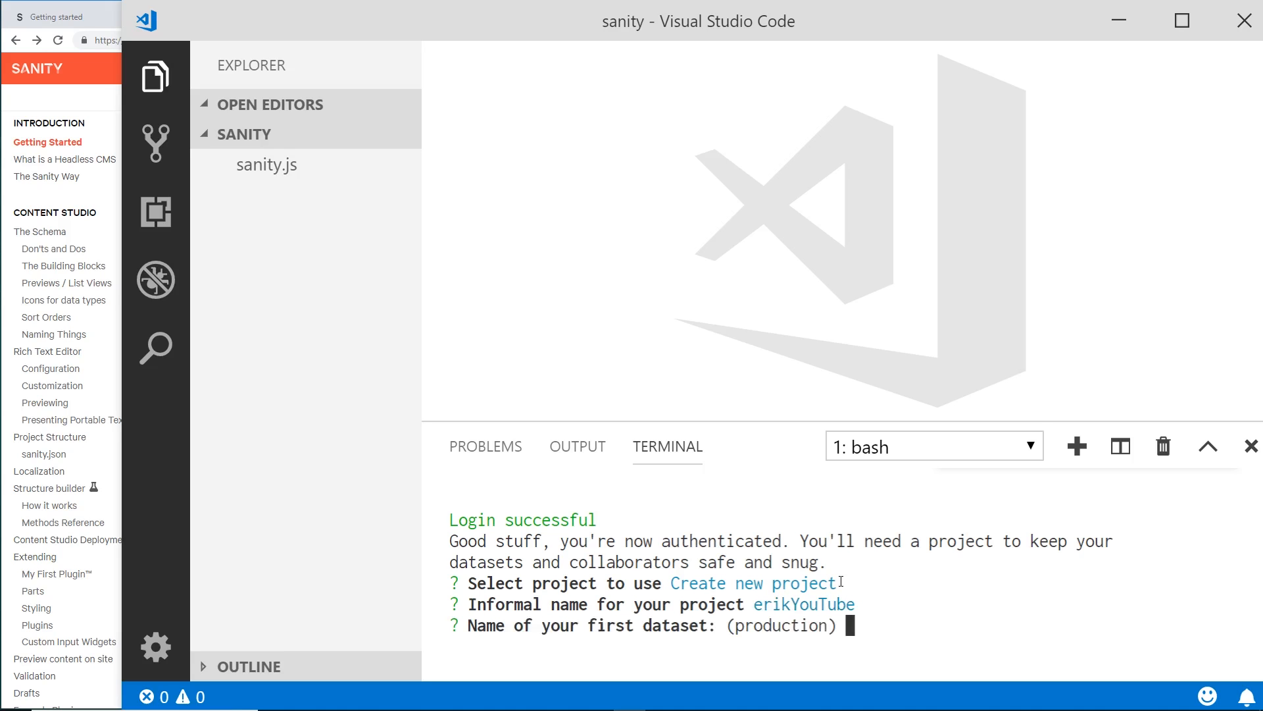
key(Return)
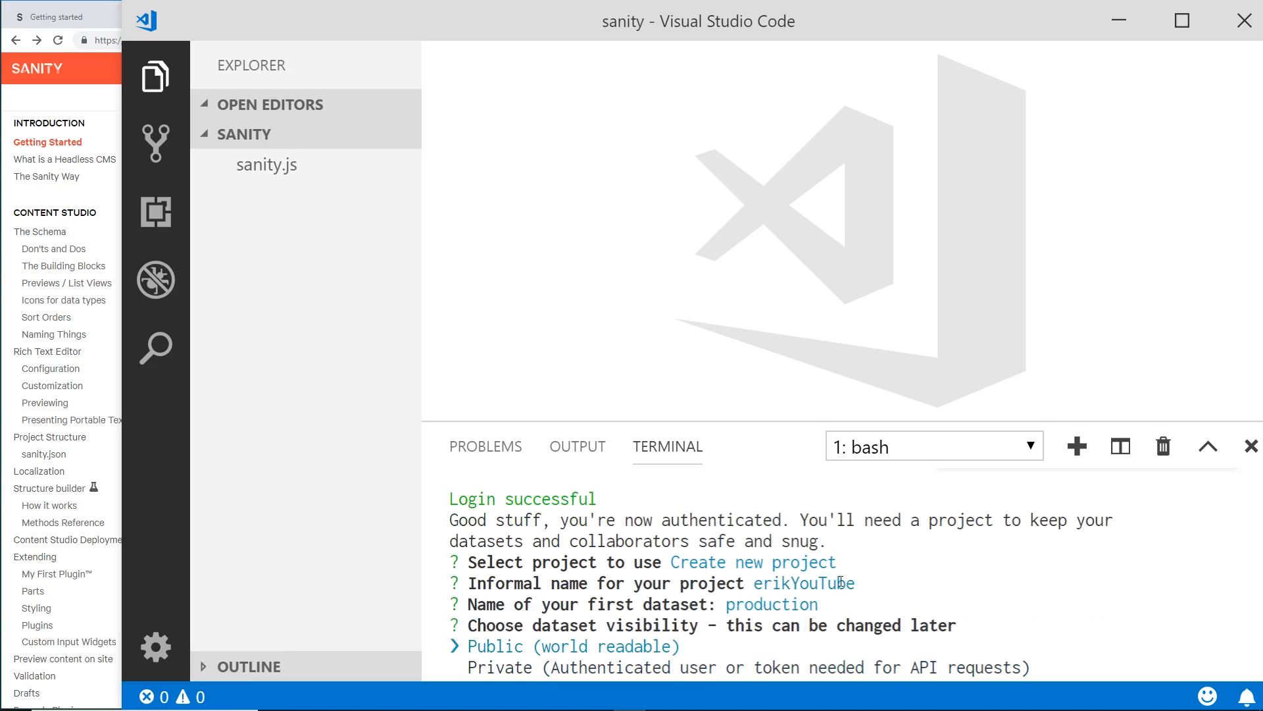
key(Return)
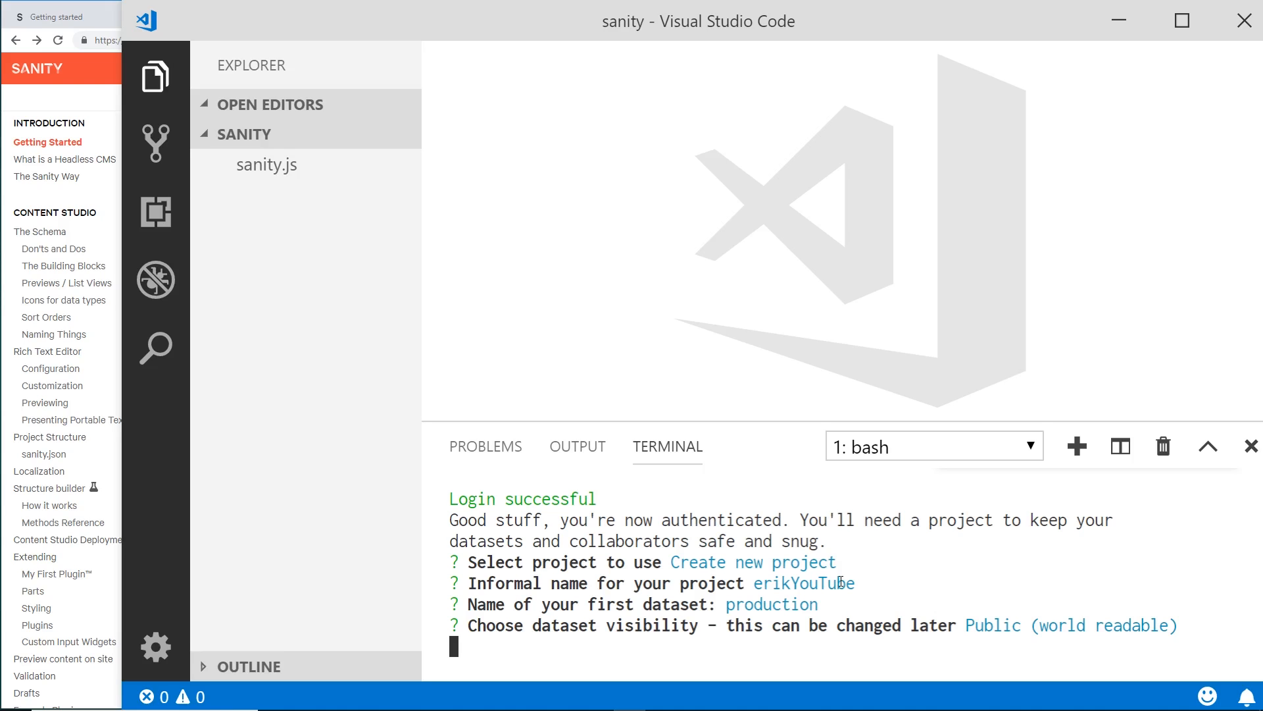
key(Return)
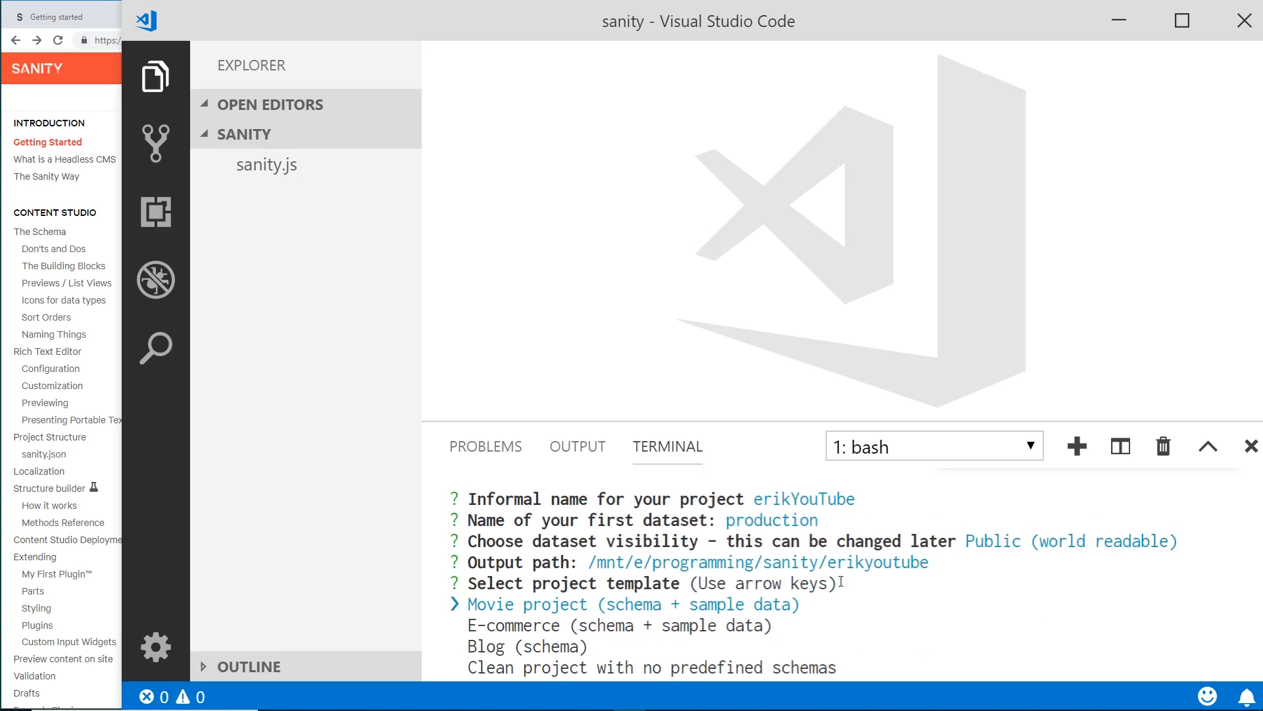
Choose the Blog (schema) template to finish creating the erikyoutube project.
key(down)
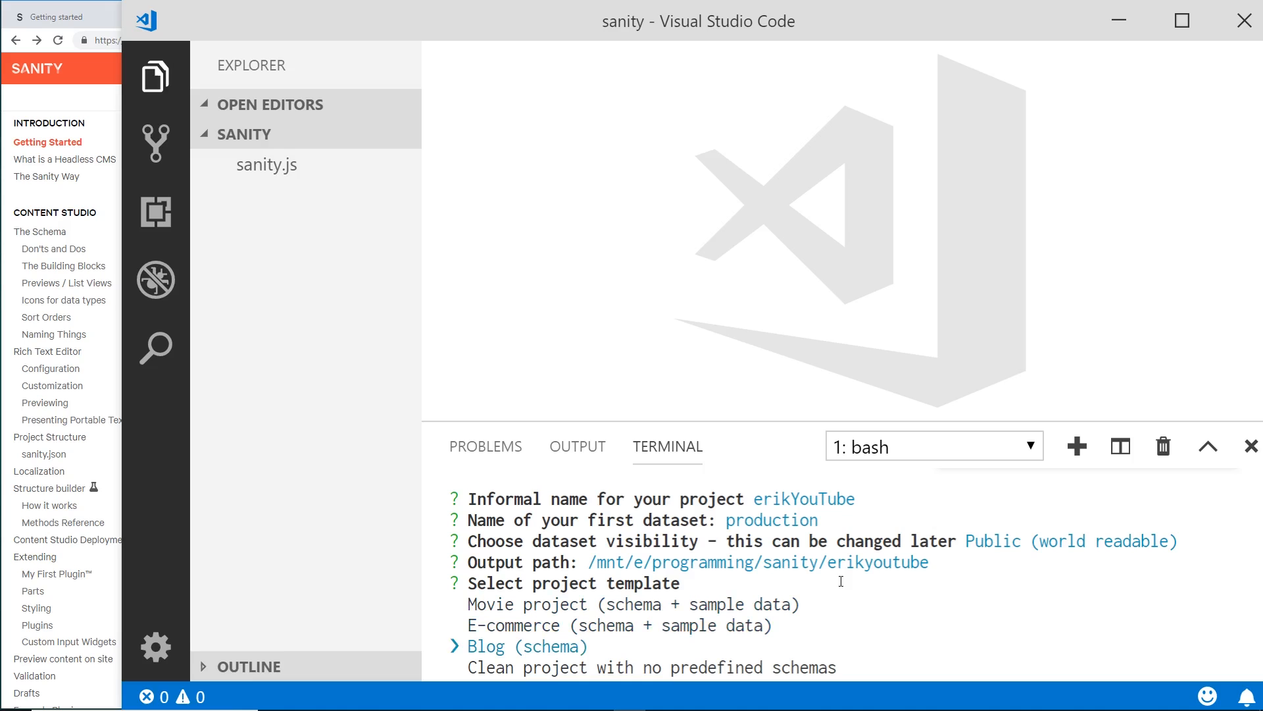
key(Down)
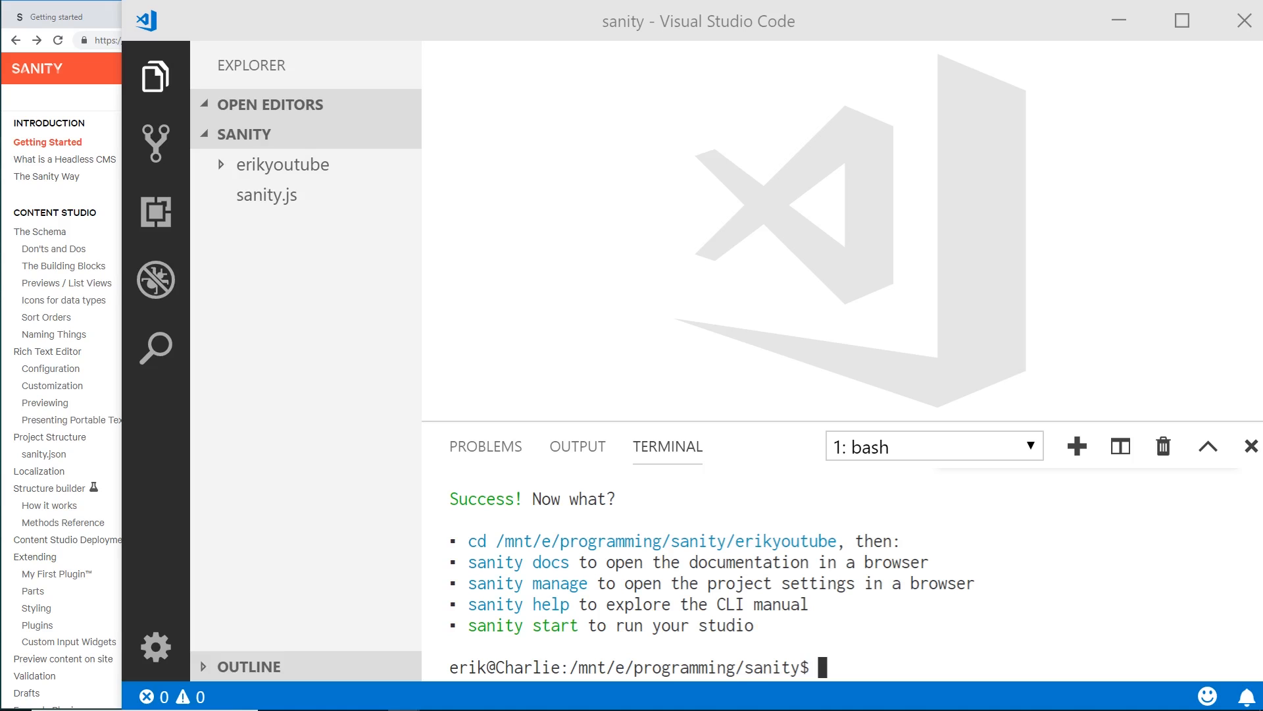
mouse_move(1069, 508)
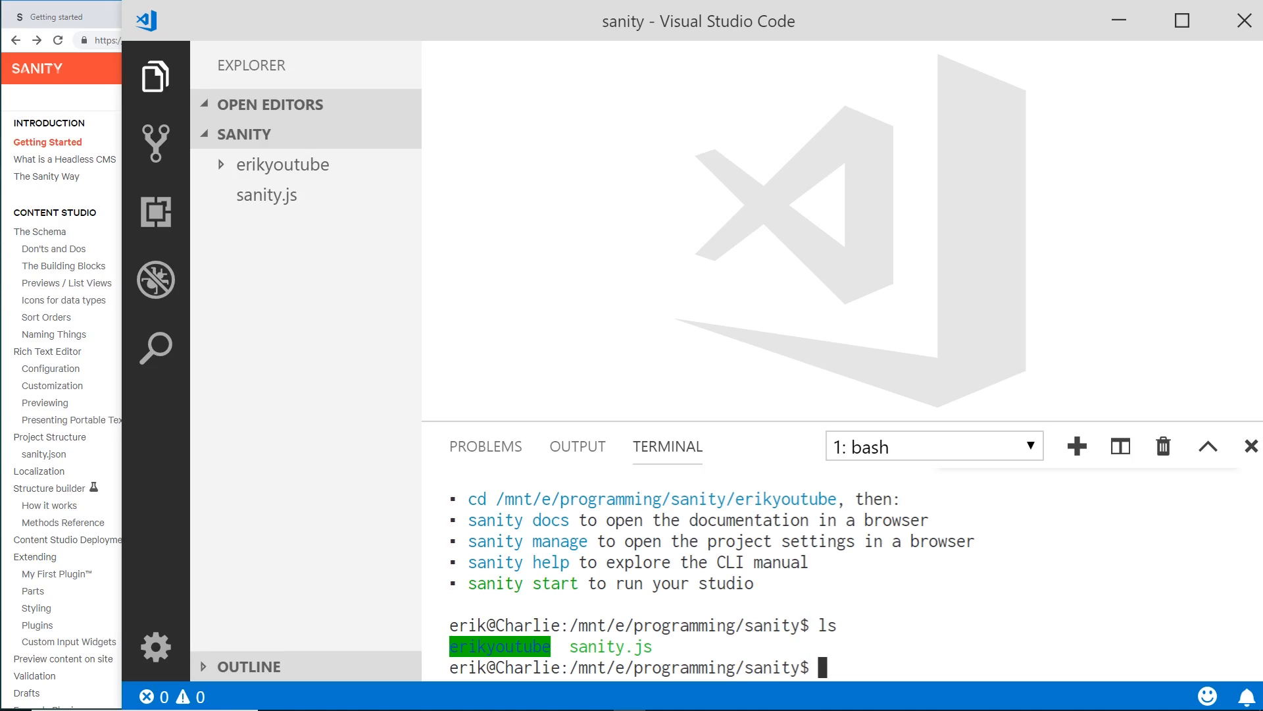
mouse_move(858, 603)
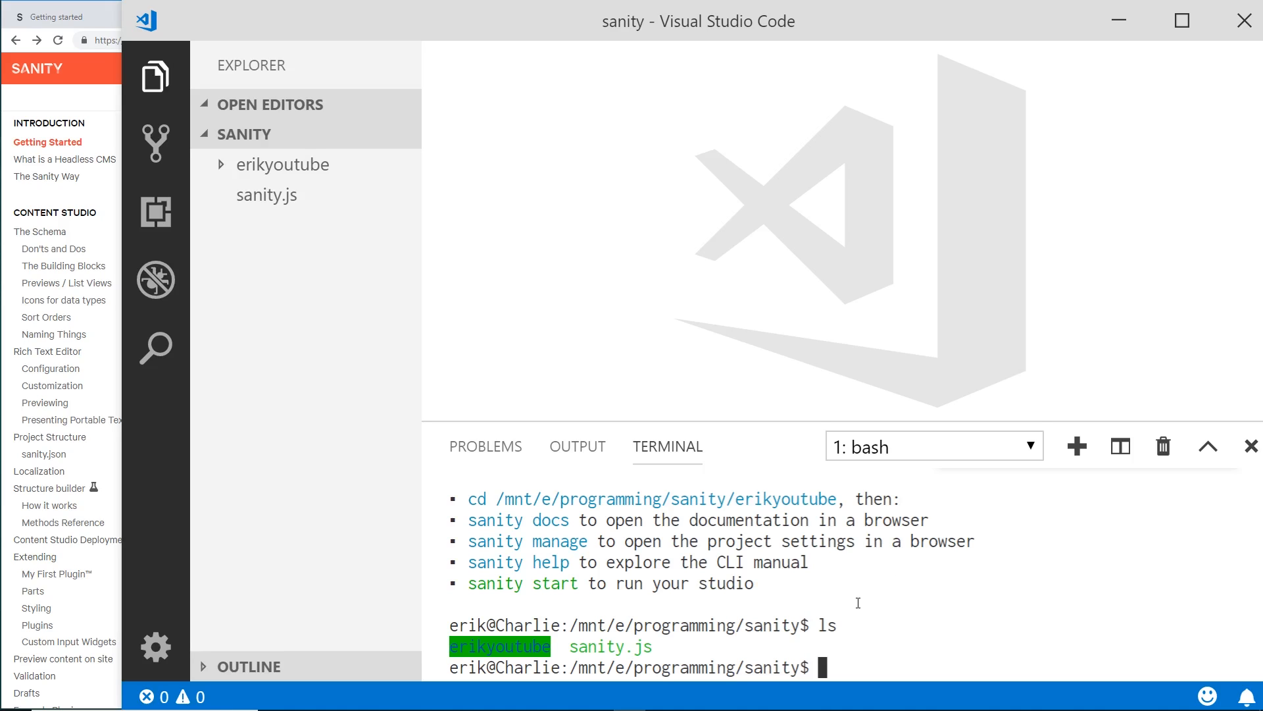
Enter the erikyoutube folder, view sanity.json in vi, and quit with :q.
text(cd)
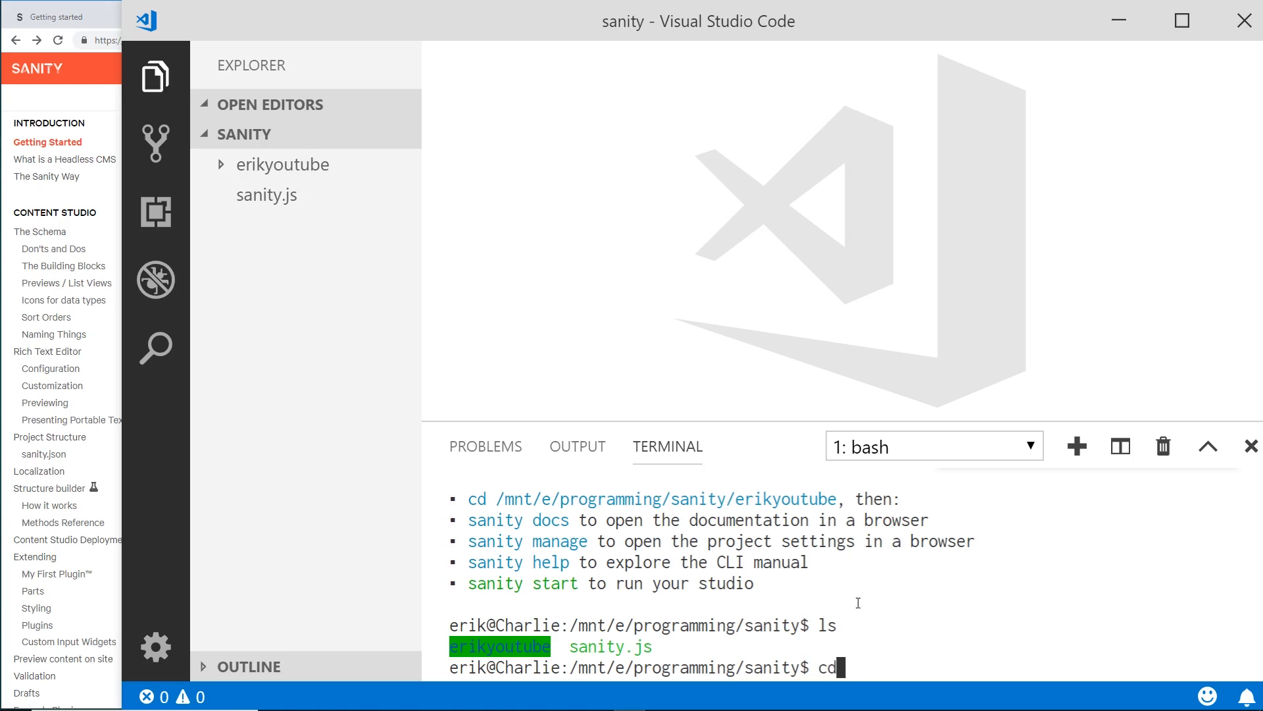
key(Return)
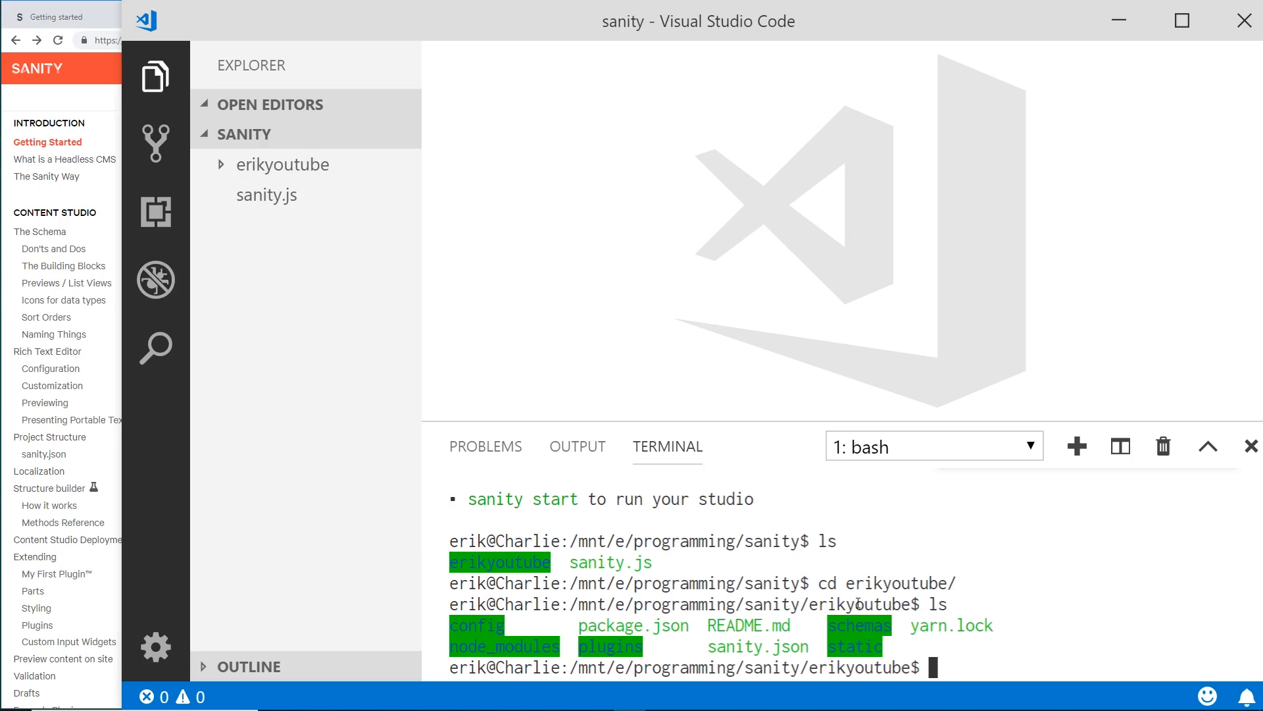
text(vi sanity.json)
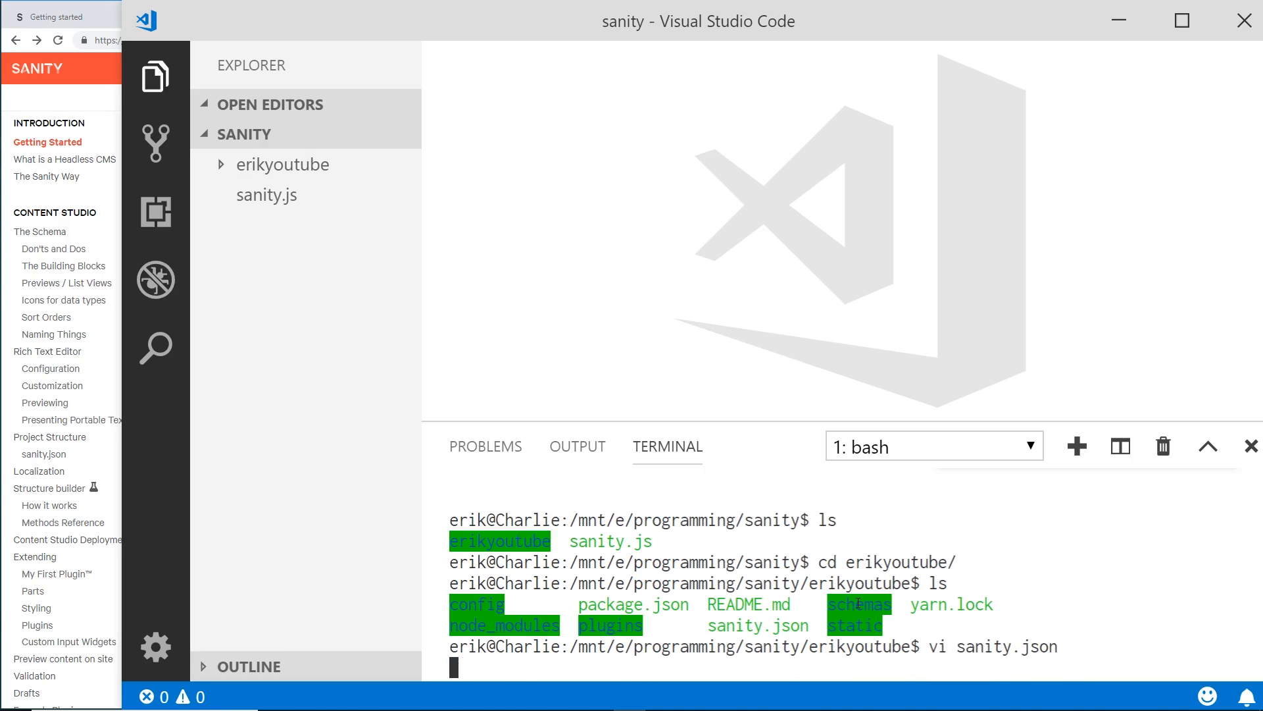
key(Return)
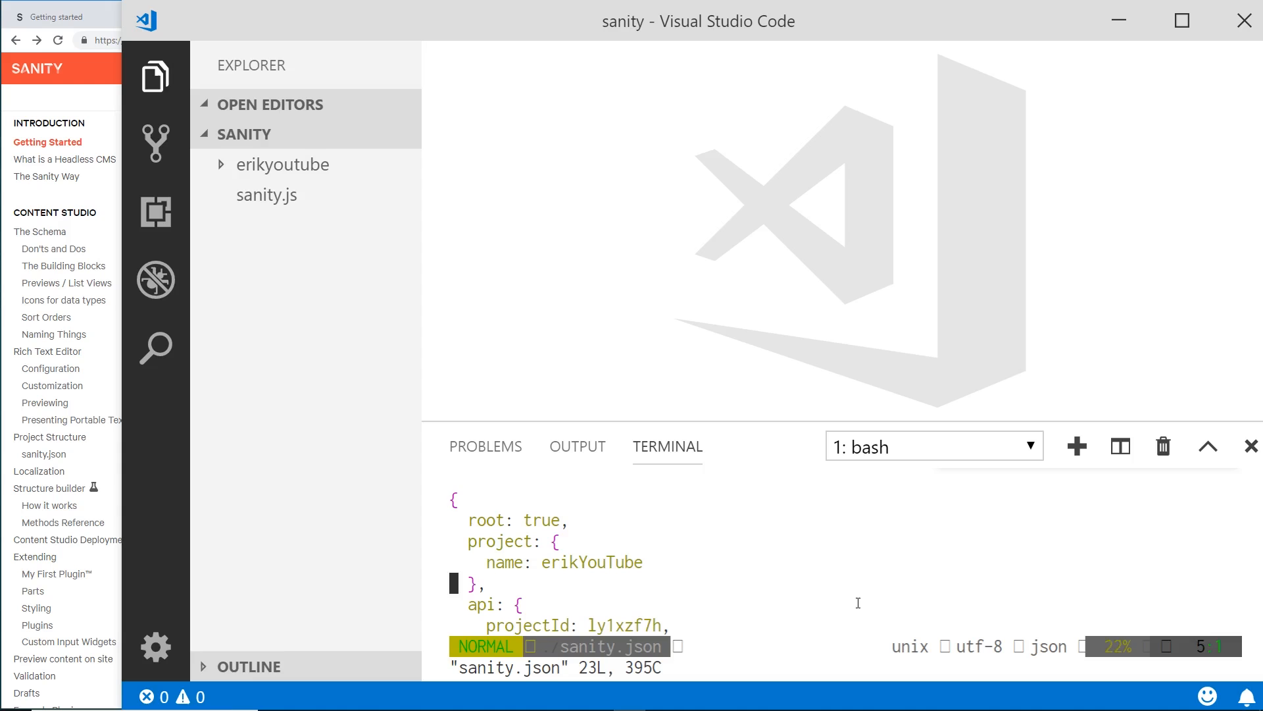
scroll(down, 3)
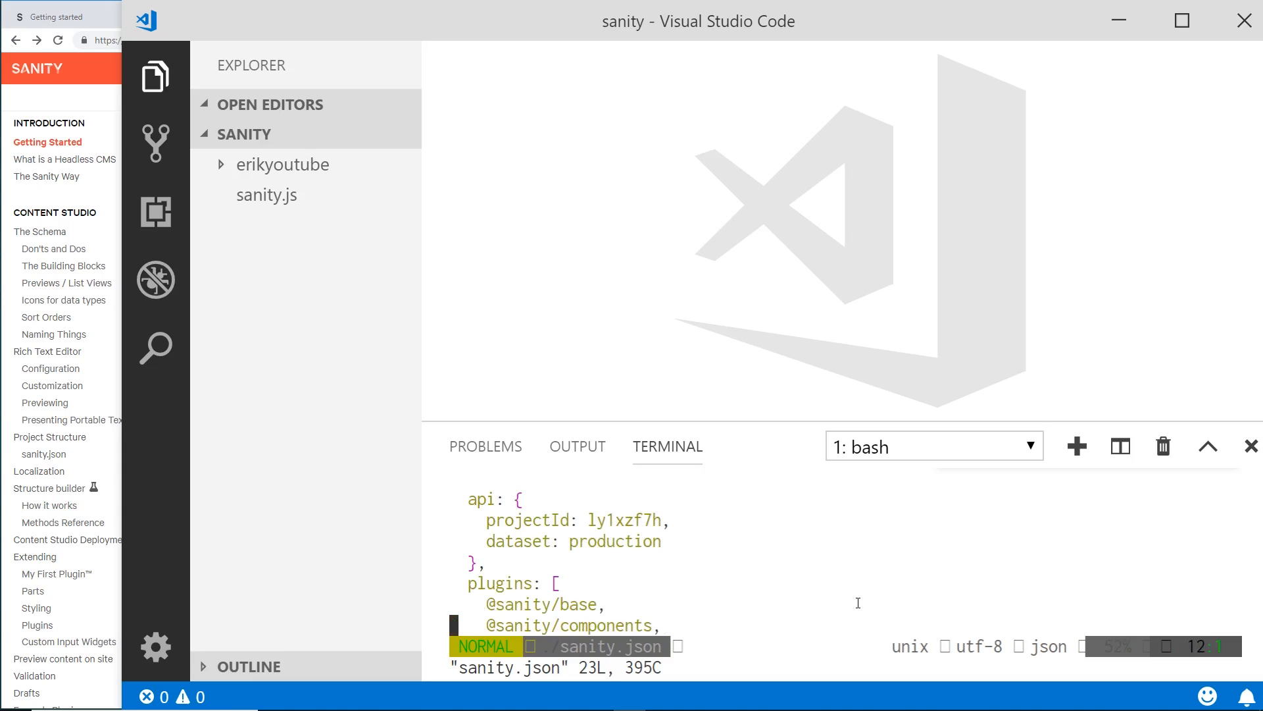
text(:q)
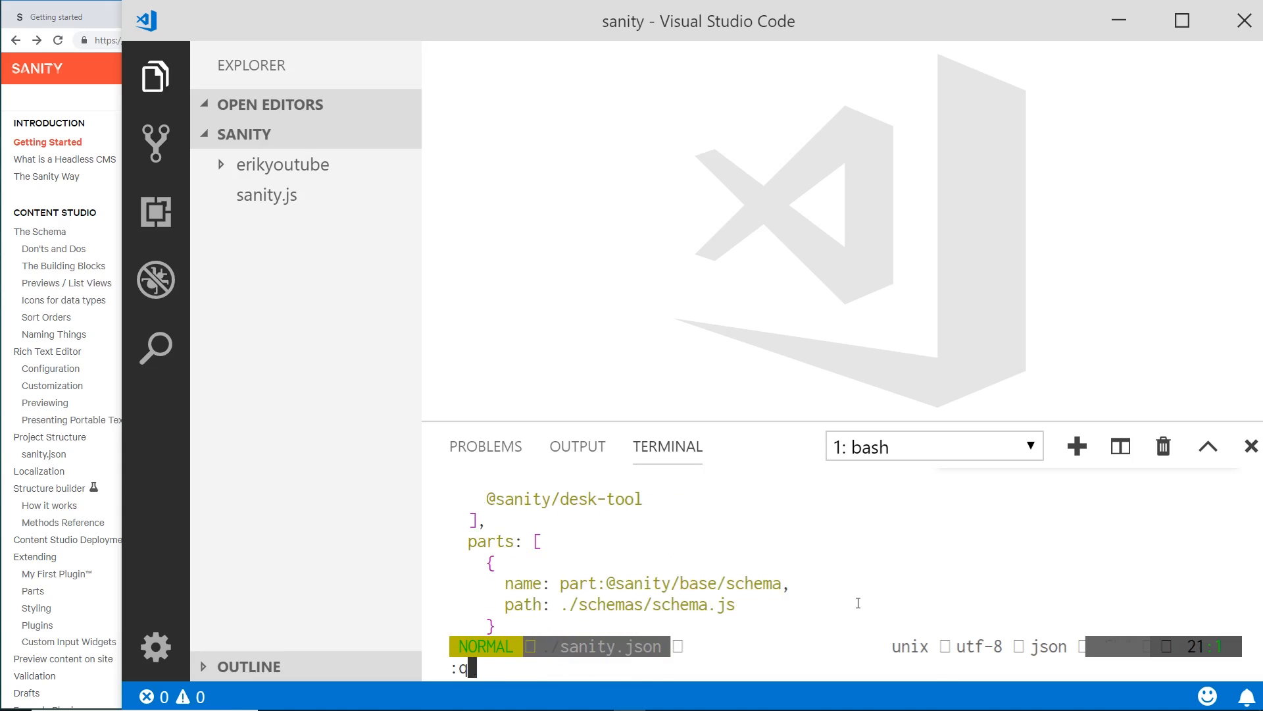
key(Return)
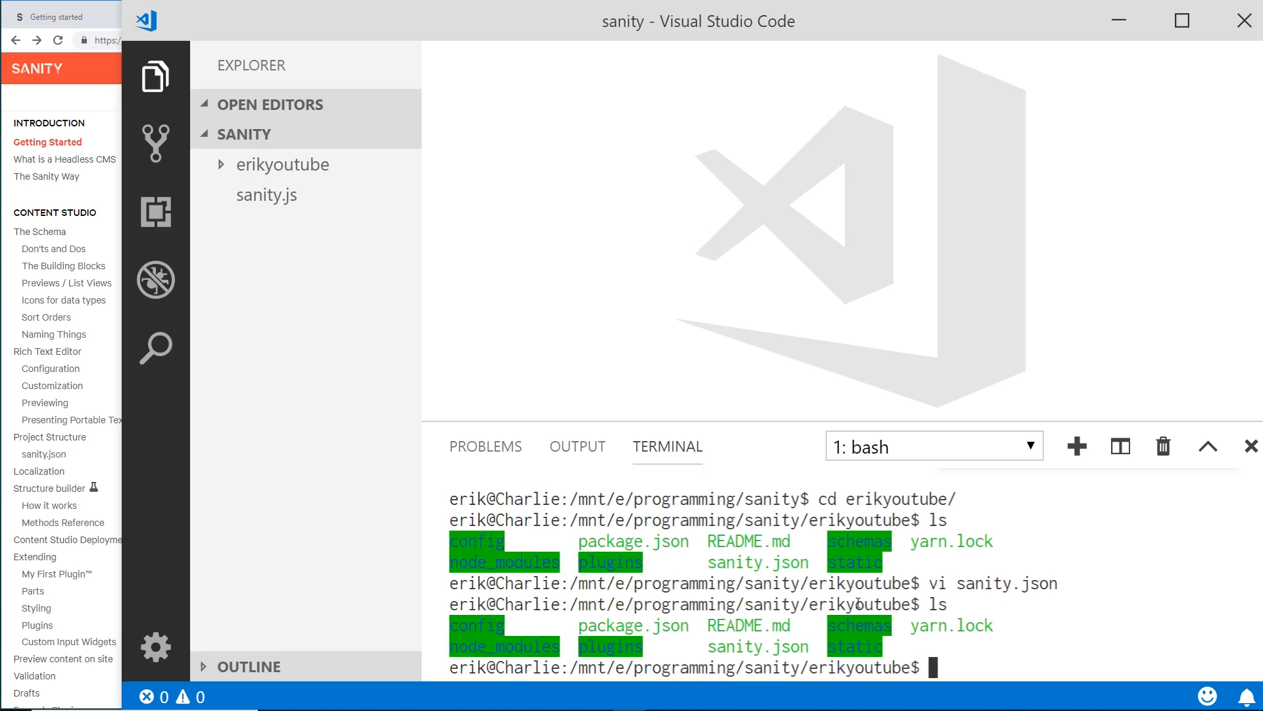
Change into schemas and read author.js in the editor down to its preview settings.
text(cd schemas)
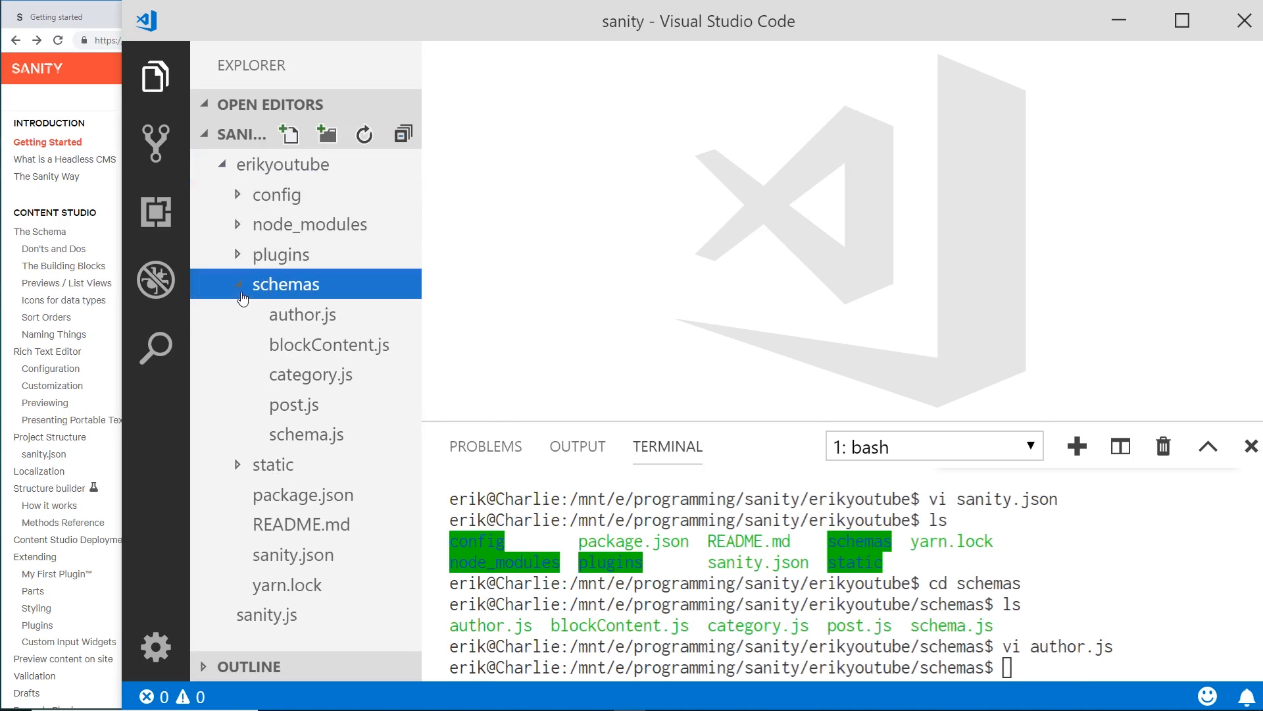
click(303, 315)
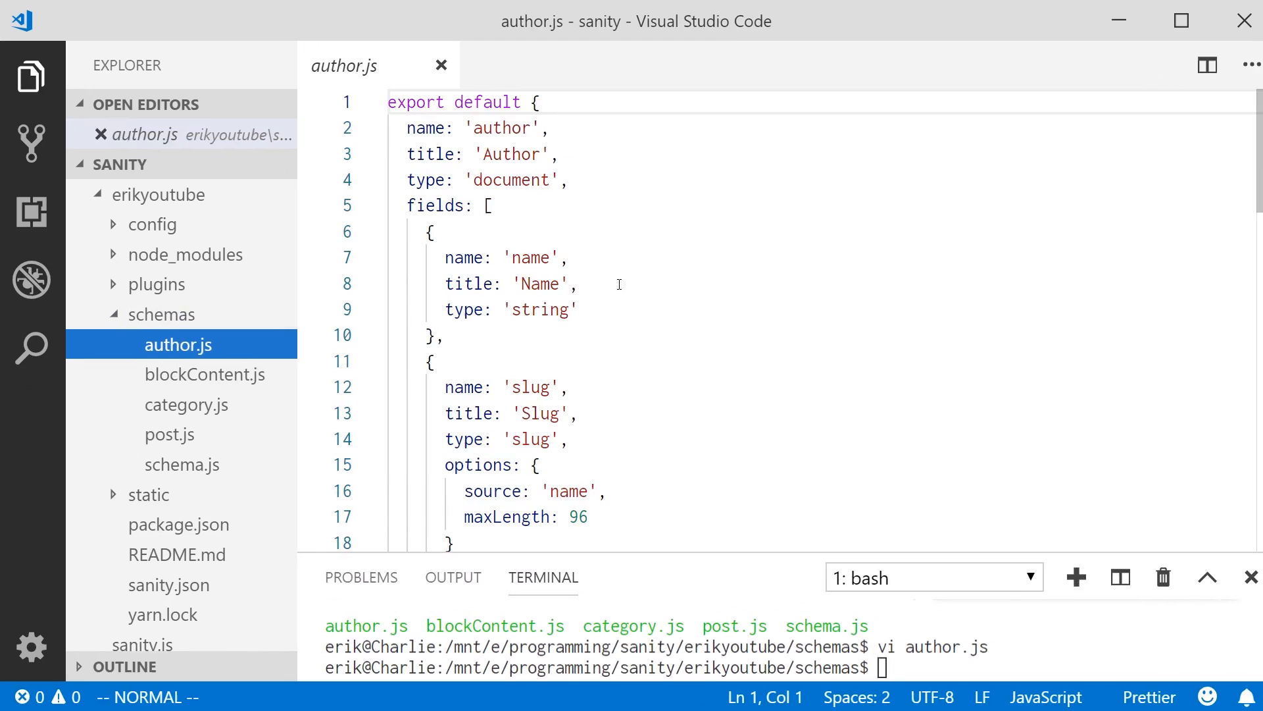
mouse_move(581, 105)
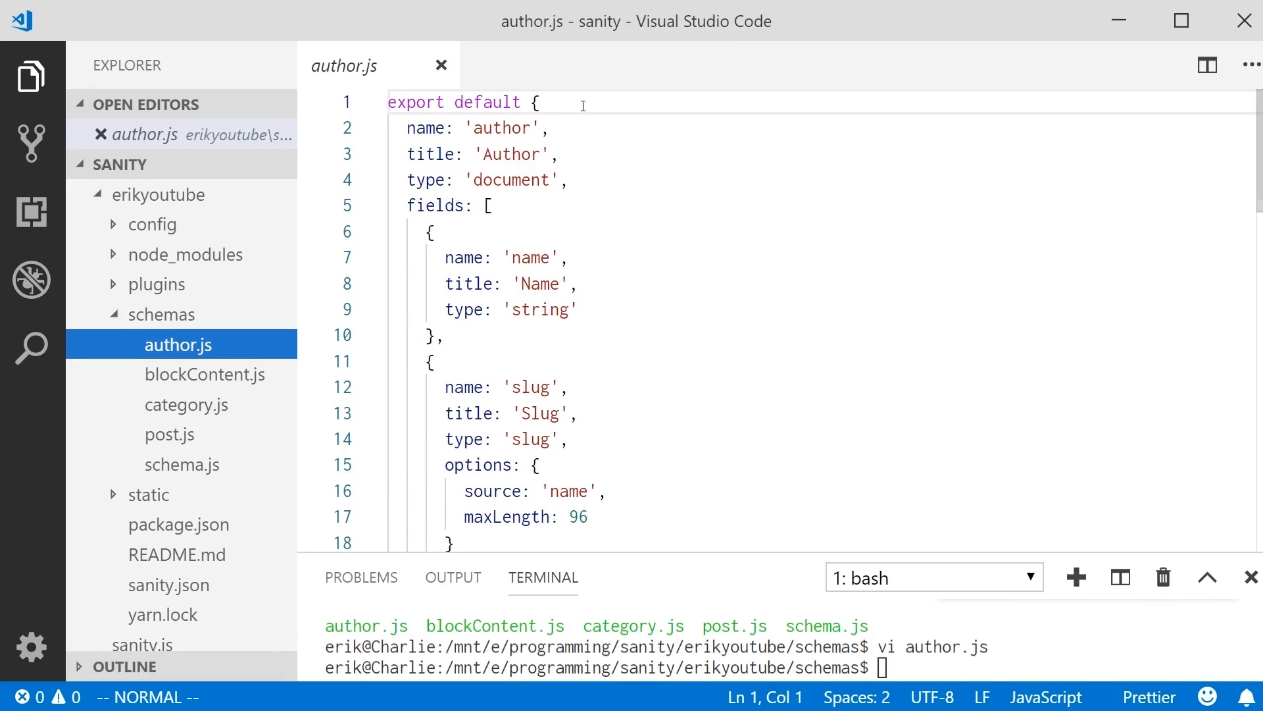
mouse_move(516, 231)
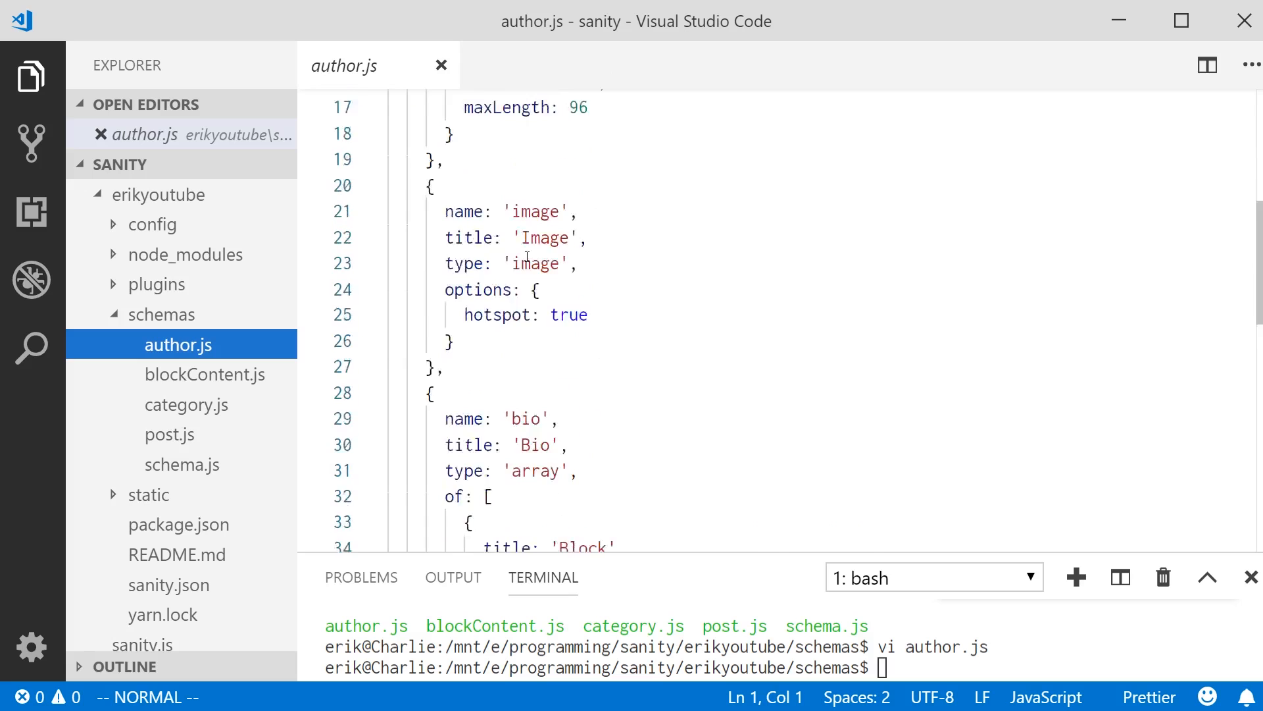
scroll(down, 3)
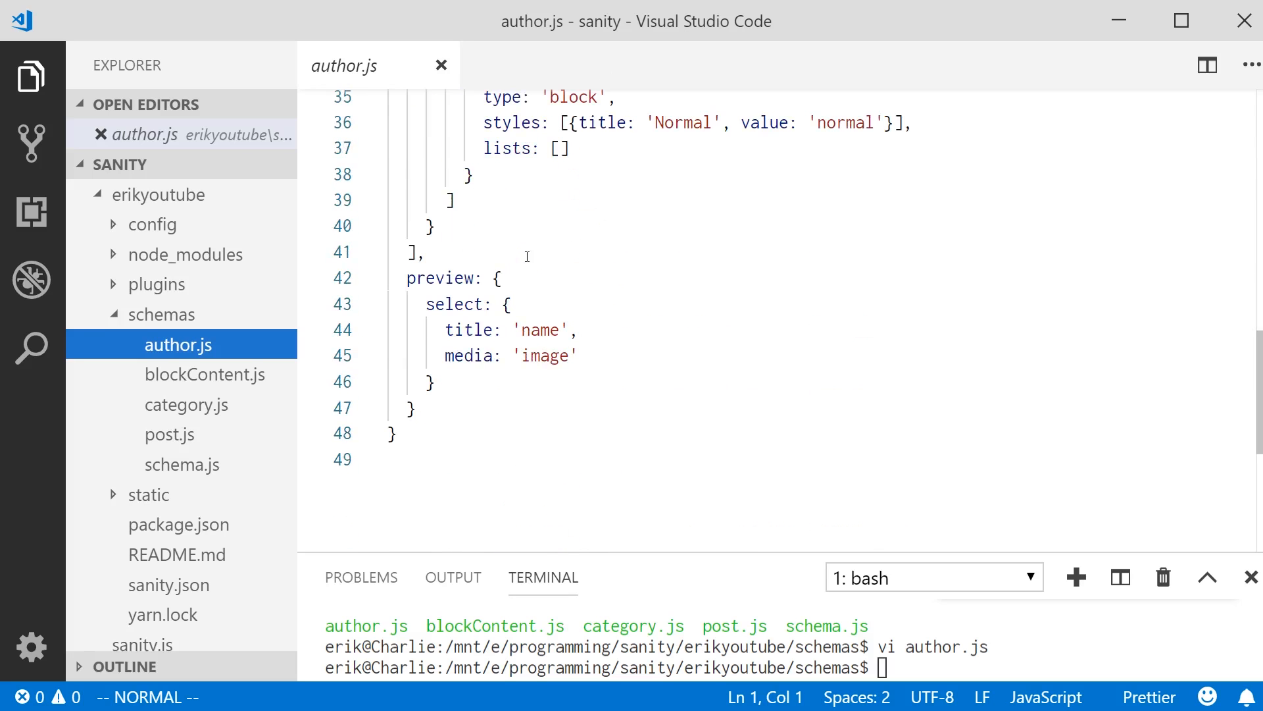
Browse the blockContent.js and category.js schemas, then open post.js.
click(205, 374)
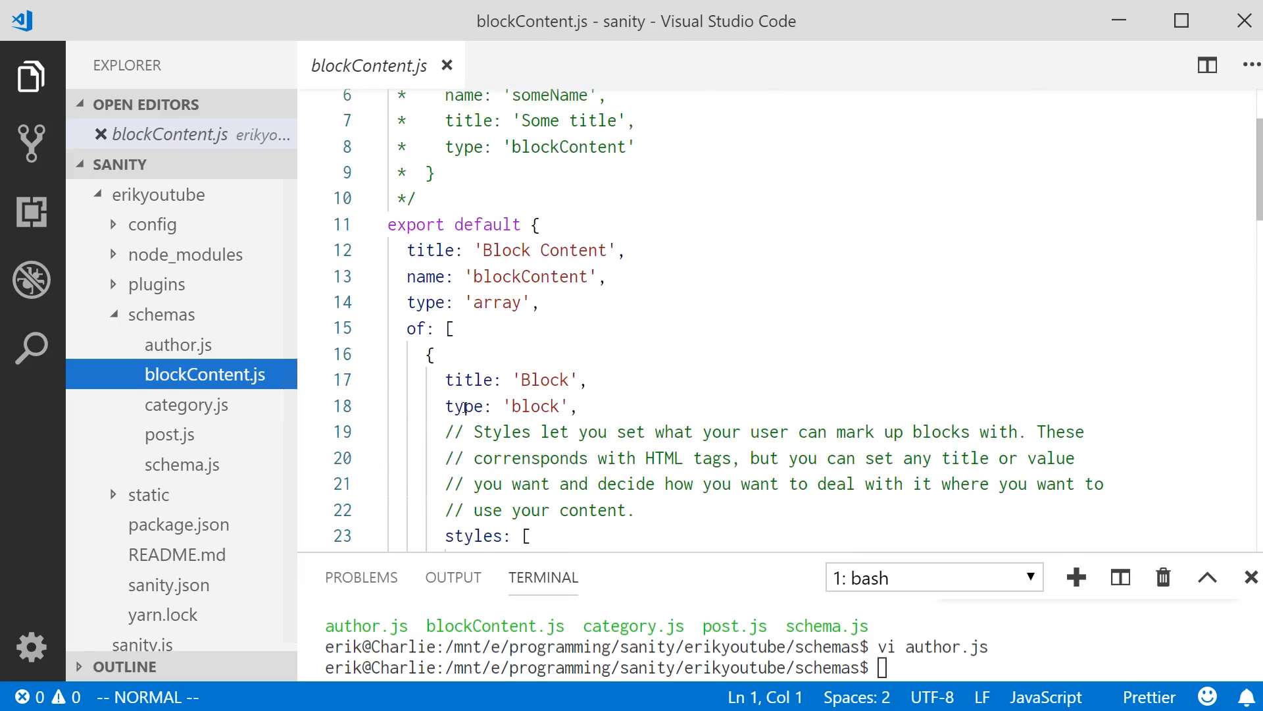
scroll(down, 3)
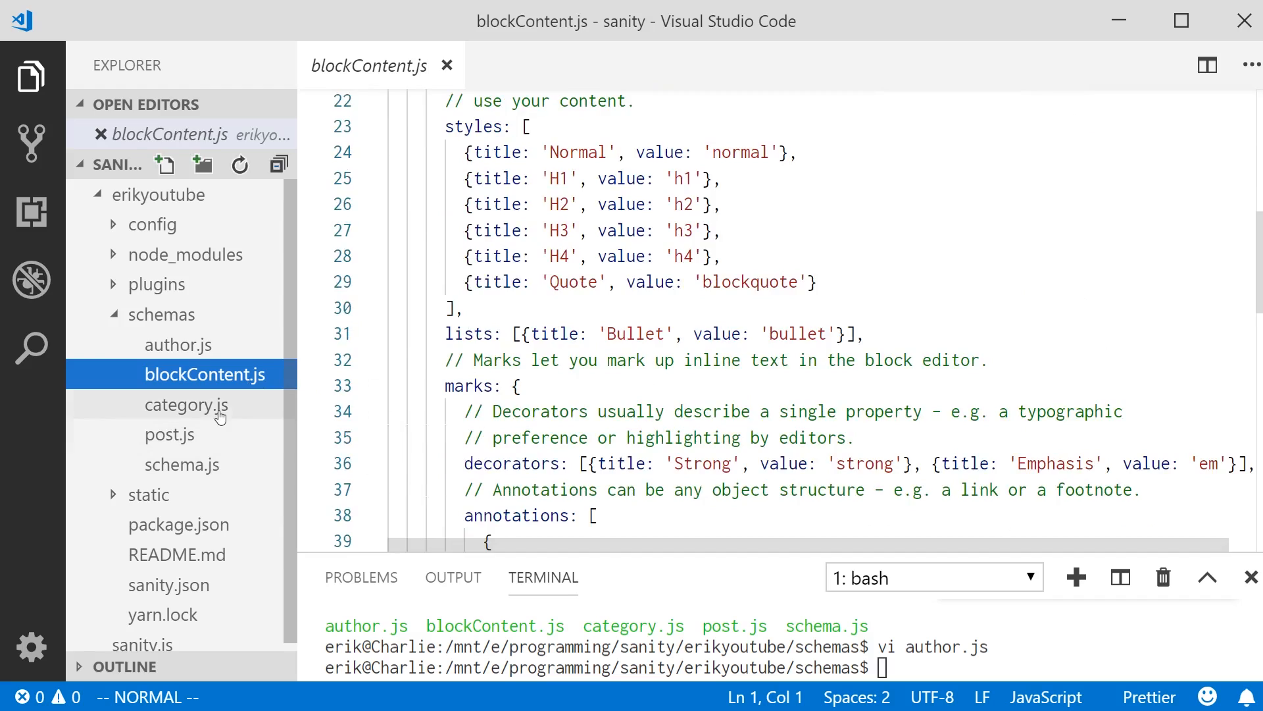
click(187, 405)
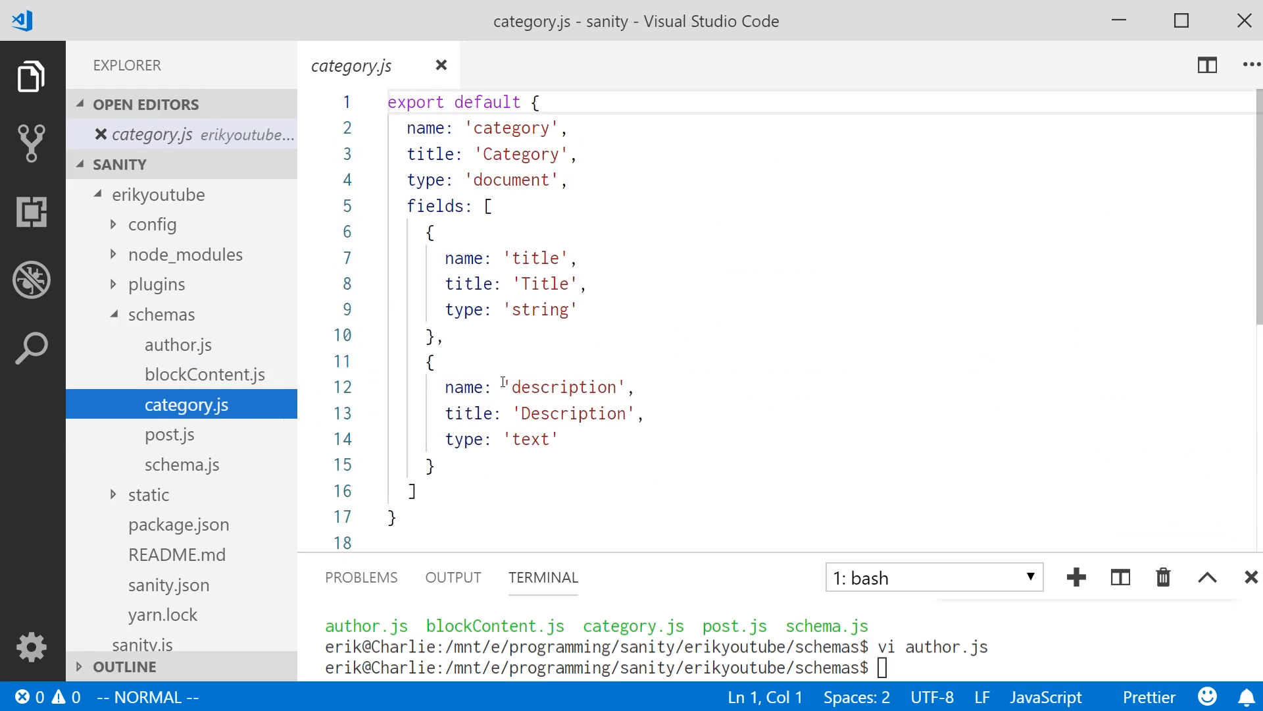
click(169, 435)
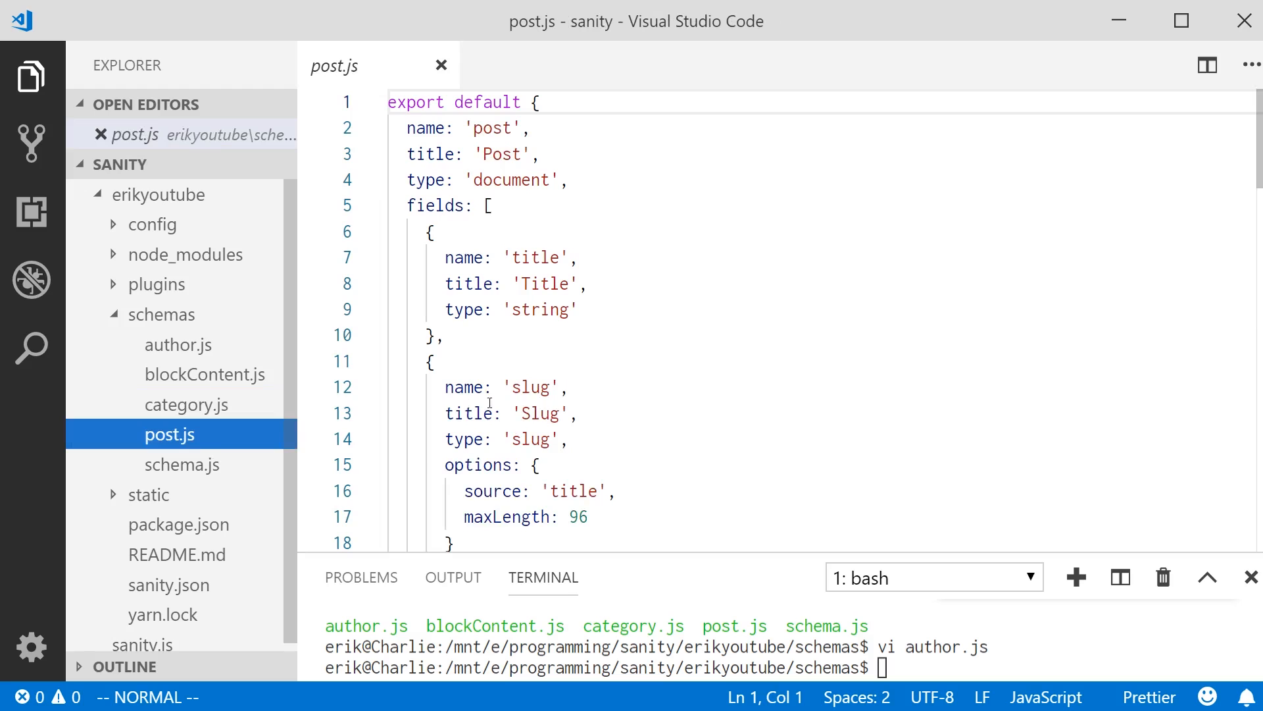
mouse_move(538, 353)
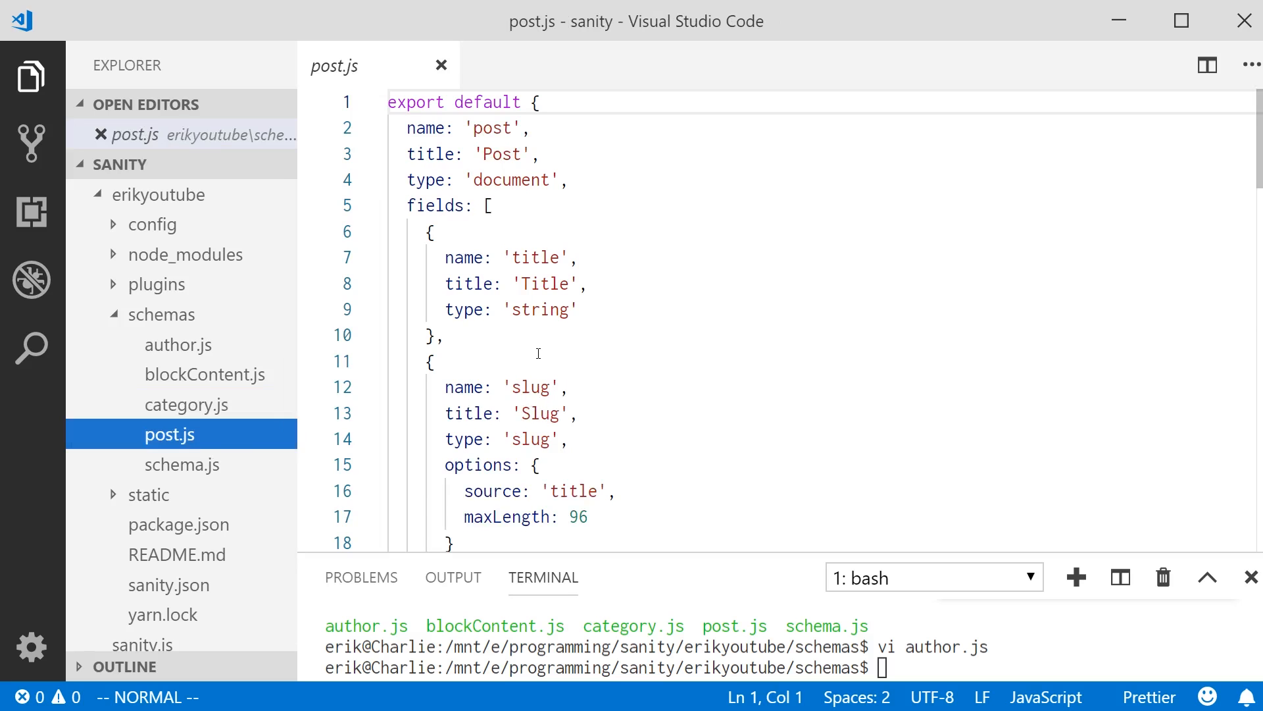
Review schemas/schema.js with its post, author and category imports, then collapse the schemas folder.
click(182, 464)
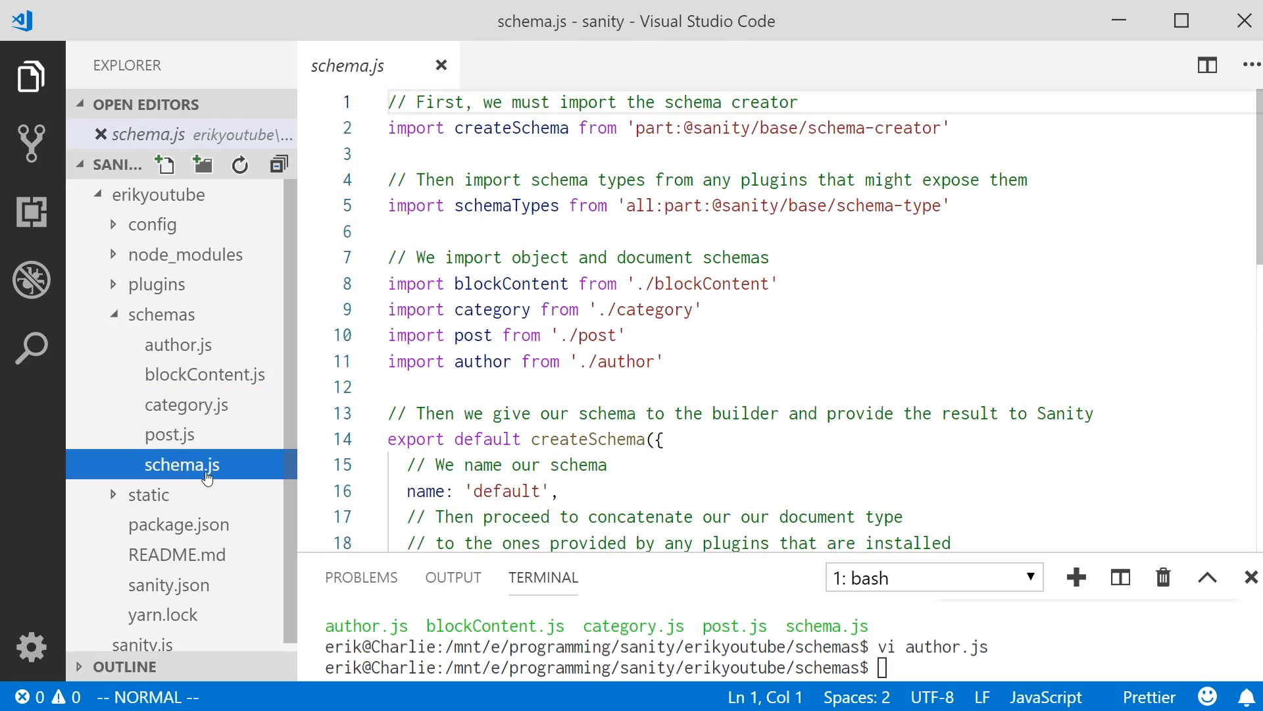
scroll(down, 3)
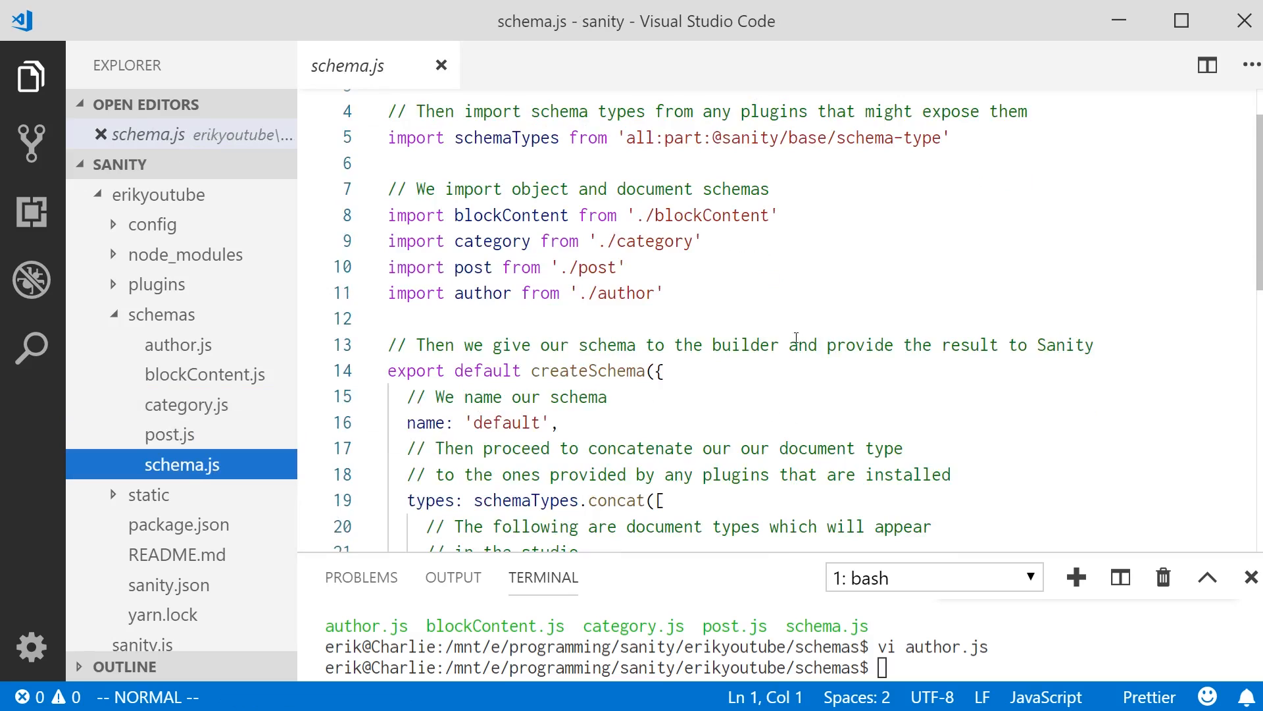
scroll(up, 3)
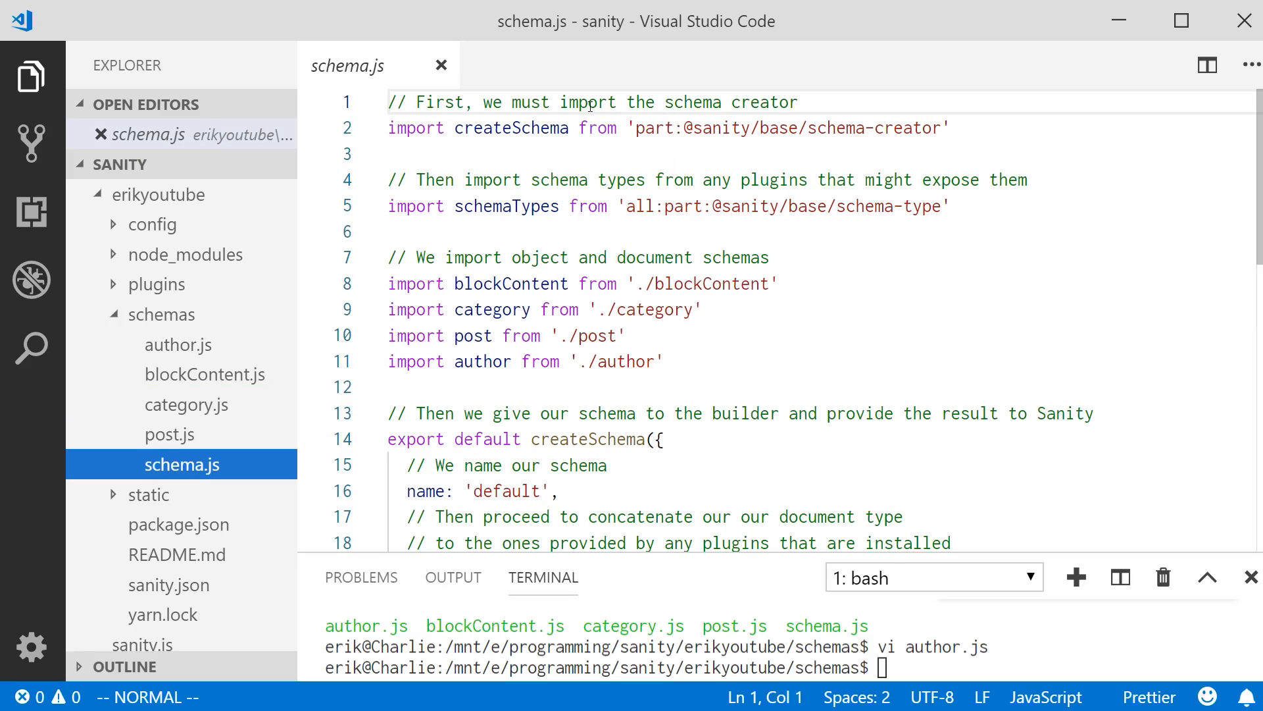
scroll(down, 3)
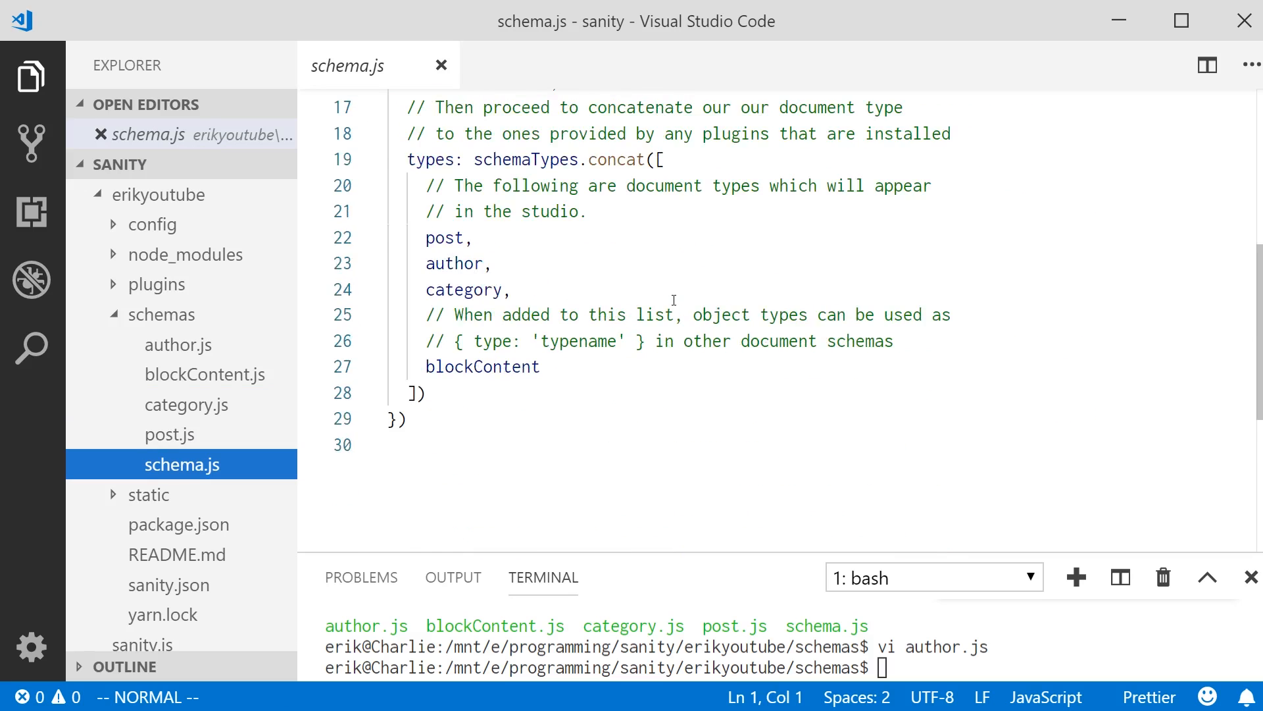
scroll(up, 3)
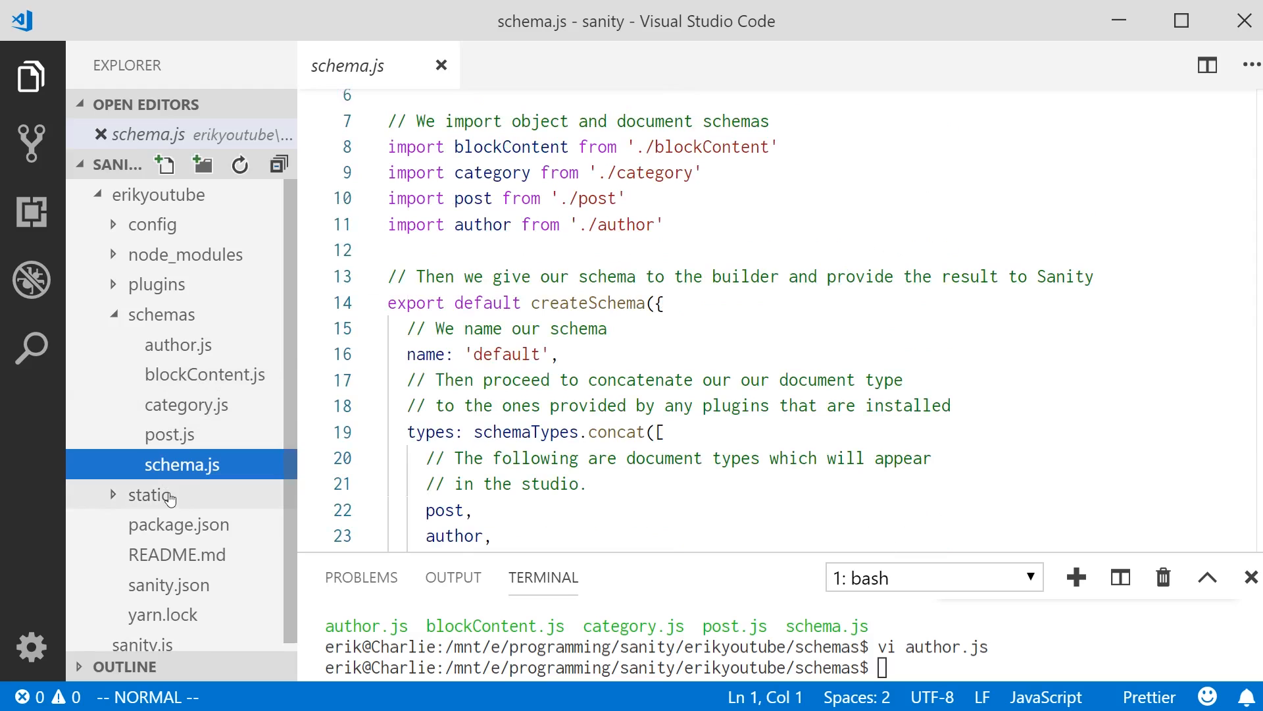
click(162, 313)
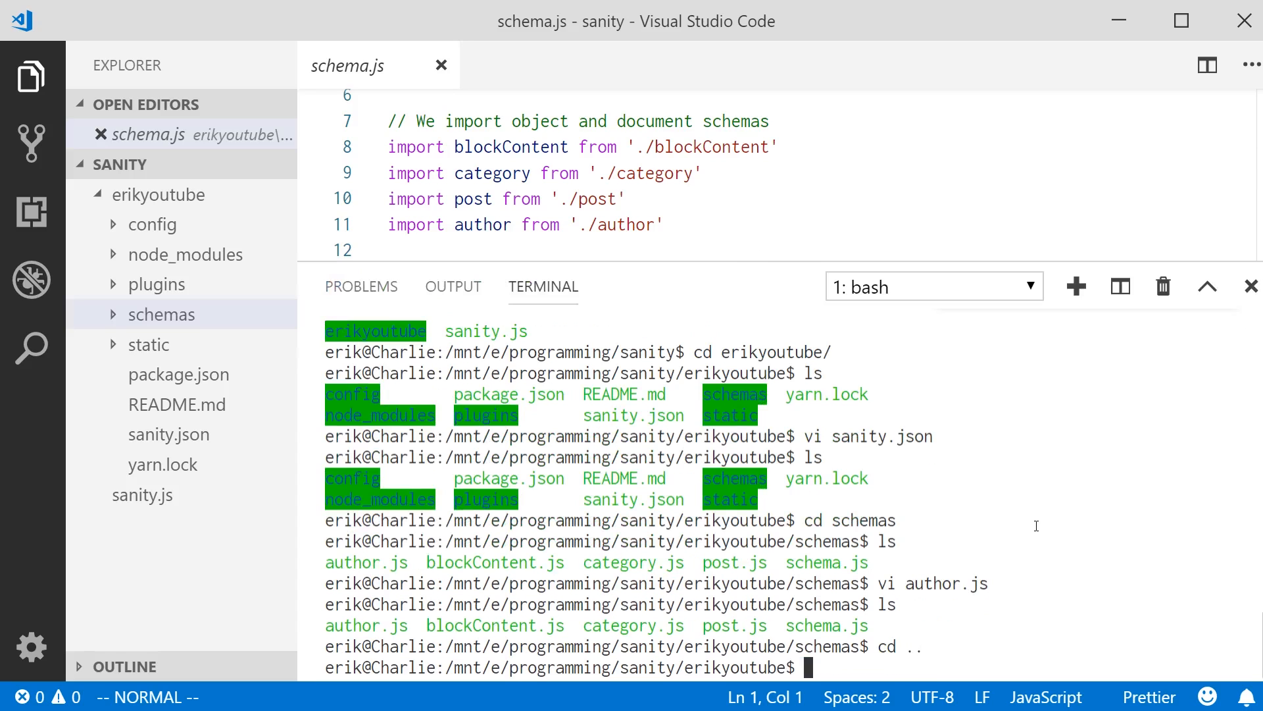
Run `sanity manage` to open the erikYouTube project dashboard at manage.sanity.io.
text(sanity)
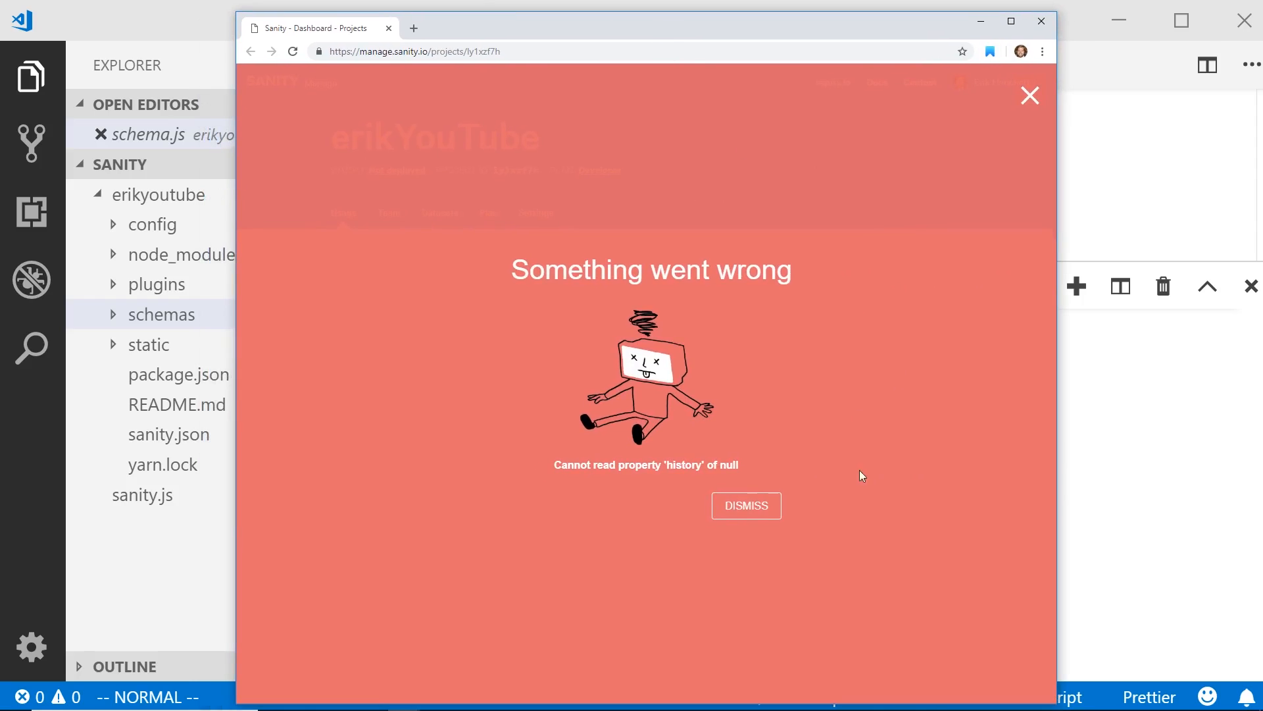
Dismiss the errors, view the Team and Datasets tabs, and confirm production is Public without saving.
click(745, 505)
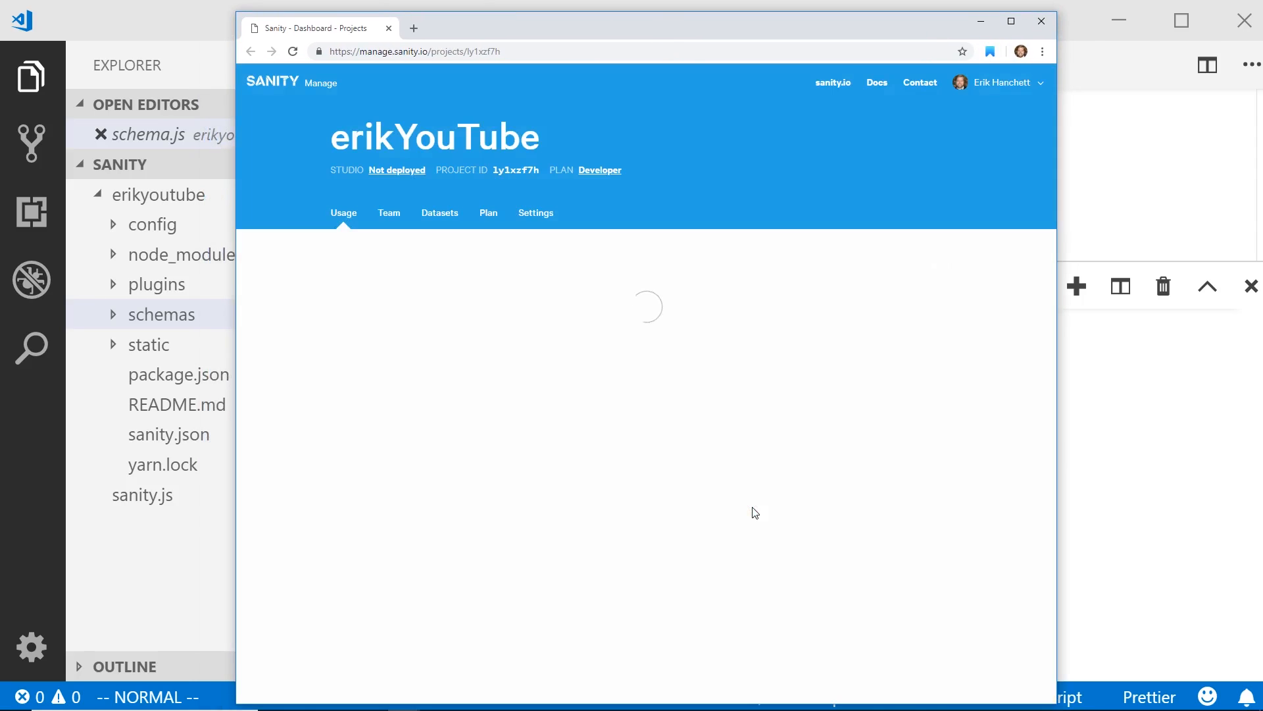
mouse_move(650, 250)
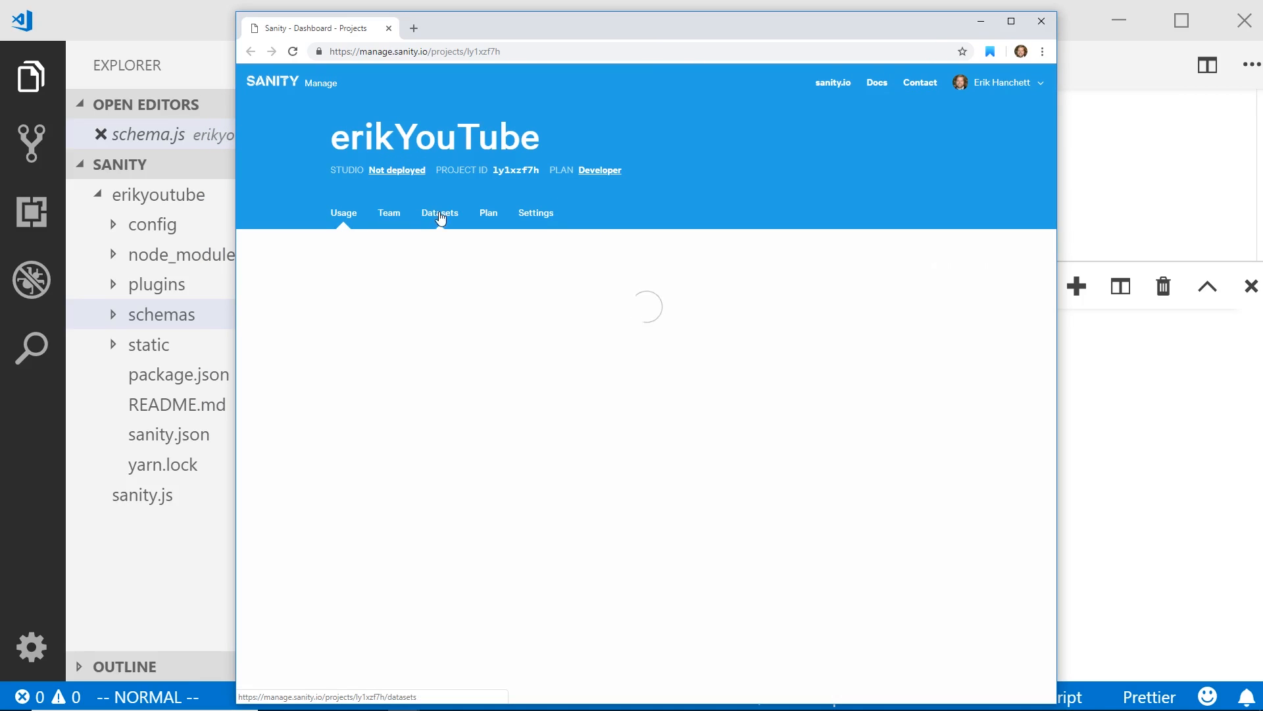
click(439, 212)
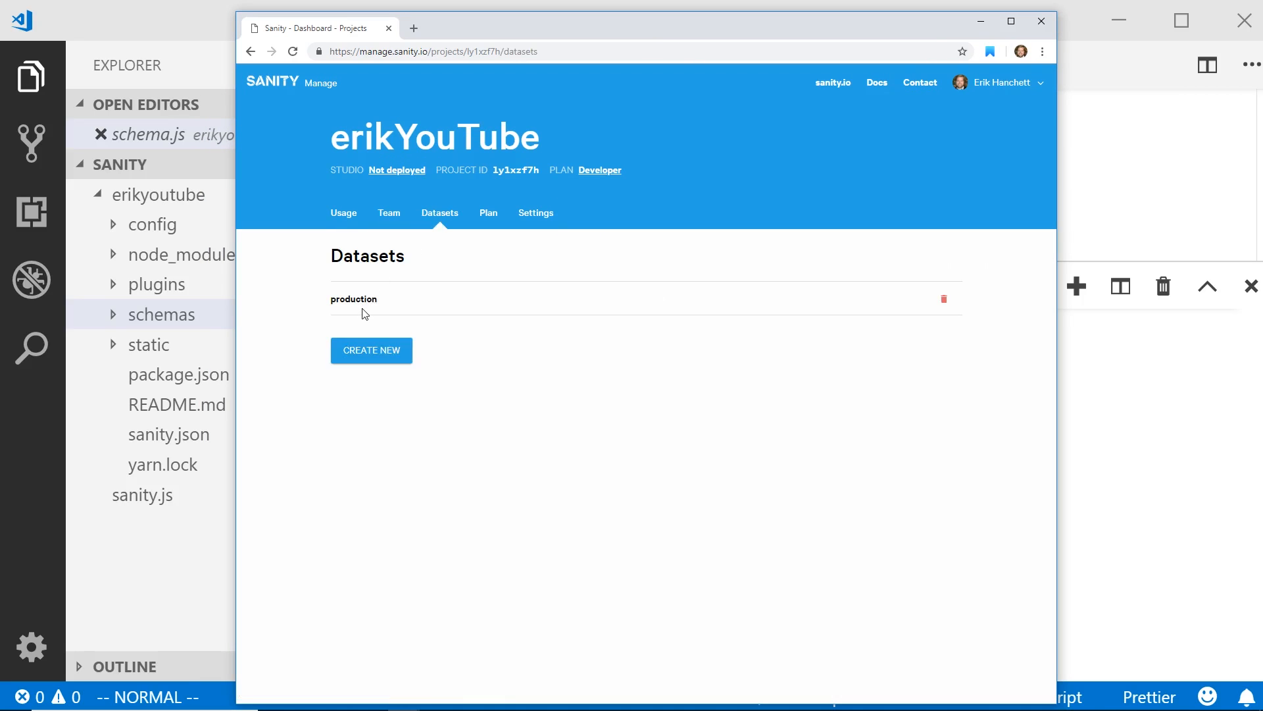
click(344, 212)
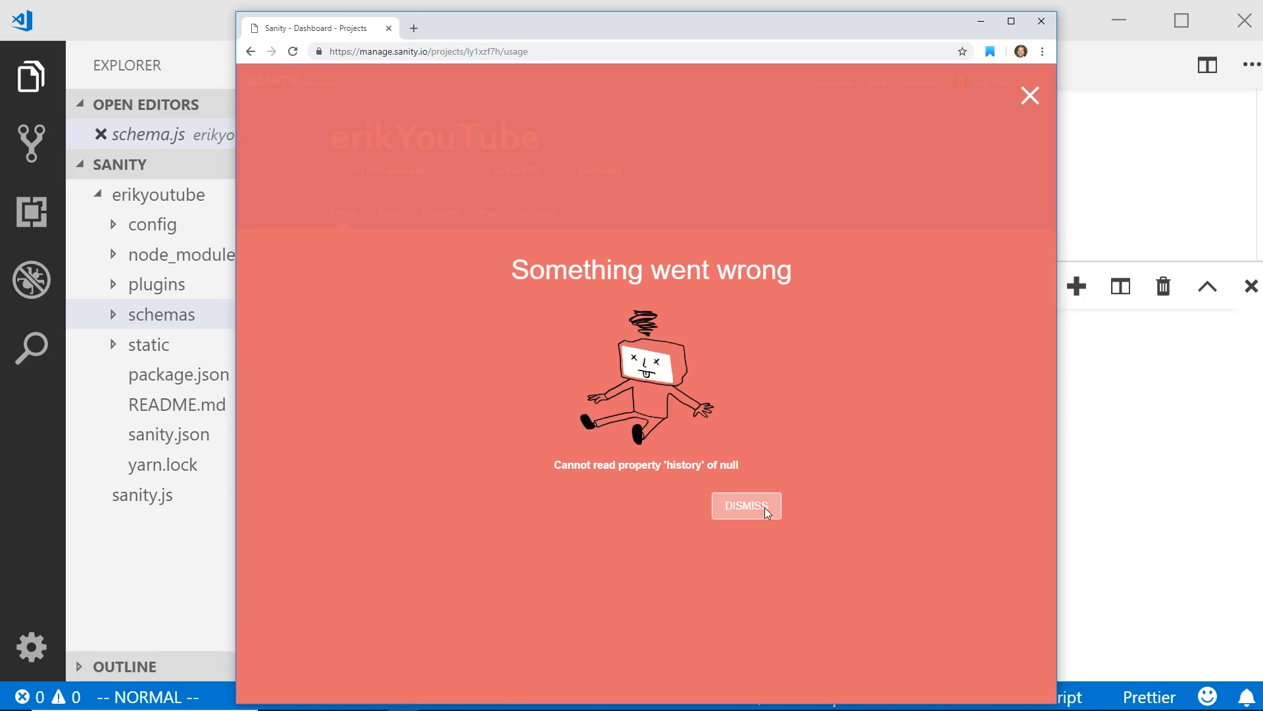
click(744, 505)
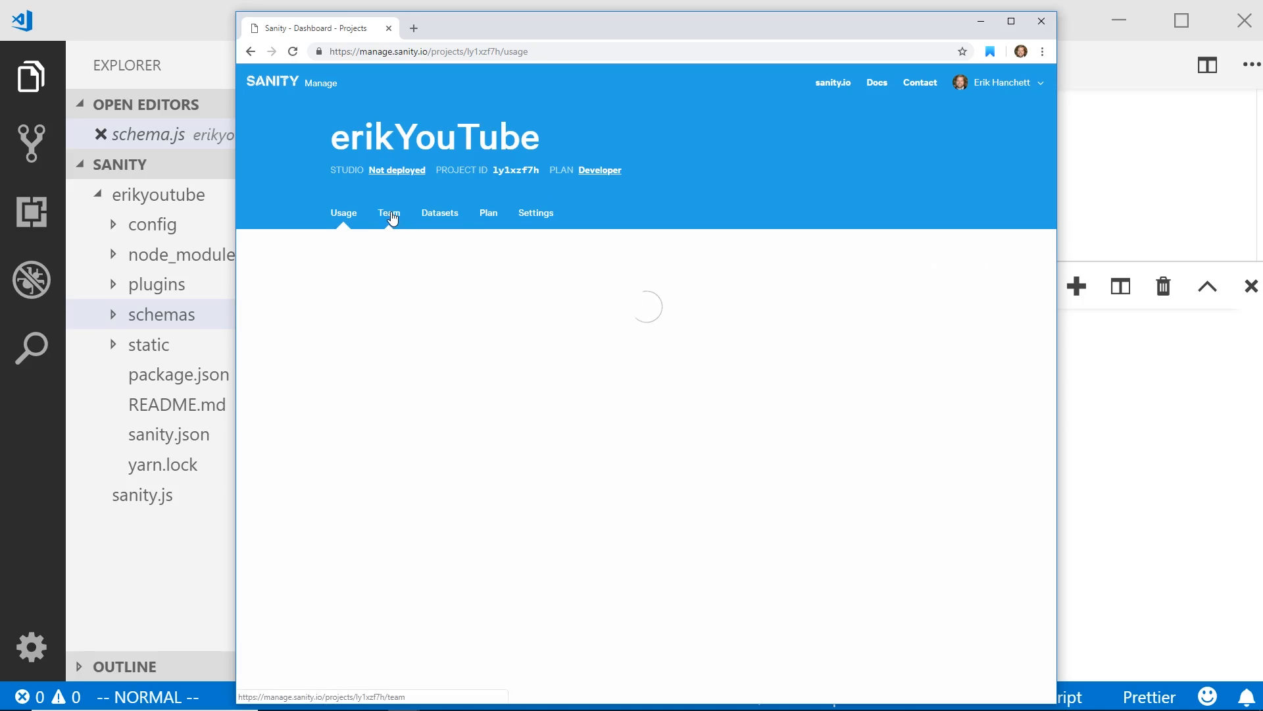
click(389, 213)
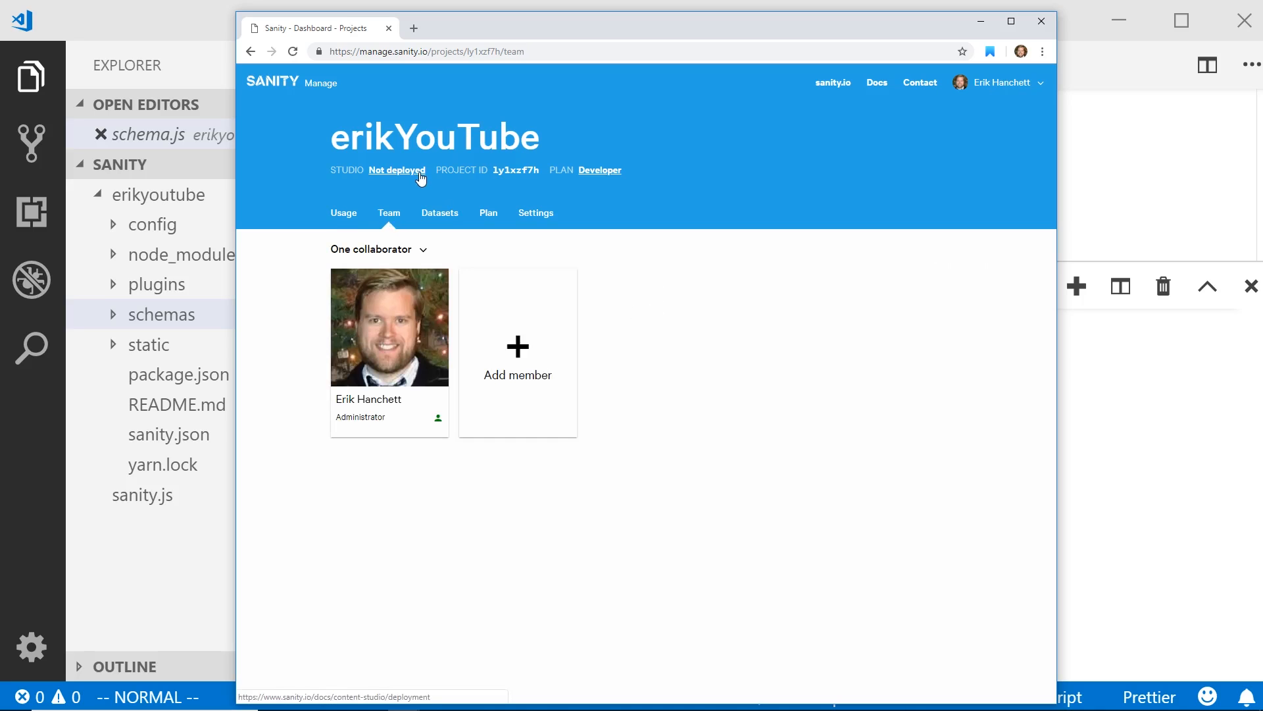
mouse_move(441, 212)
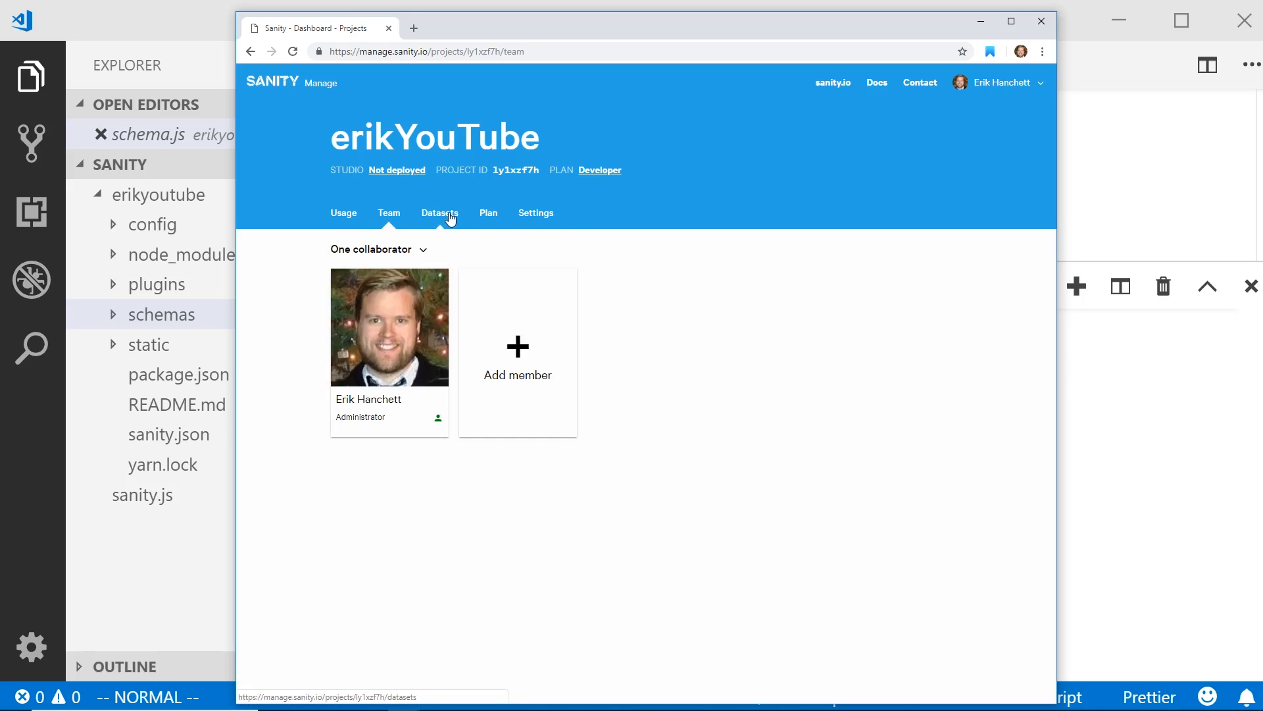
click(439, 213)
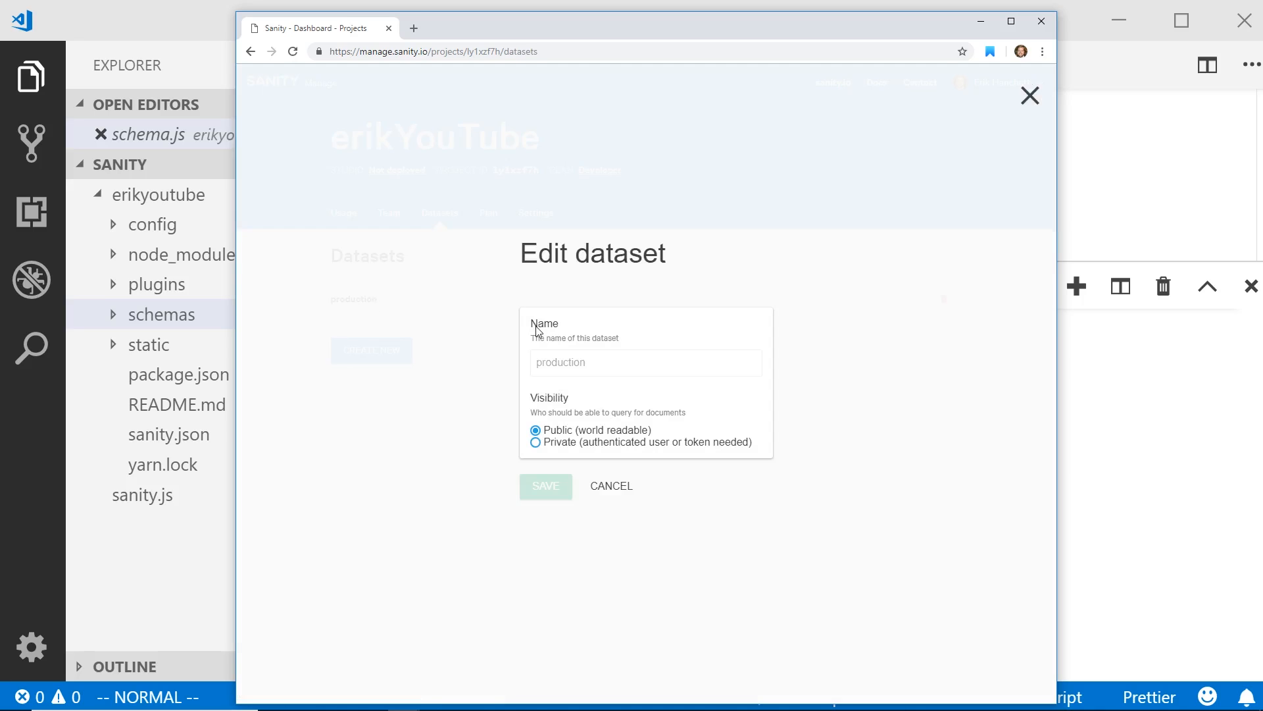
click(610, 484)
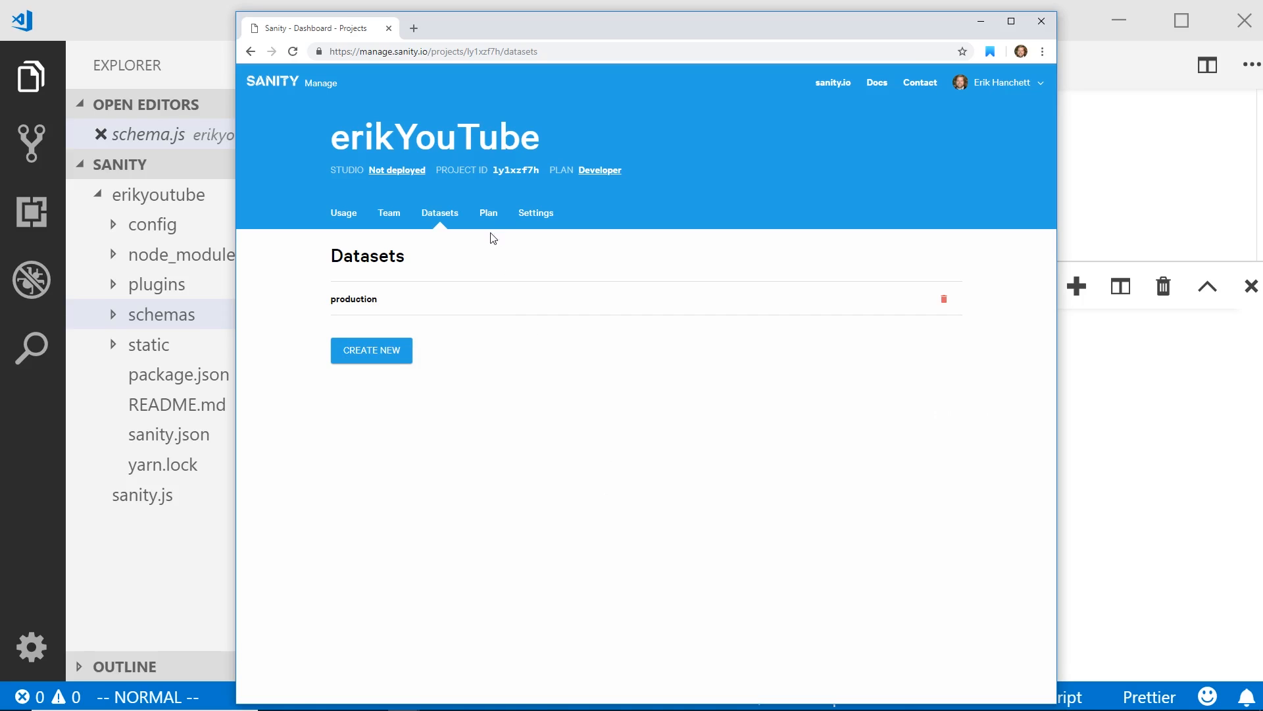
mouse_move(463, 125)
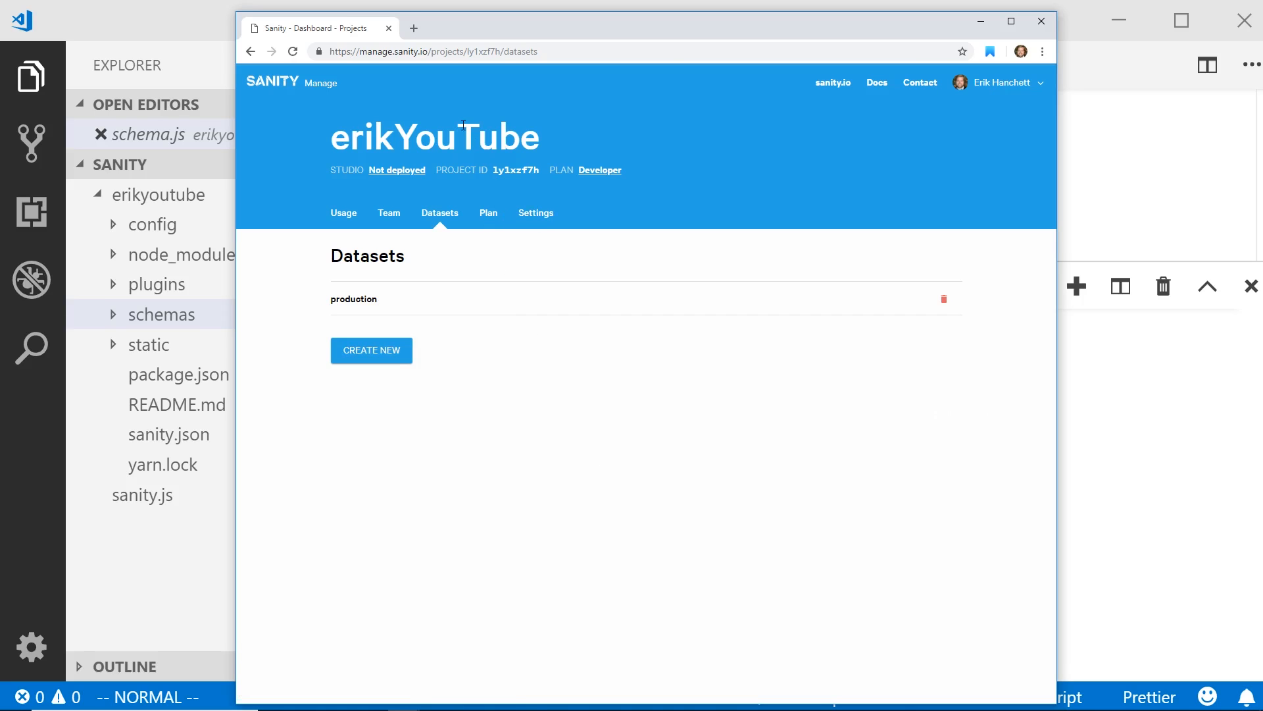
mouse_move(955, 175)
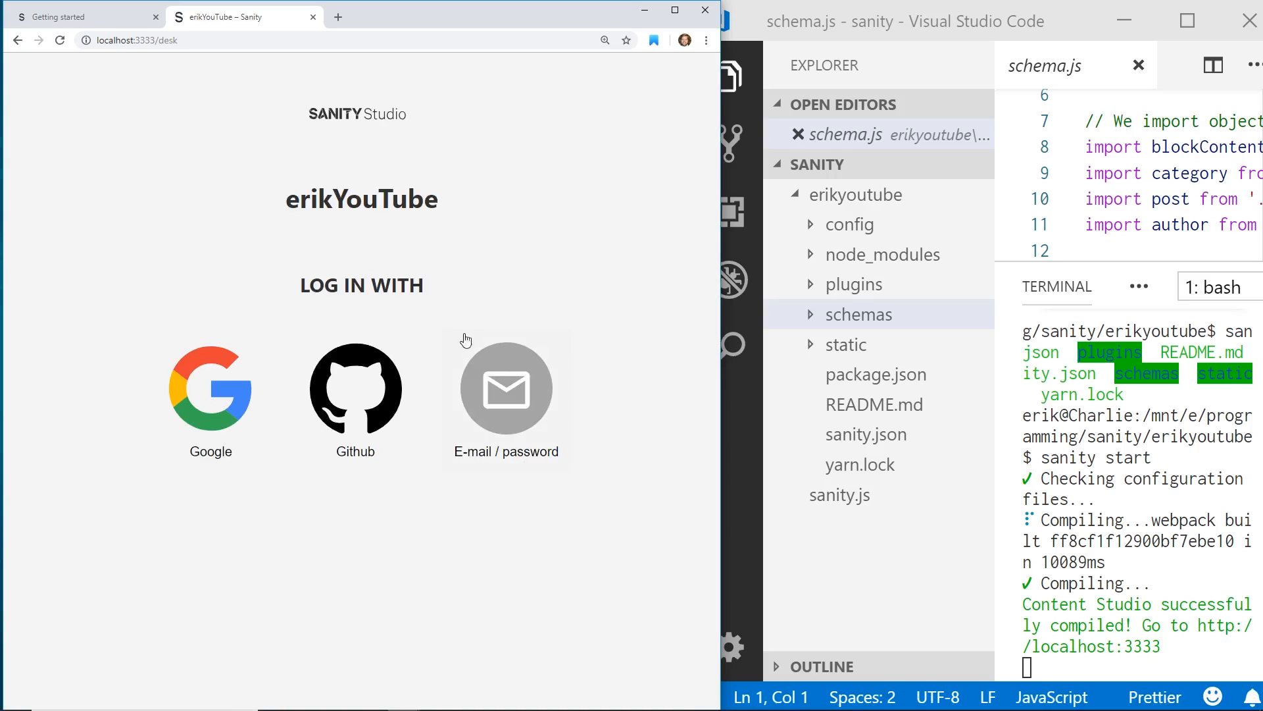
mouse_move(374, 374)
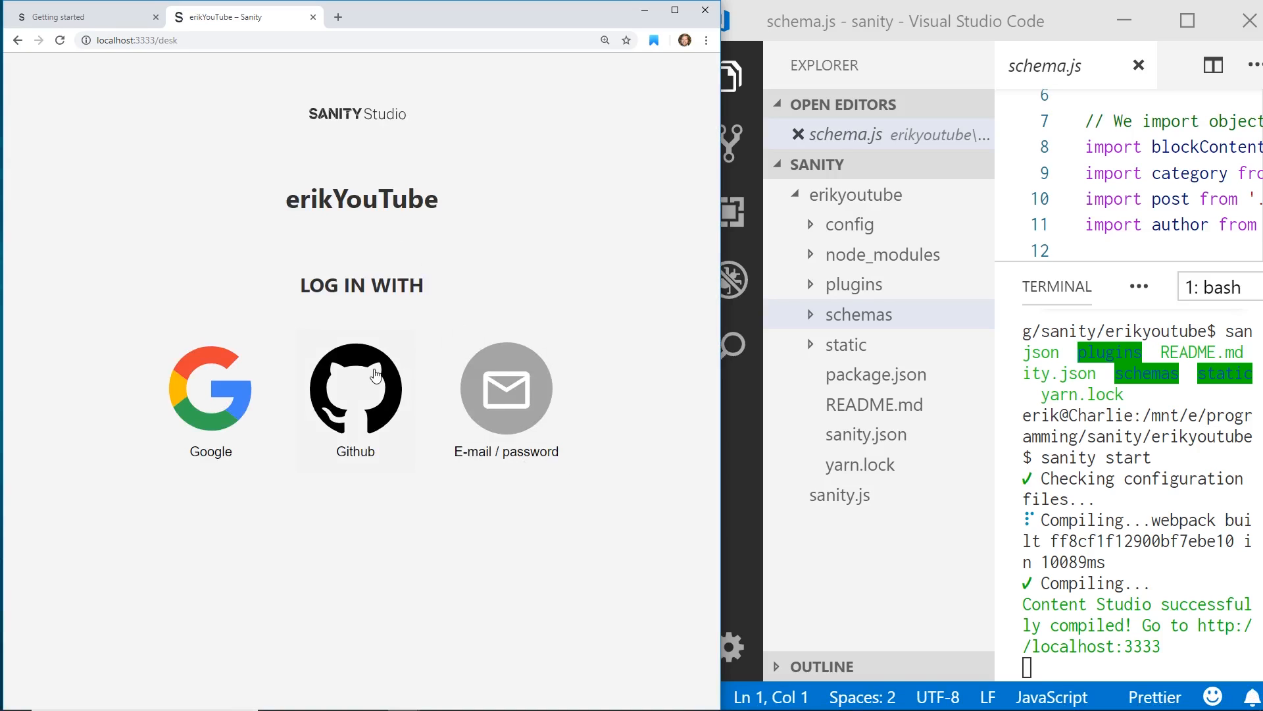
mouse_move(358, 356)
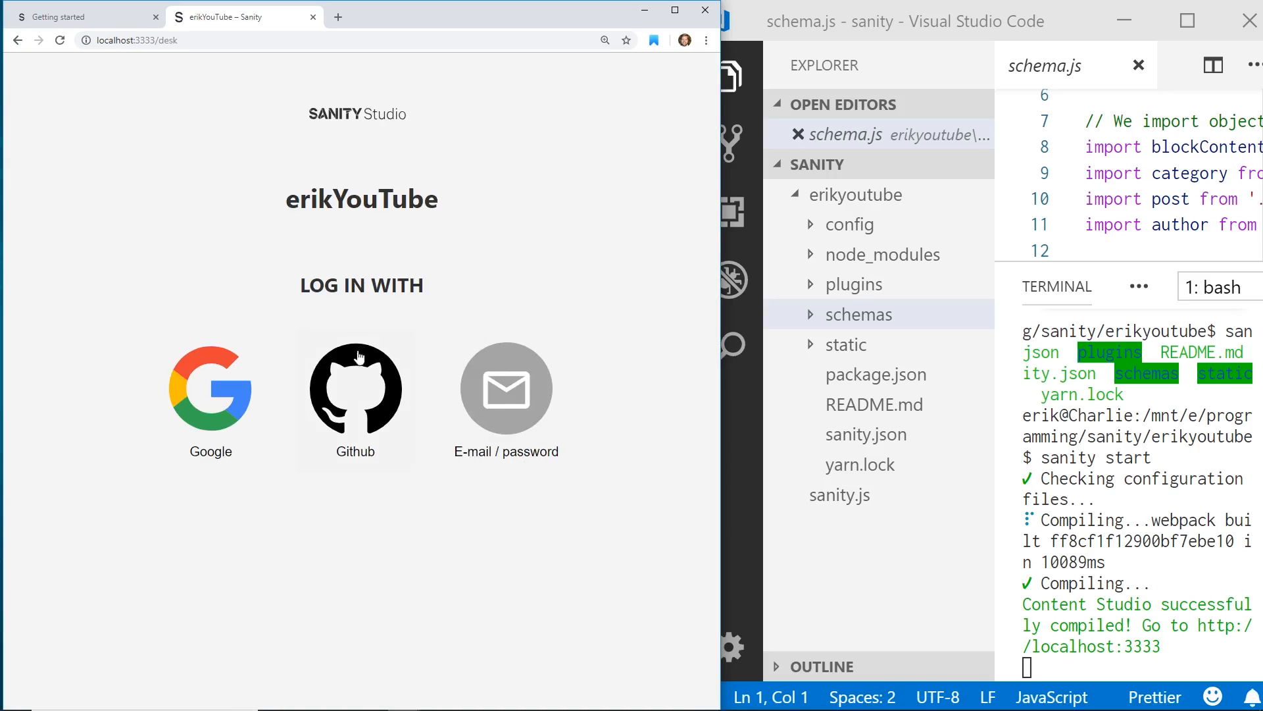
Log in to the studio with GitHub and start a new post with a generated slug.
click(355, 389)
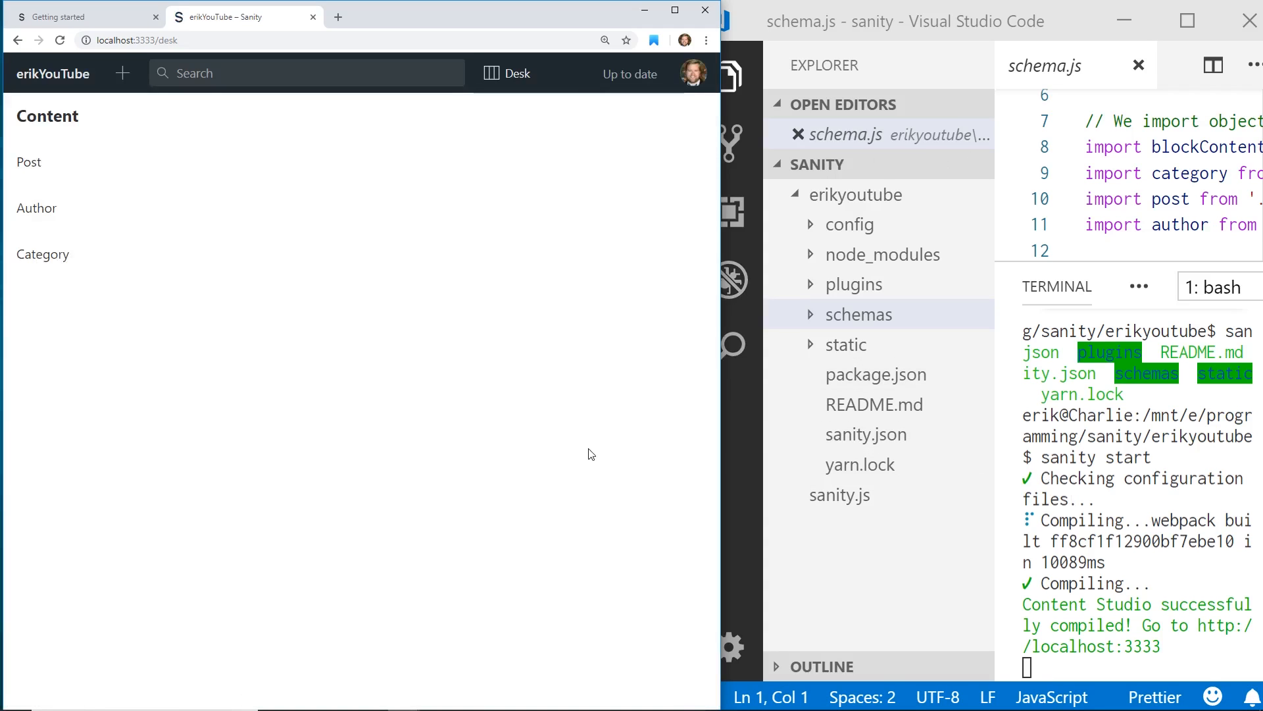
click(28, 161)
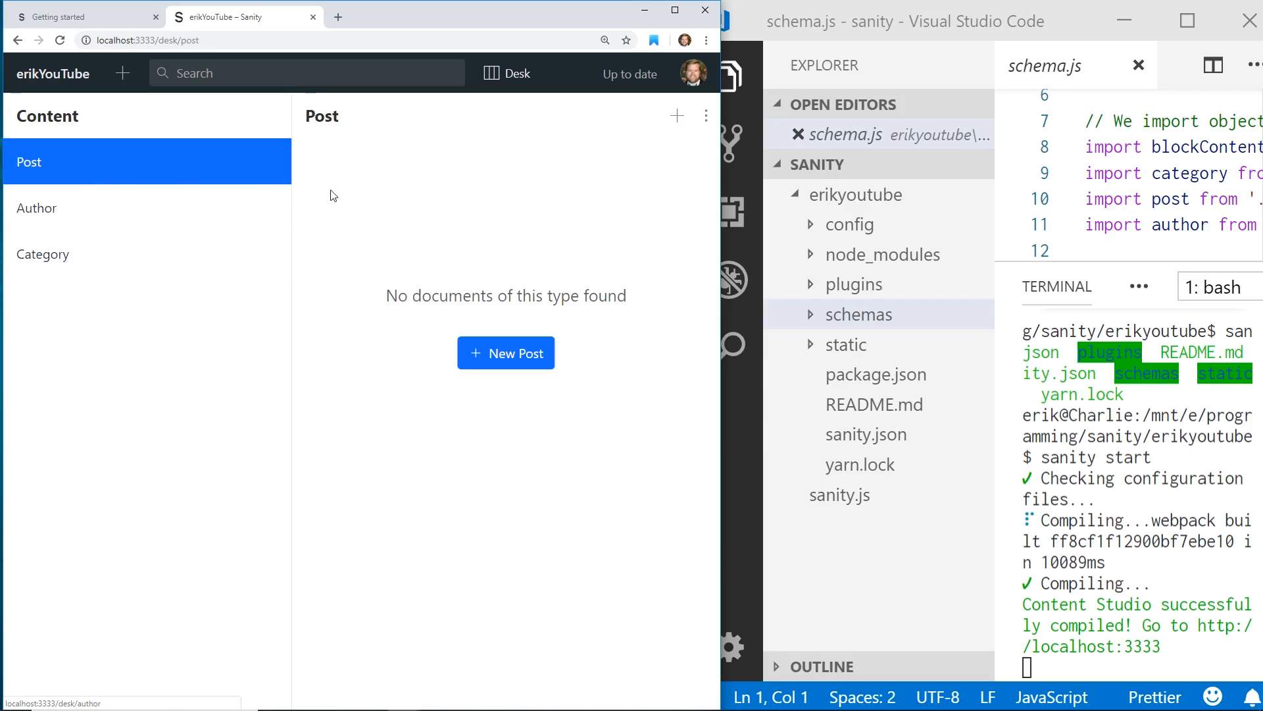
click(506, 352)
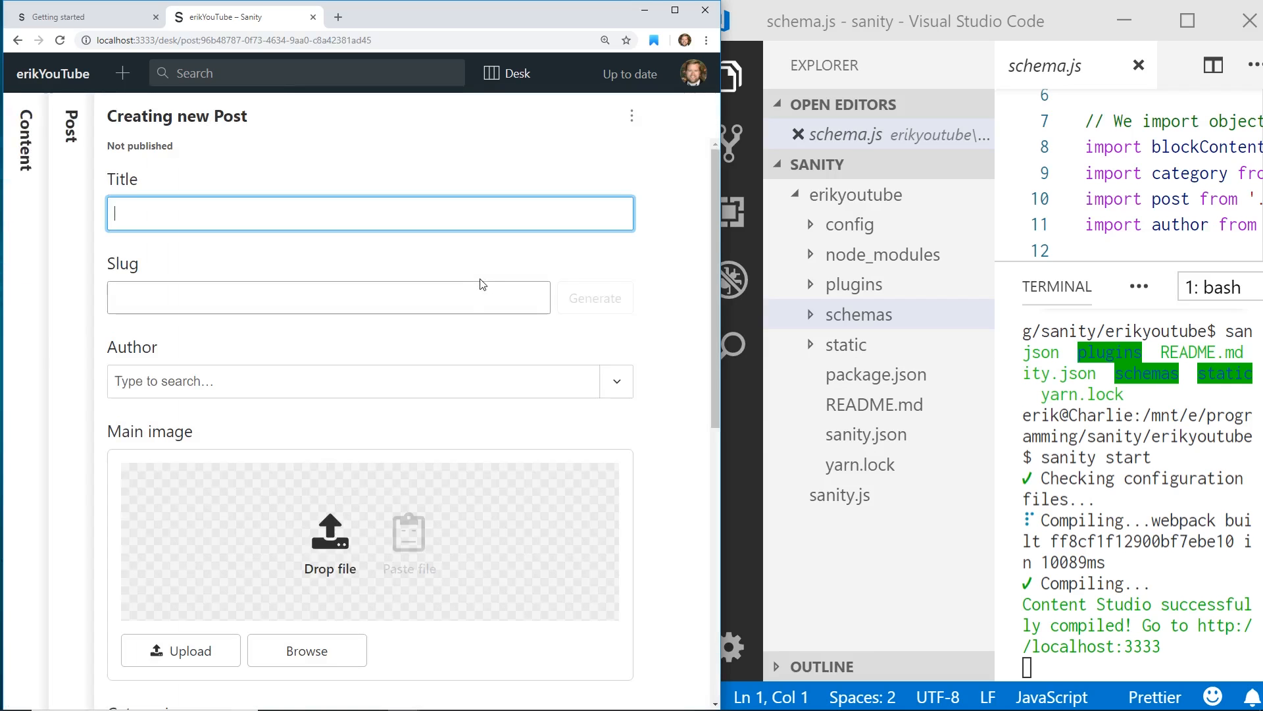
text(New Post)
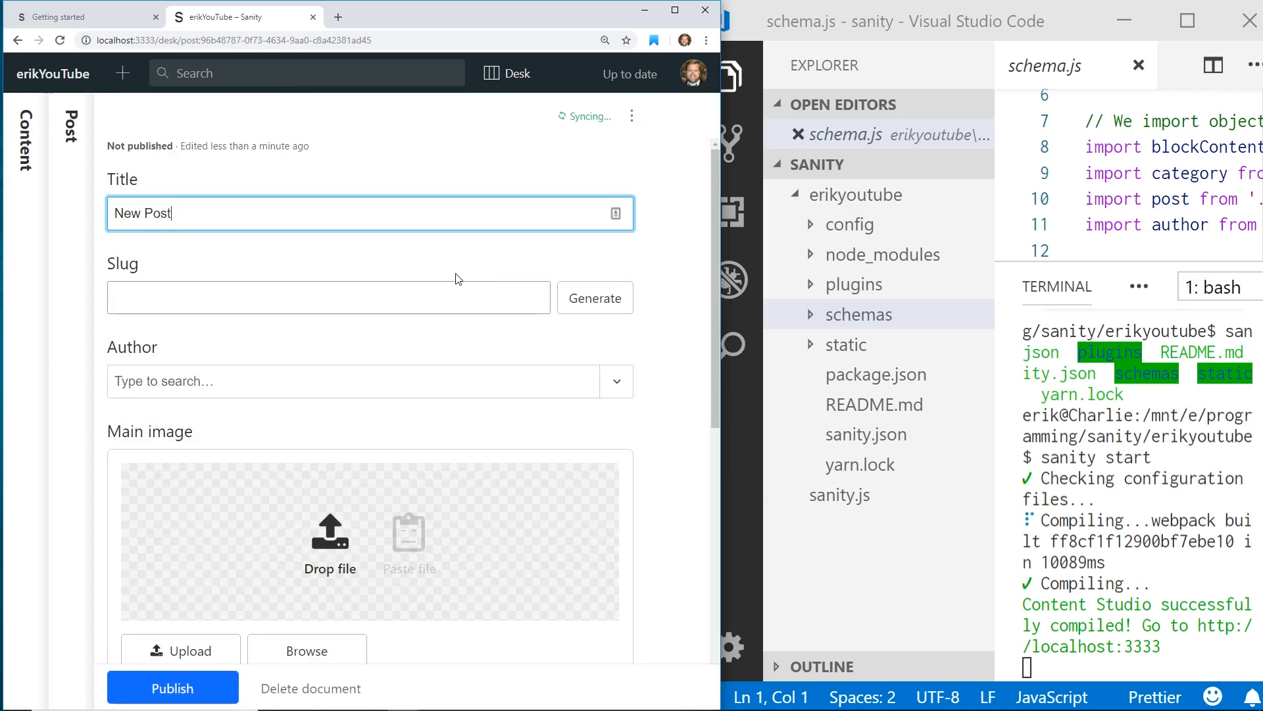
click(595, 297)
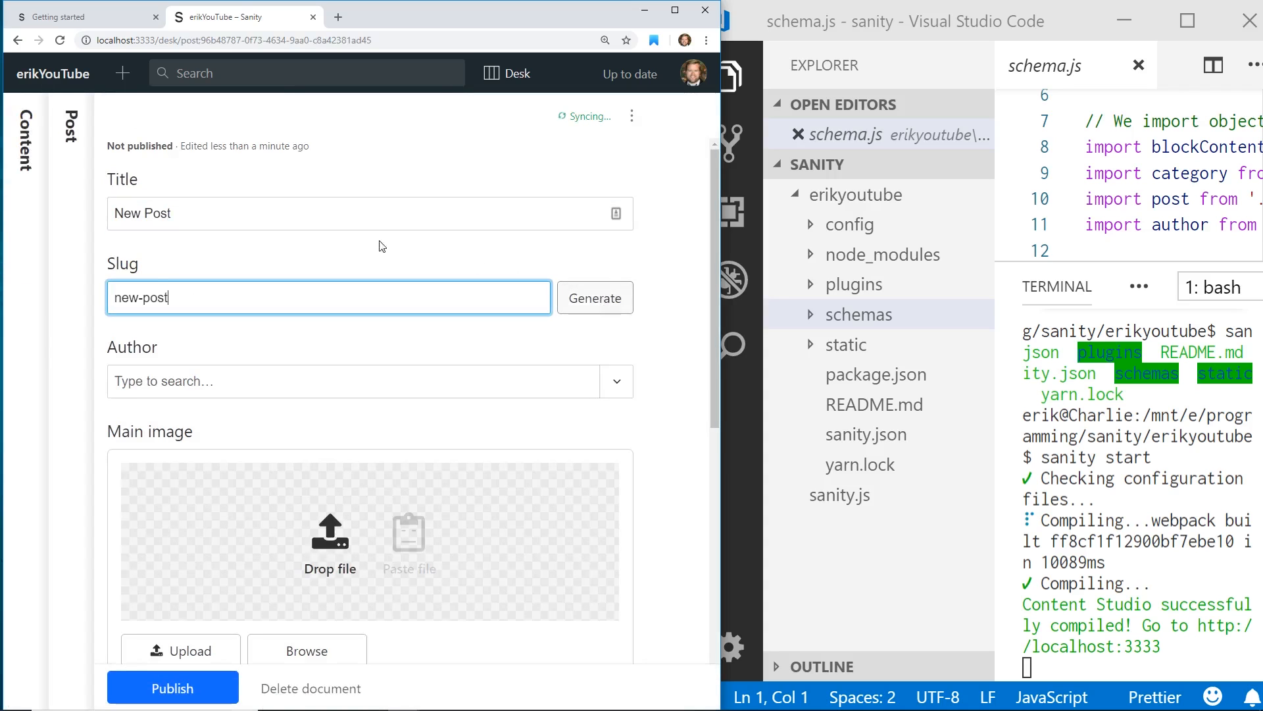
Retitle the post 'Hello World', regenerate its slug, add 'asdf' body text, and show authors.
click(322, 212)
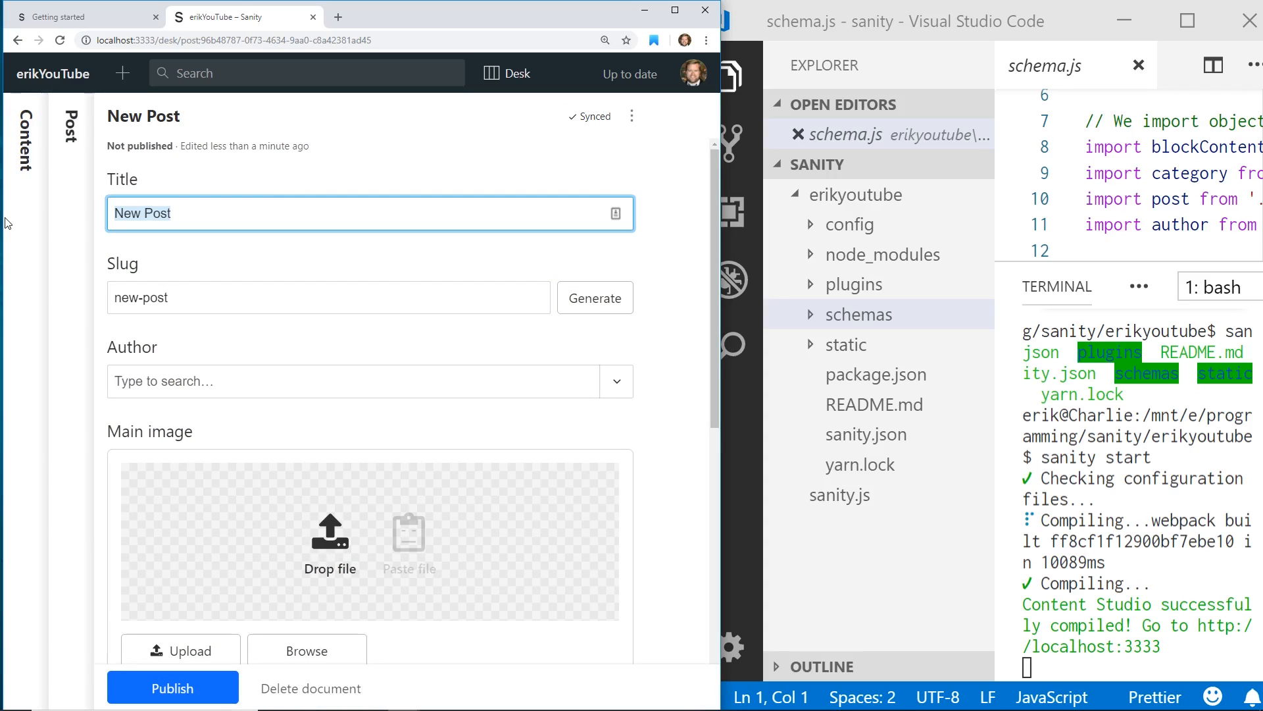
text(Hello)
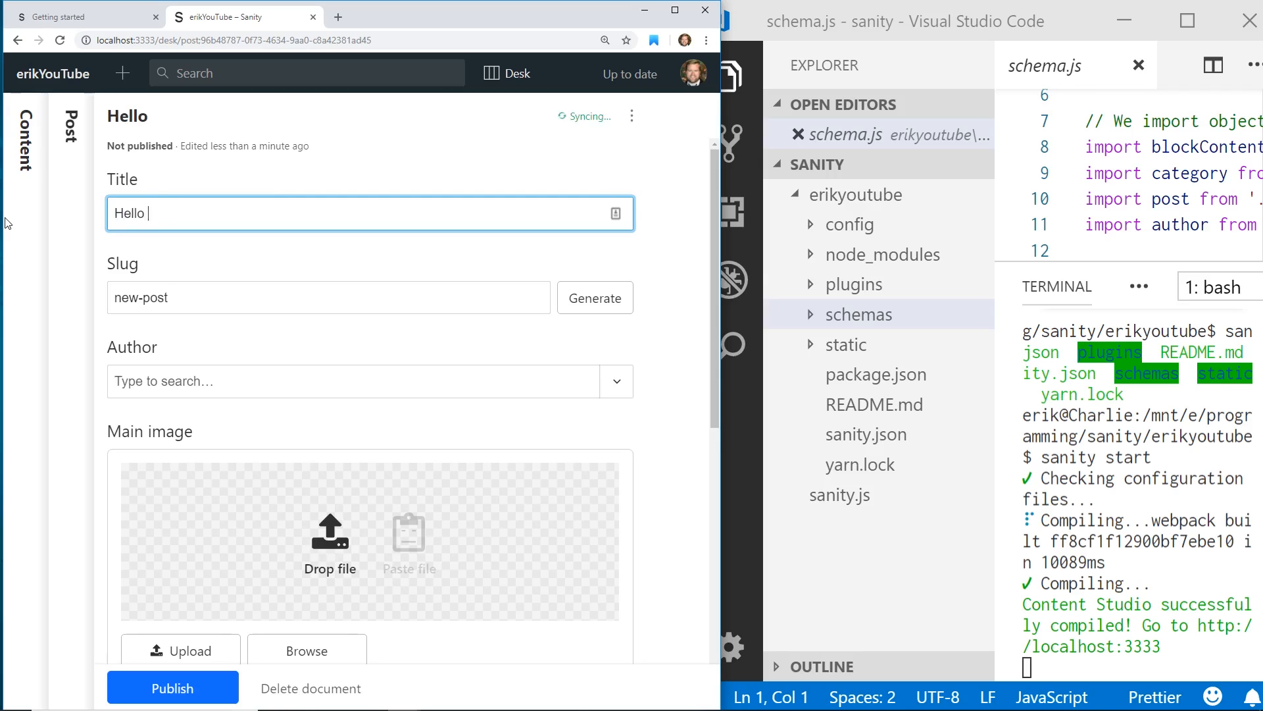
click(595, 298)
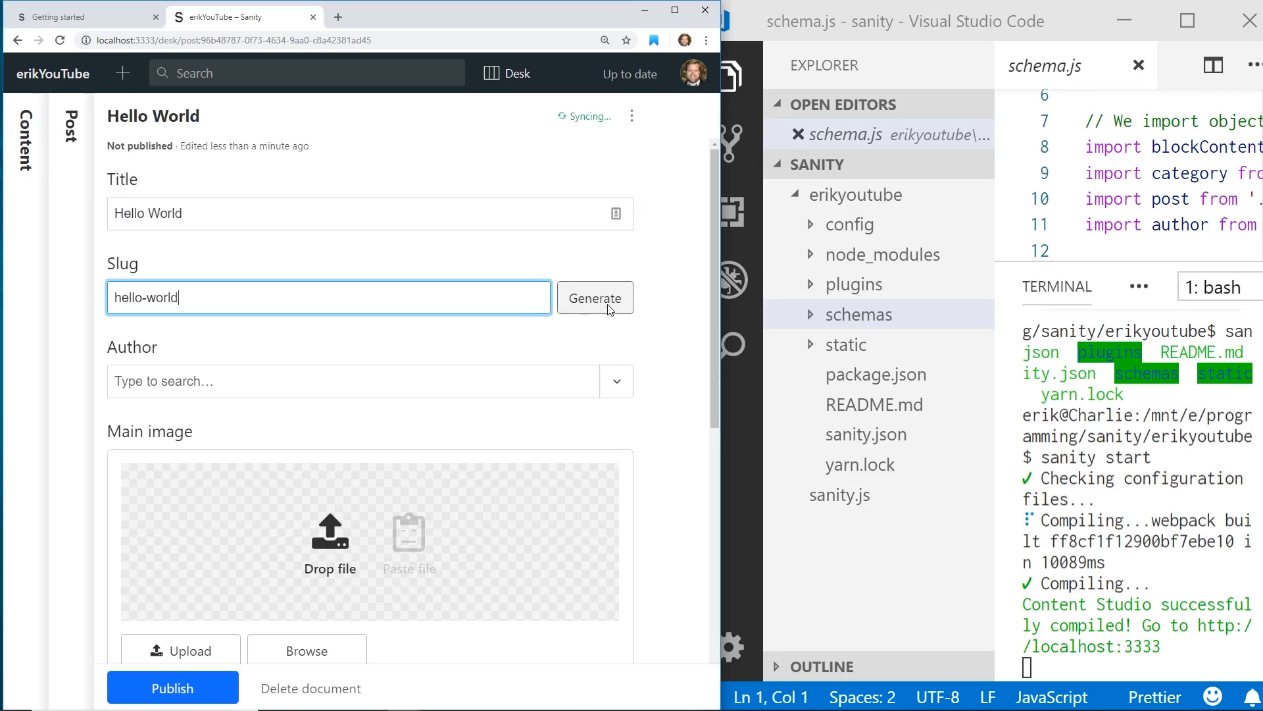
click(367, 381)
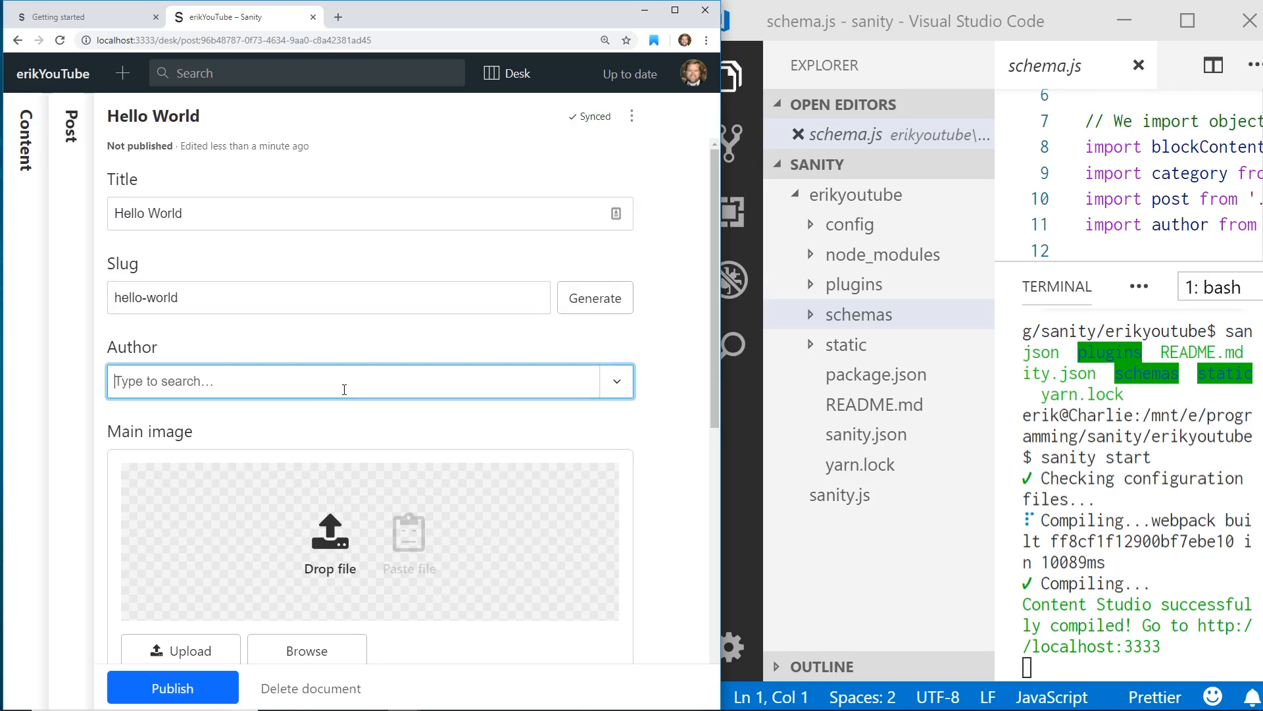
mouse_move(412, 369)
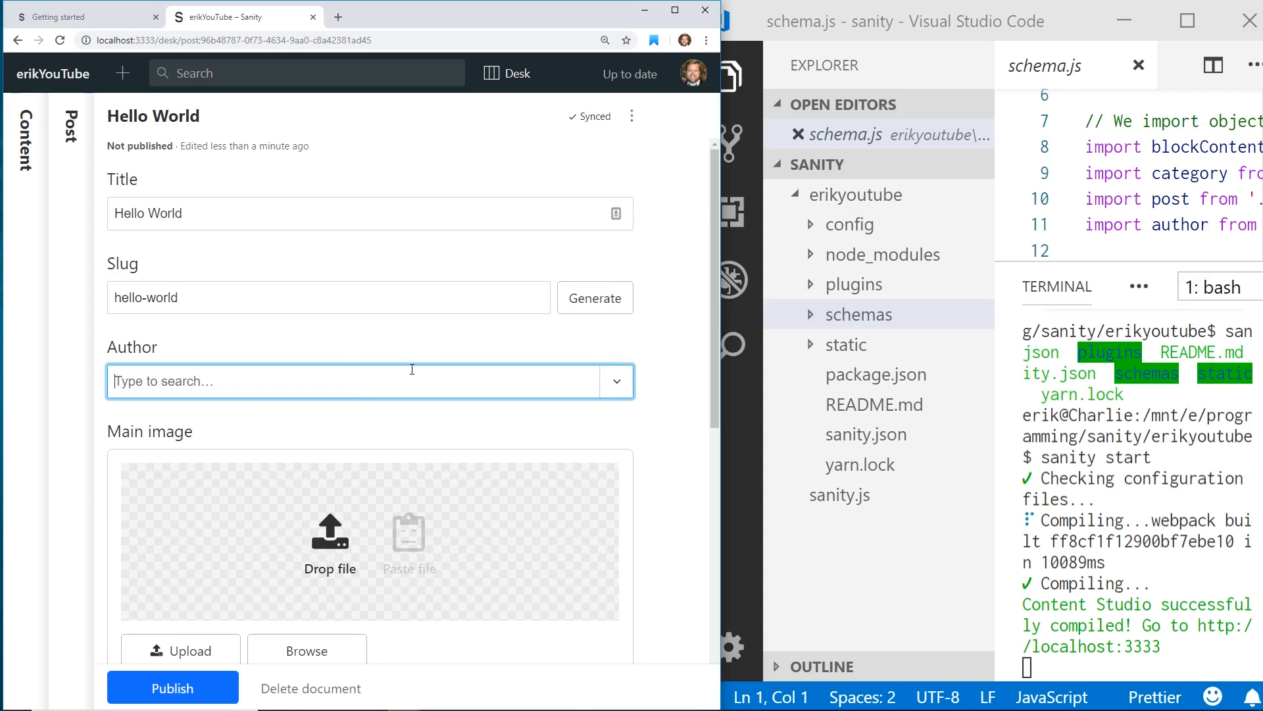
scroll(down, 3)
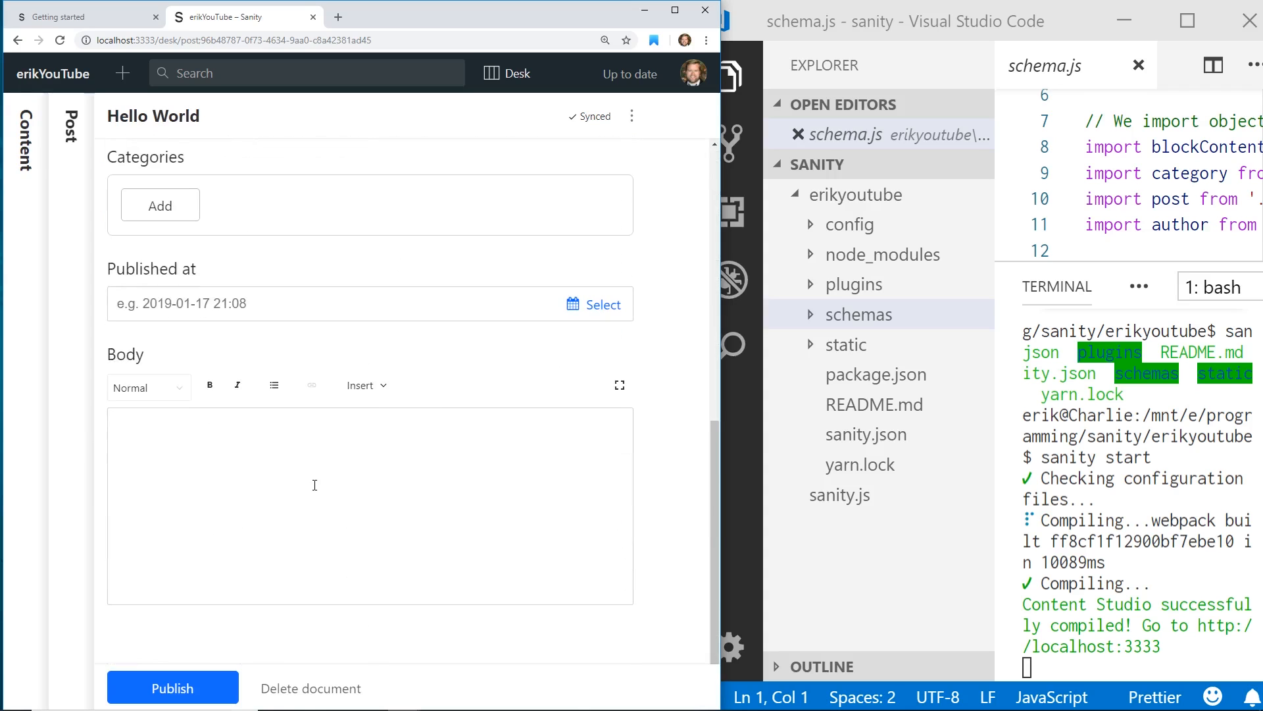
text(asdf)
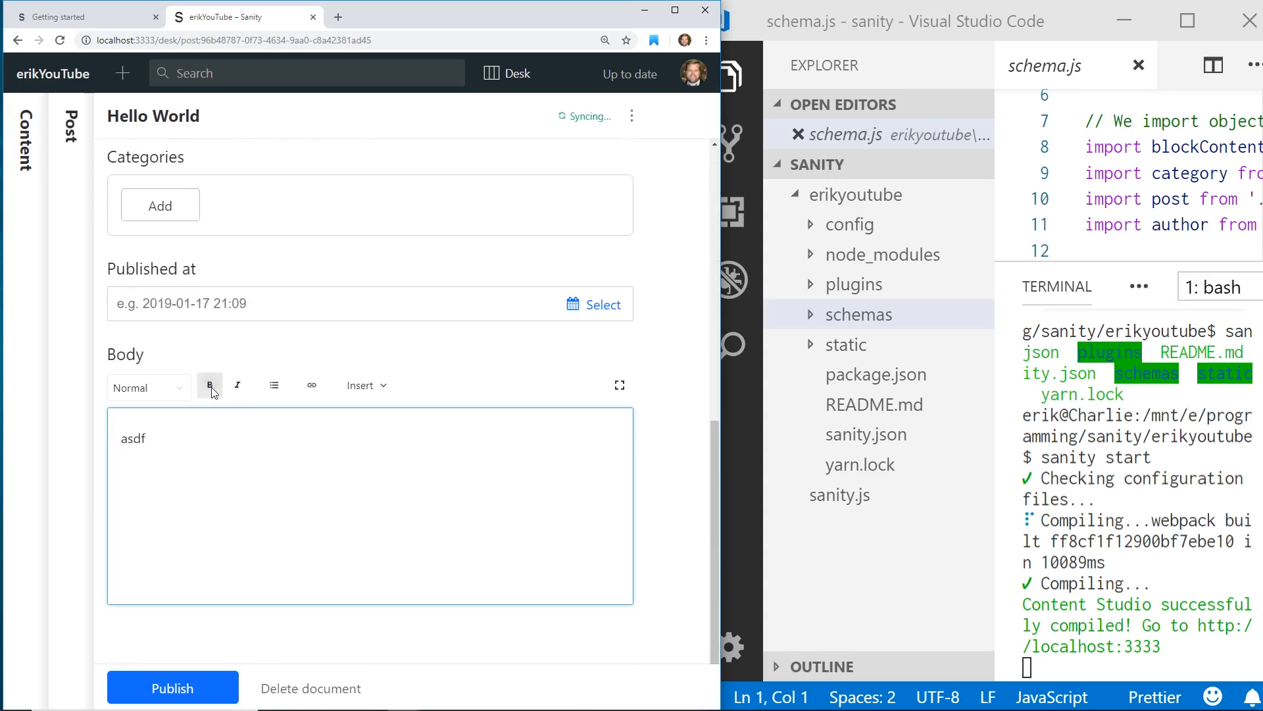
click(209, 385)
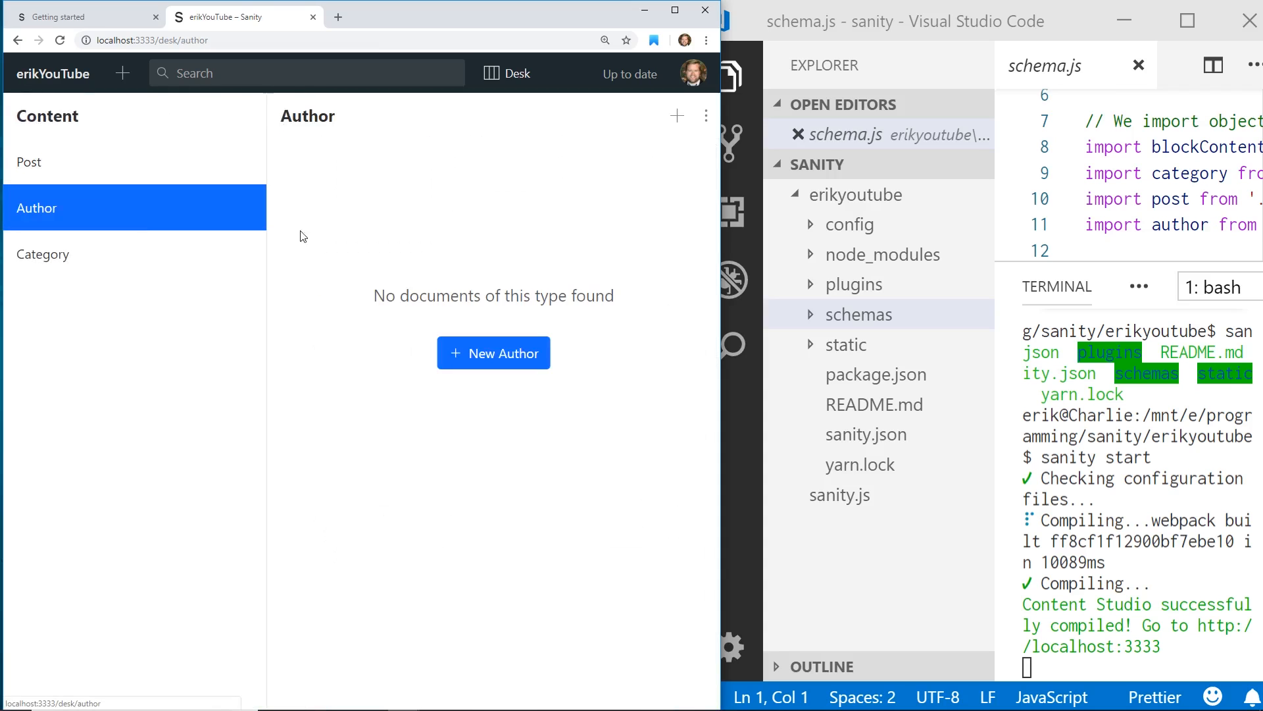
Publish author Erik Hanchett with 'asdf' bio, then return to the Author list.
click(494, 353)
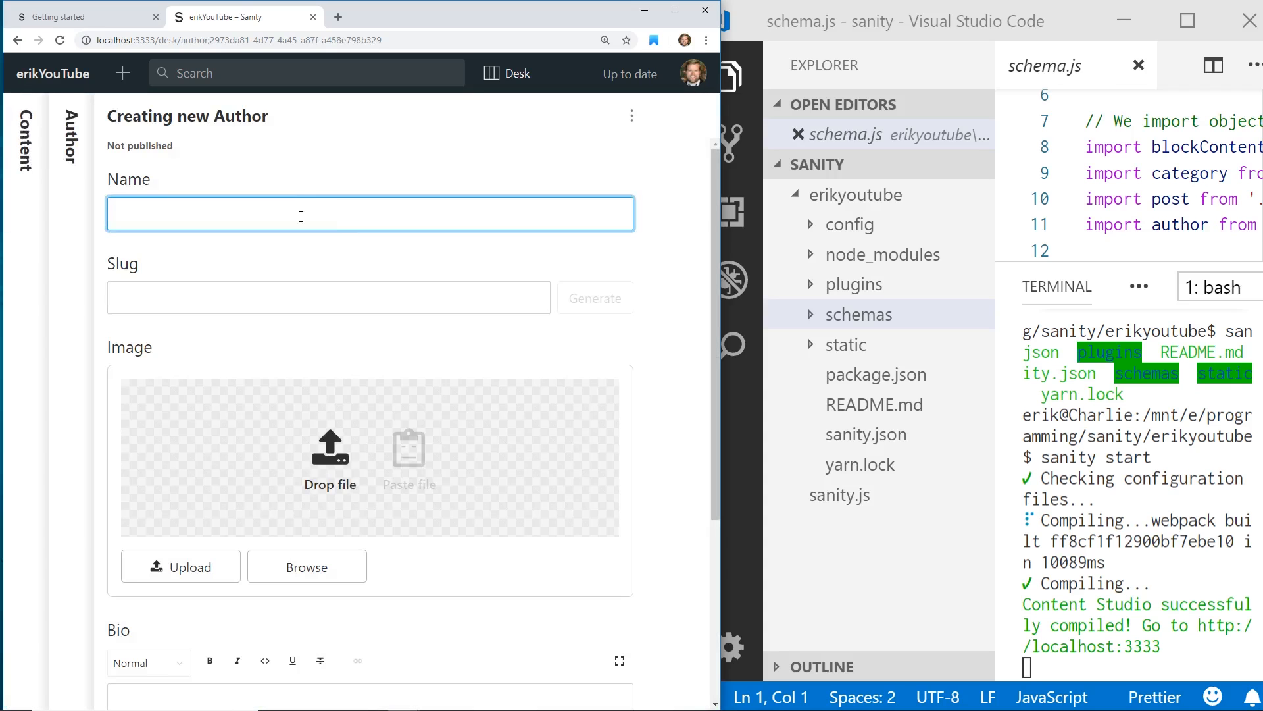
text(Erik Hanchett)
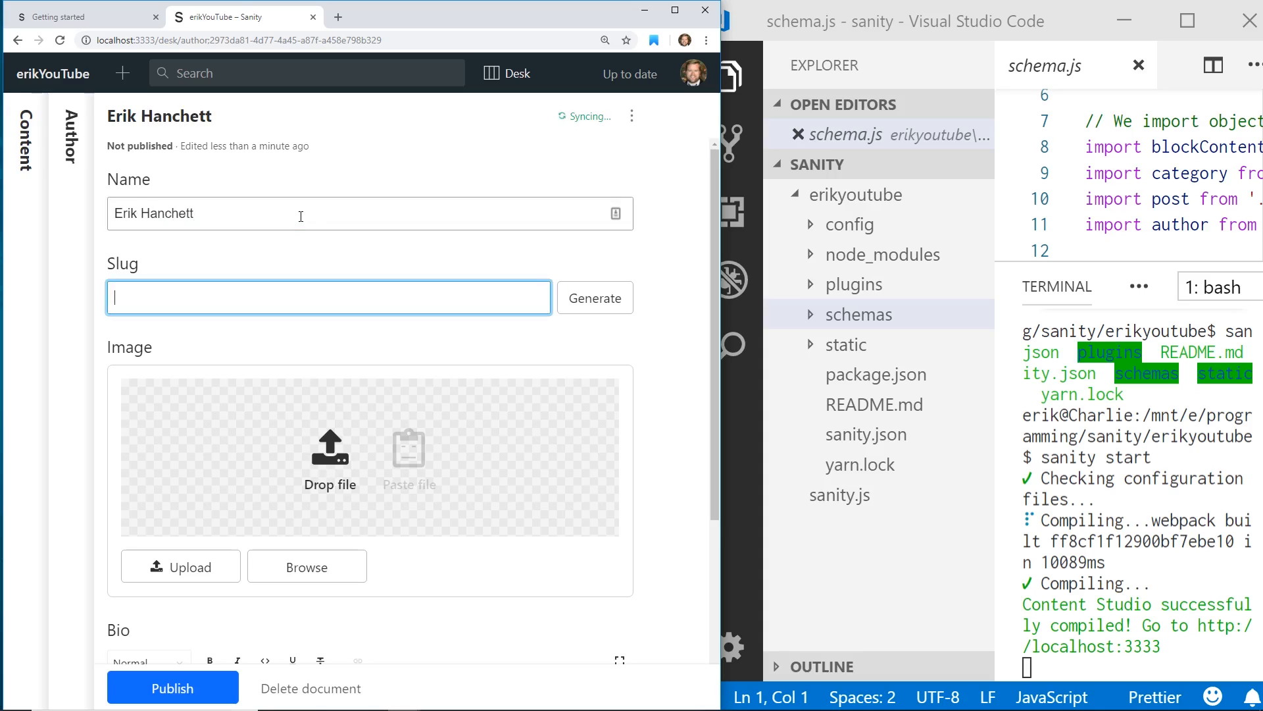
scroll(down, 3)
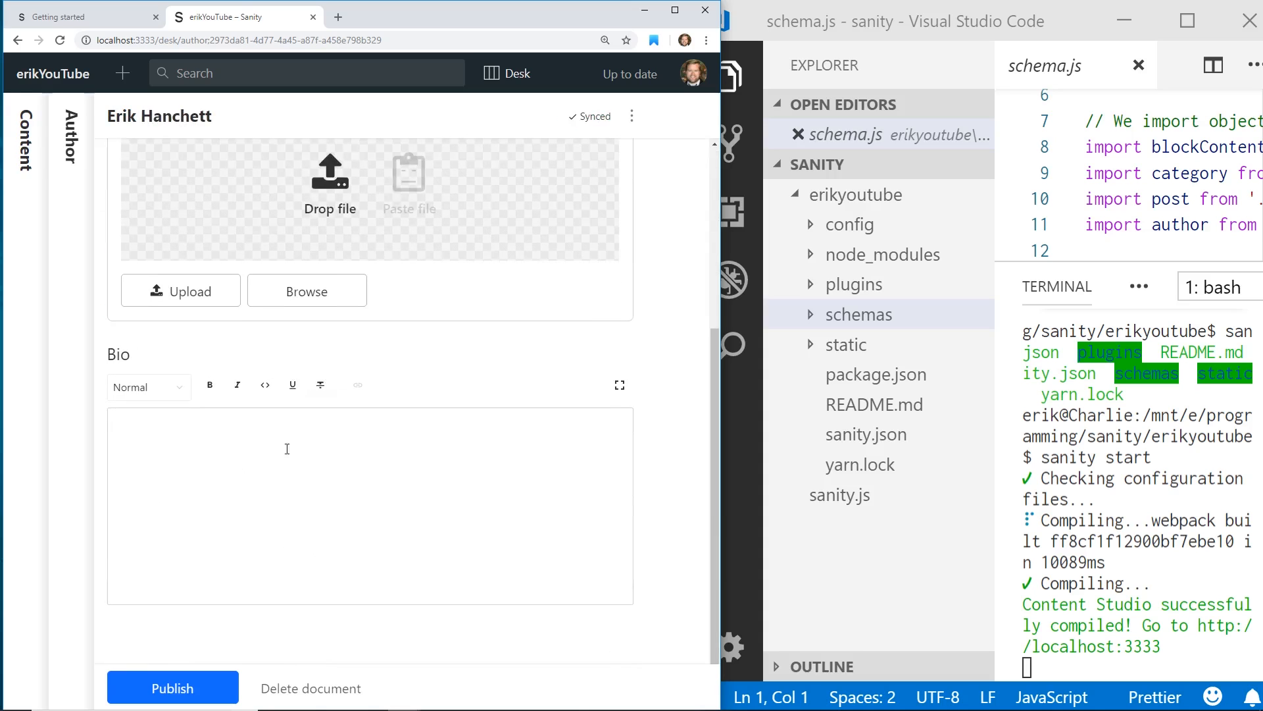
text(asdf)
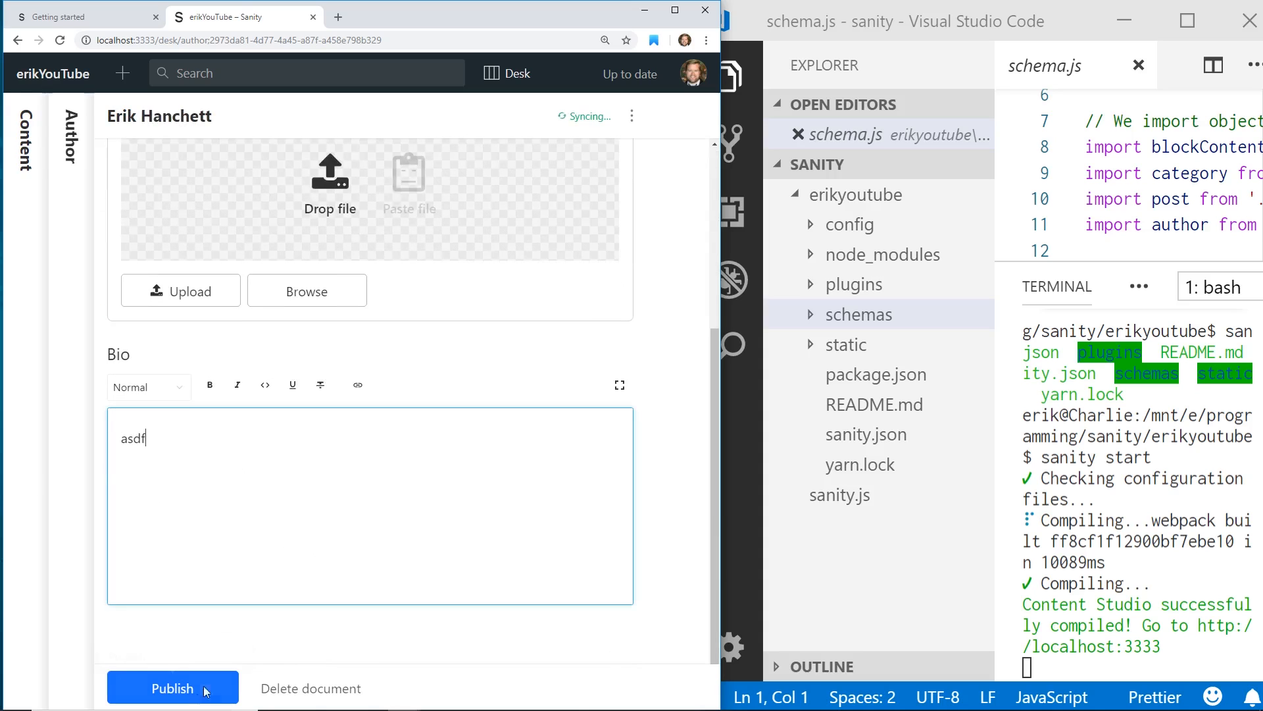
click(172, 688)
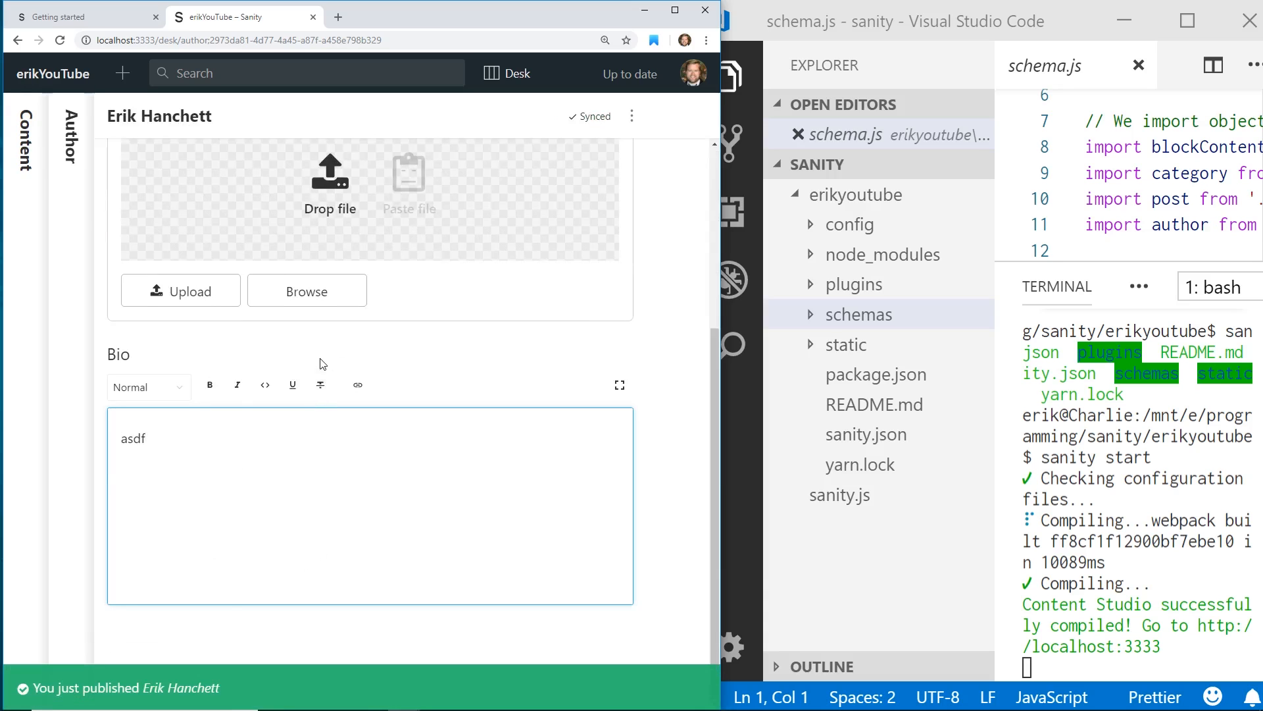
click(25, 137)
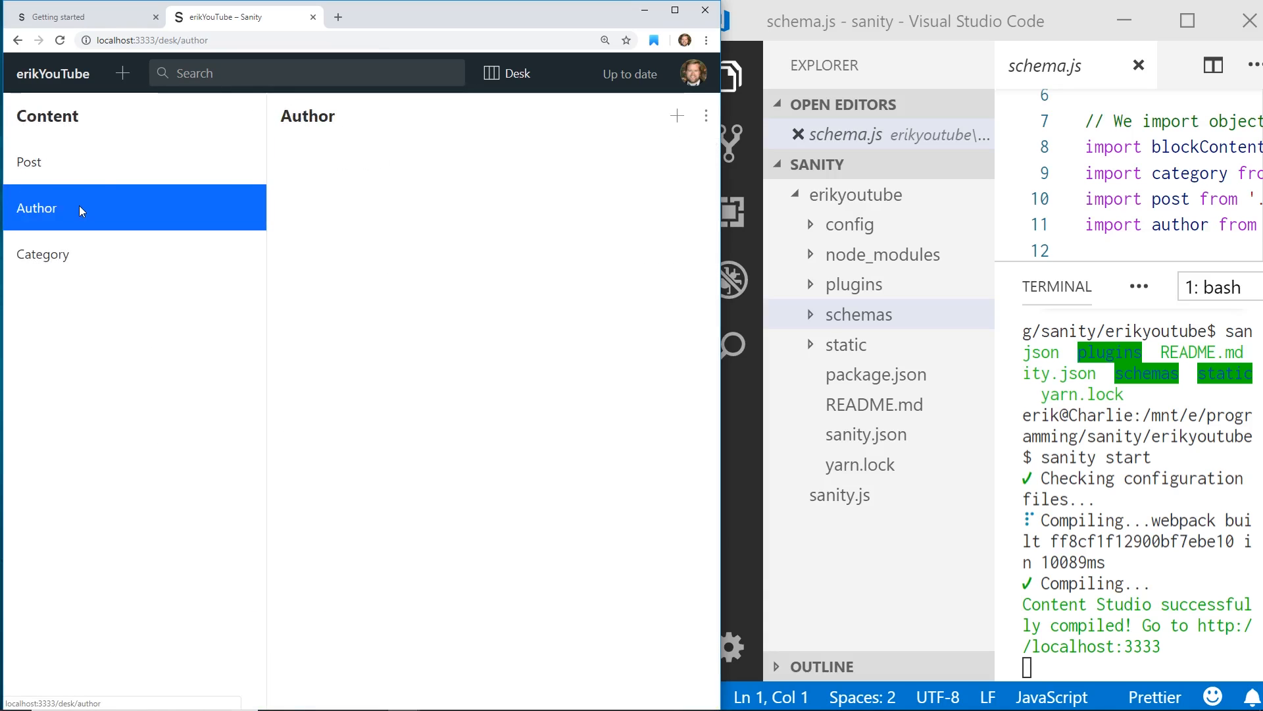
Credit Hello World to Erik Hanchett and browse the Post, Author and Category lists.
click(29, 162)
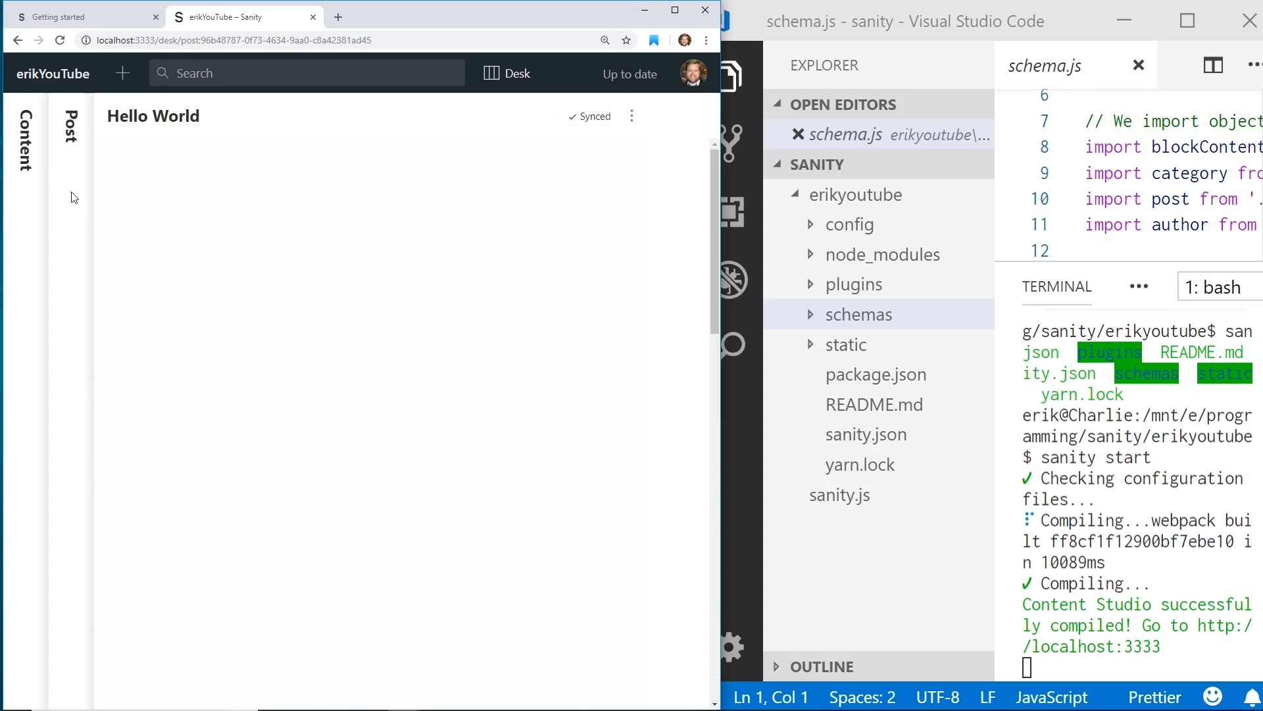
click(36, 208)
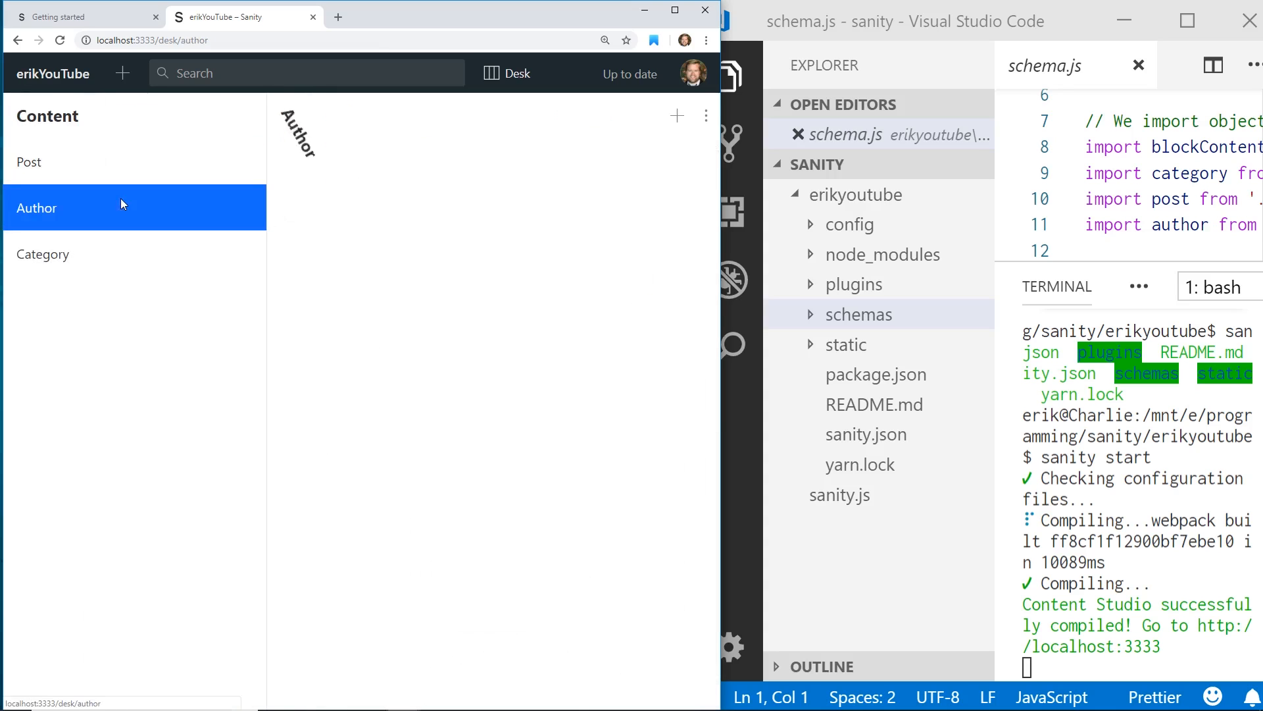
click(29, 162)
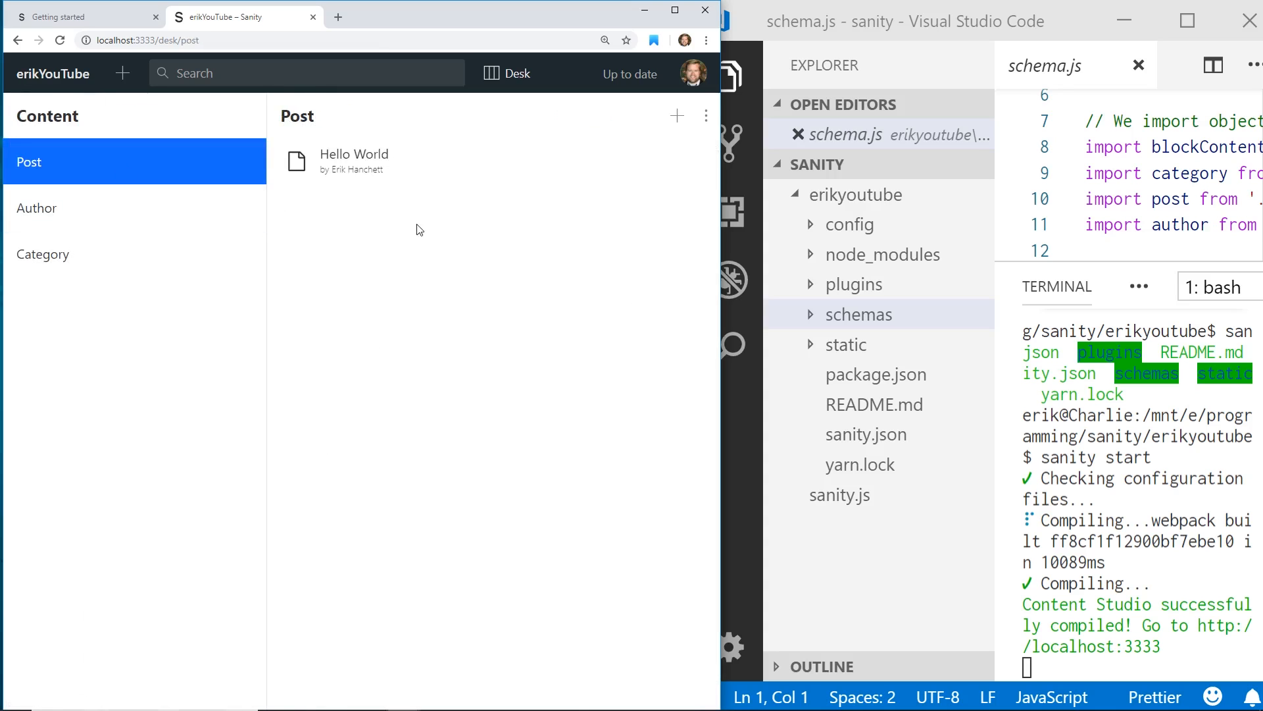
click(43, 253)
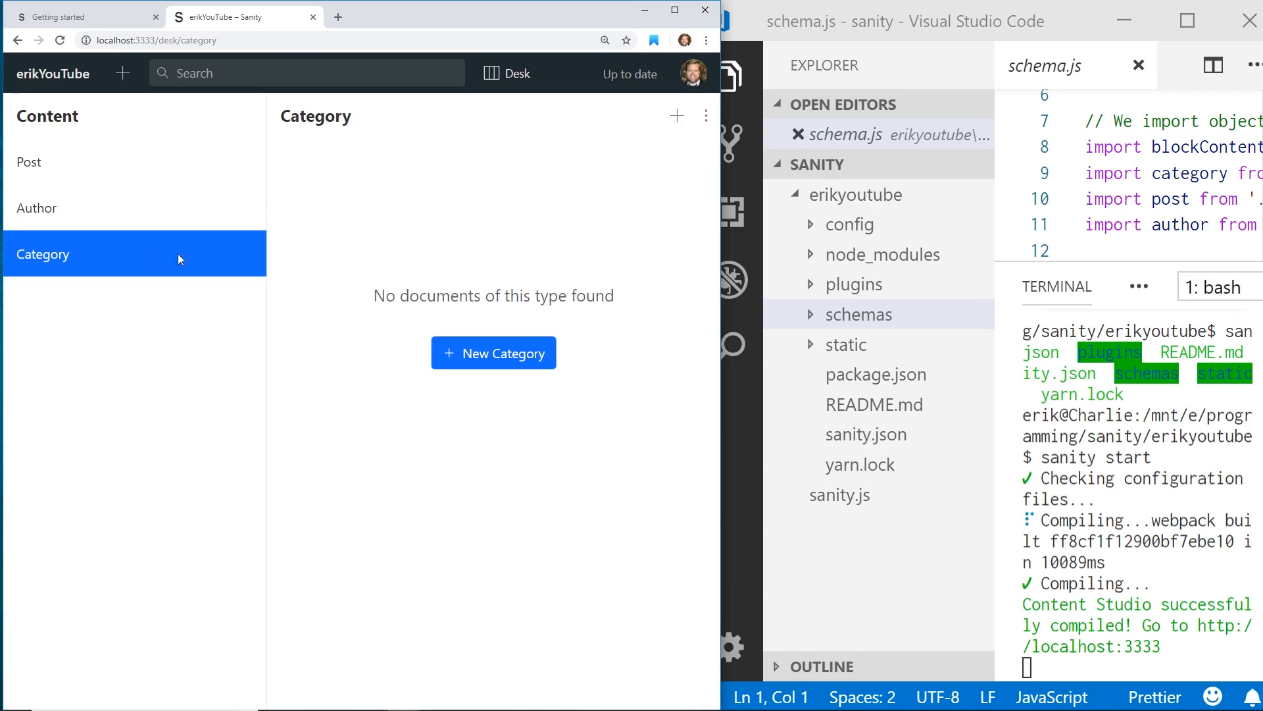
click(29, 161)
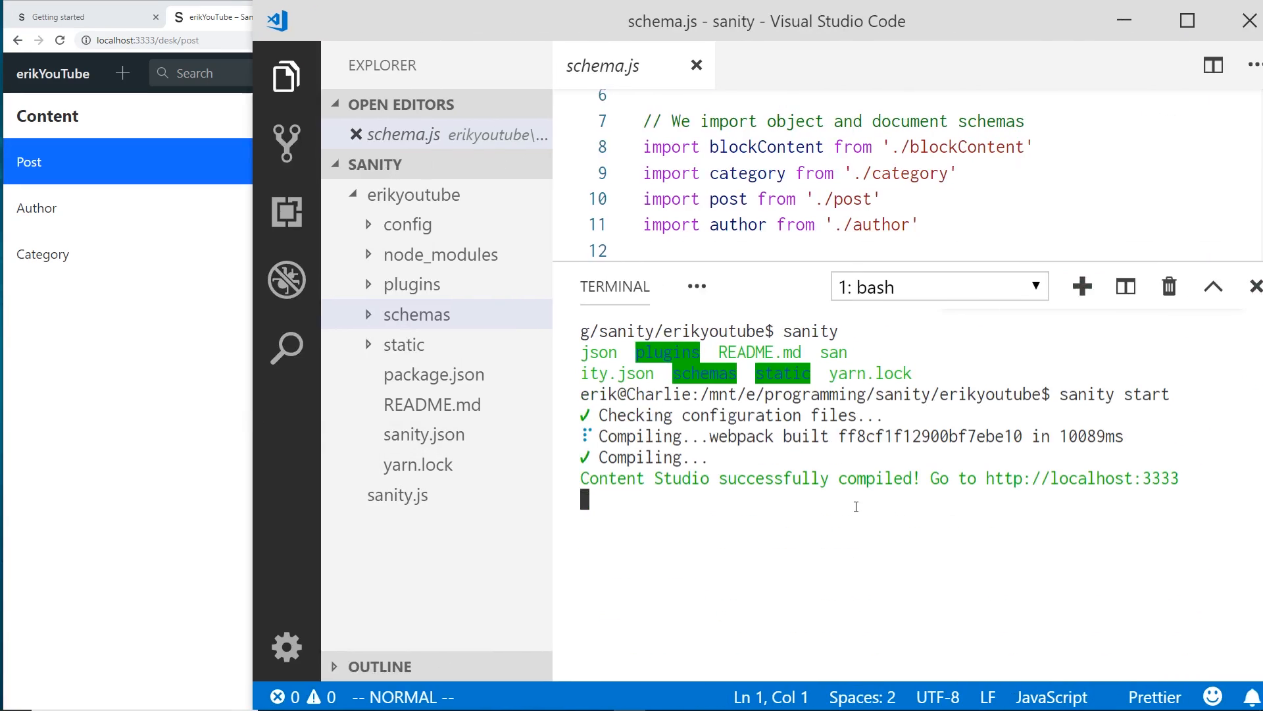
mouse_move(882, 506)
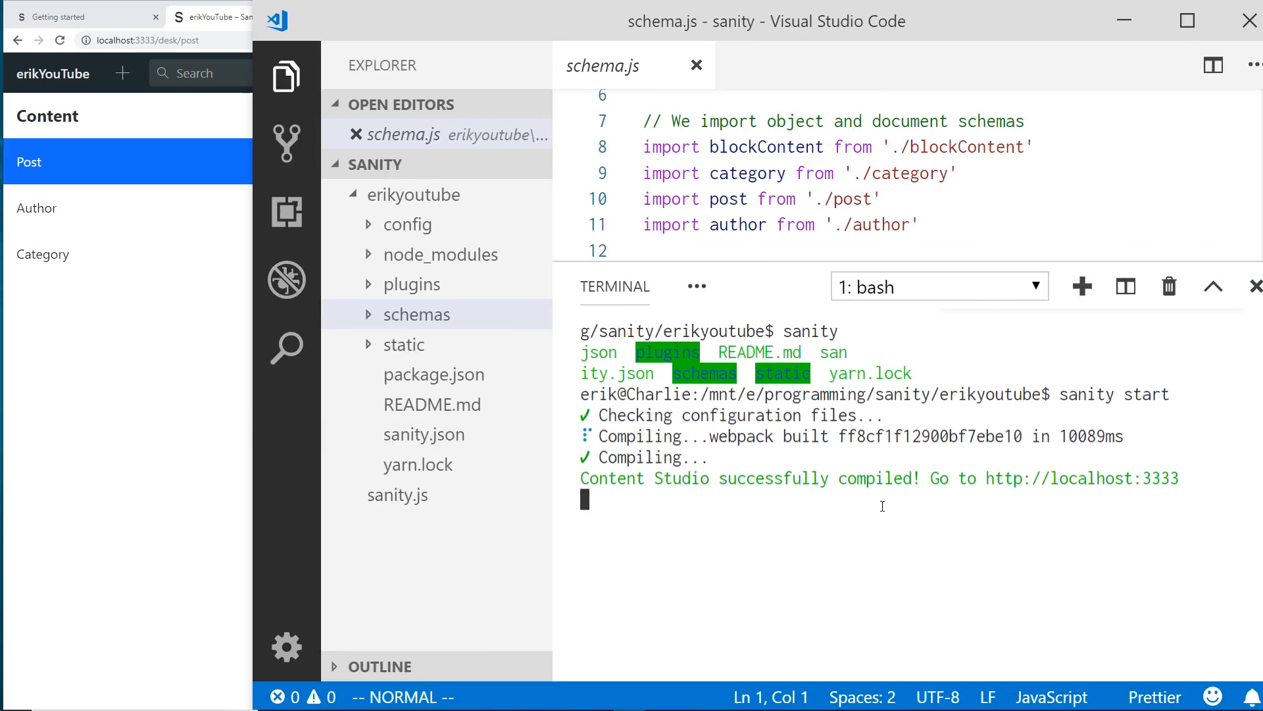
Stop the local studio and run `sanity deploy` with the hostname erikhYoutube.
key(ctrl+c)
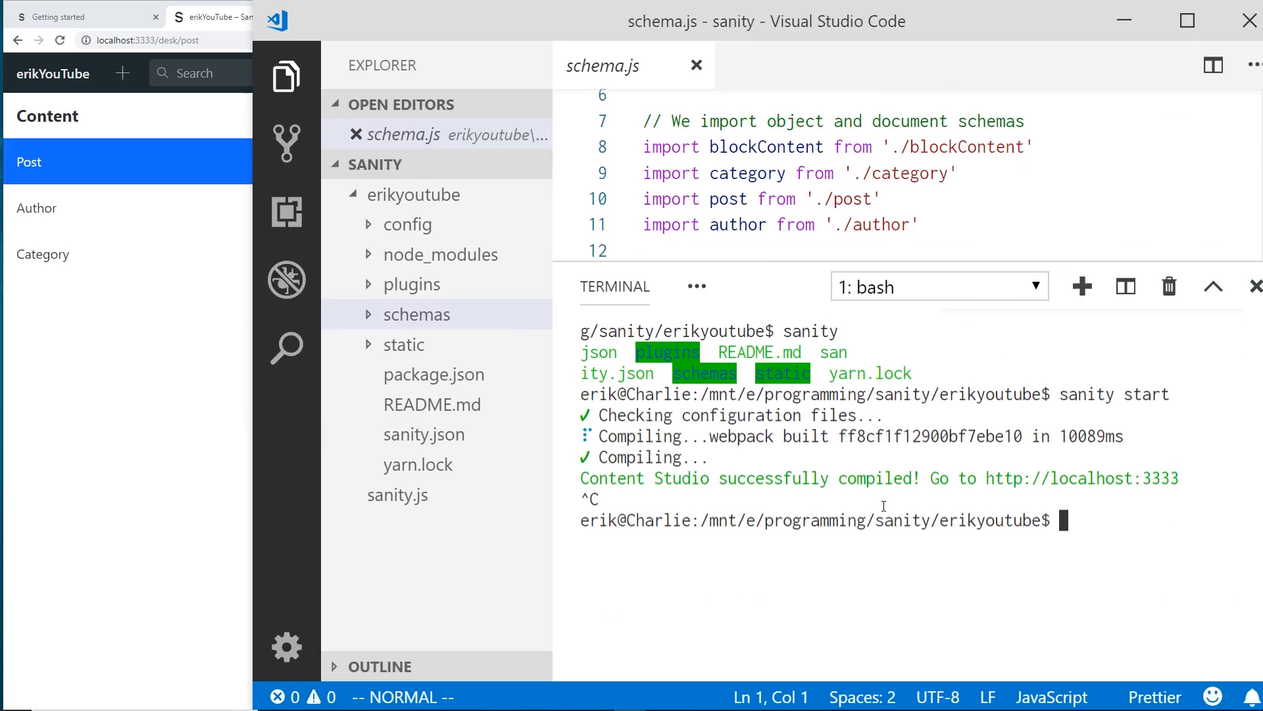
text(sanity deploy)
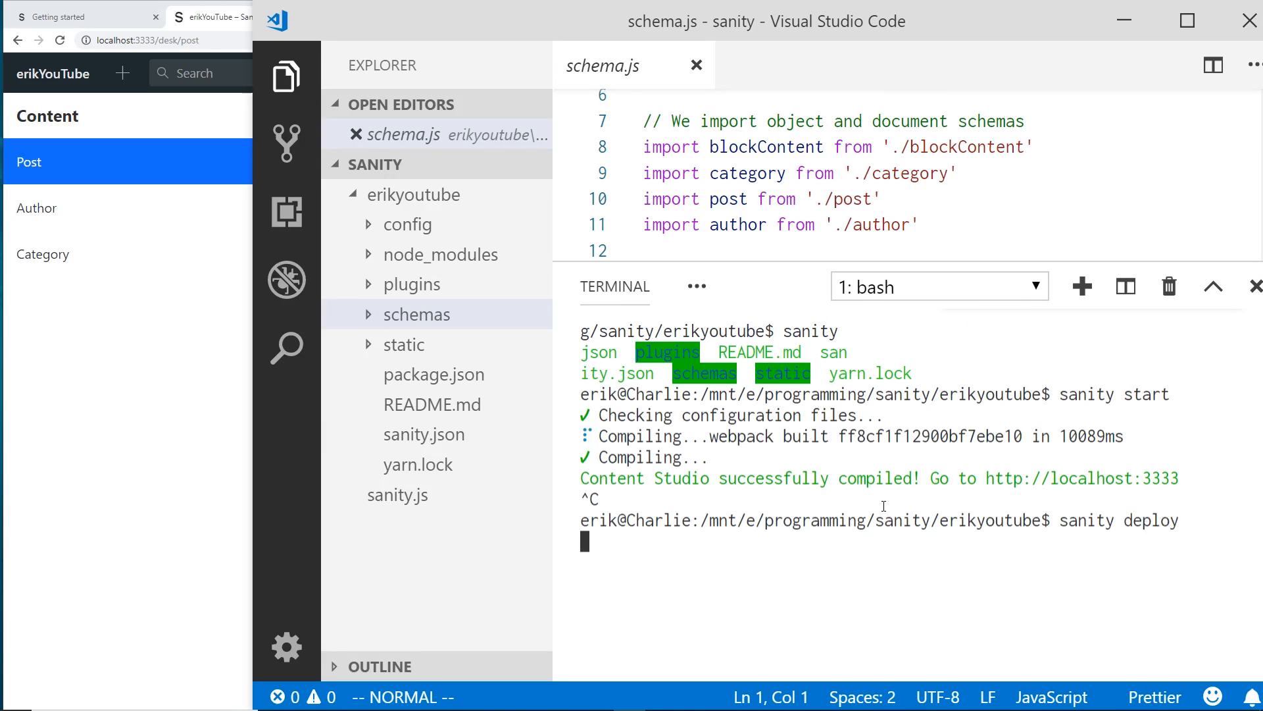
key(Return)
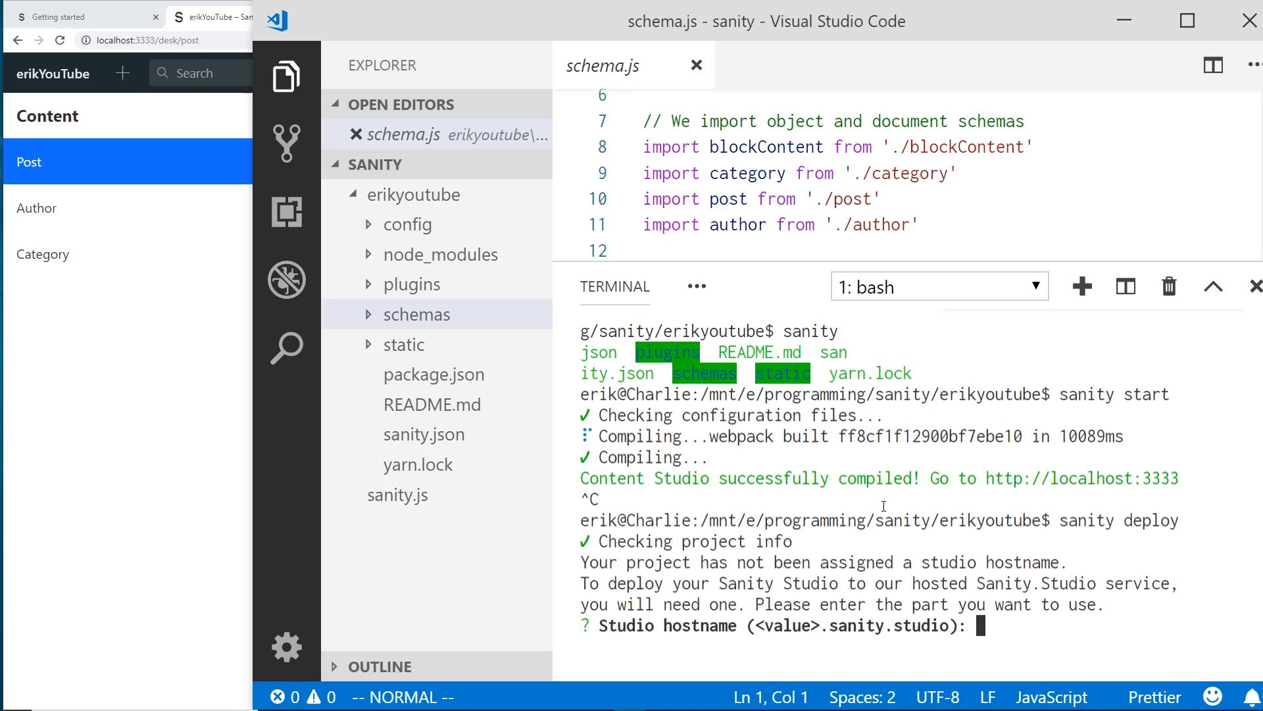
text(erik)
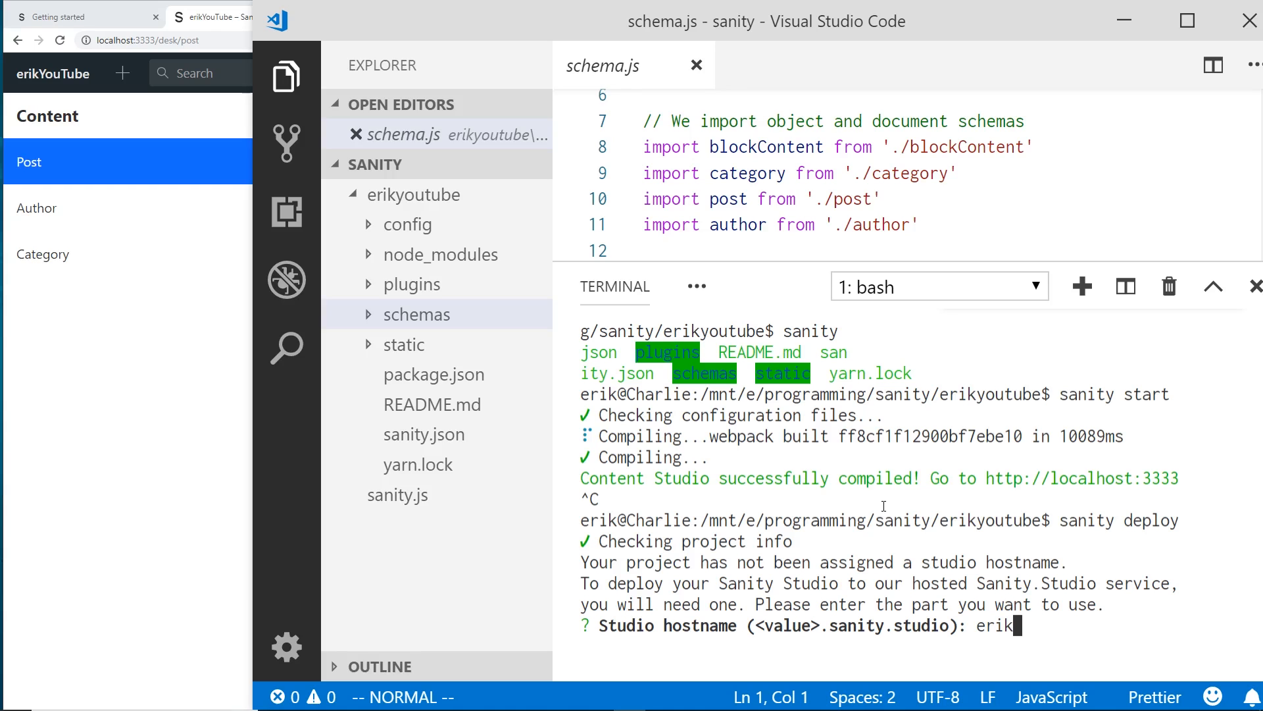
text(hYoutube)
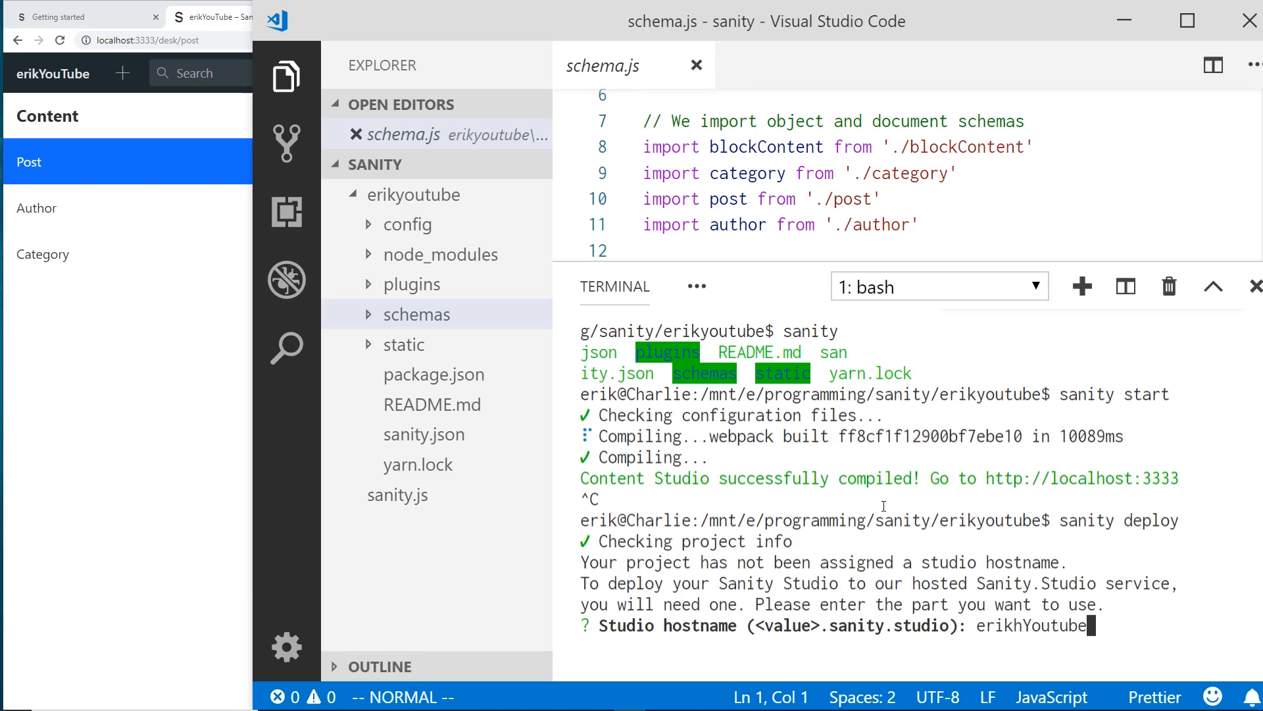
key(Return)
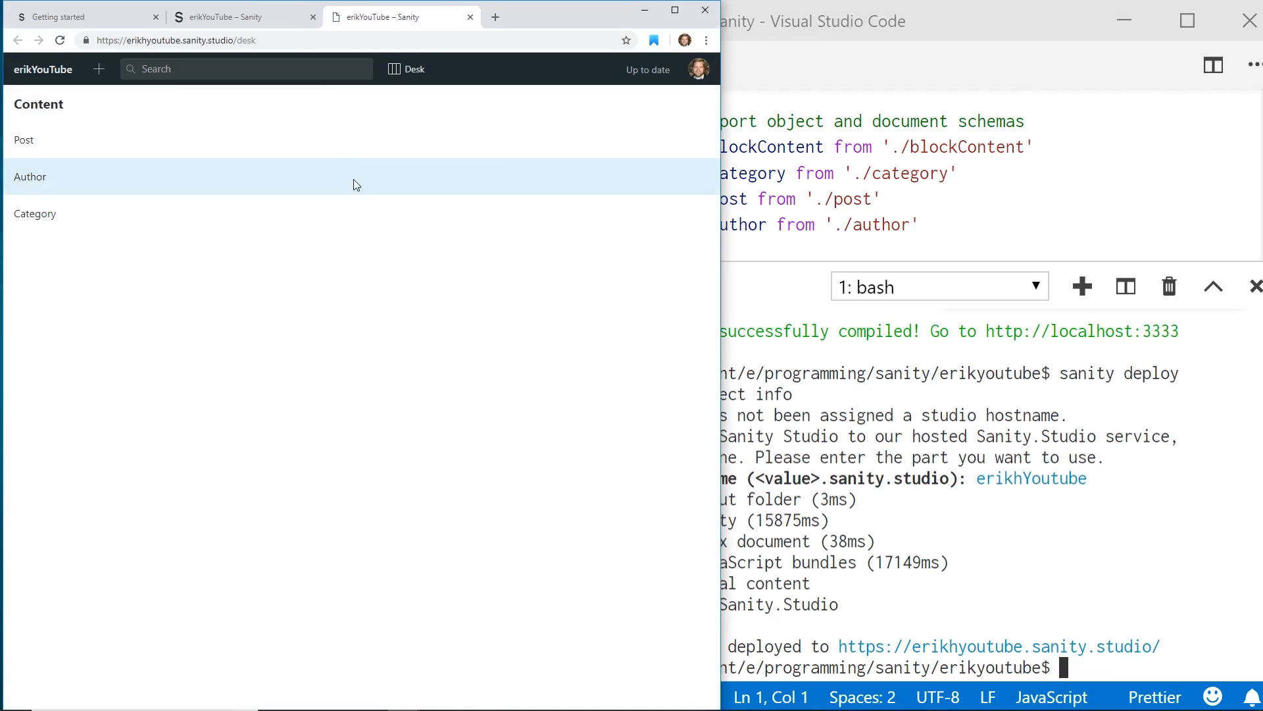
Browse the hosted studio's Post, Author and Category lists and open the account menu.
click(25, 139)
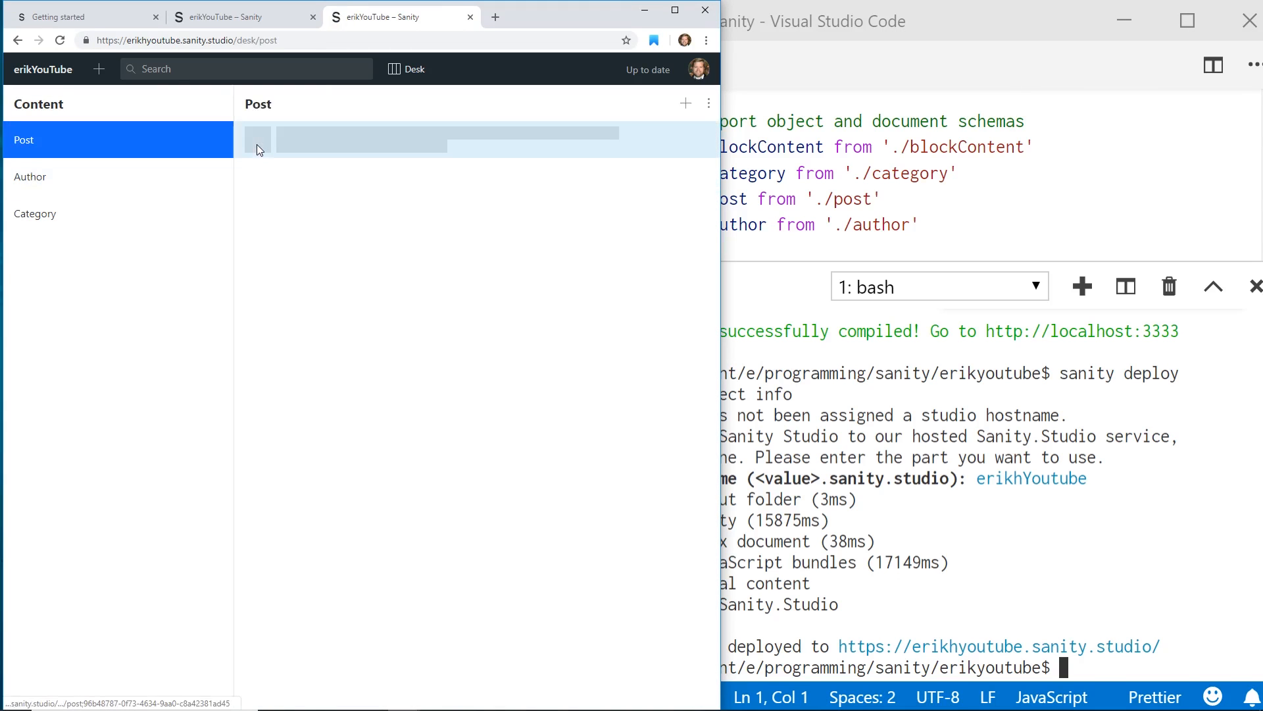
click(30, 176)
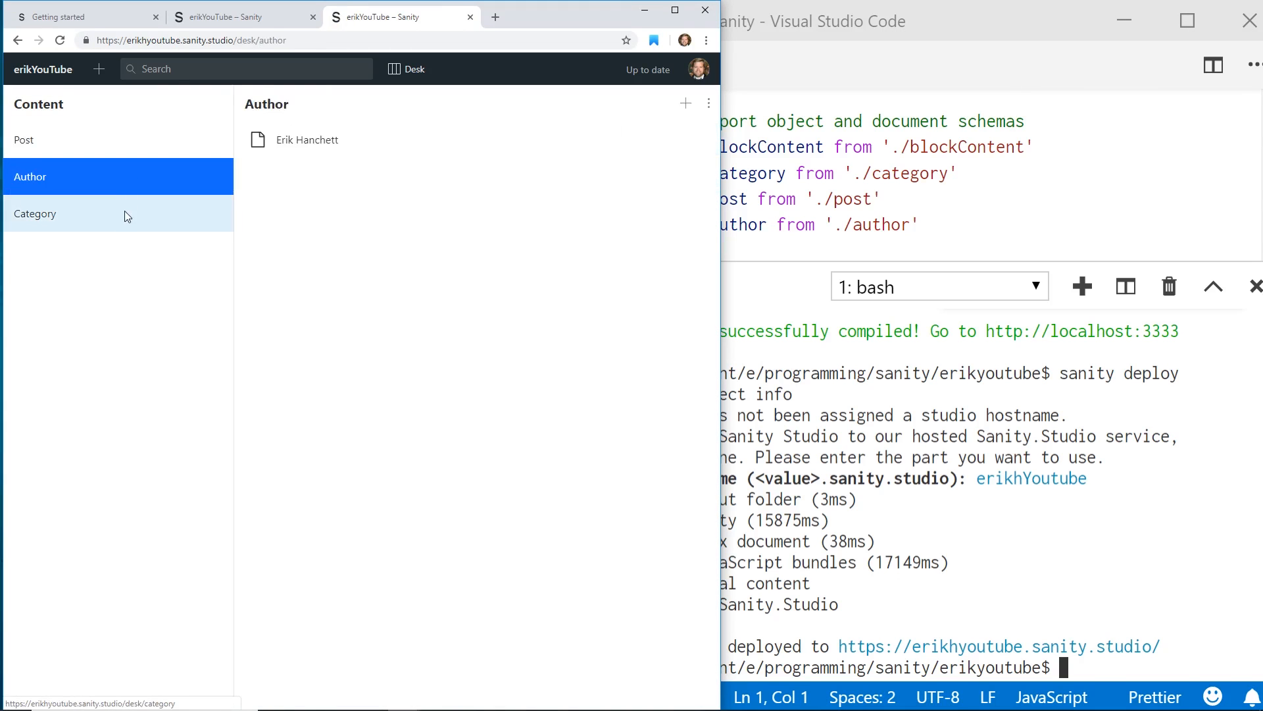
click(23, 139)
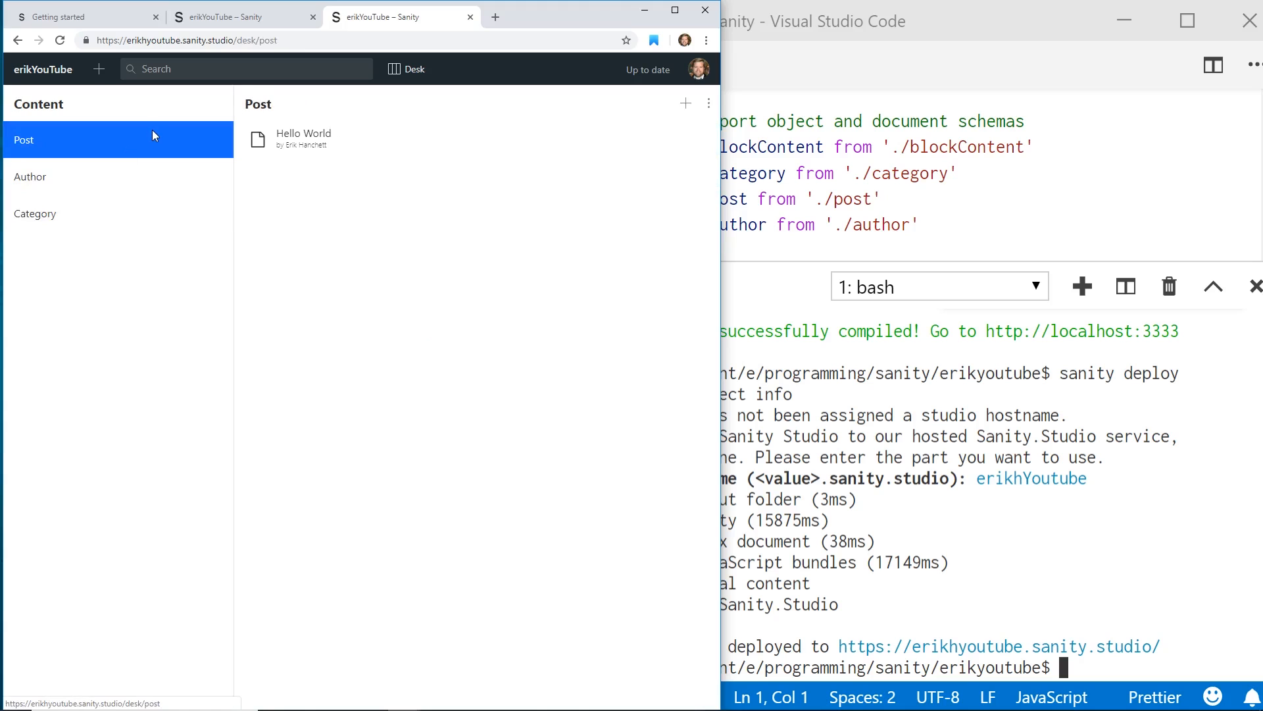
click(31, 176)
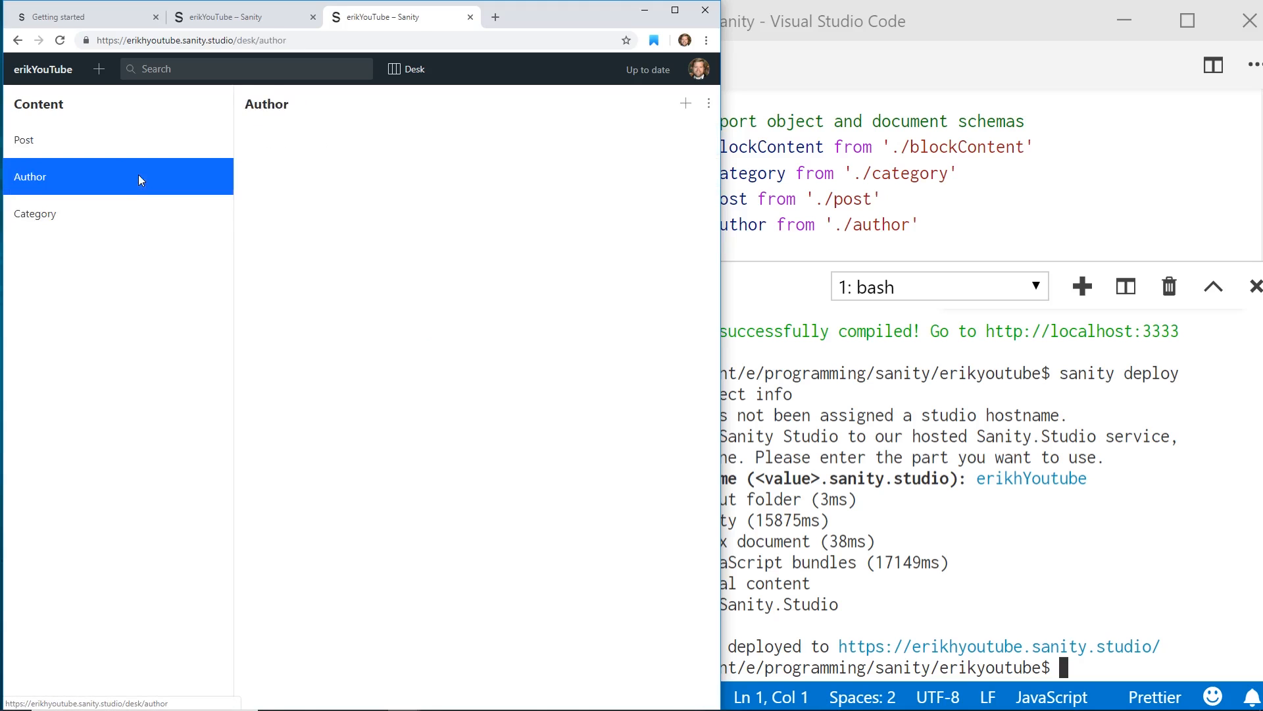
click(36, 213)
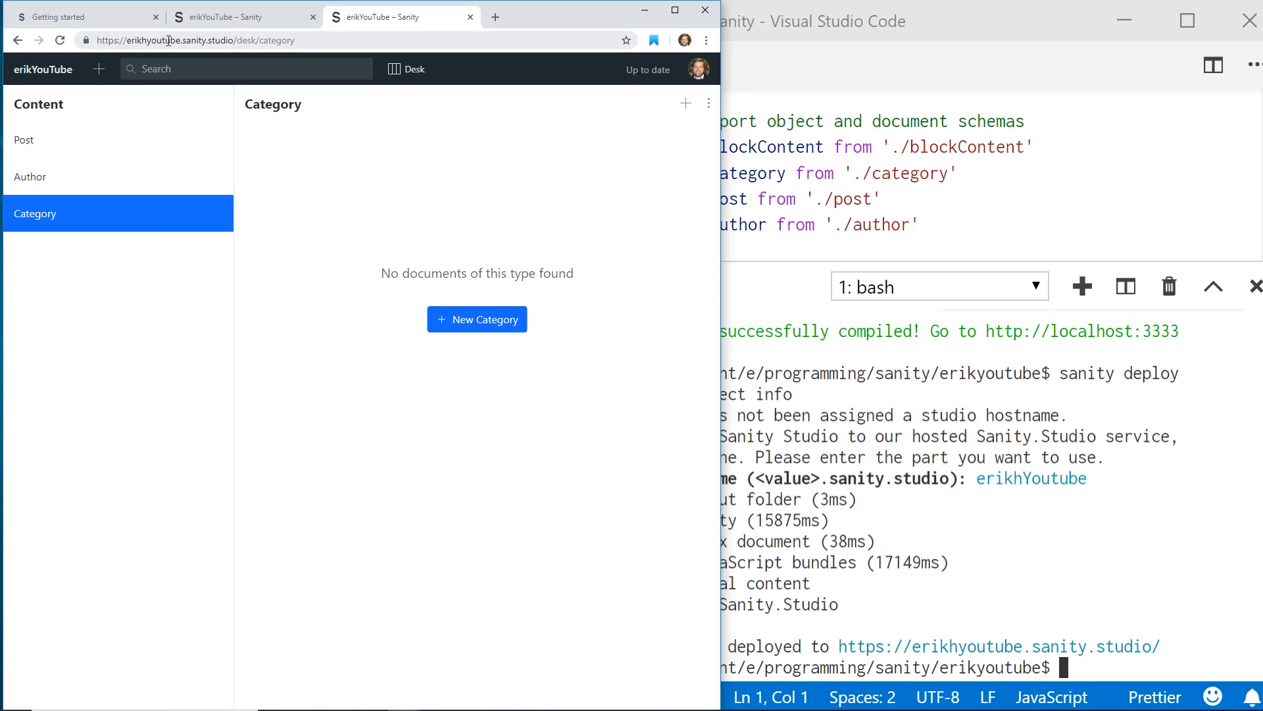
click(25, 139)
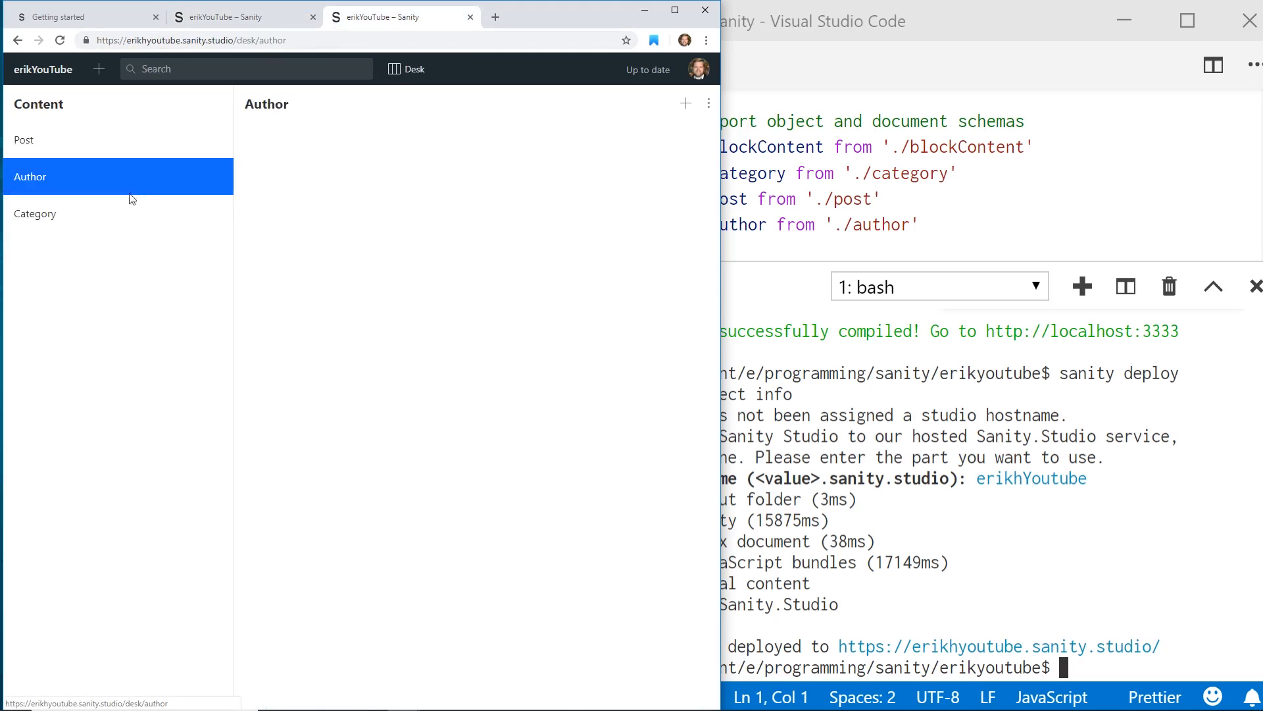
click(697, 68)
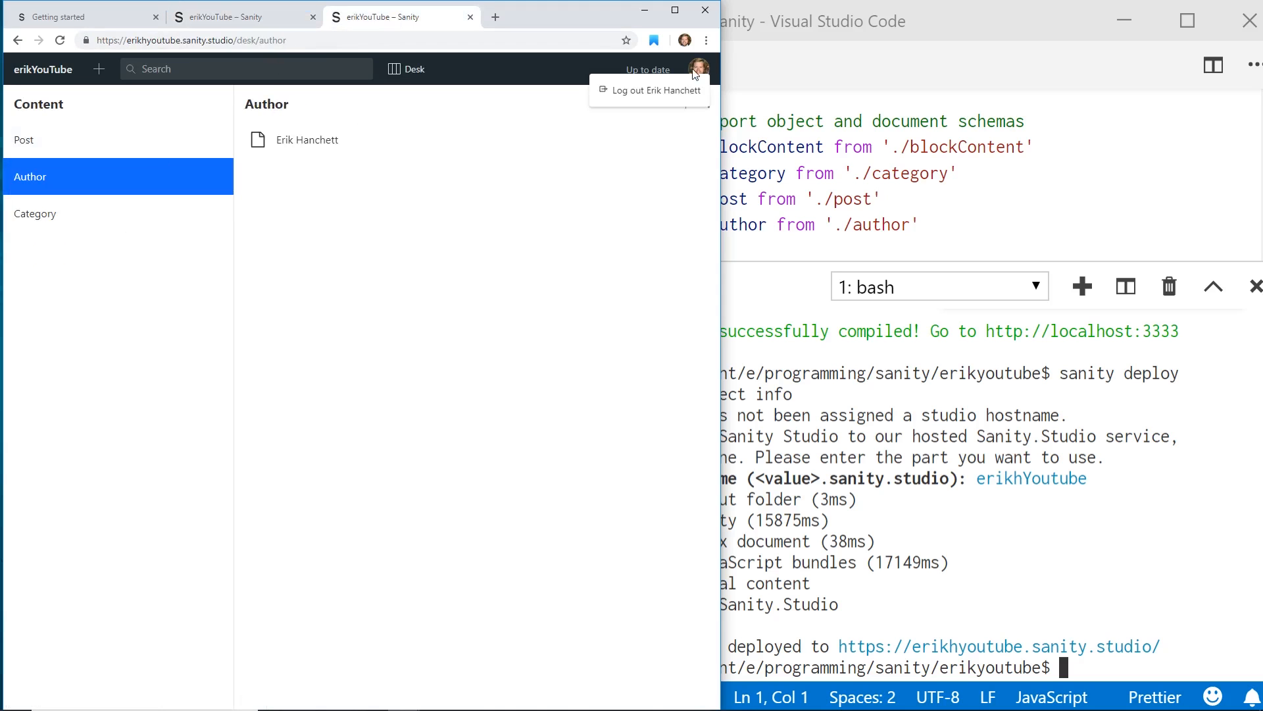
mouse_move(685, 104)
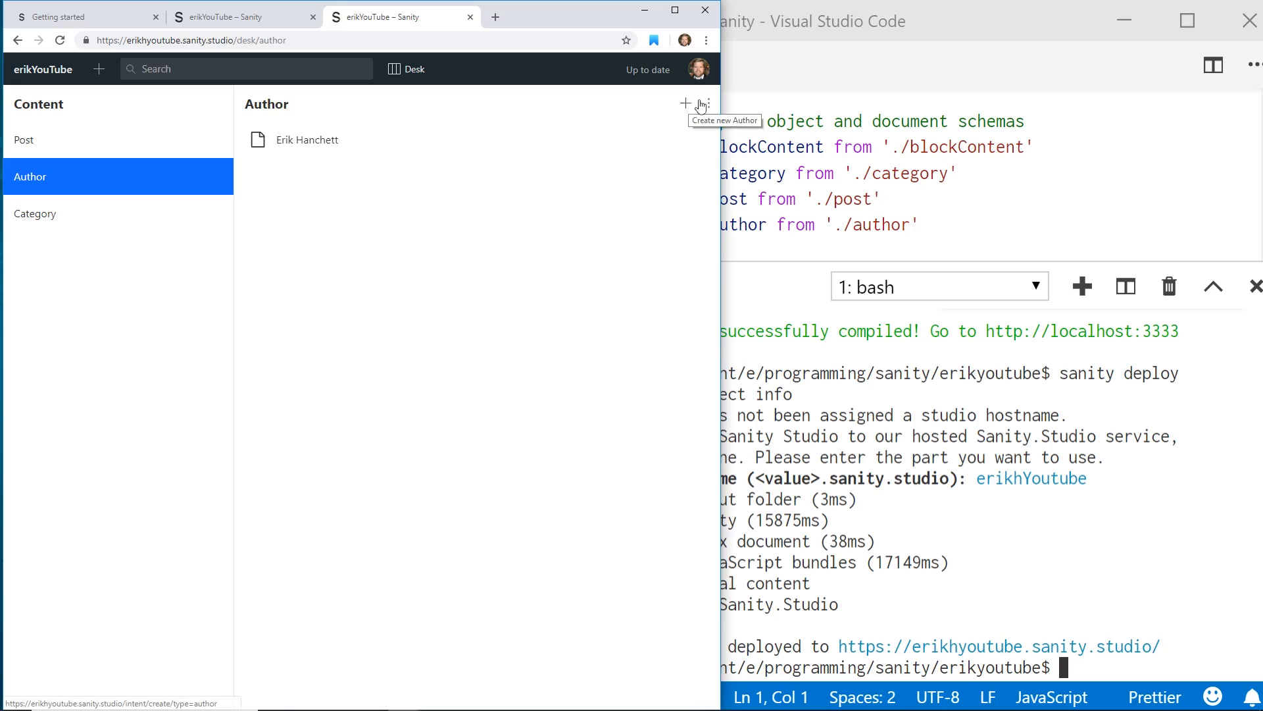
mouse_move(149, 194)
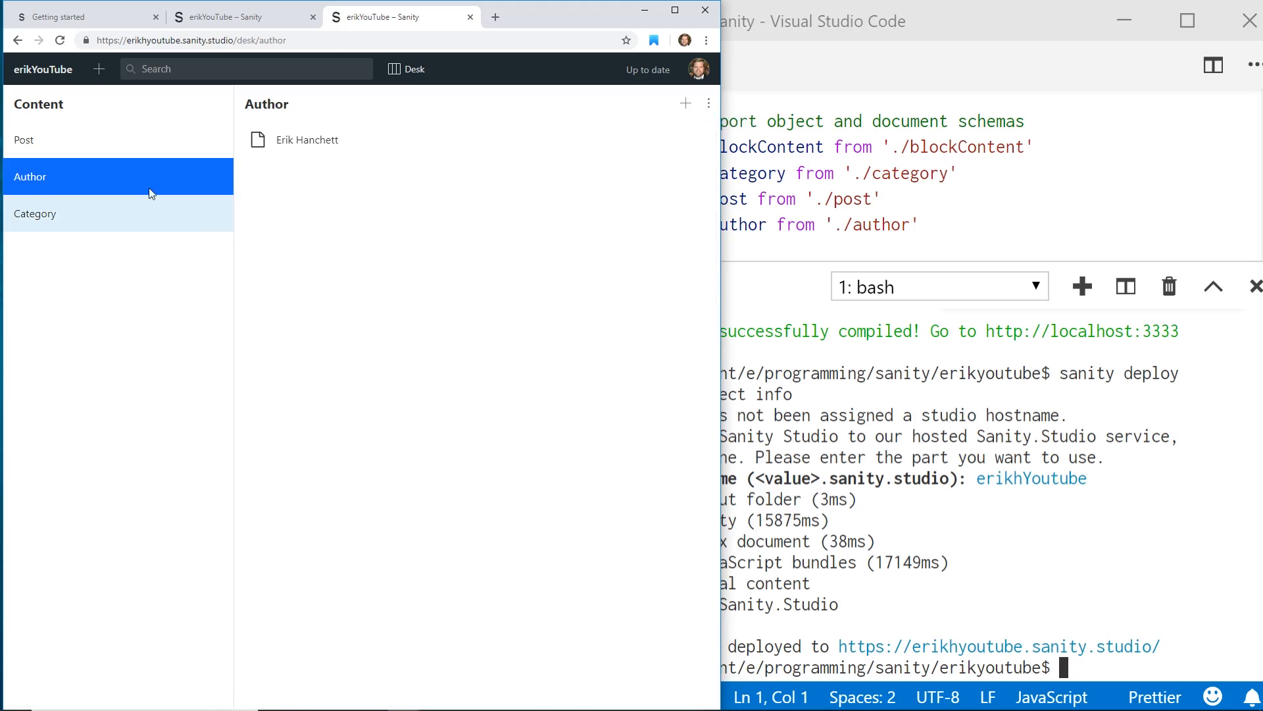
click(36, 212)
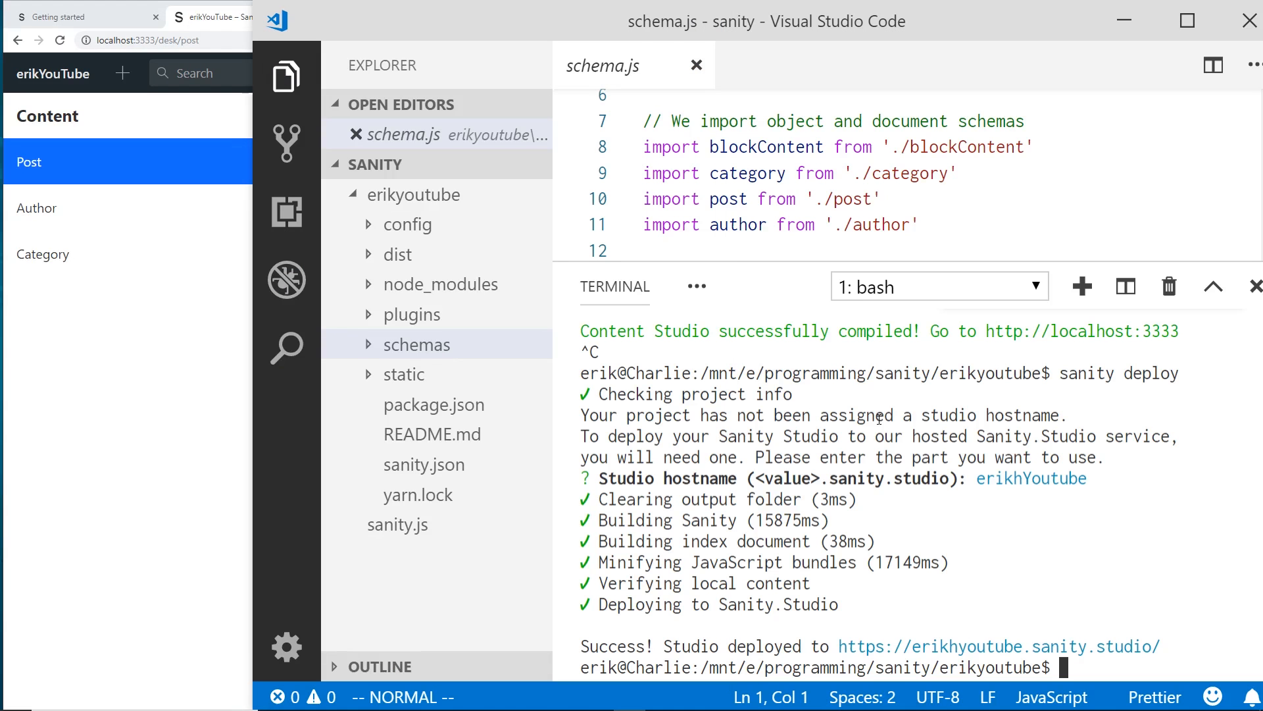
mouse_move(879, 406)
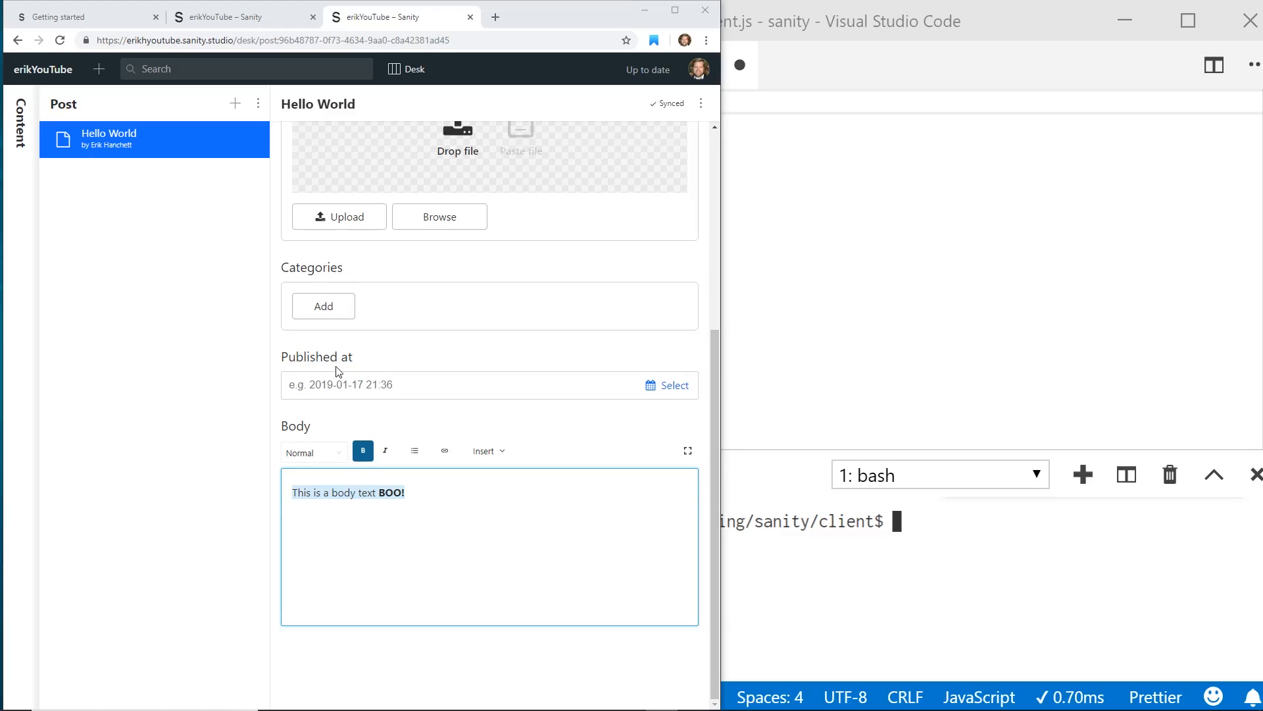
Scroll through the Hello World post's title, slug, author and body fields in the hosted studio.
scroll(up, 3)
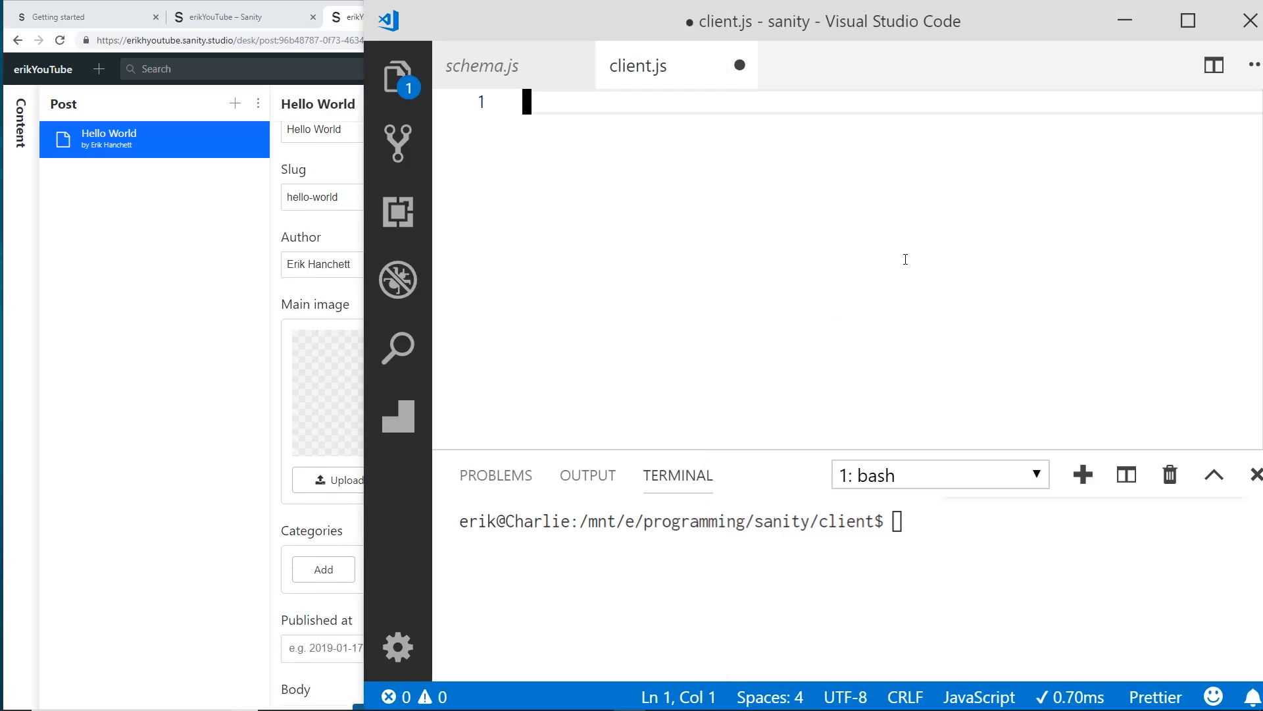
mouse_move(898, 262)
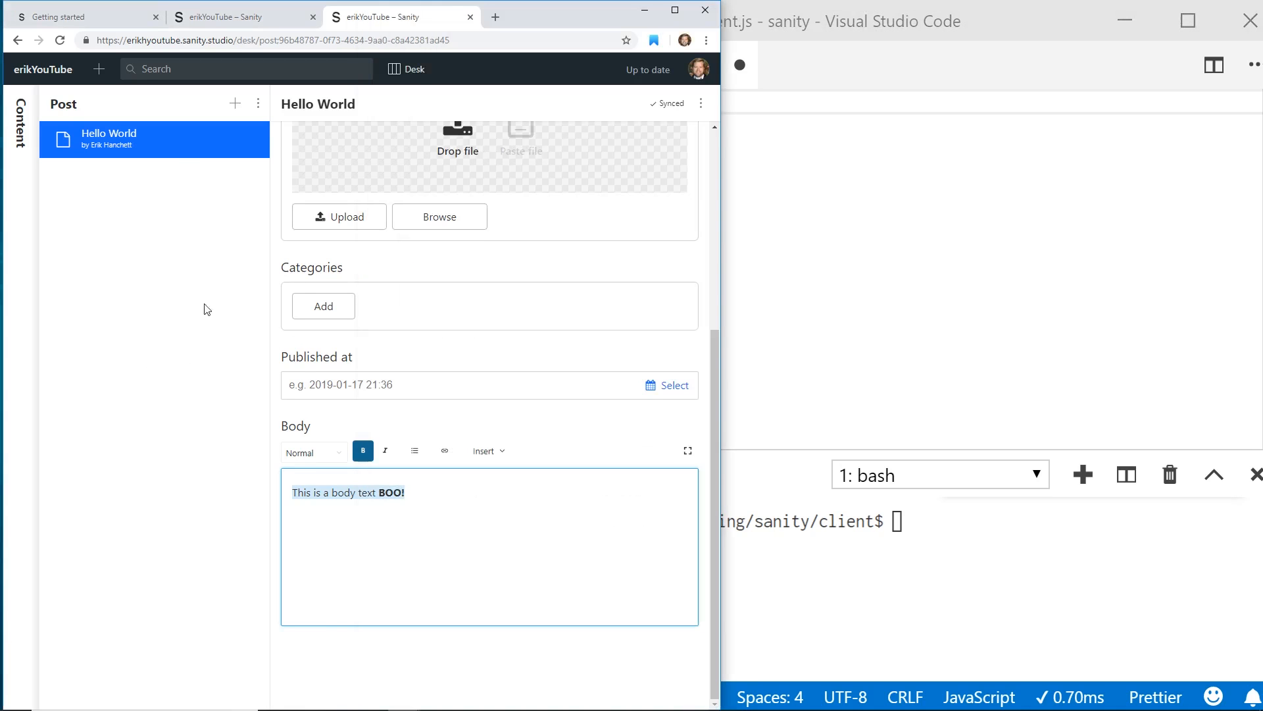
scroll(up, 3)
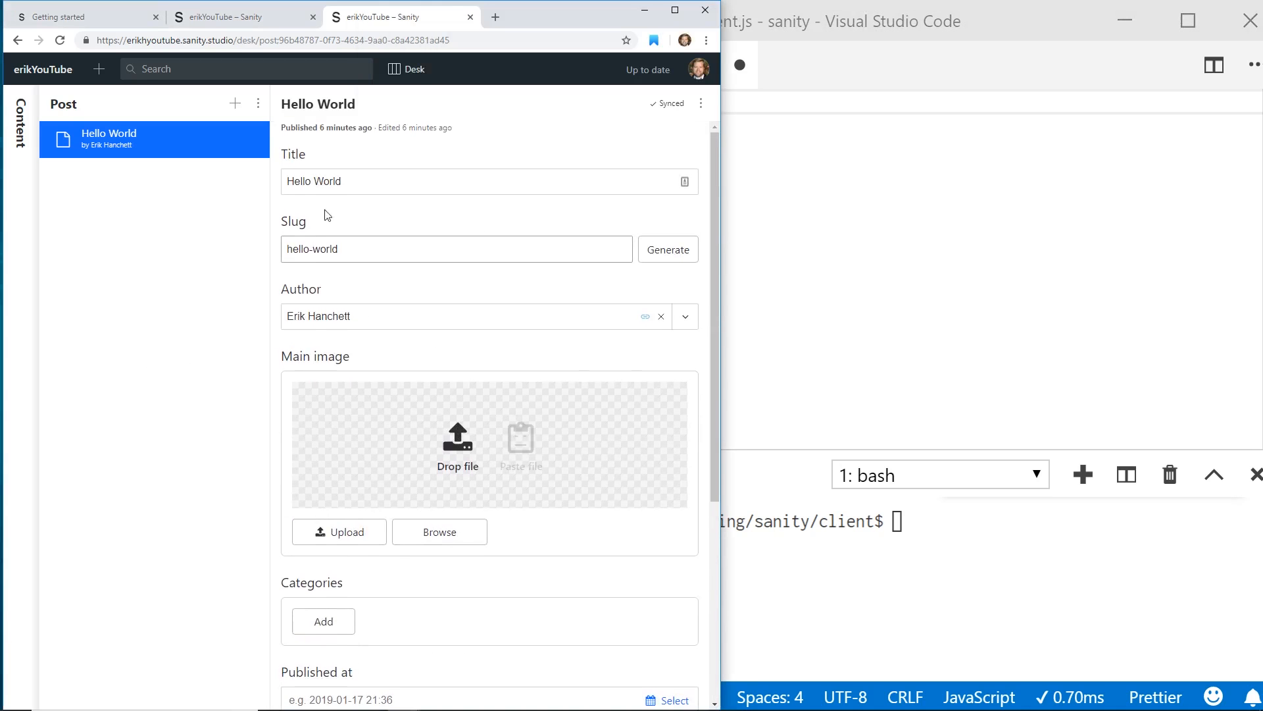
scroll(down, 3)
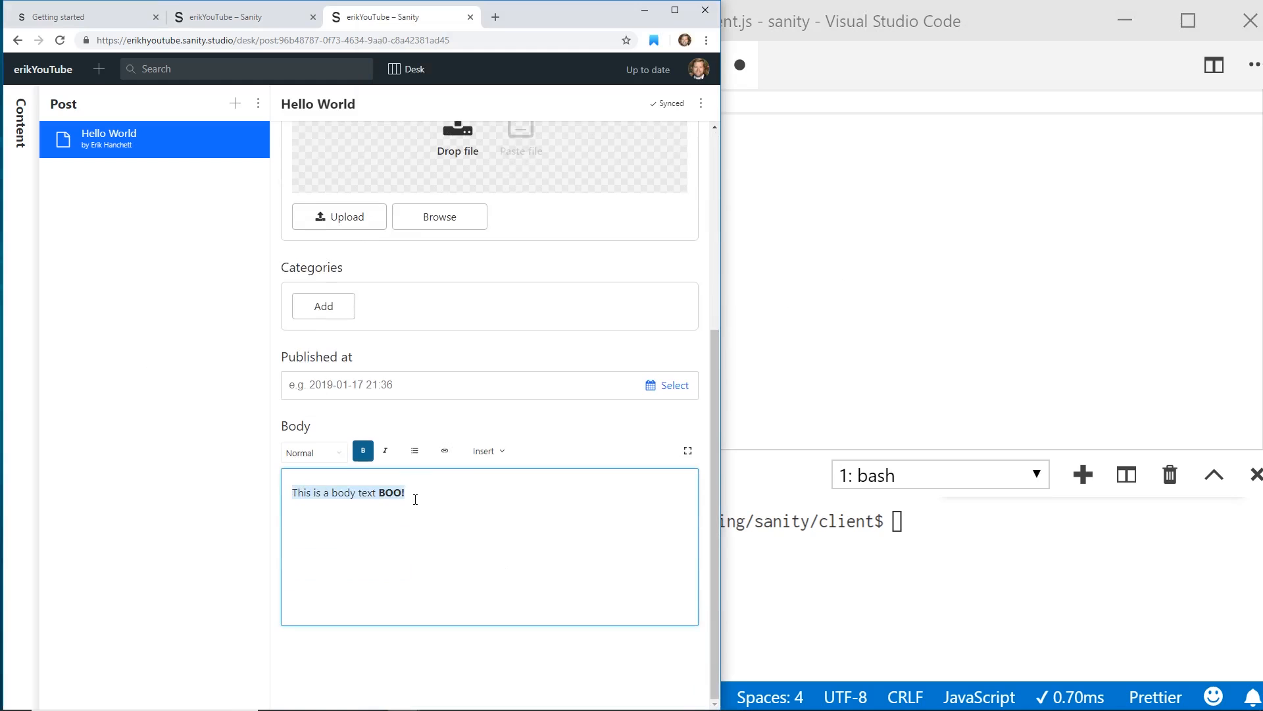
mouse_move(661, 522)
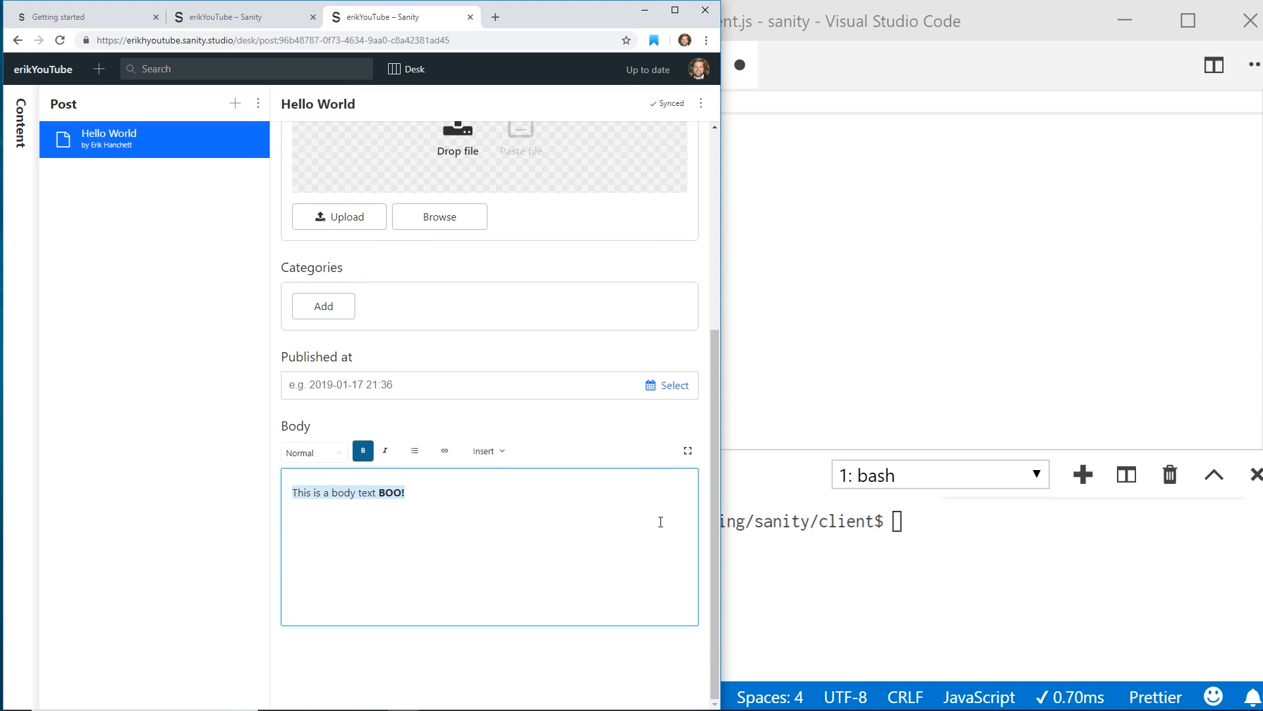
scroll(up, 3)
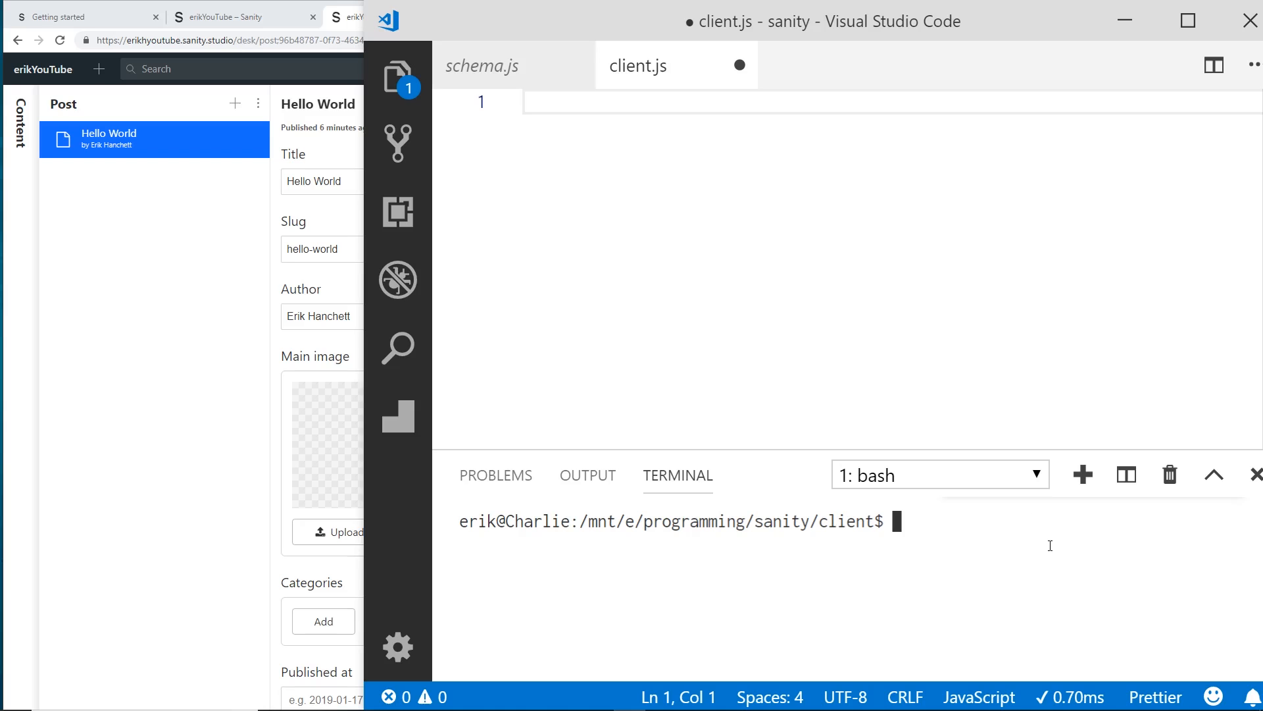
click(397, 76)
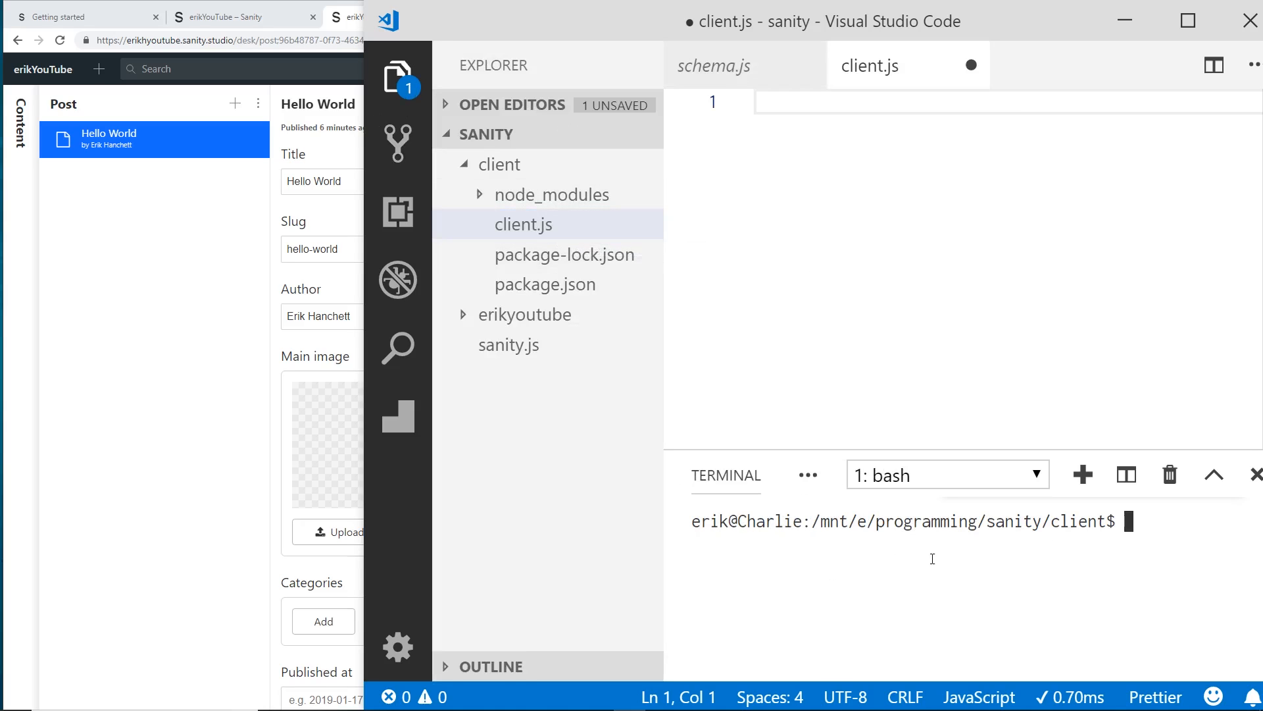
text(npm init)
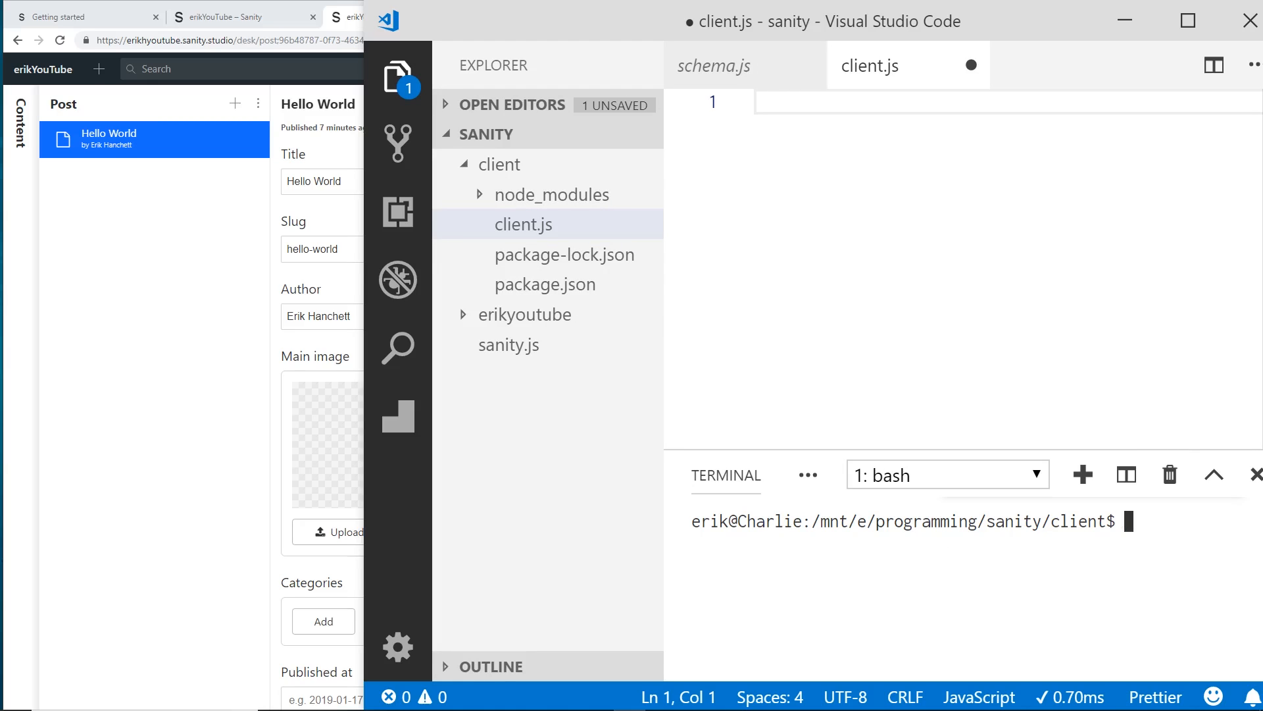
click(545, 284)
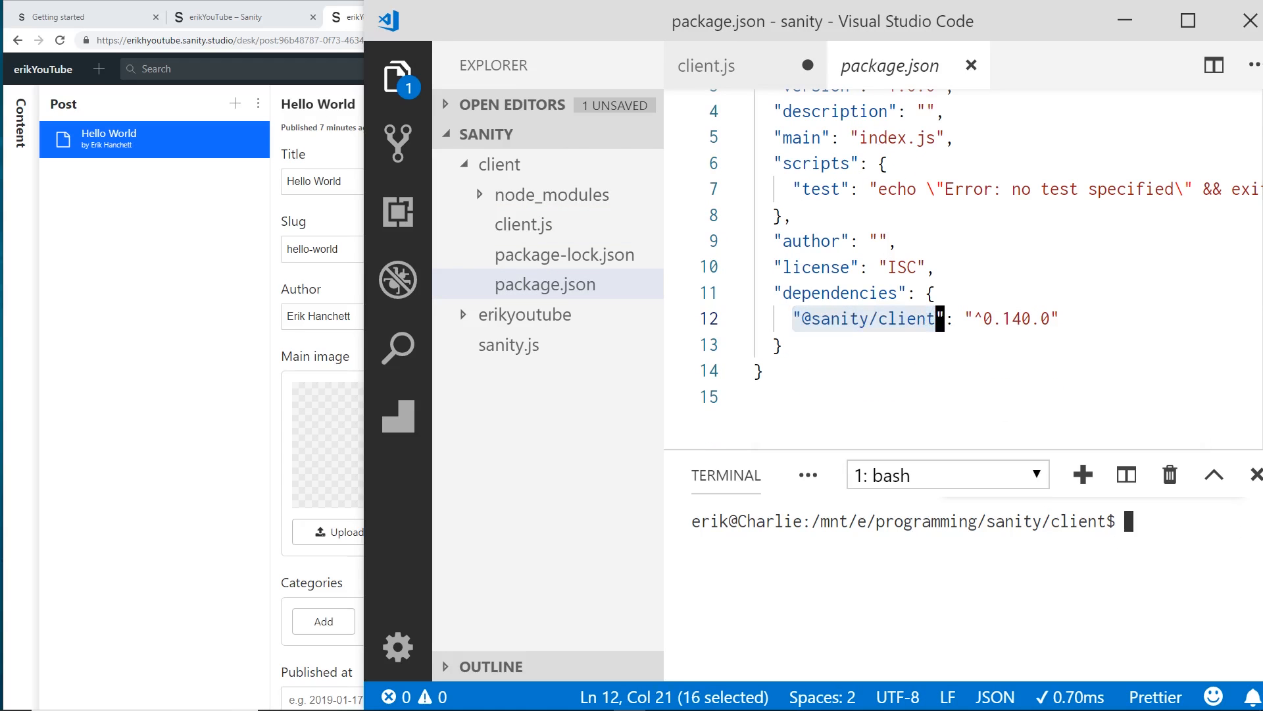
mouse_move(1191, 521)
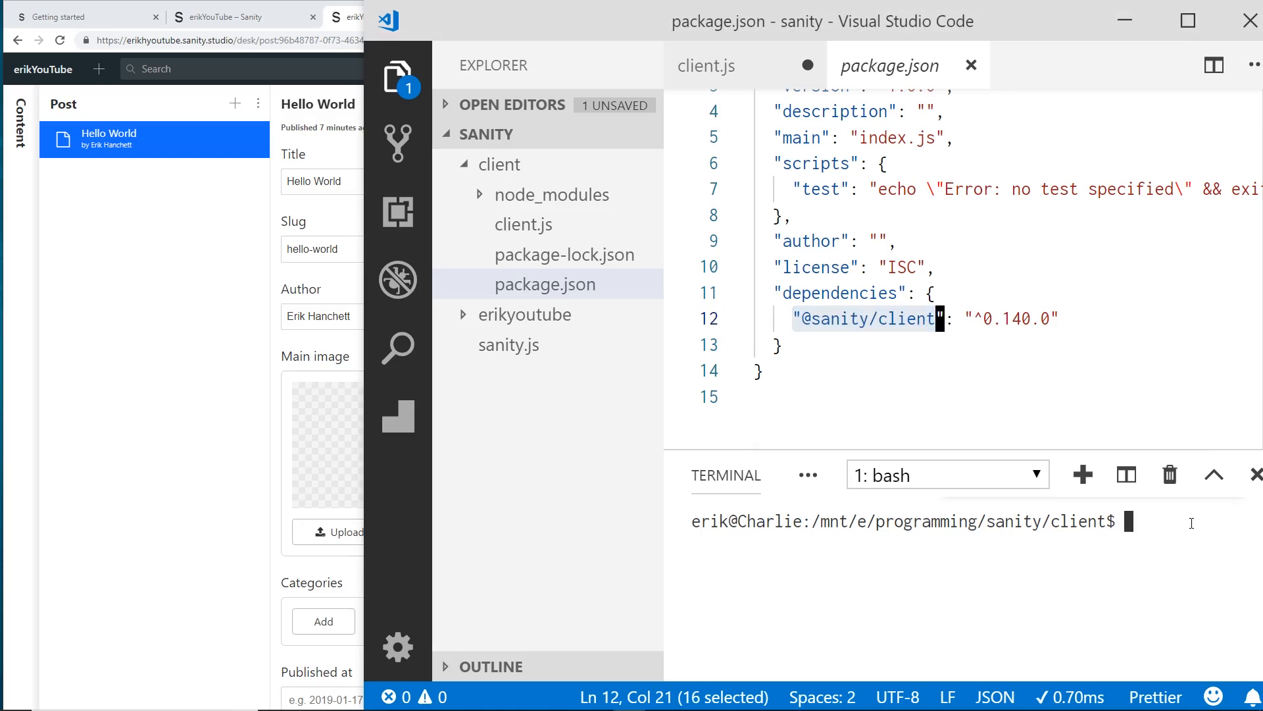
text(npm install --save @sanity/client)
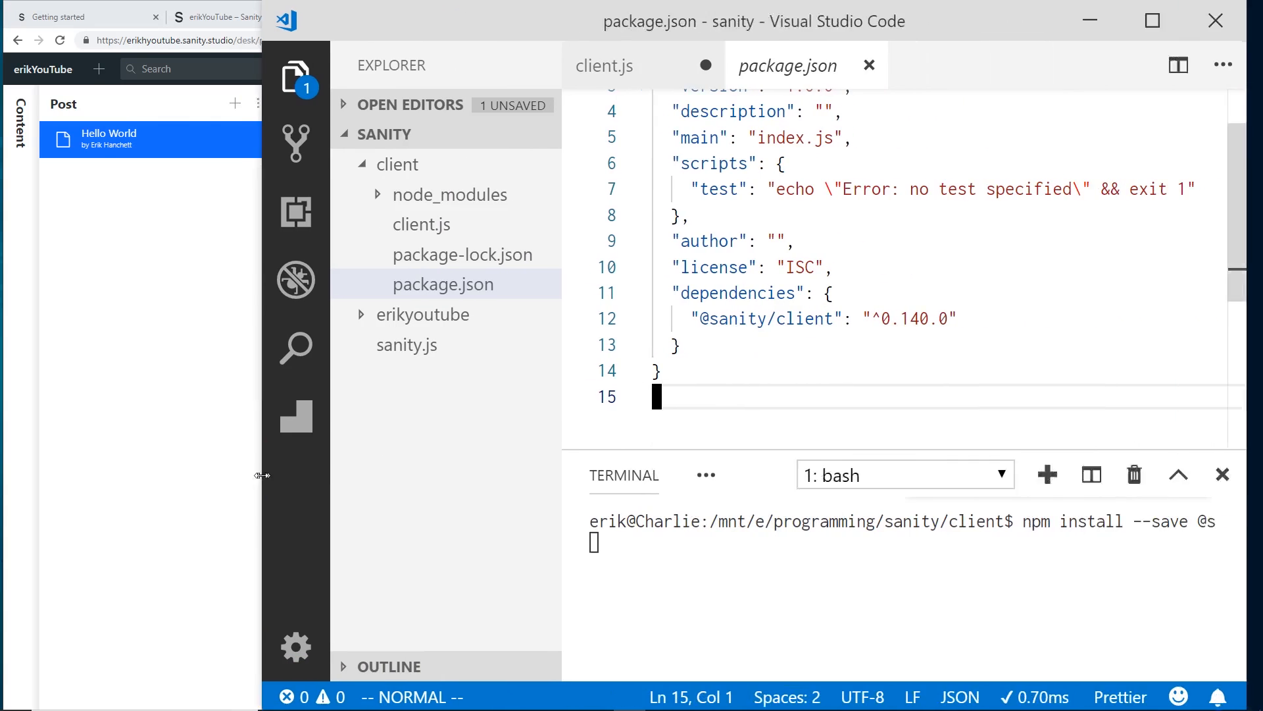
key(ctrl+c)
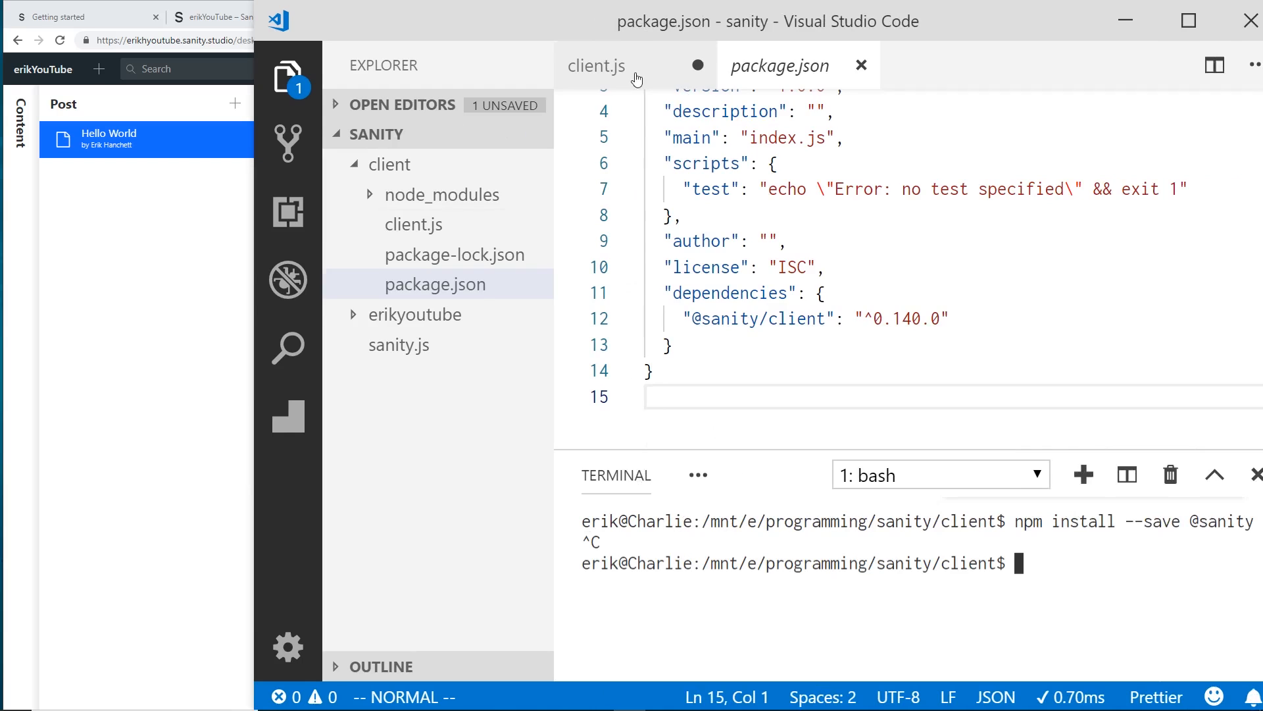
click(596, 66)
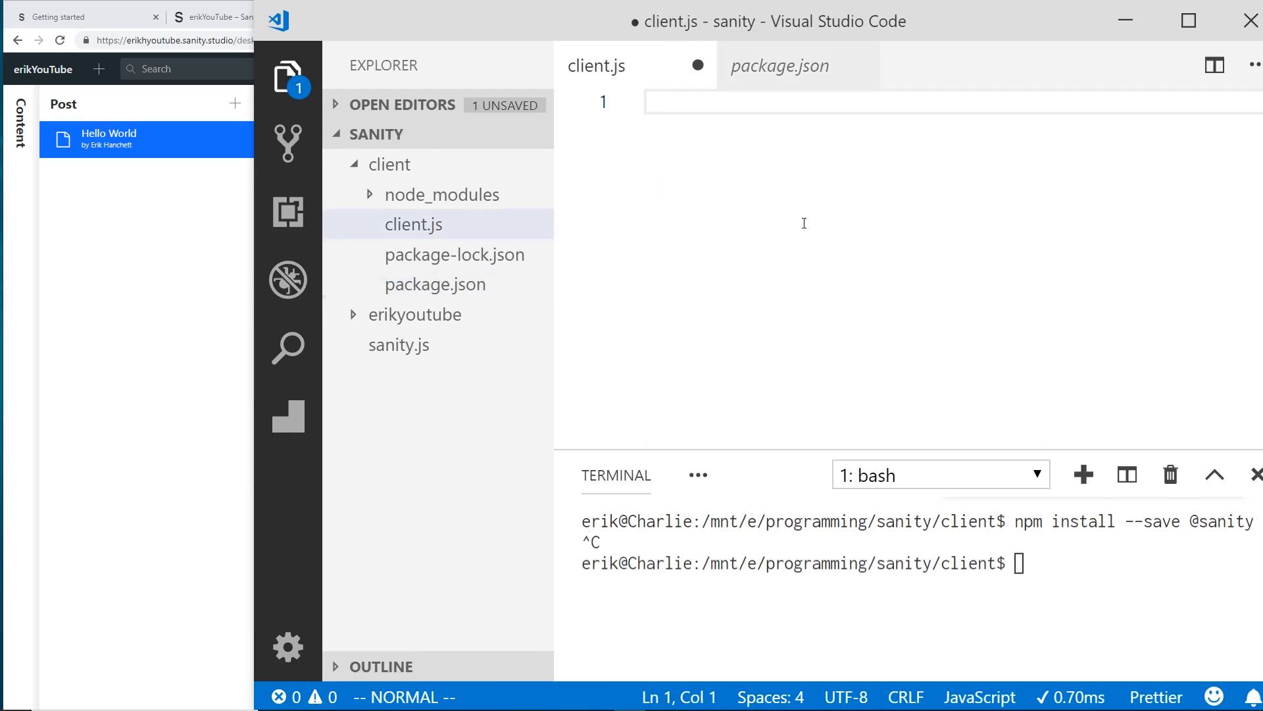
mouse_move(370, 133)
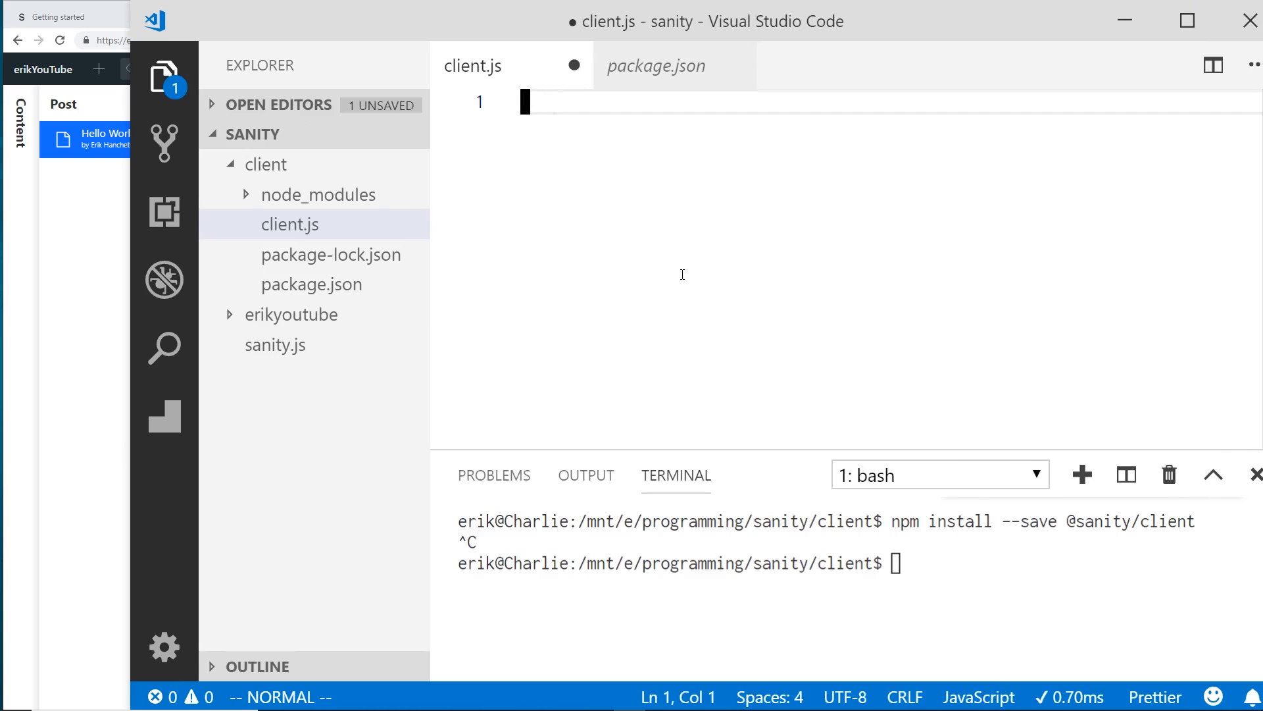
text(const sanityClient = require('@sanity/client'))
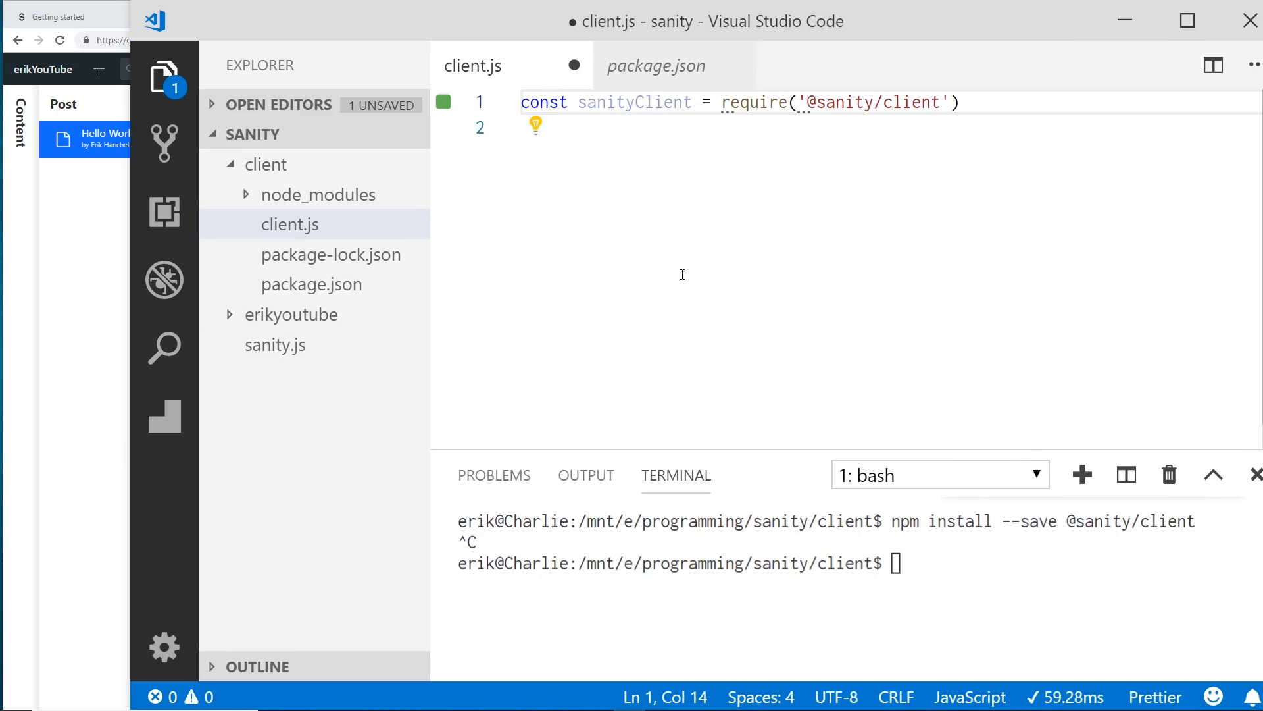
click(585, 474)
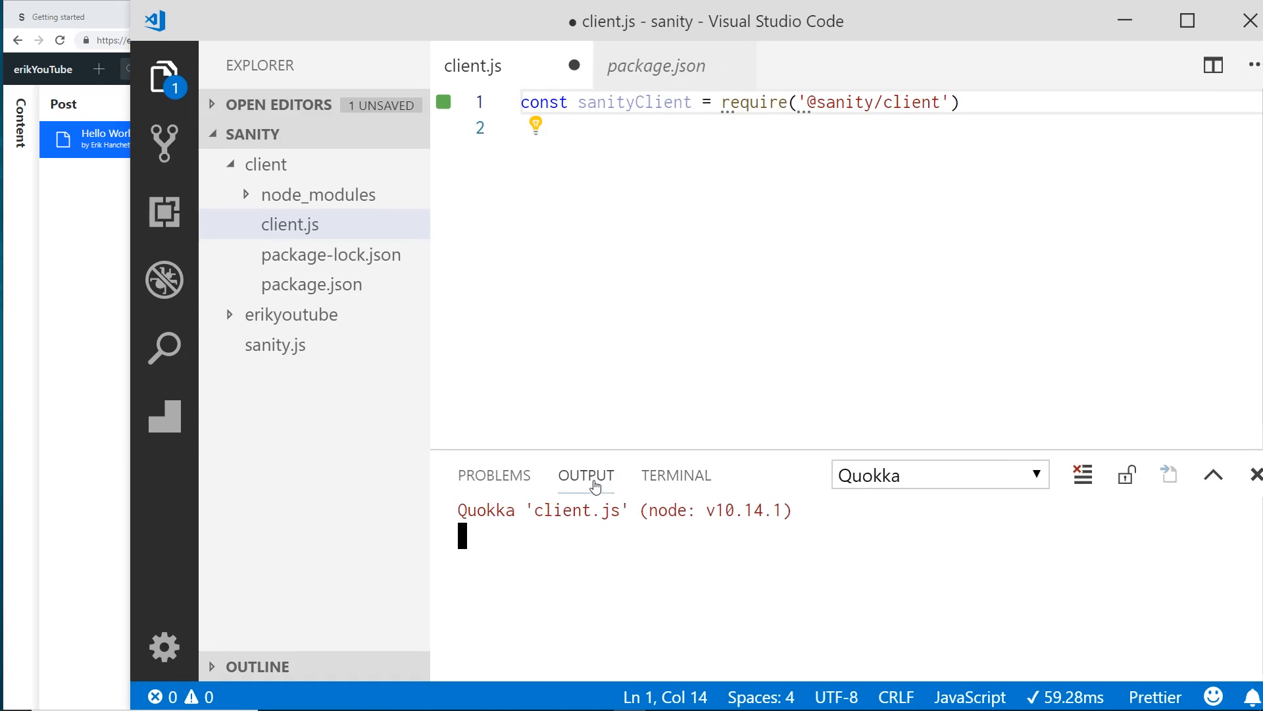
mouse_move(740, 452)
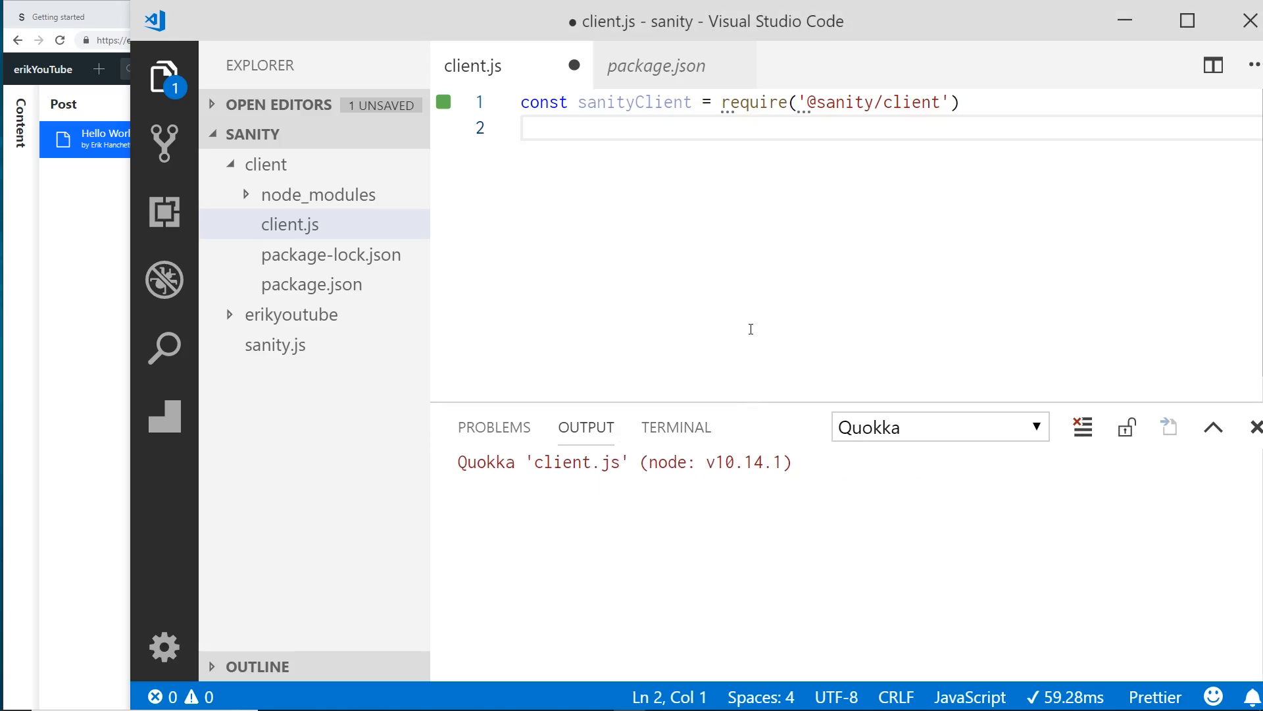
Create the client with sanityClient({ and add dataset: 'production' to its config.
text(const client = sanityClient({)
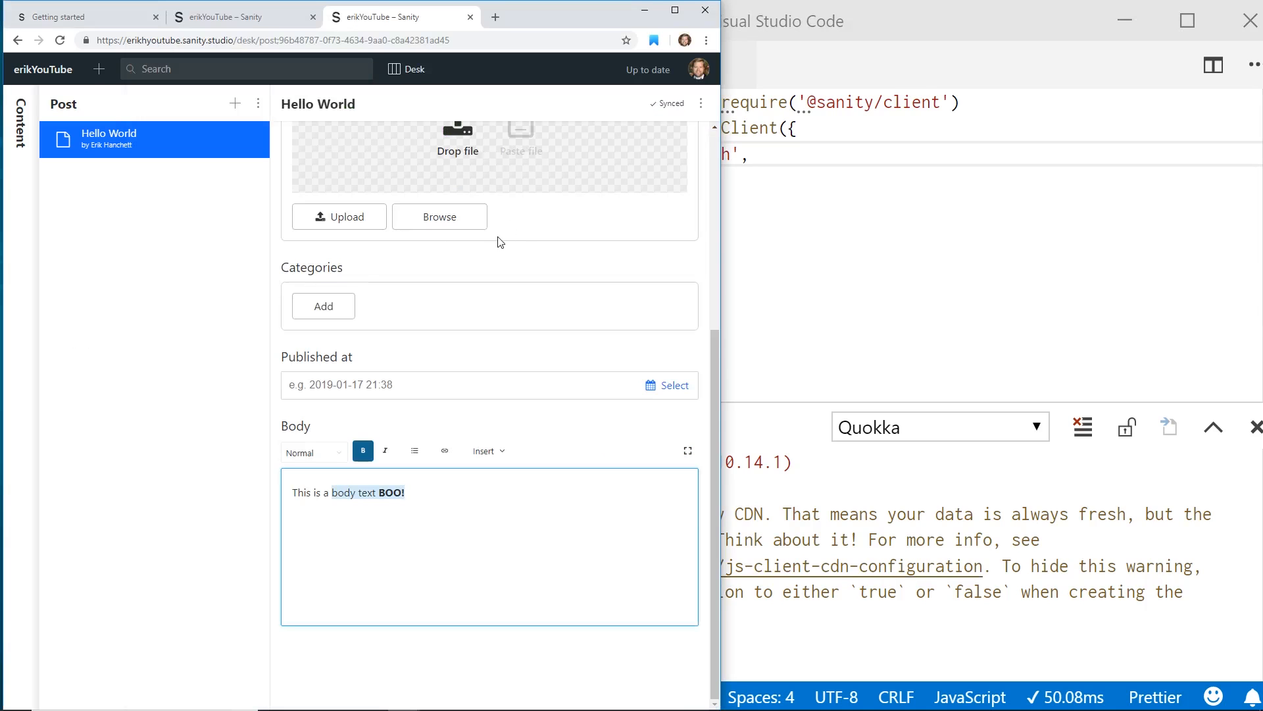
mouse_move(575, 193)
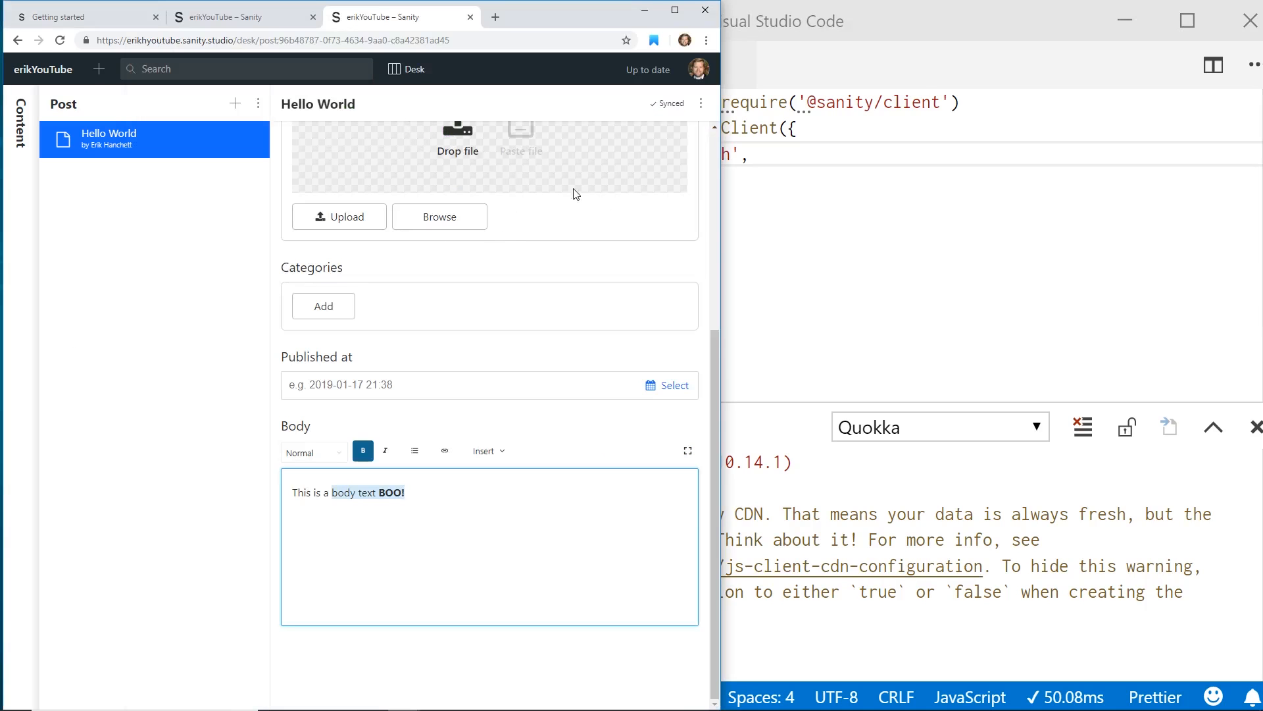
mouse_move(819, 207)
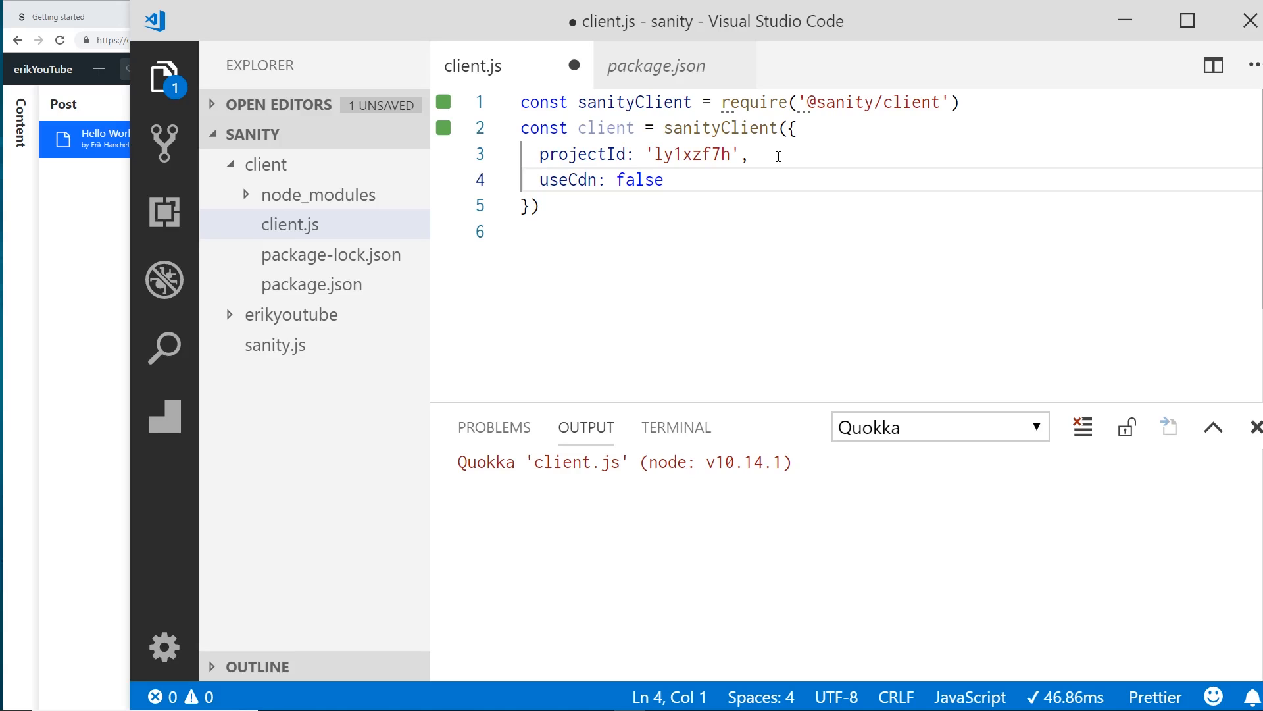
text(dataset: 'production',)
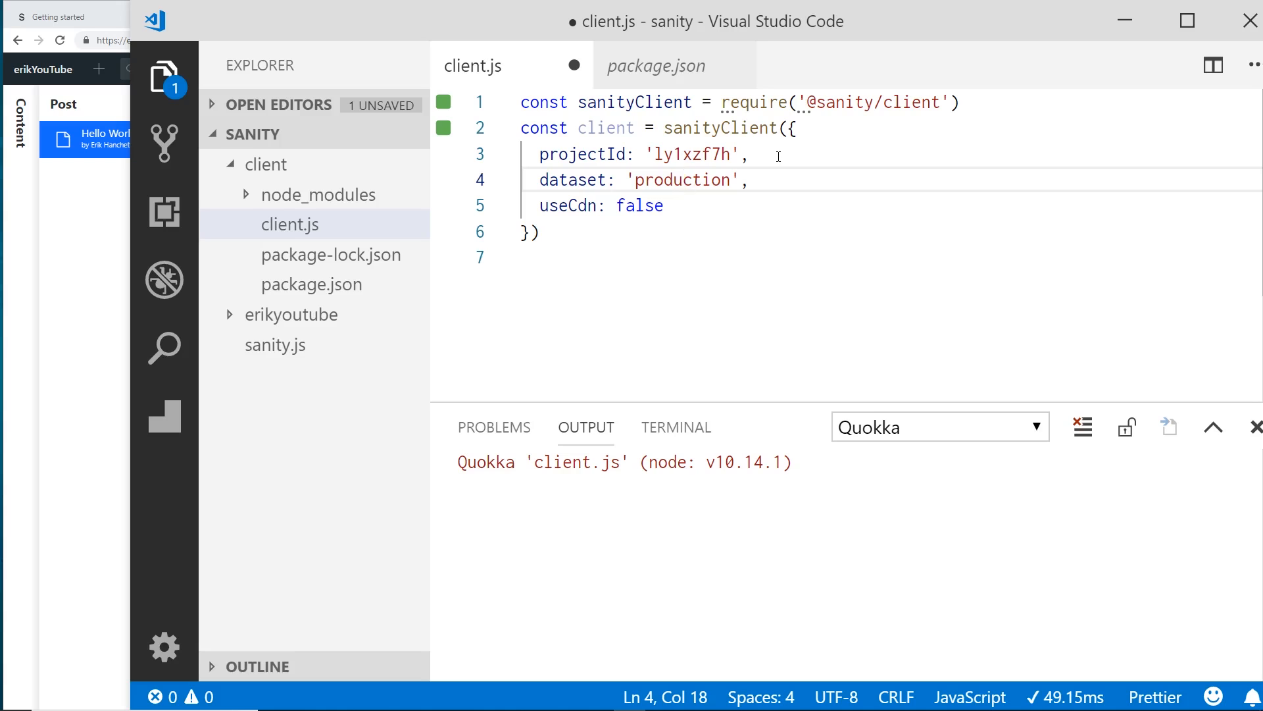
Call client.fetch with '*[_type == "post"][0]{title, "name": author->name}' and a // Query comment.
text(client)
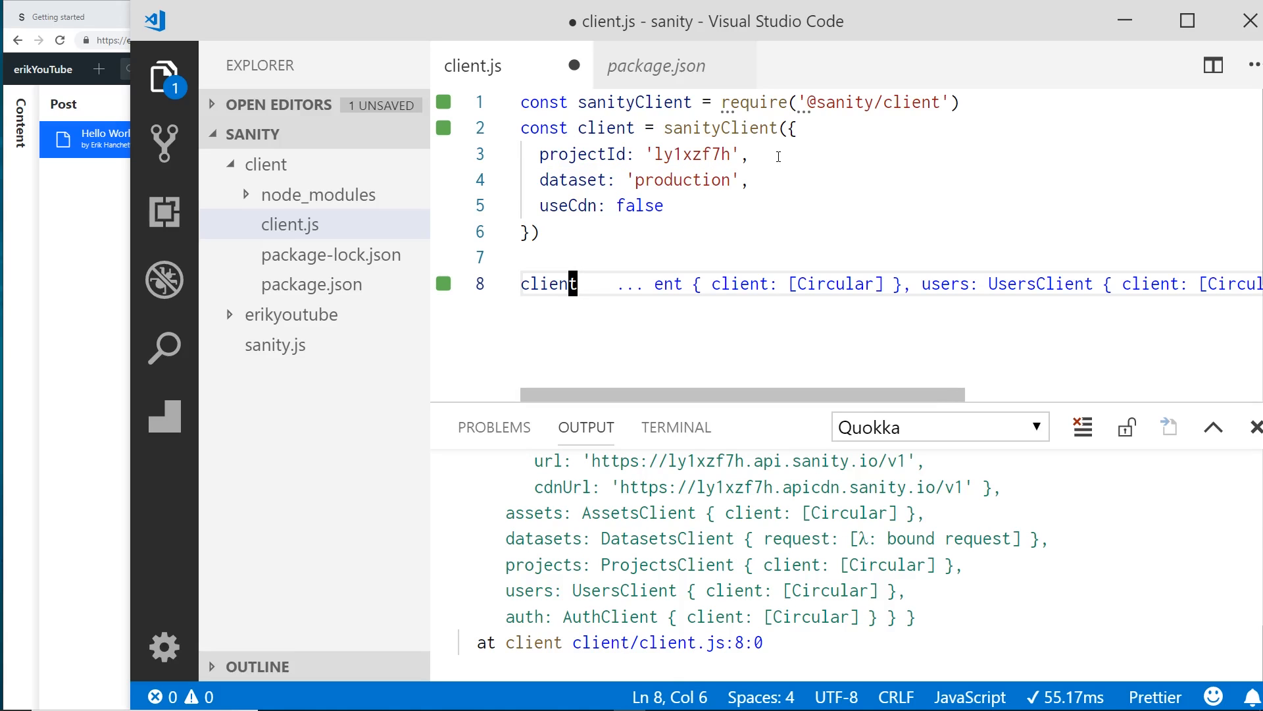
text(.fetch()
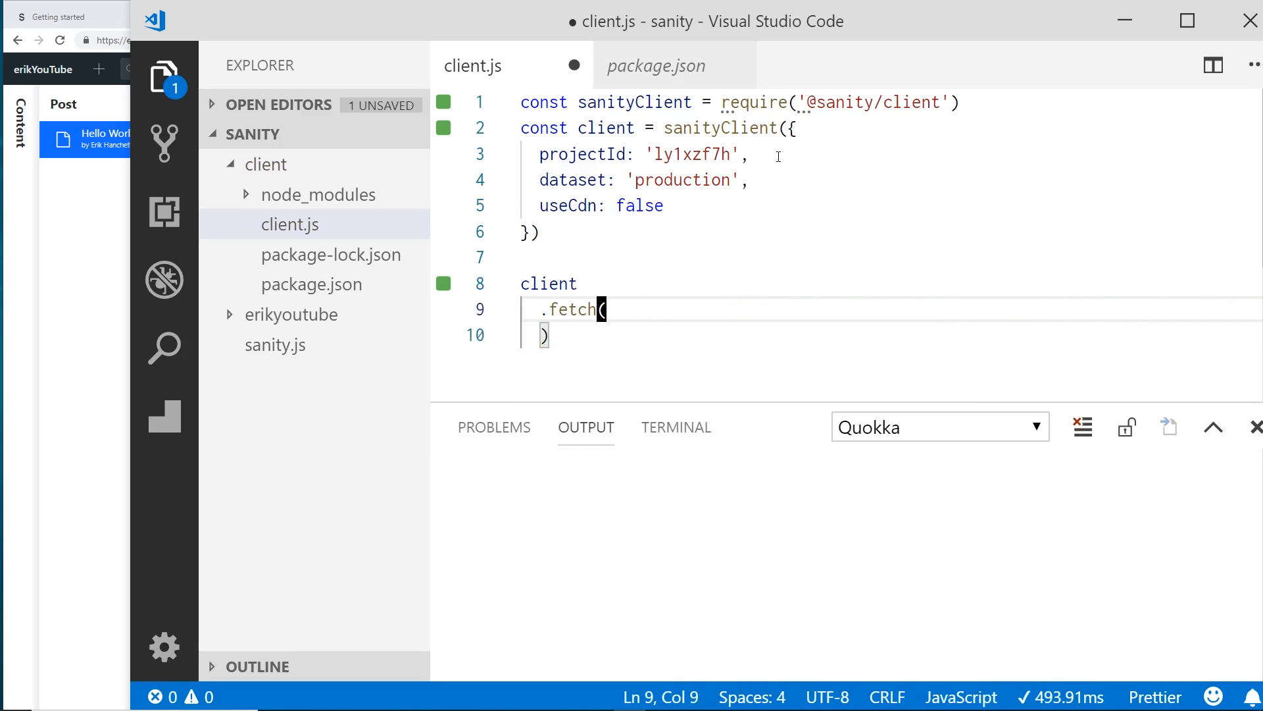
text('*[_type == "post"][0]{title, "name": author->name}', // Query)
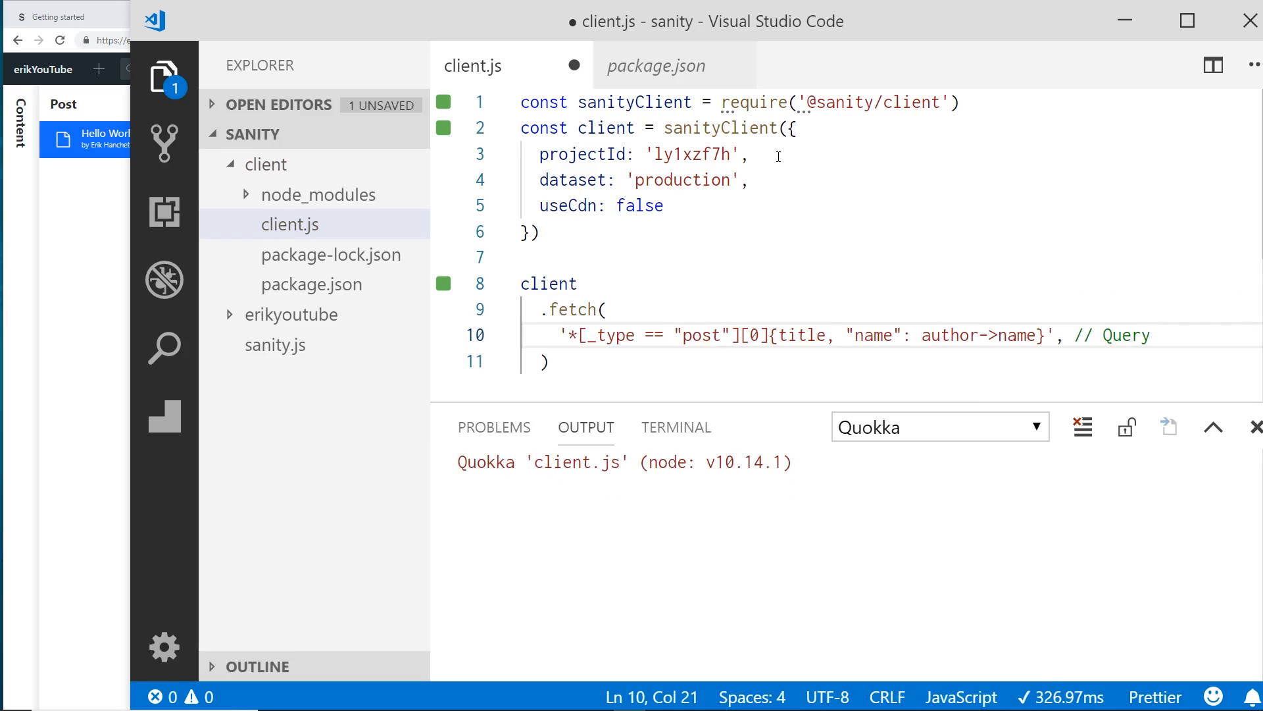
click(592, 335)
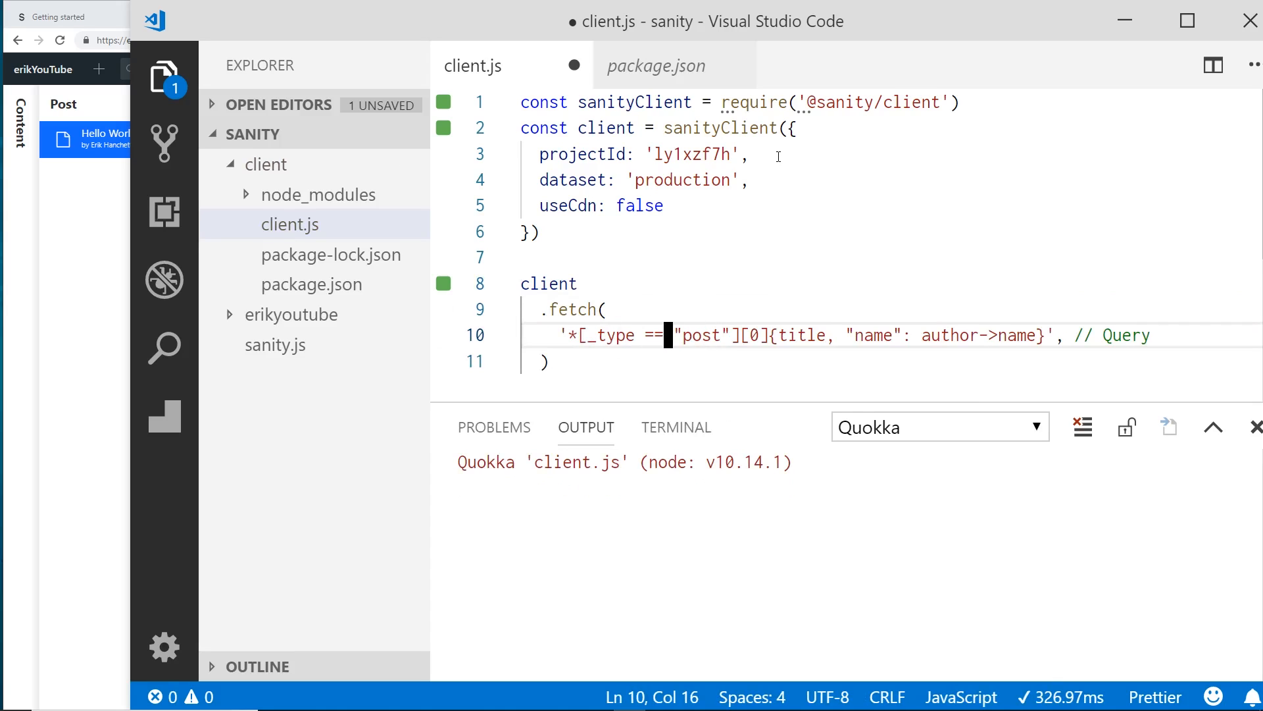
key(Right)
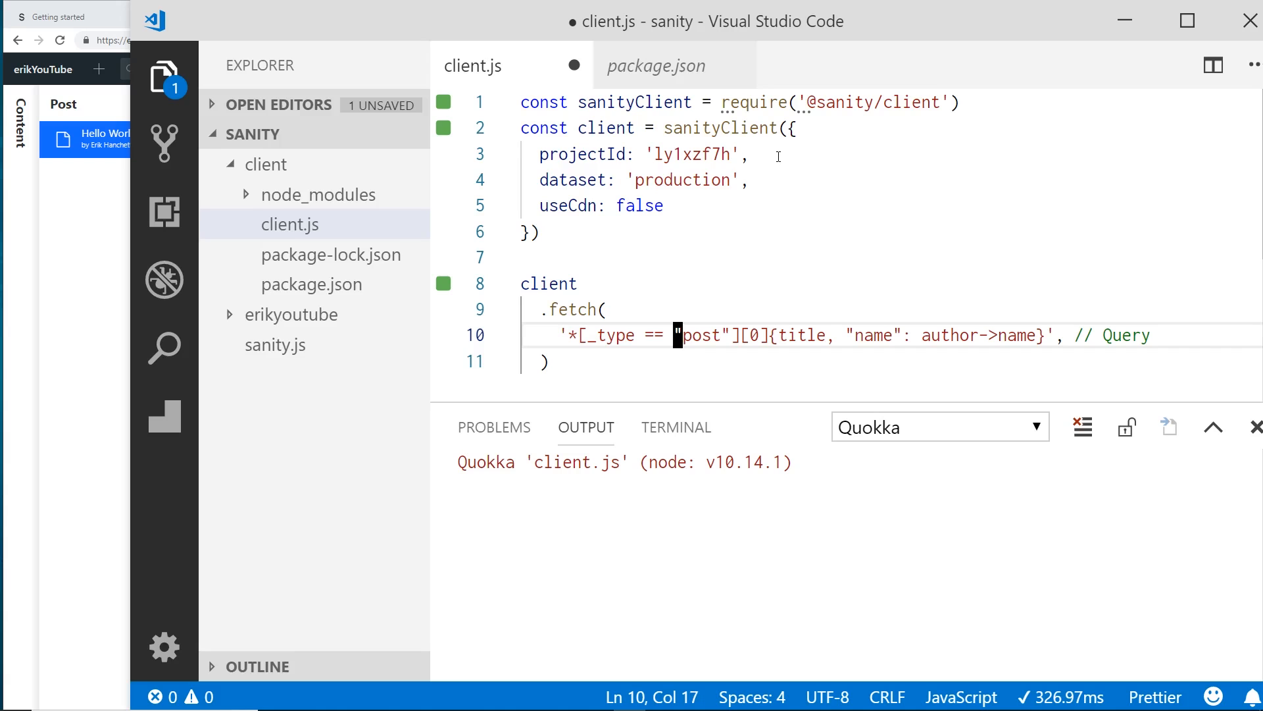
click(628, 335)
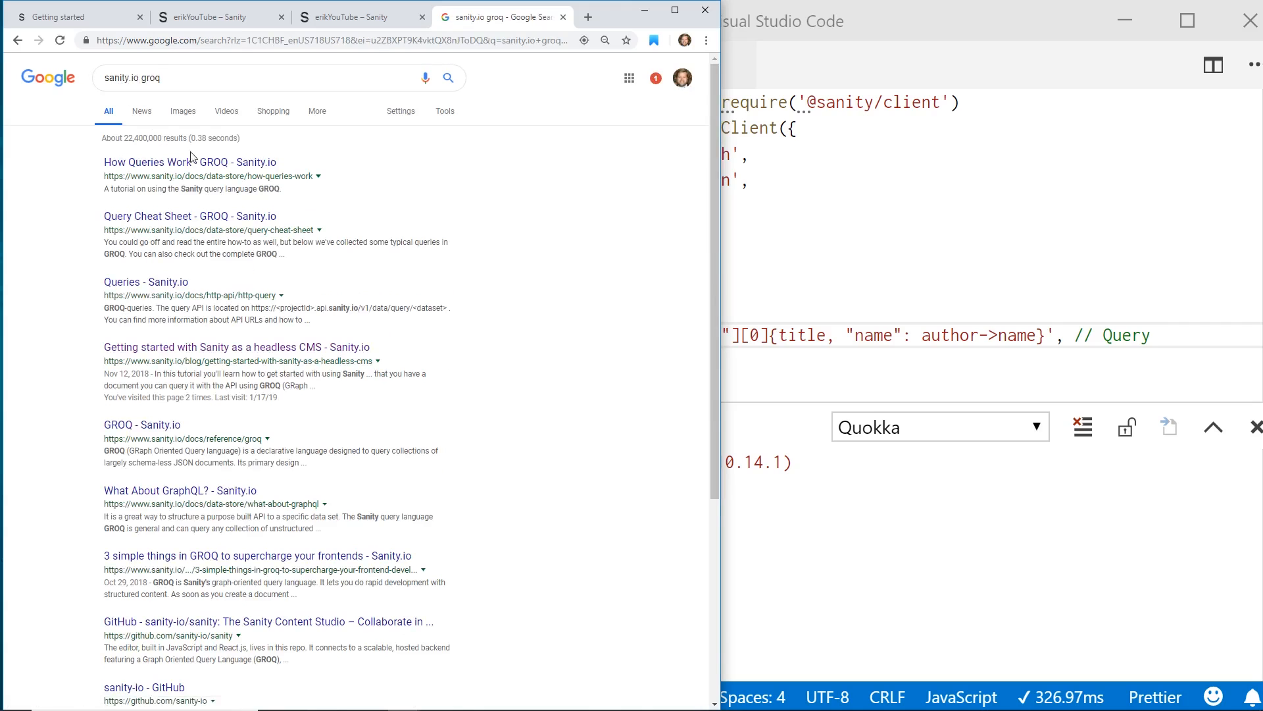
Open the How Queries Work – GROQ docs page and read its first sections.
click(190, 161)
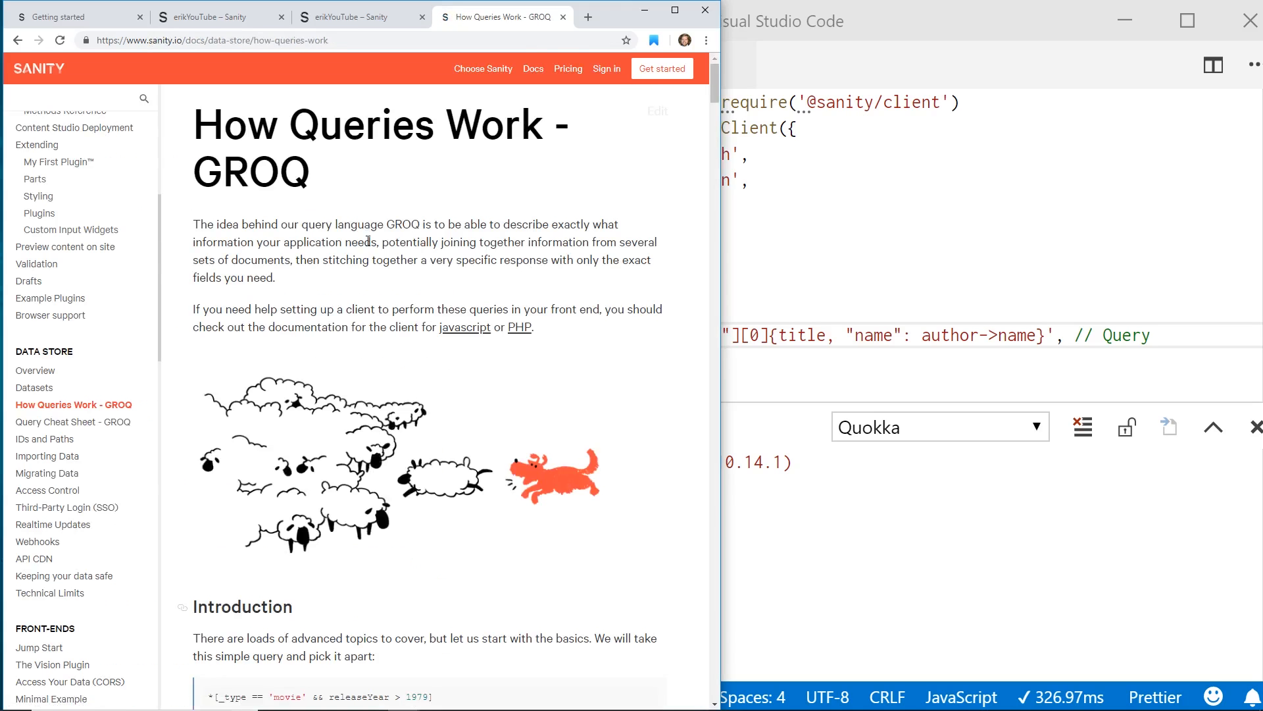
scroll(down, 3)
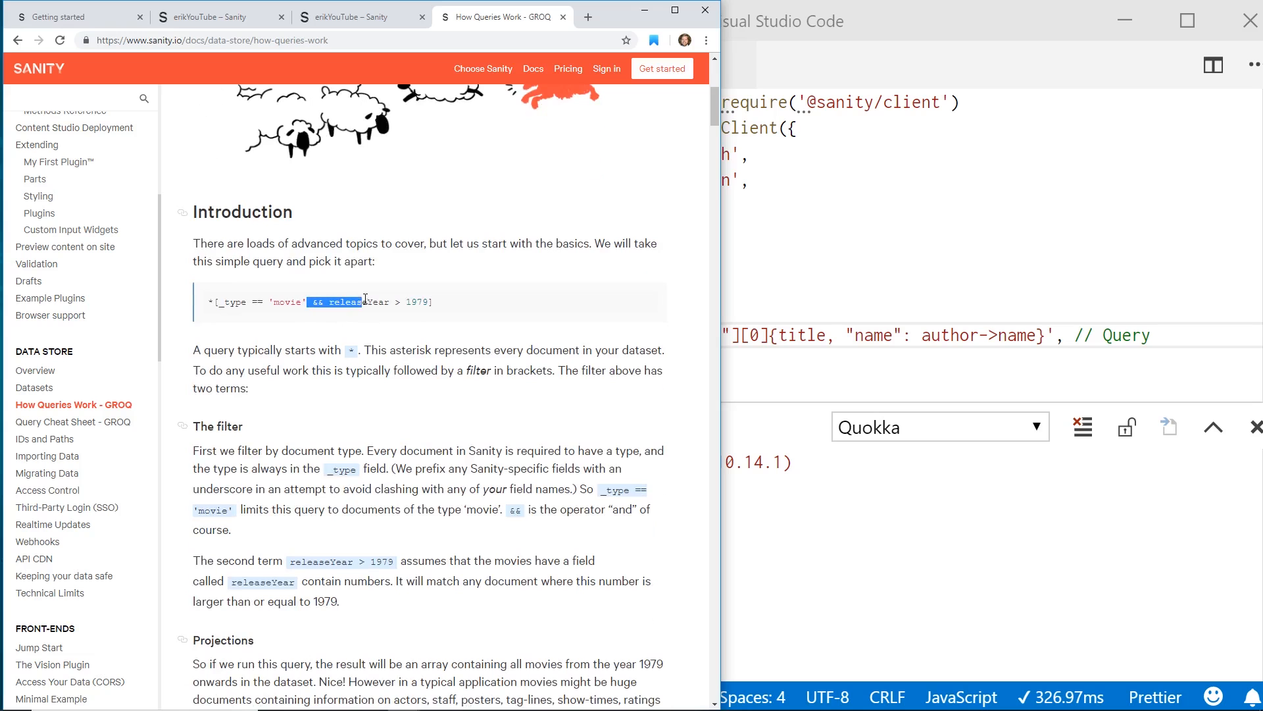
scroll(down, 3)
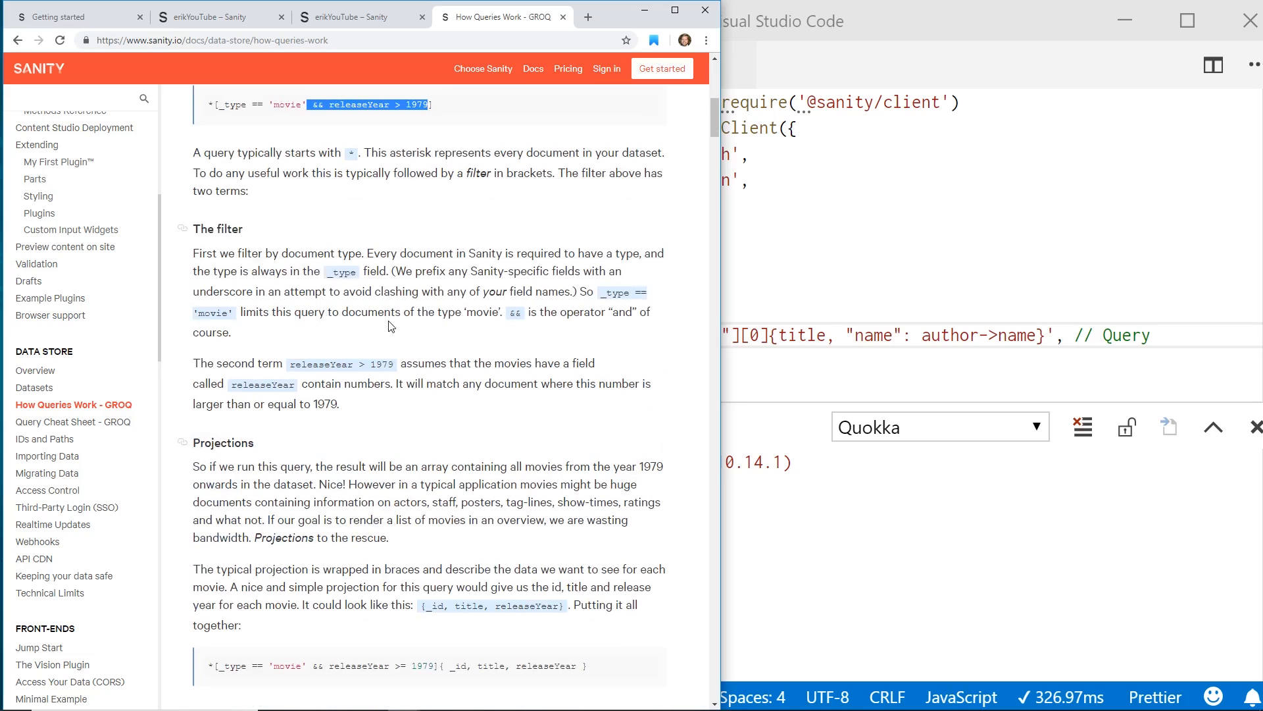
scroll(down, 3)
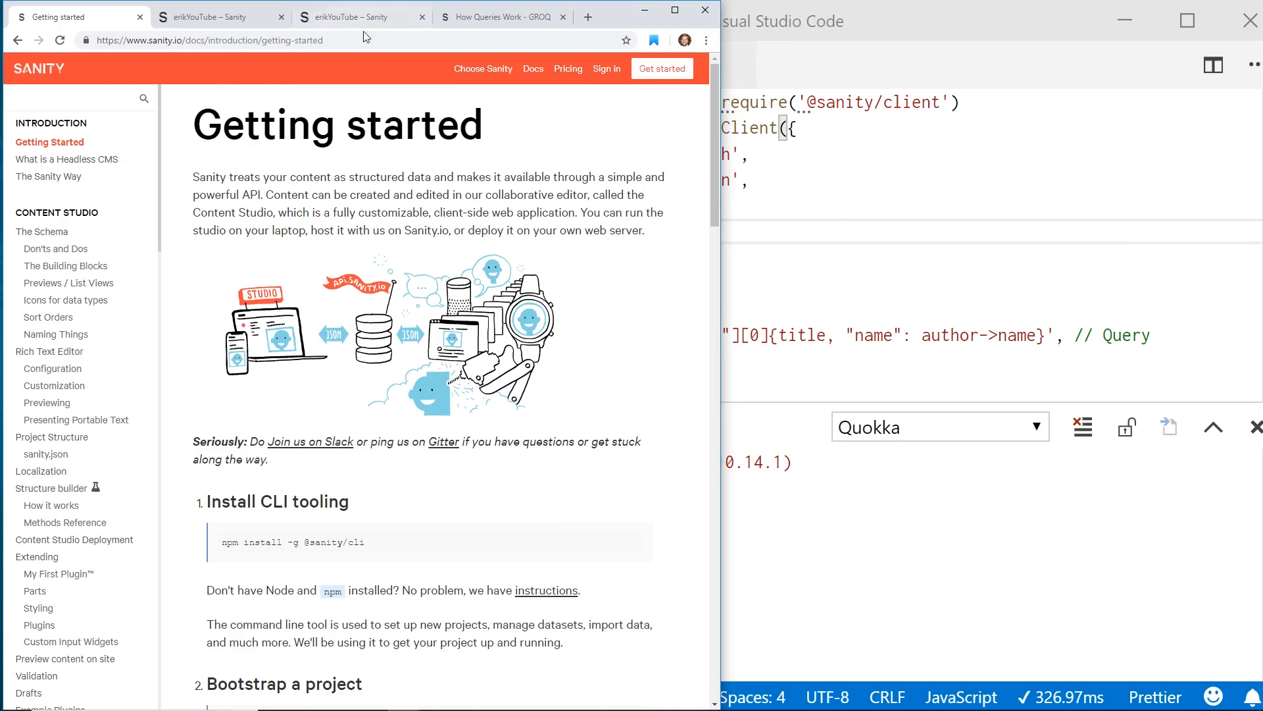
Check the Hello World post in Studio, finish reading the docs, then open Query Cheat Sheet – GROQ.
click(359, 16)
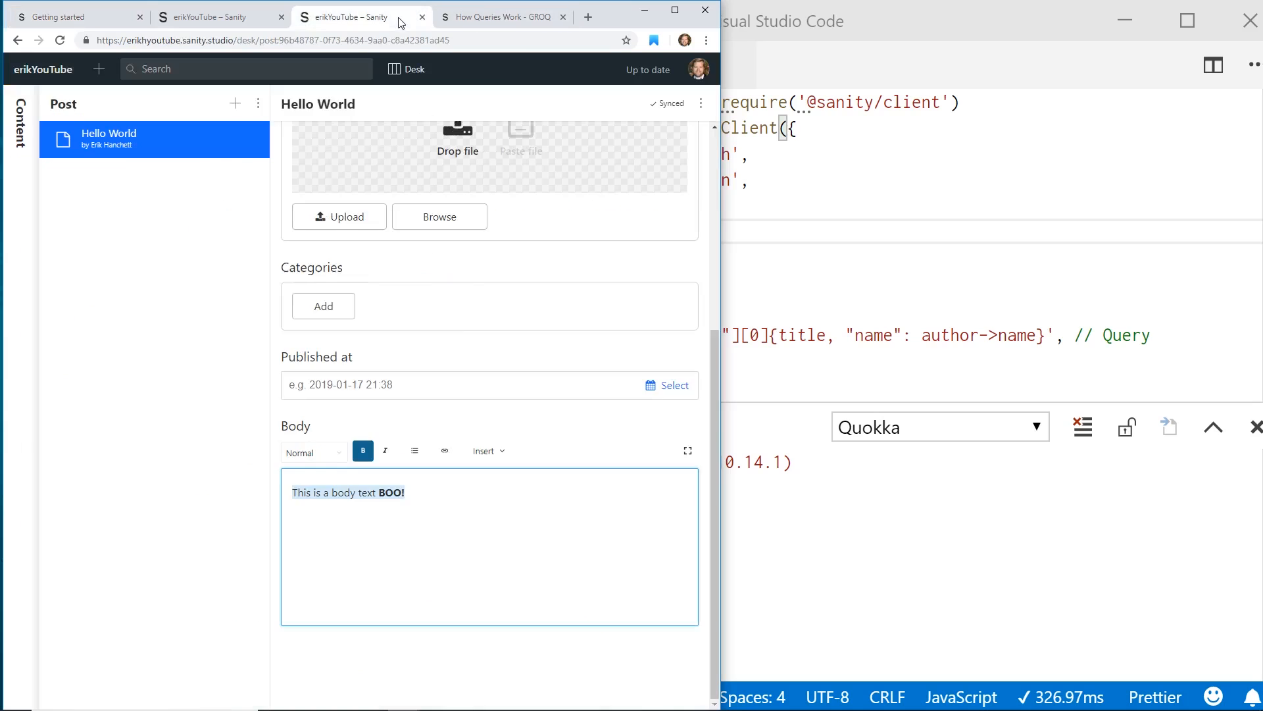
click(499, 16)
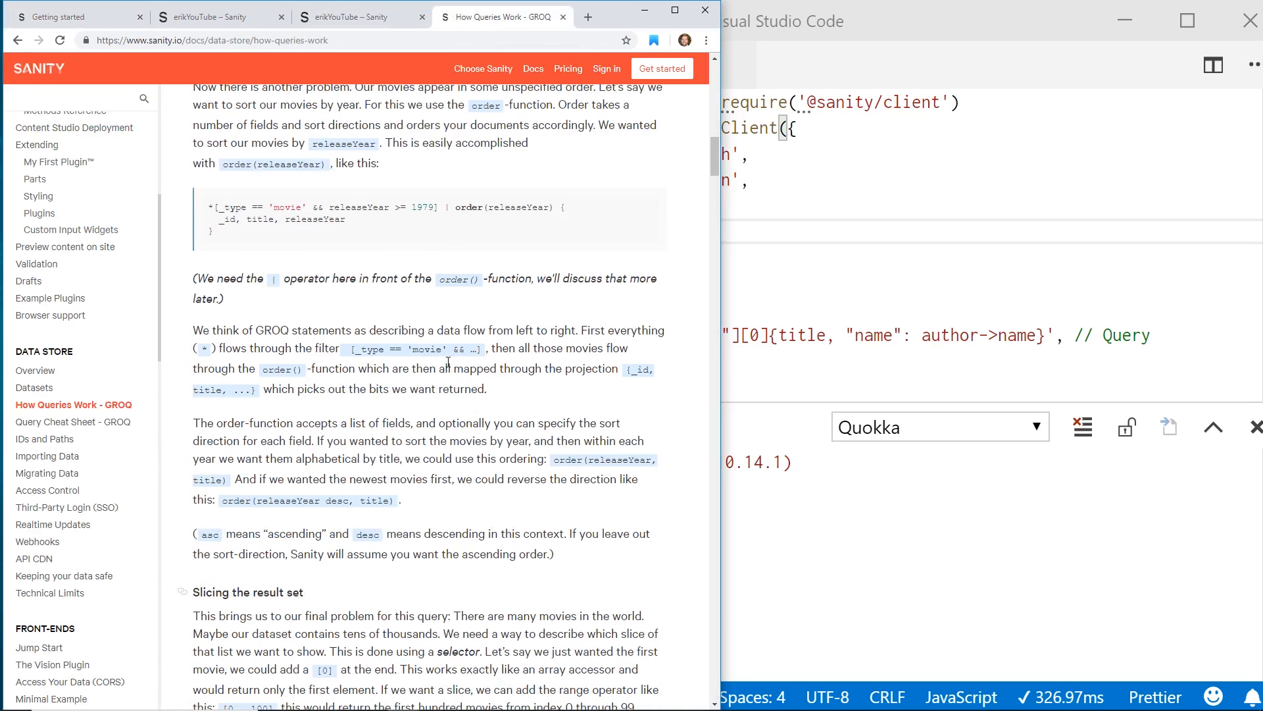
scroll(down, 3)
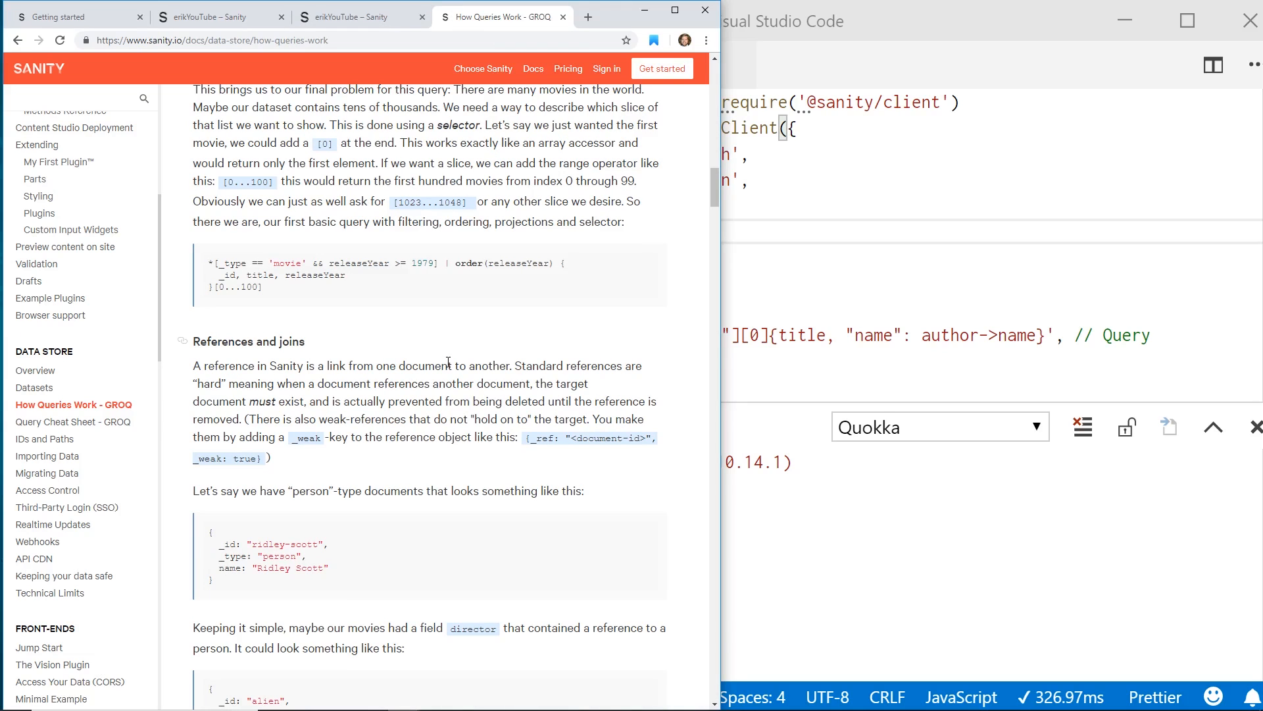
scroll(down, 3)
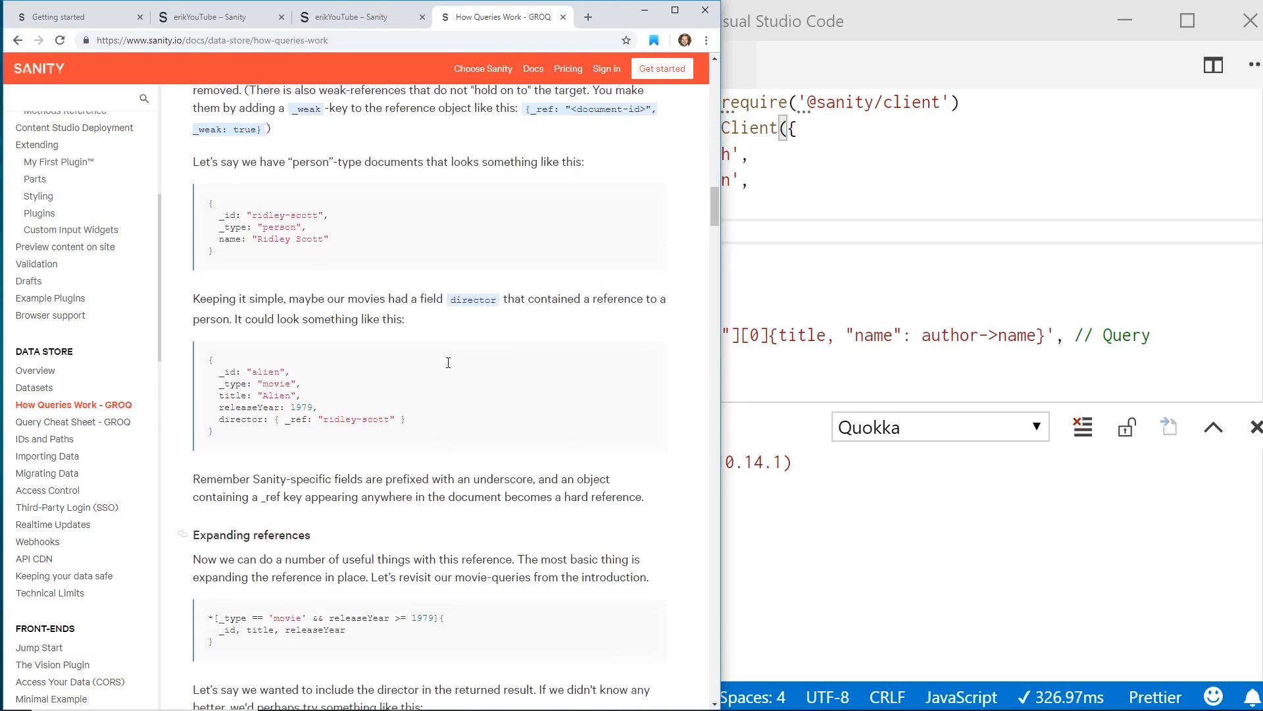
scroll(down, 3)
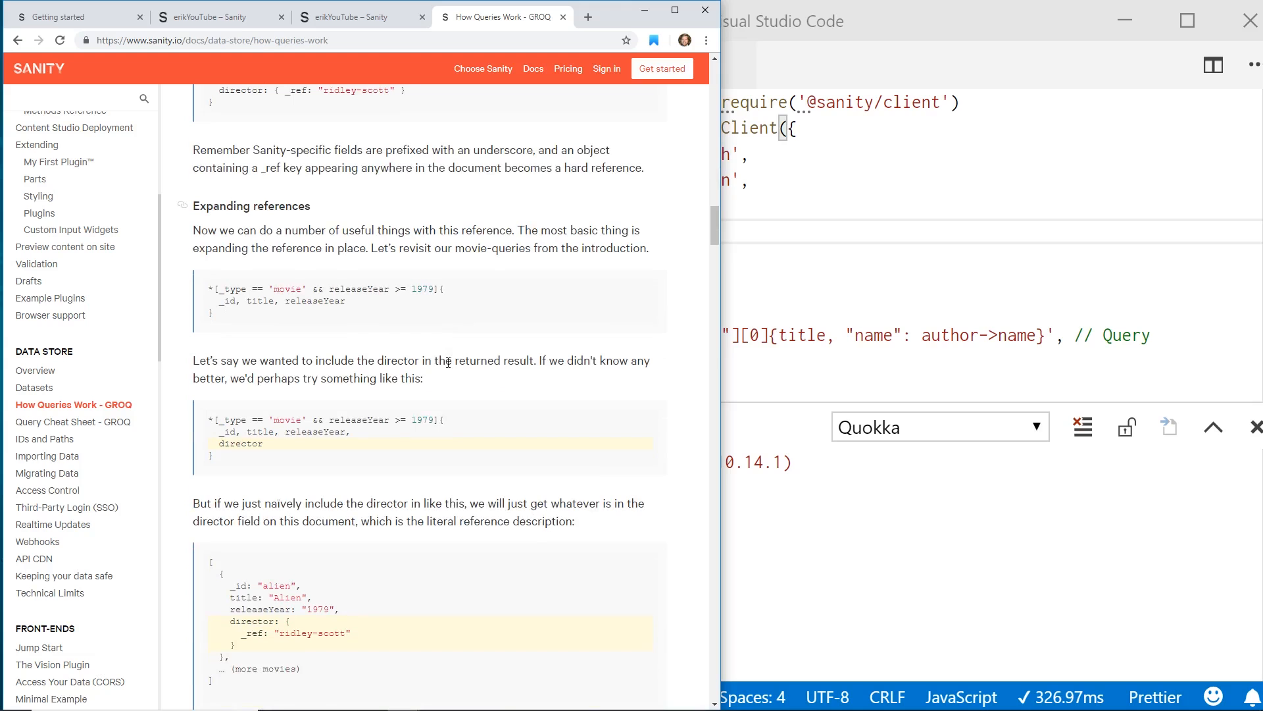
scroll(down, 3)
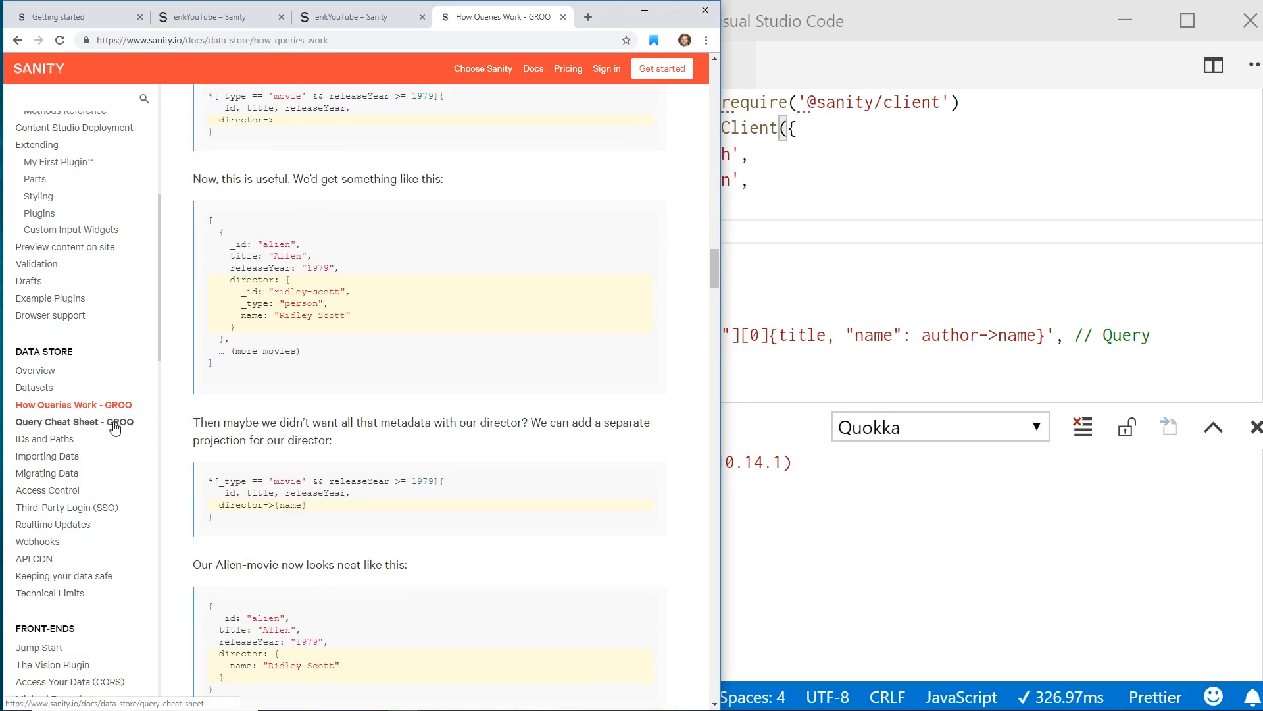
click(73, 422)
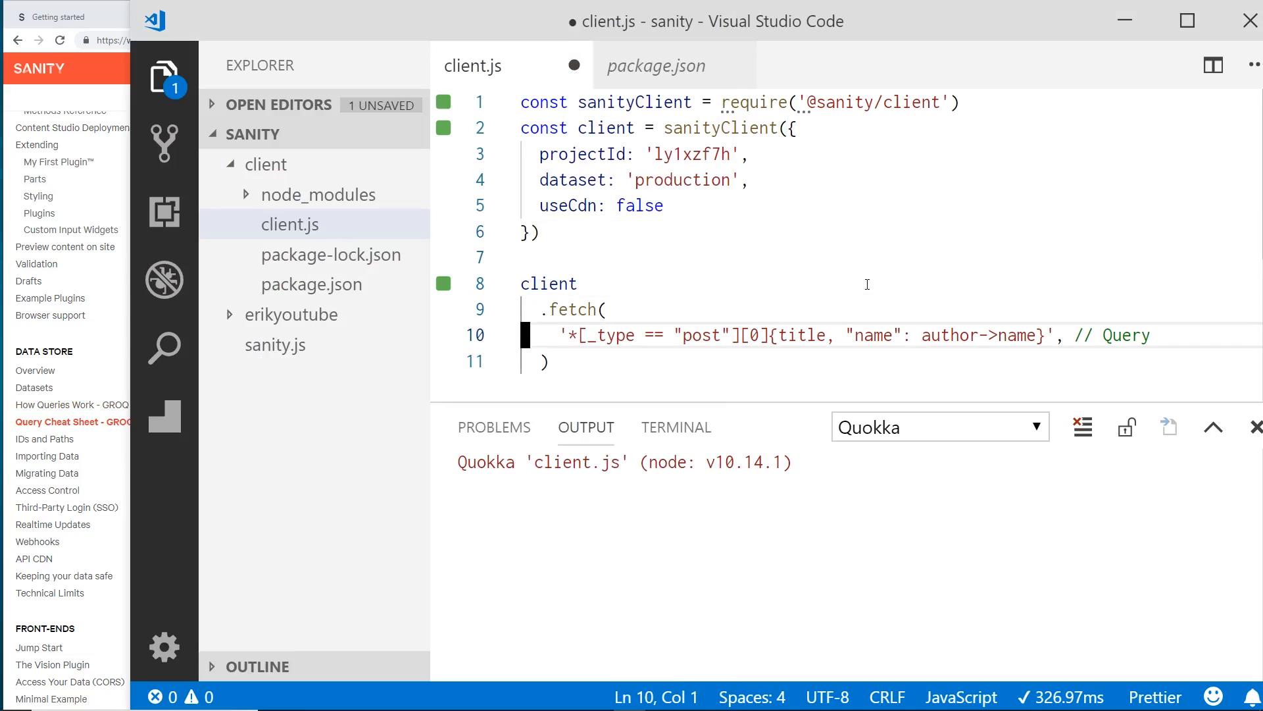
Add an empty {} // Params (optional) argument and a .then logging 'Post Info: ' with res.
click(649, 335)
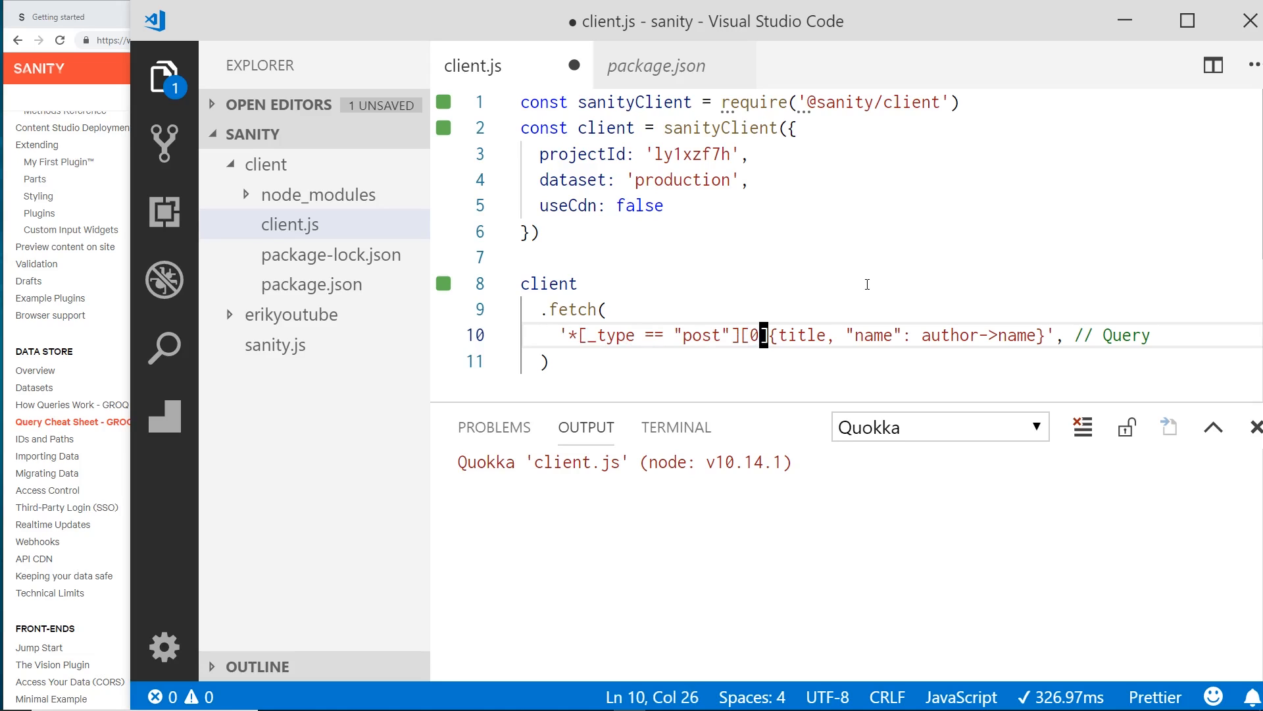
key(Right)
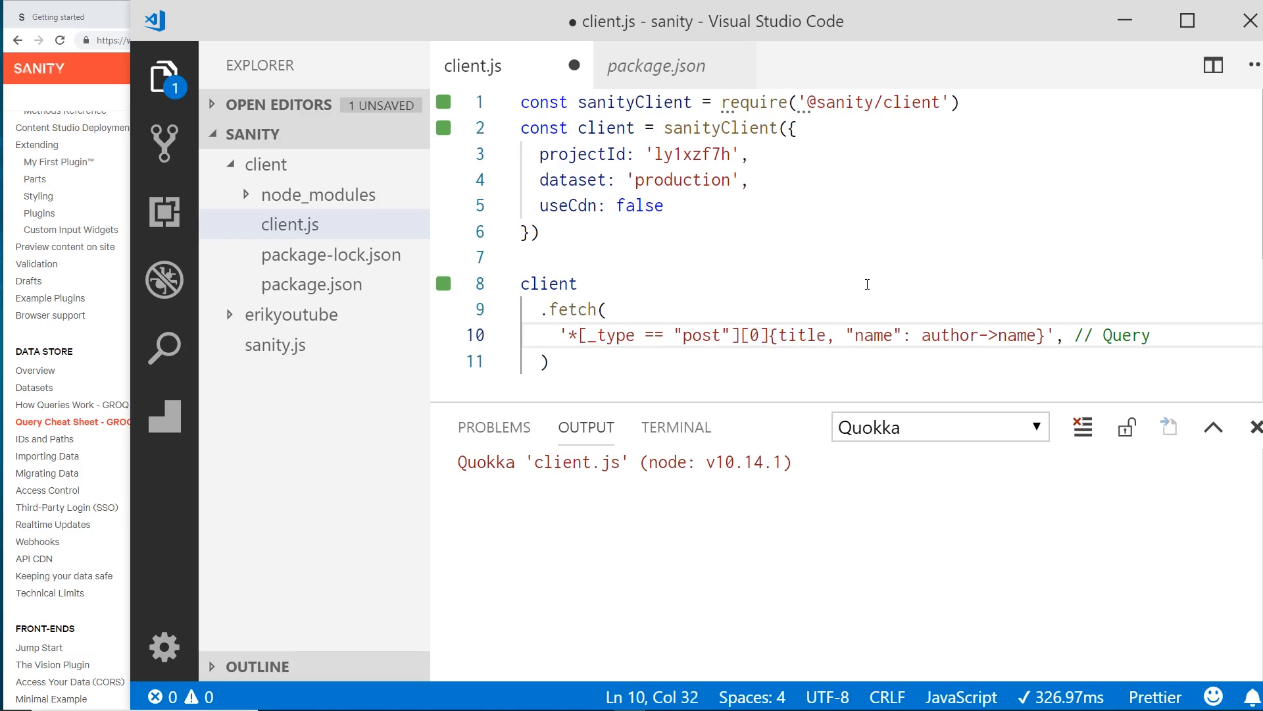
click(866, 334)
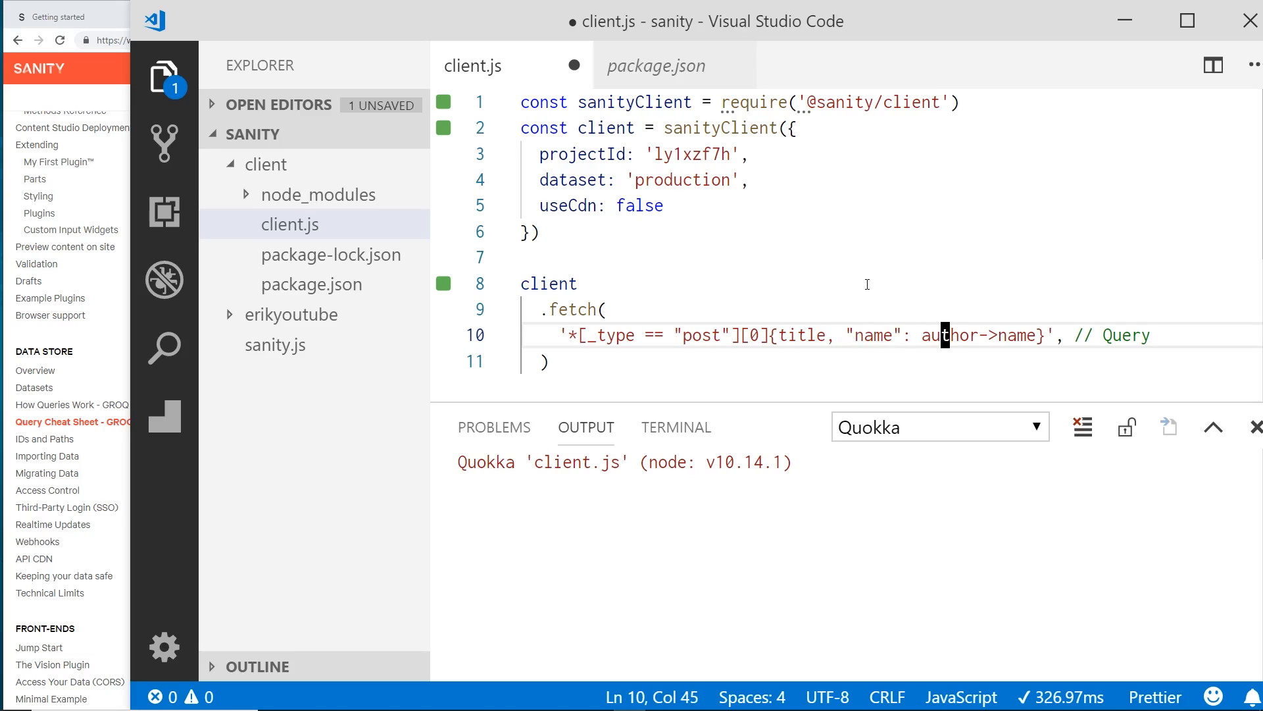
click(1019, 335)
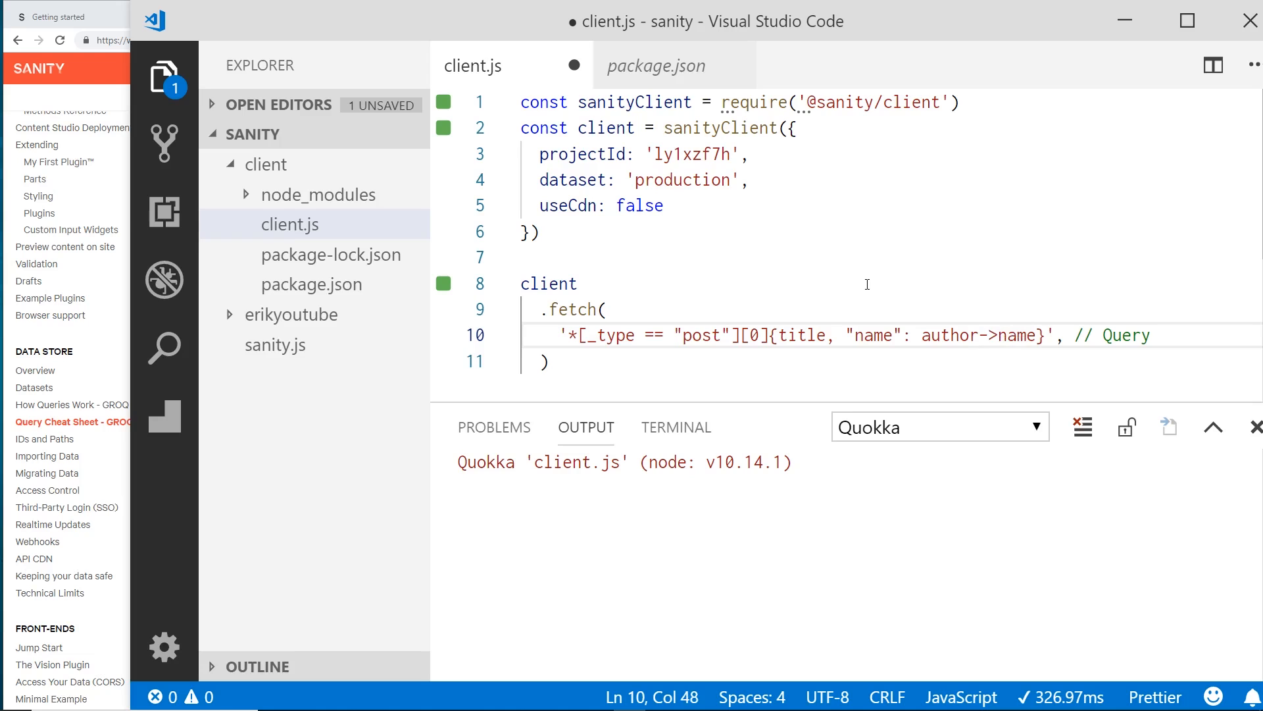
text({} // Params (optional))
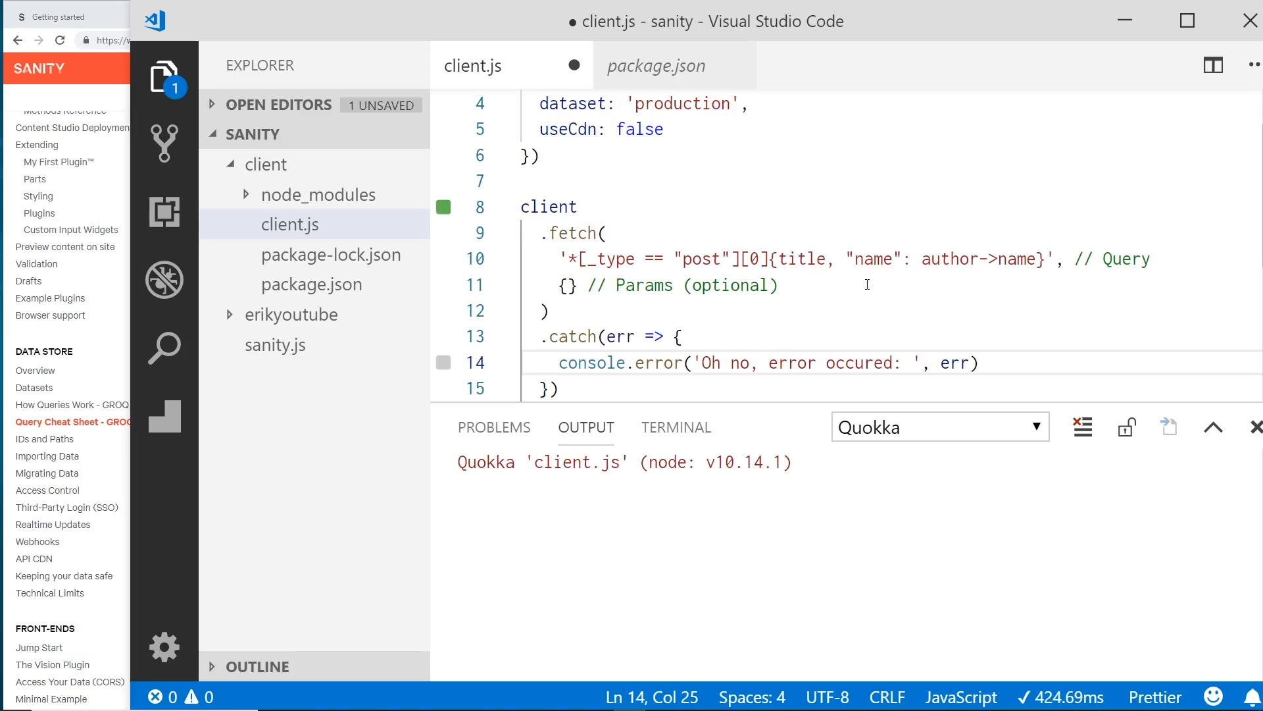
text(.then(res => {)
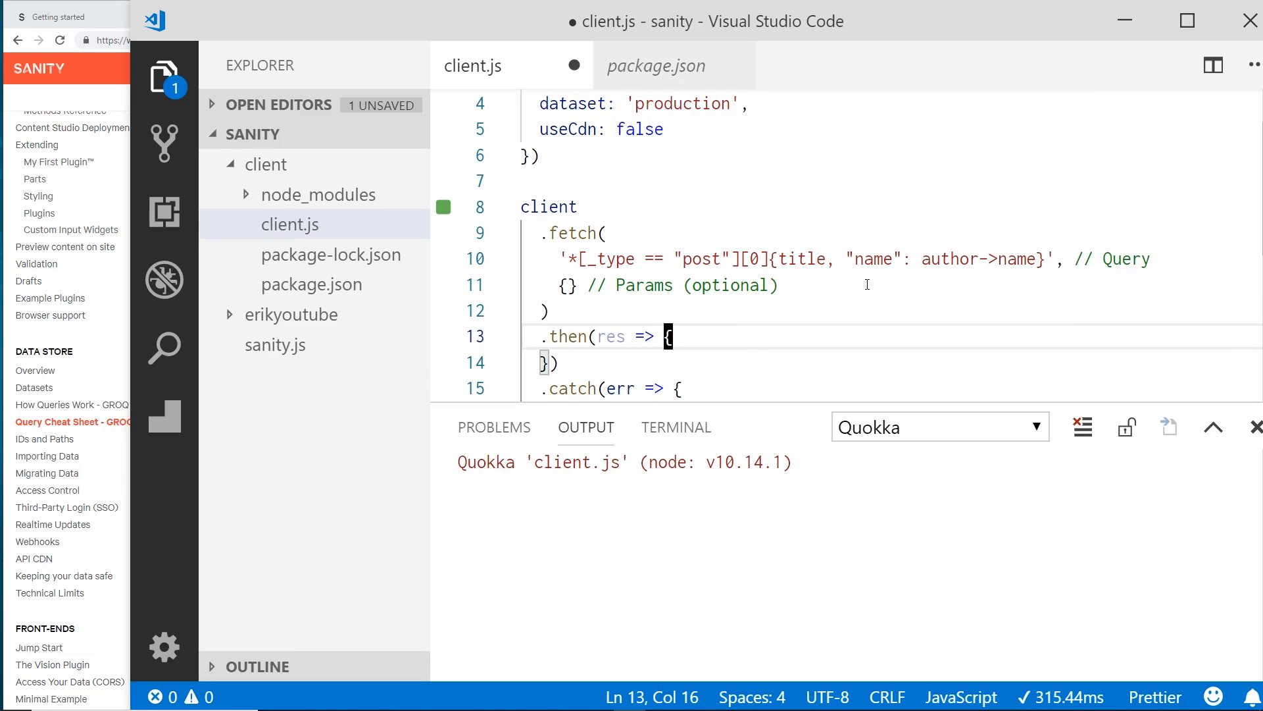
text(console.log('Post Info: ', res))
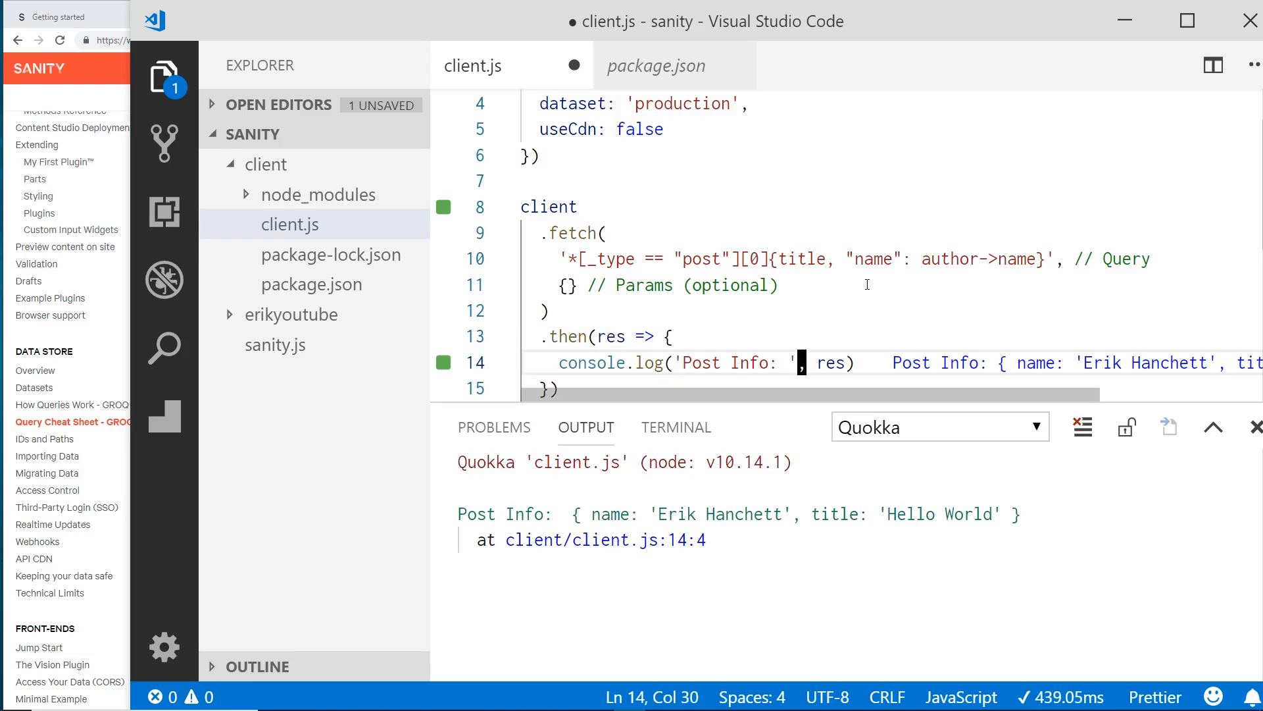
mouse_move(604, 540)
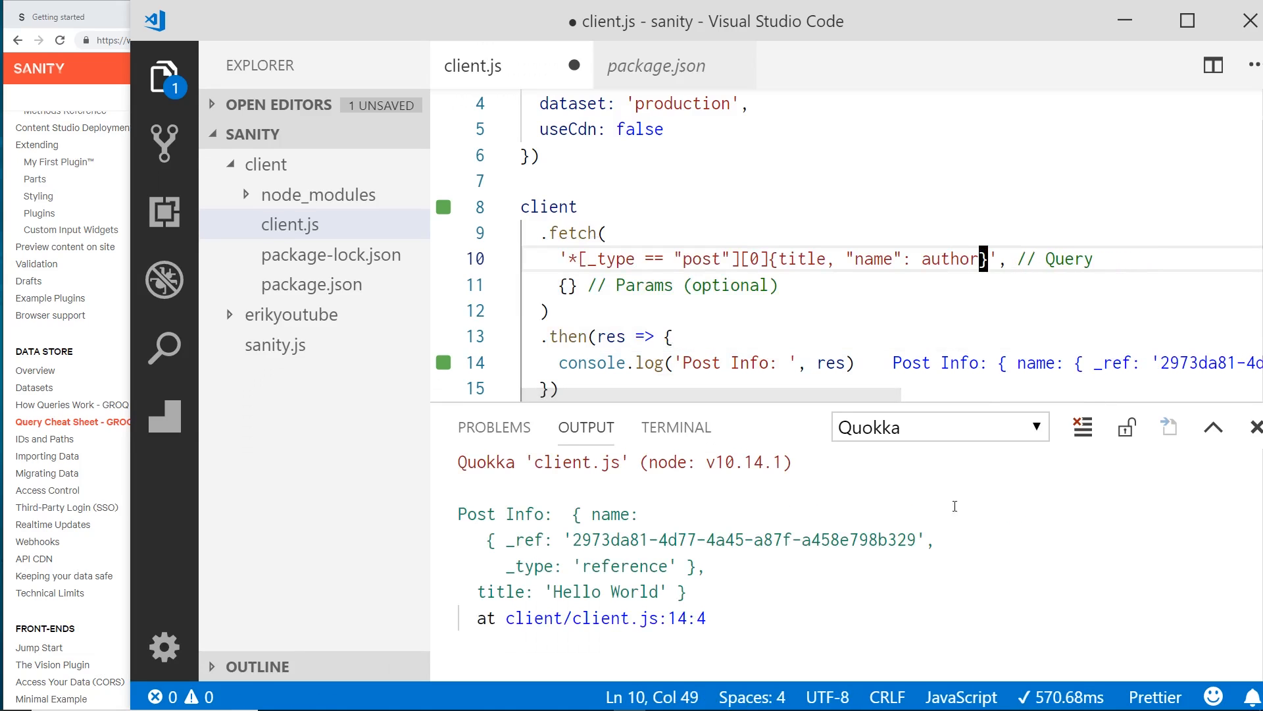
mouse_move(570, 514)
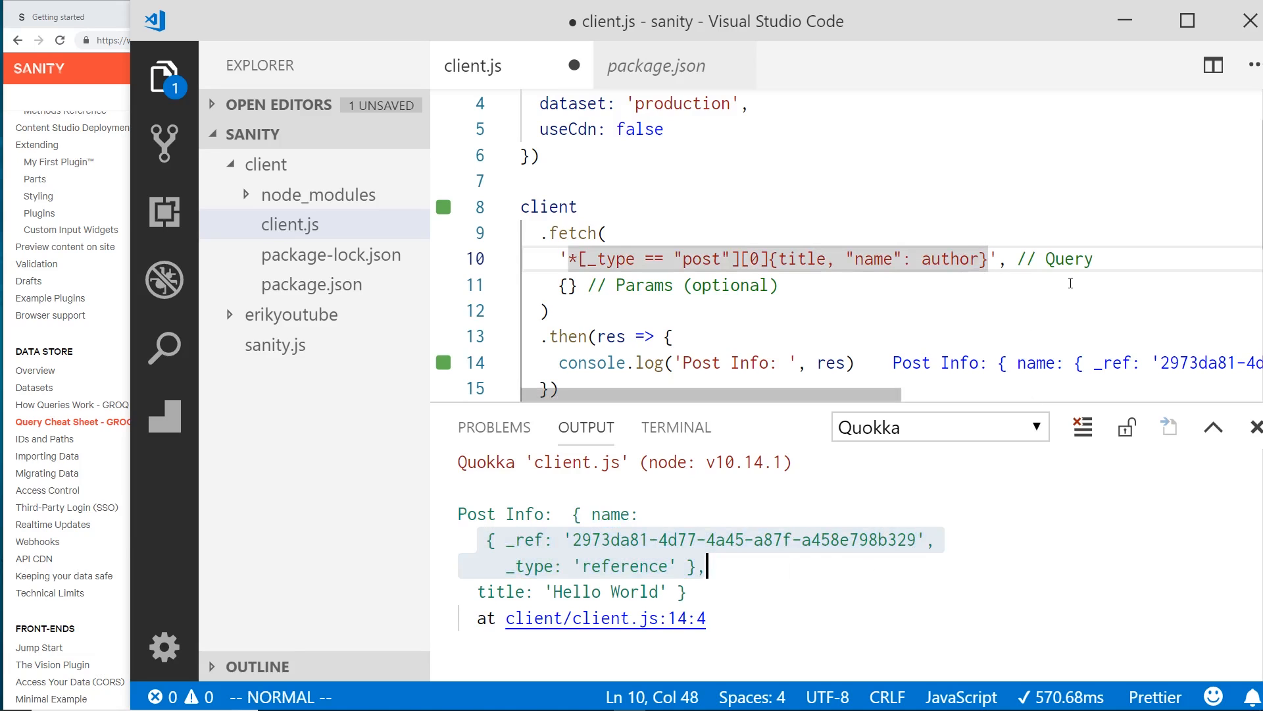
Restore ->name in the query so Quokka shows Erik Hanchett again.
text(->name)
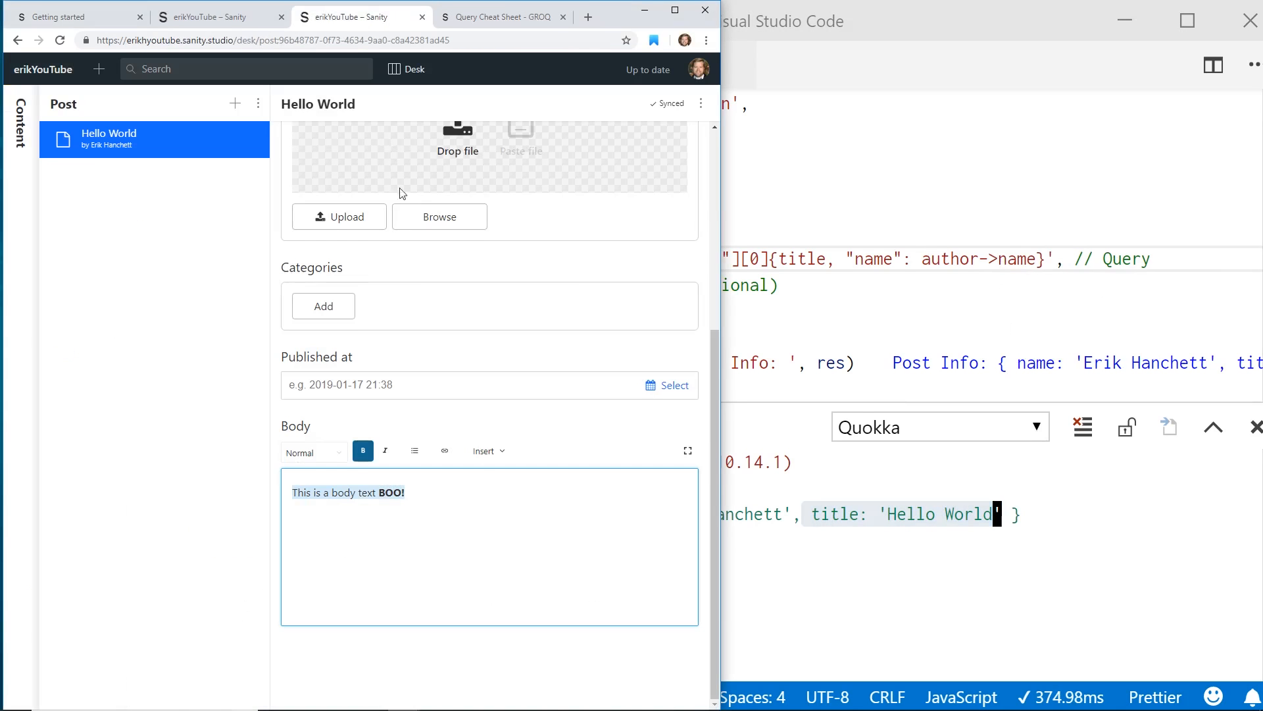
Scroll up in client.js to review the query's Post Info output for Hello World.
scroll(up, 3)
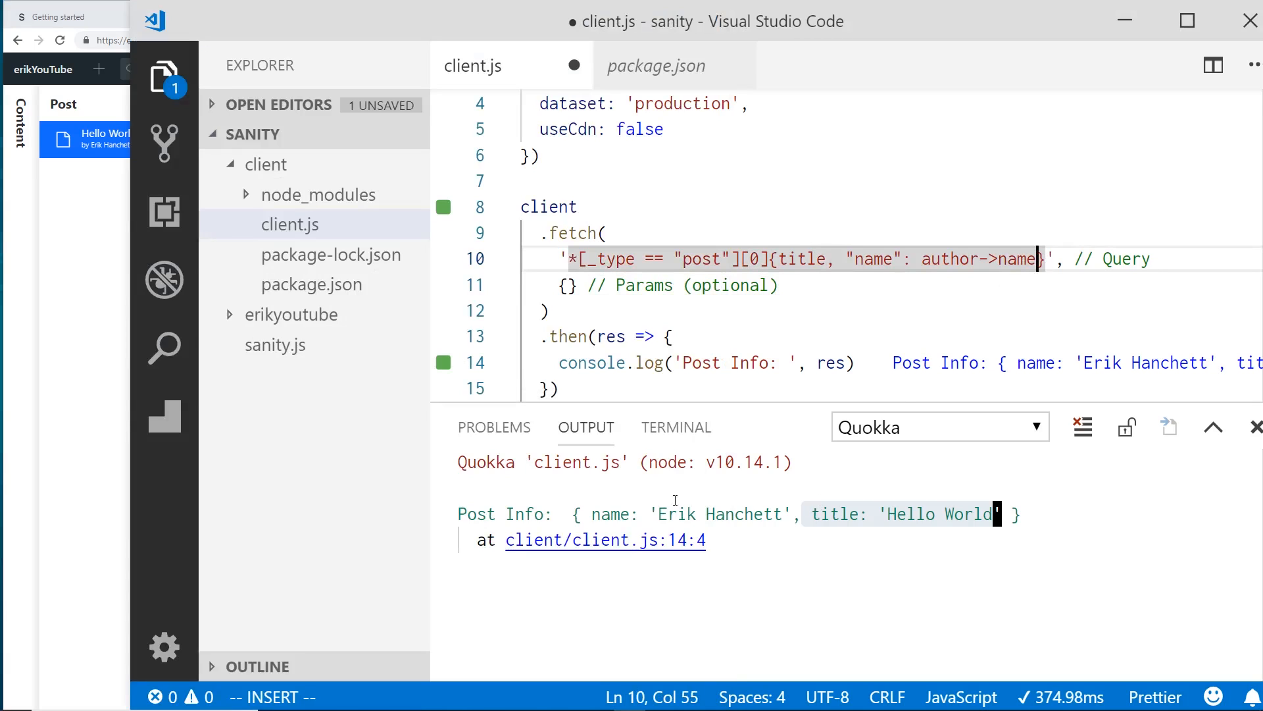
Add ', body' after author->name in the projection and read the body blocks in Quokka.
key(v)
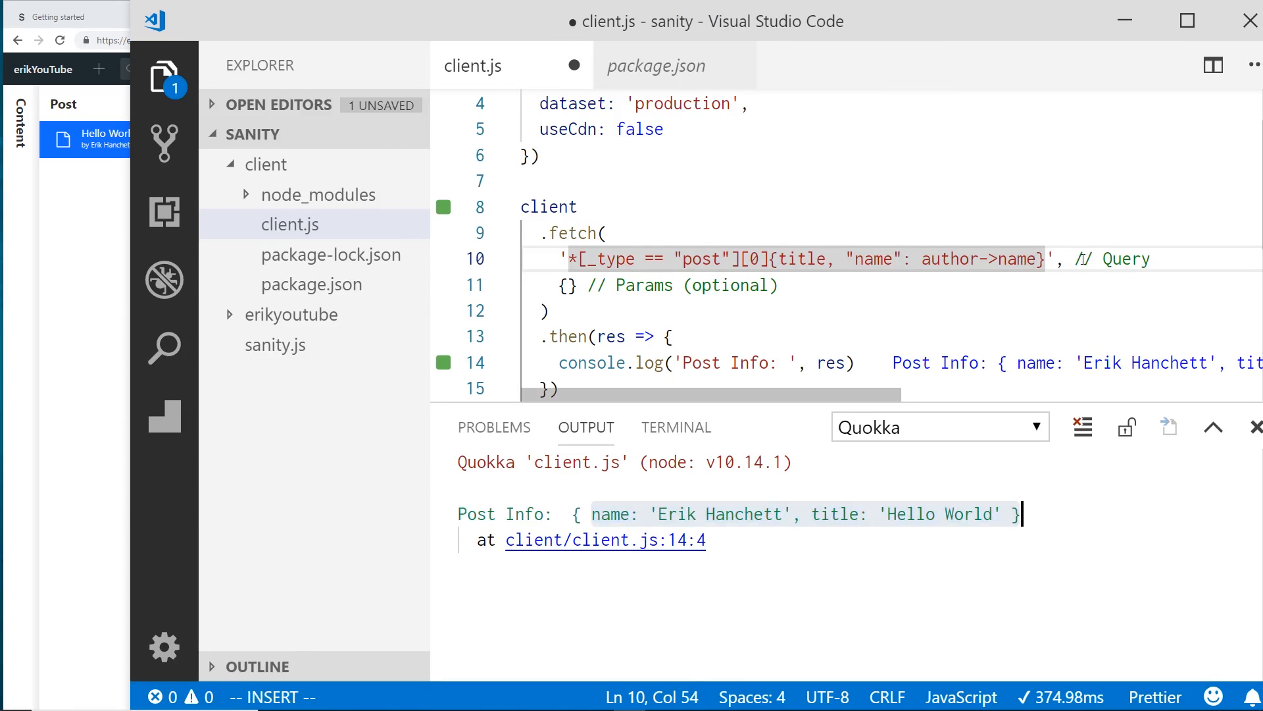
text(, body)
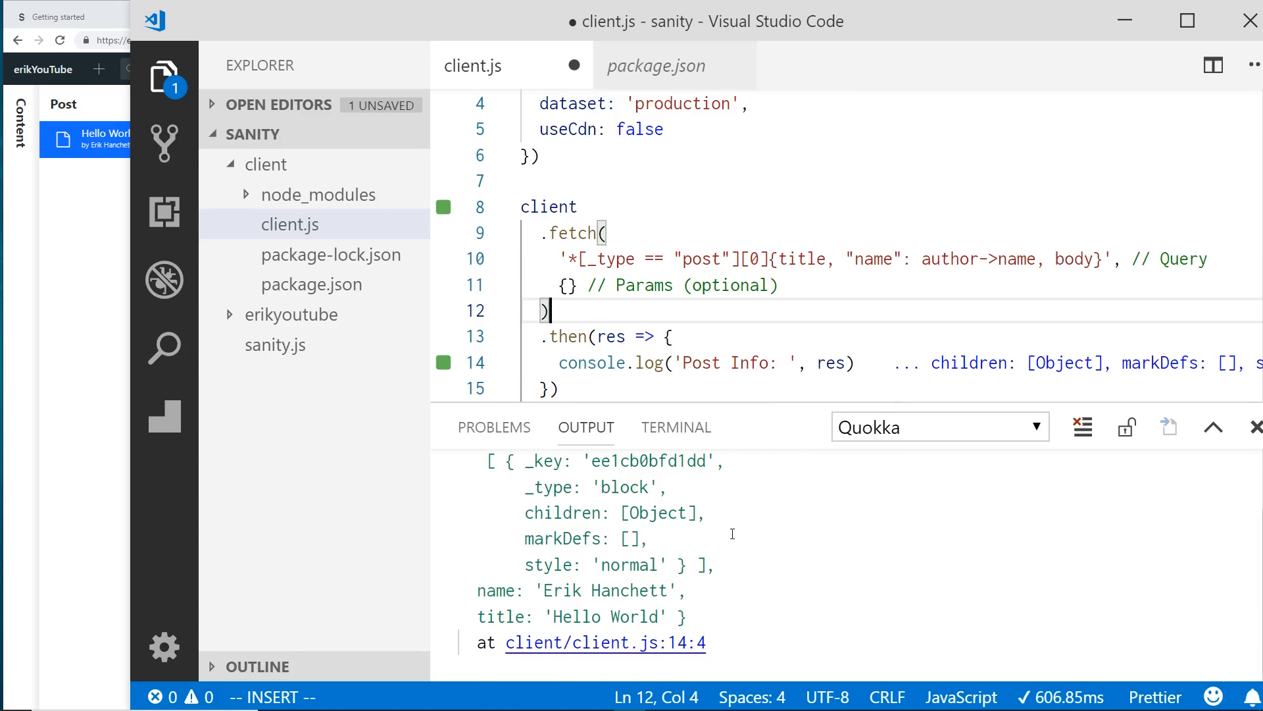
mouse_move(567, 531)
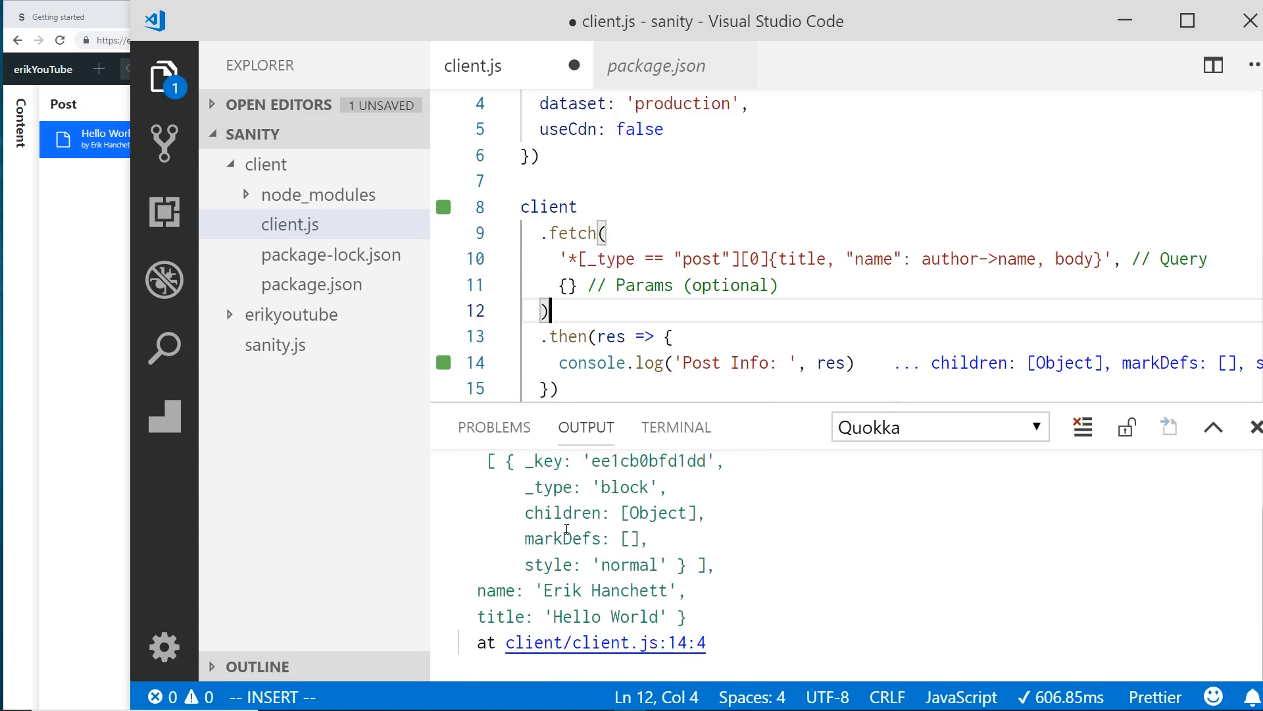
scroll(up, 3)
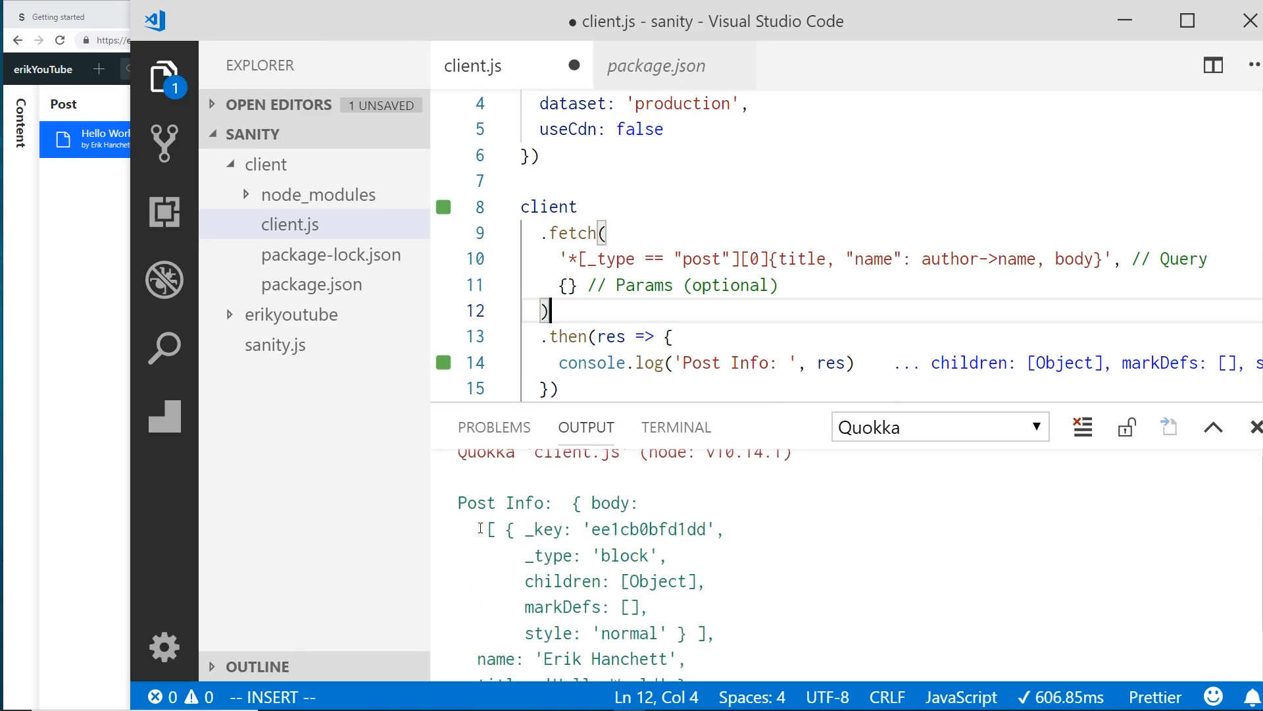
key(Escape)
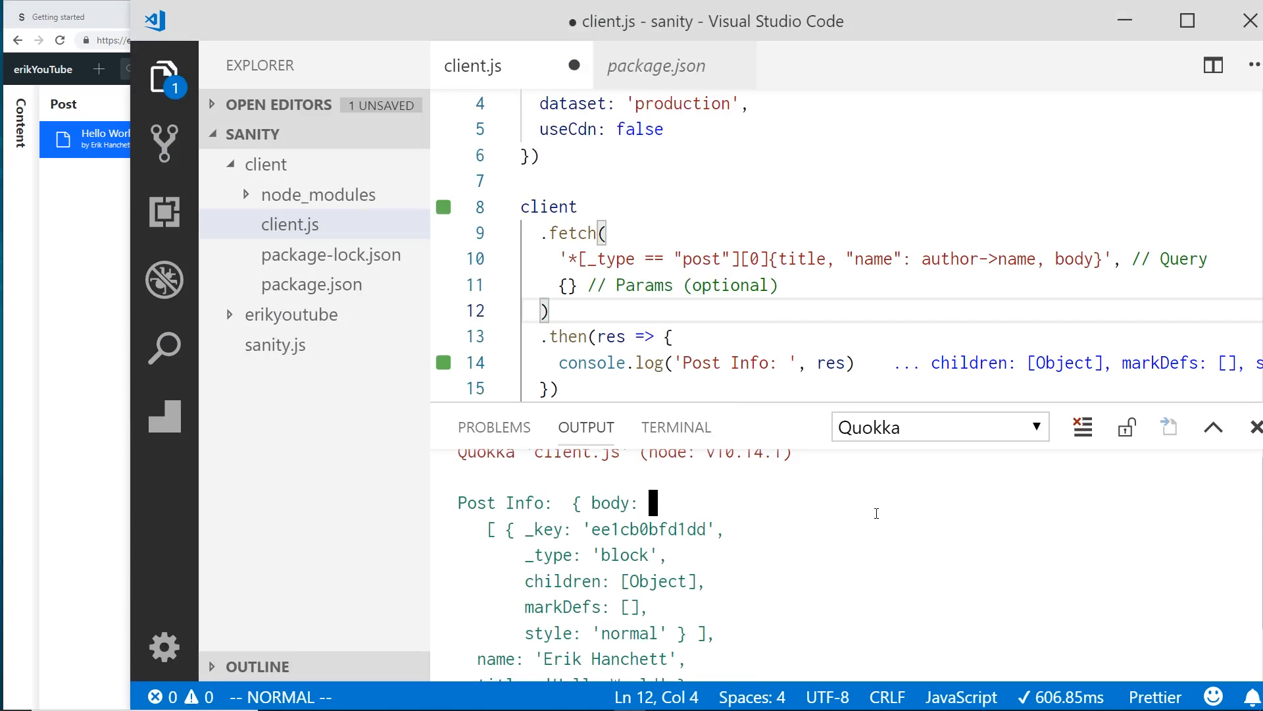
scroll(down, 3)
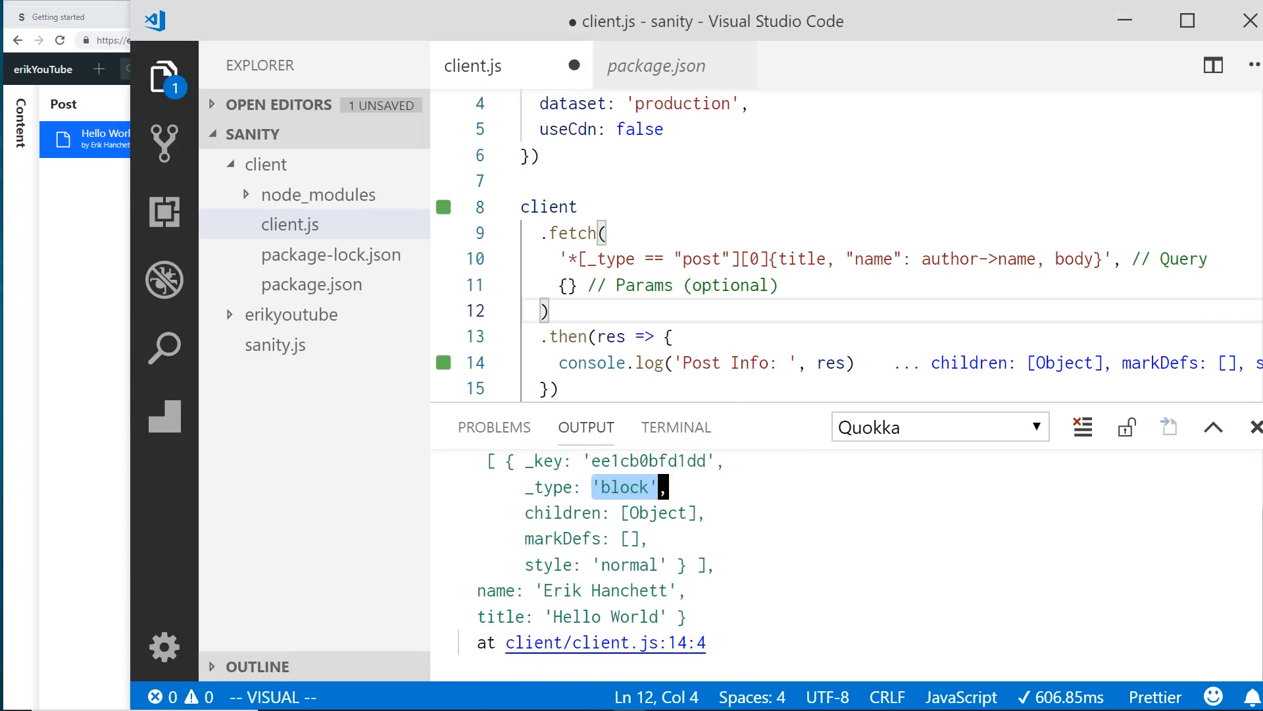
mouse_move(707, 487)
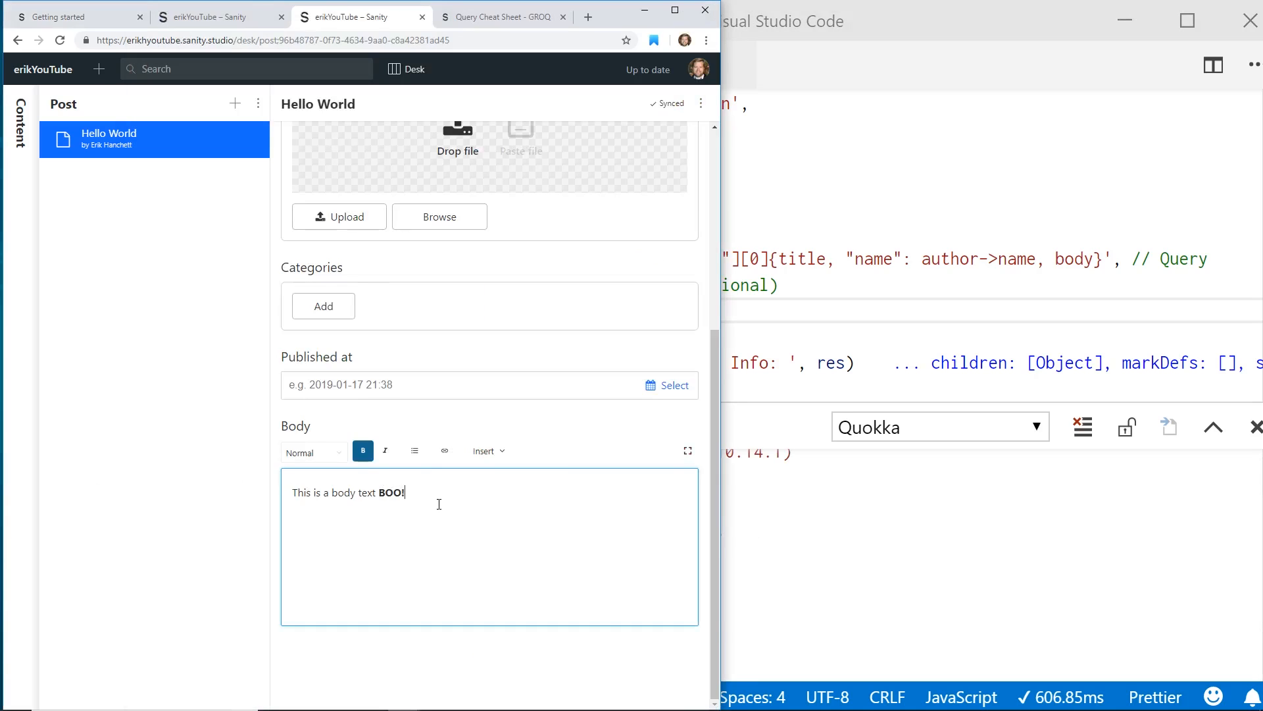
mouse_move(385, 450)
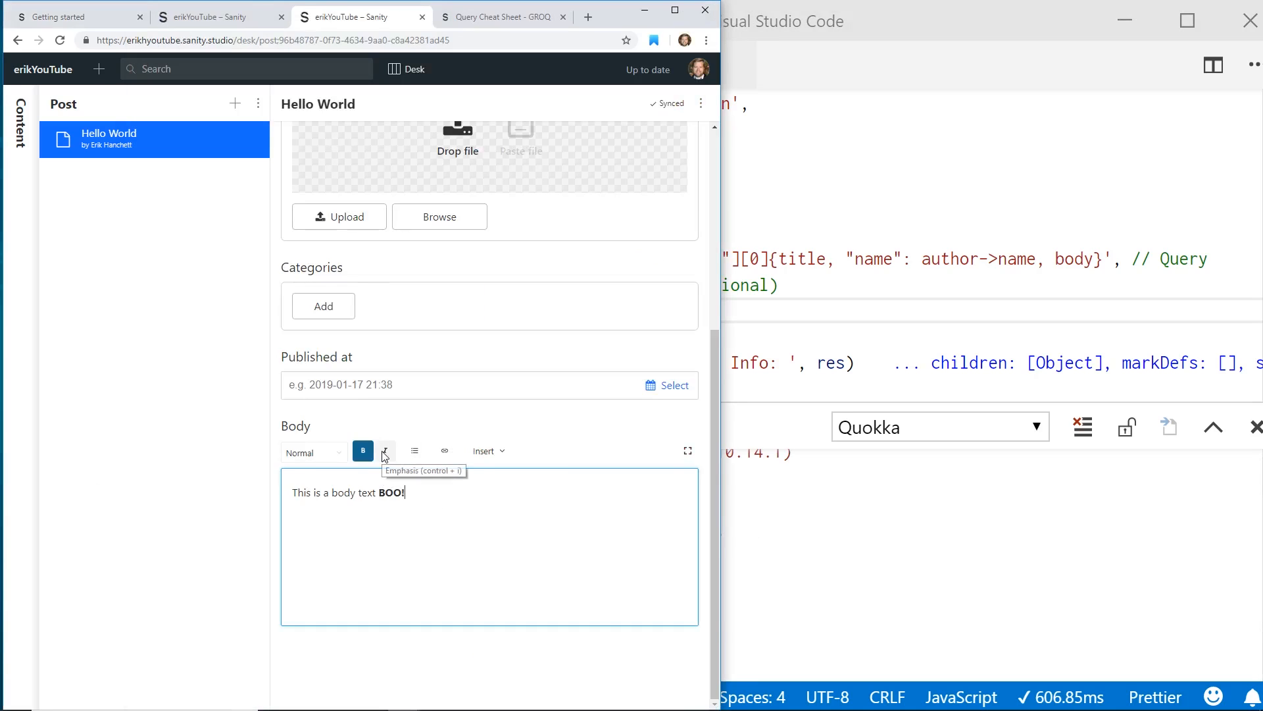
mouse_move(473, 502)
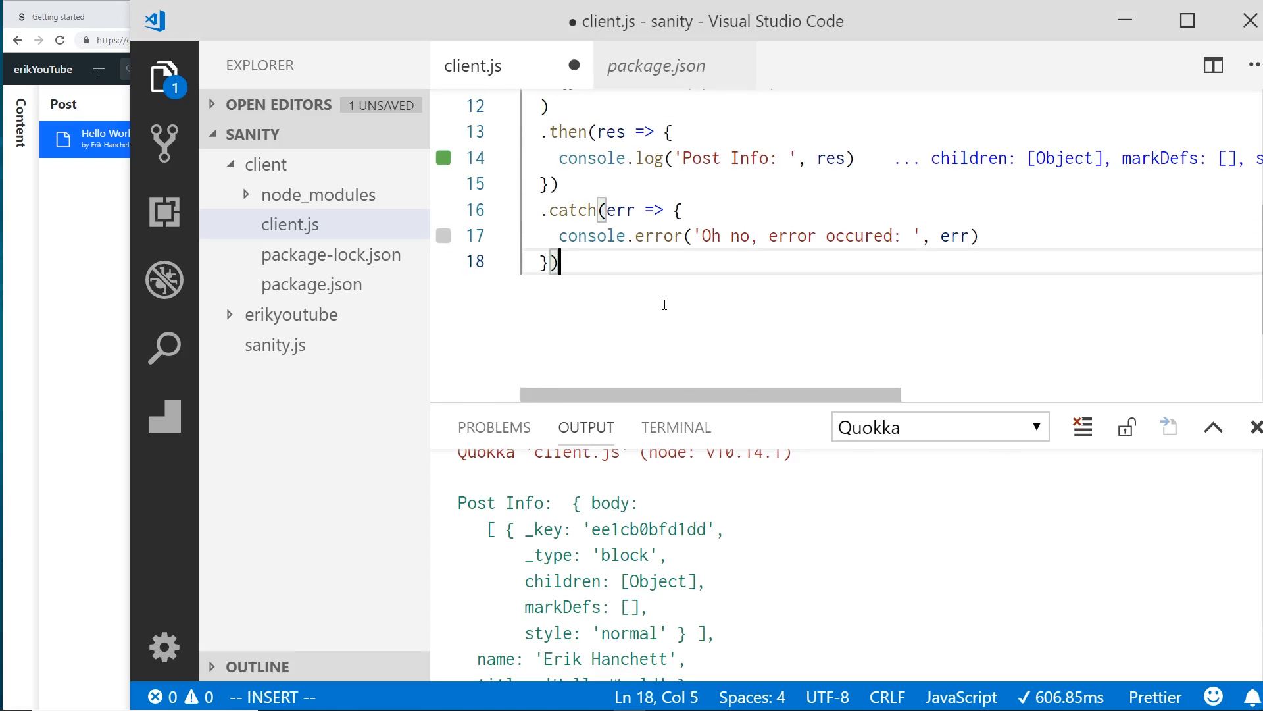
Review client.js with the new toPlainText helper and duplicated Post Info log line.
scroll(down, 3)
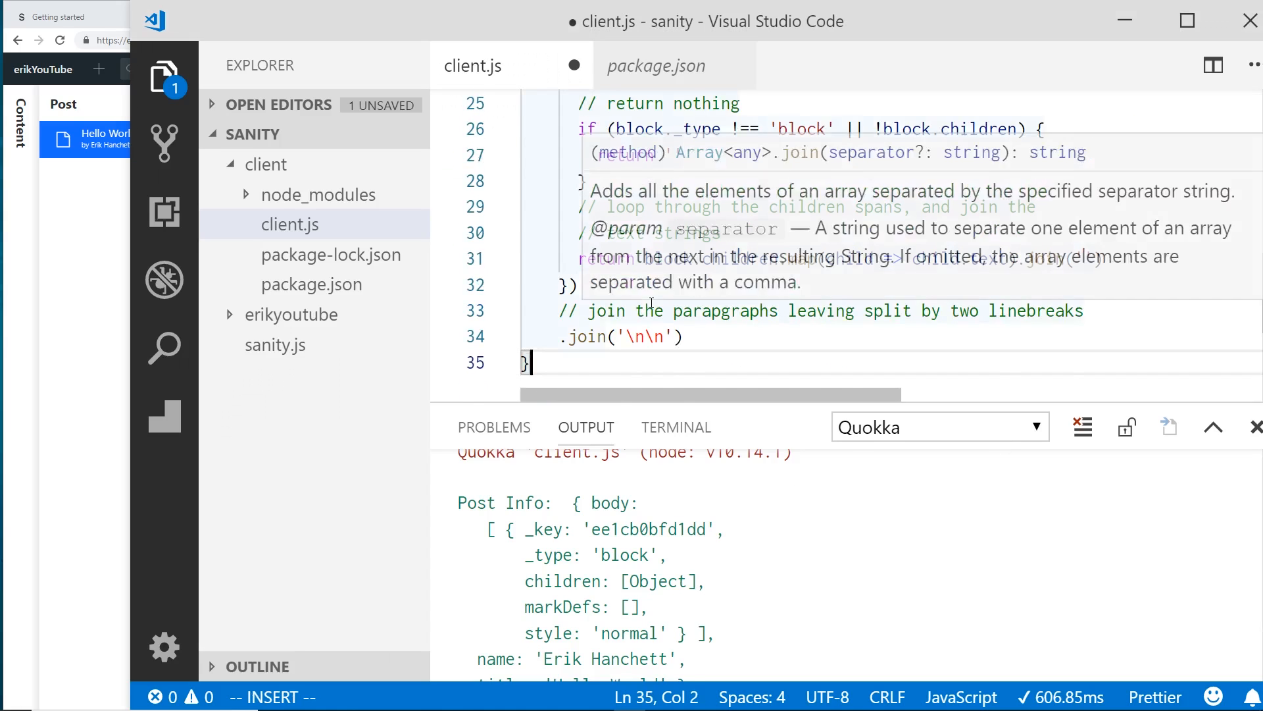
scroll(up, 3)
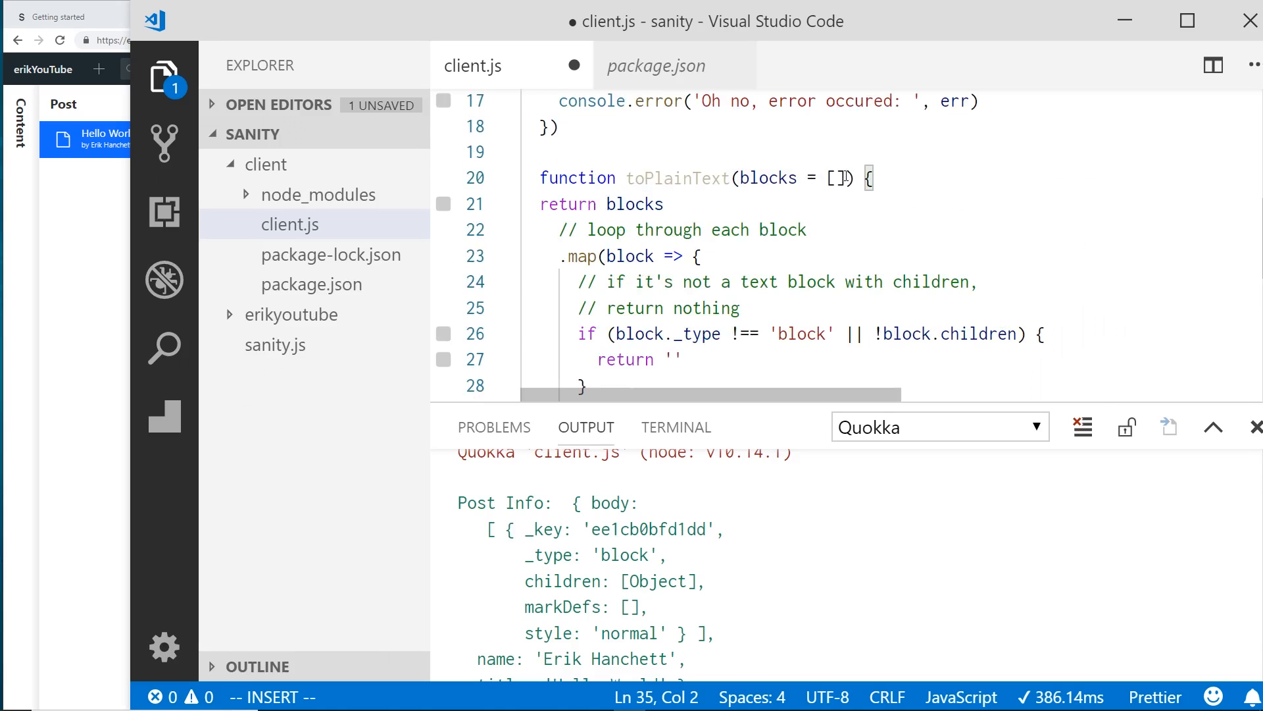
scroll(down, 3)
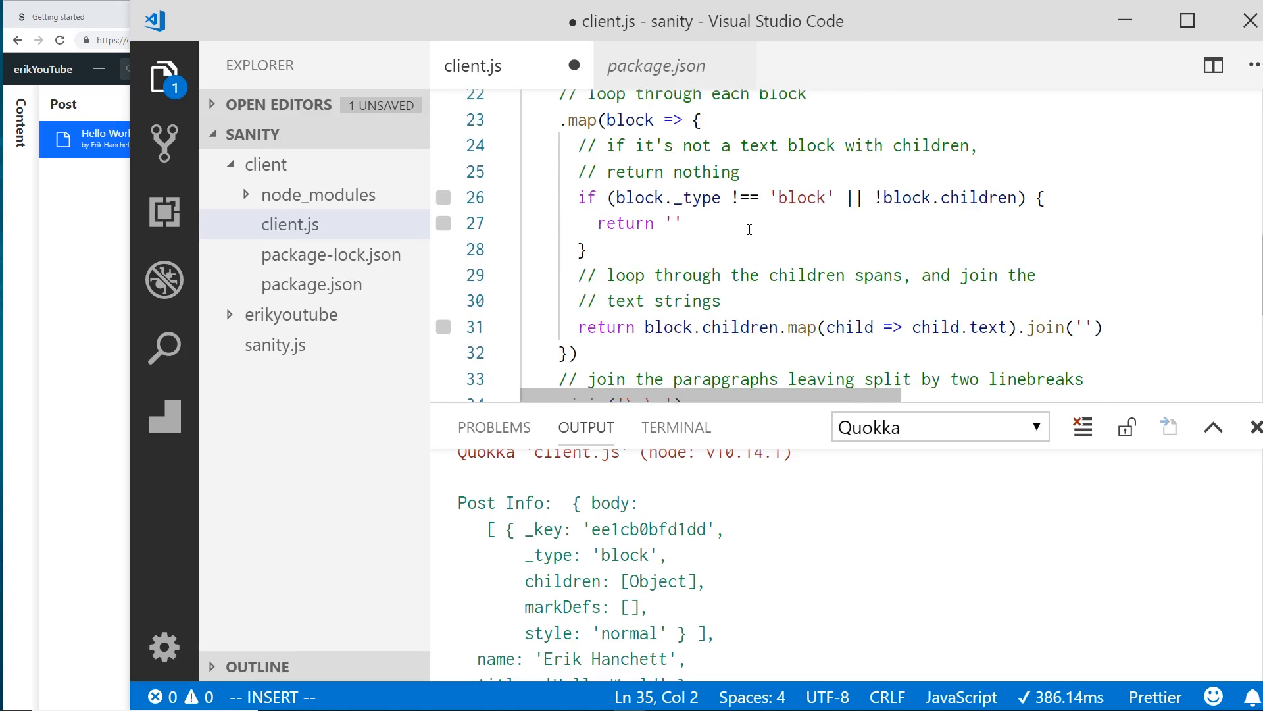
scroll(down, 3)
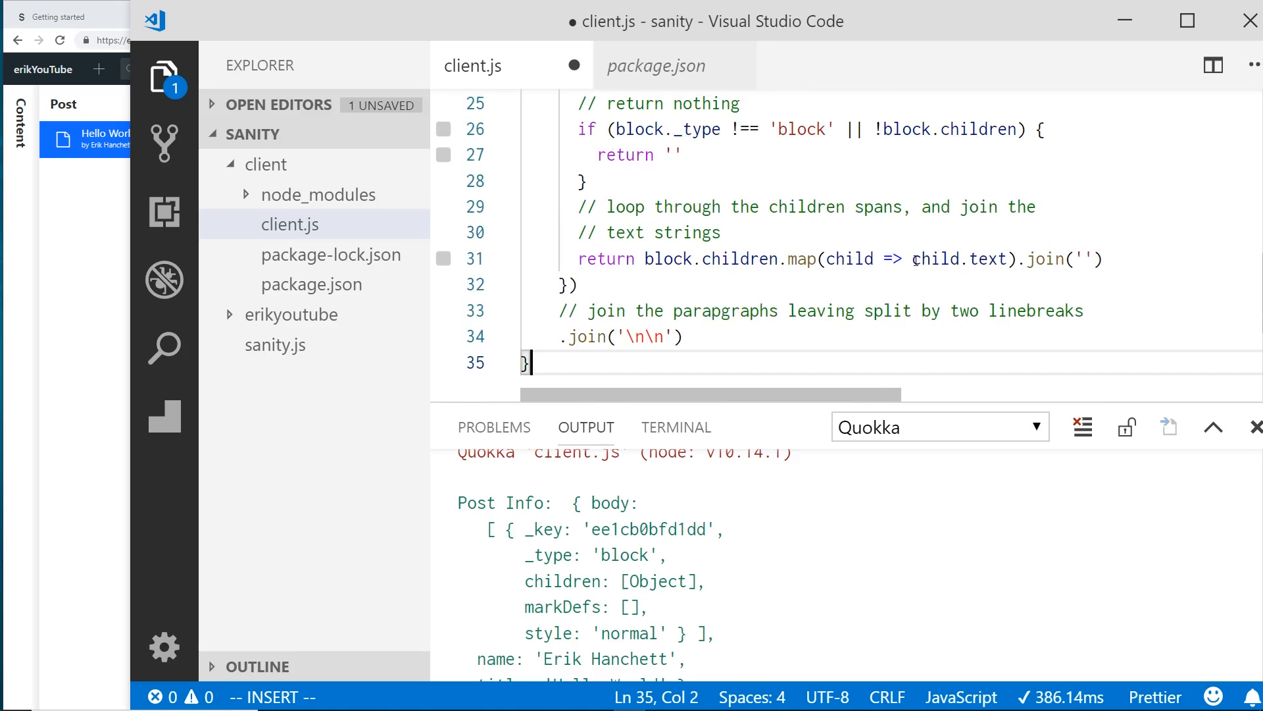
scroll(up, 3)
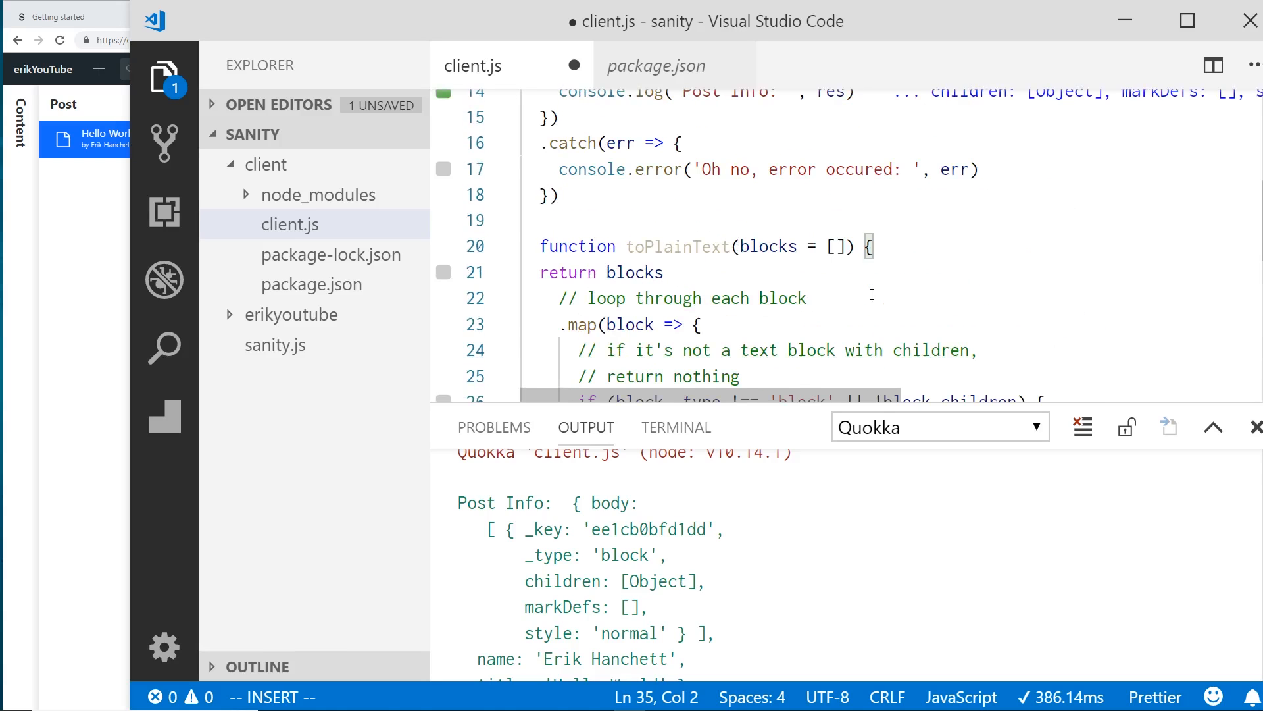
scroll(up, 3)
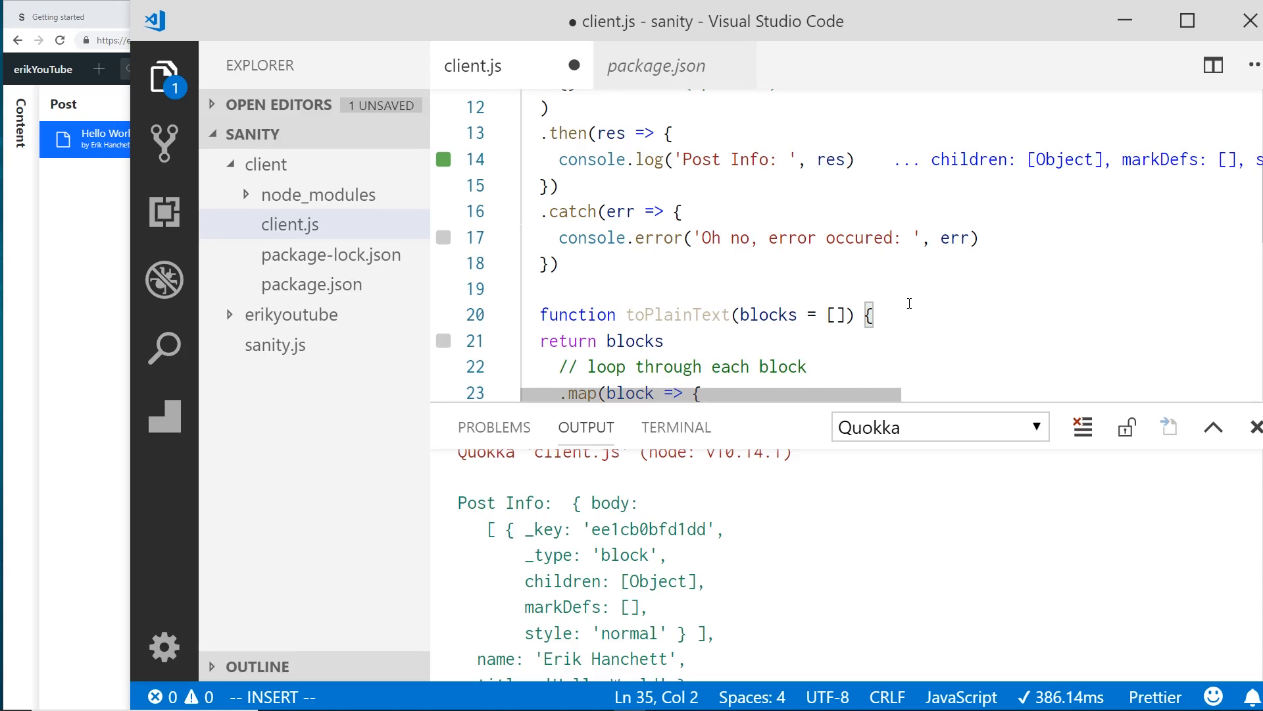
scroll(up, 3)
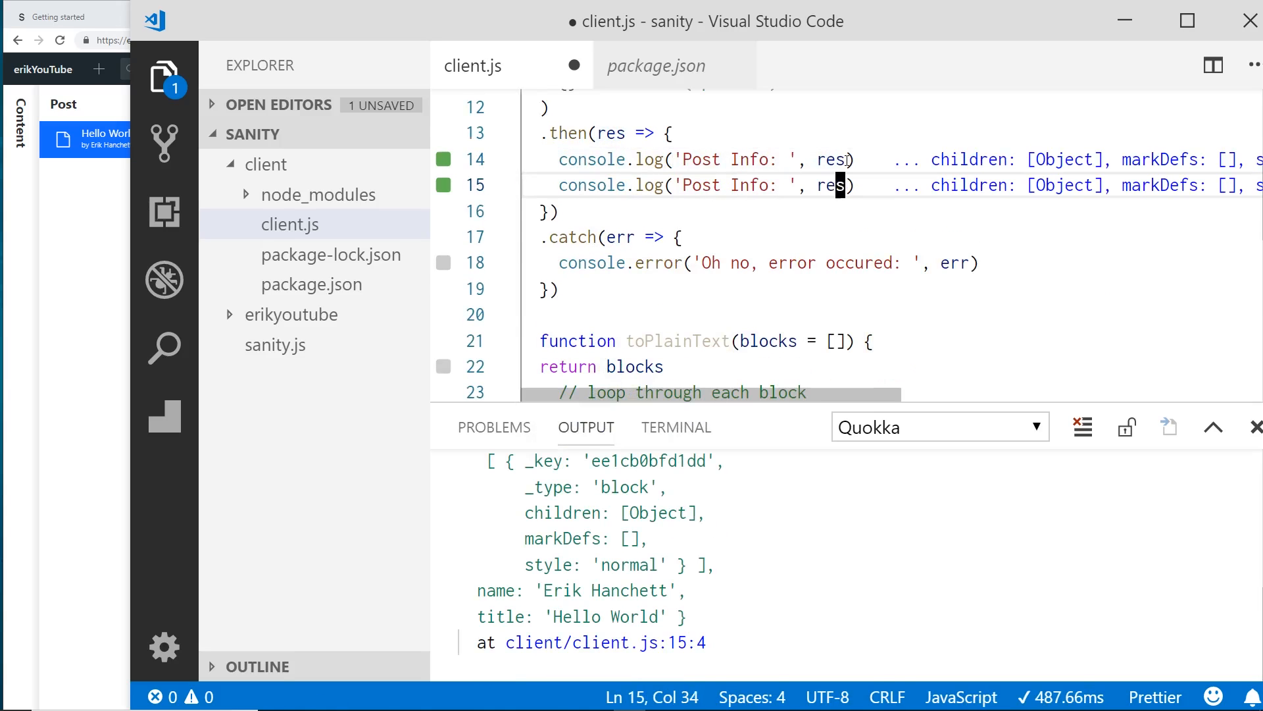
Change the second log to toPlainText(res.body), printing 'This is a body text BOO!'.
text(.body)
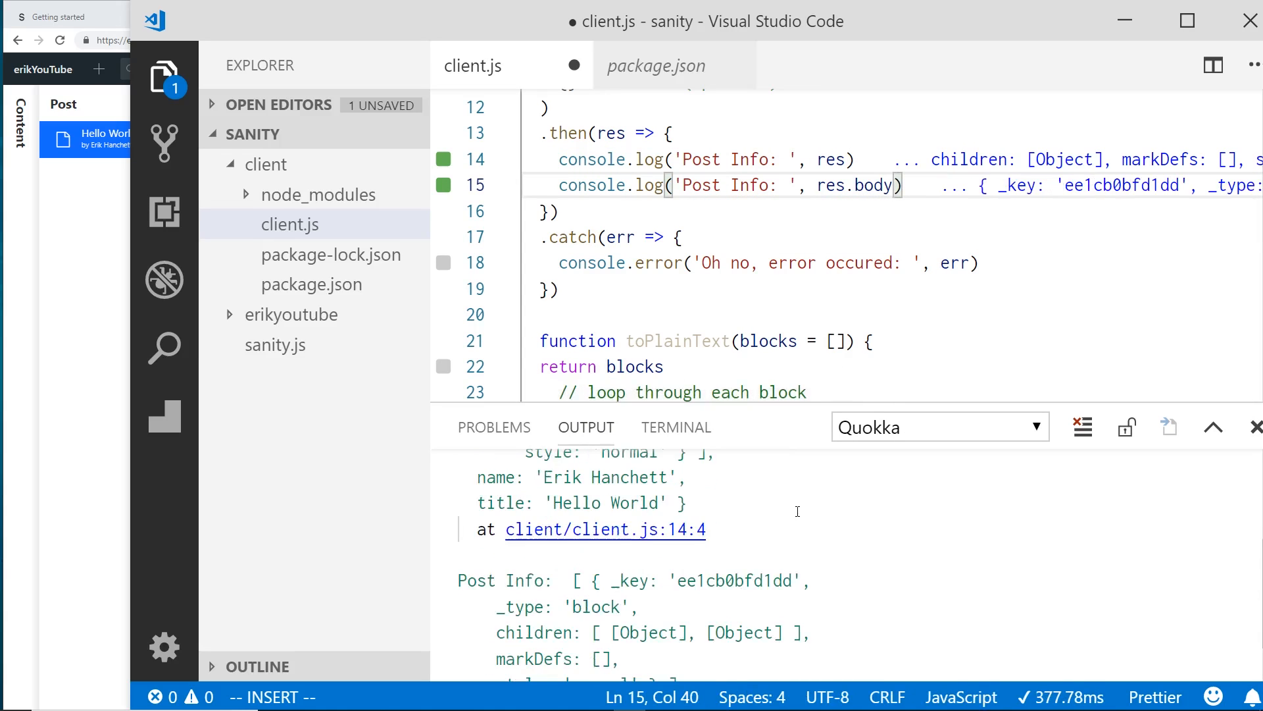
scroll(down, 3)
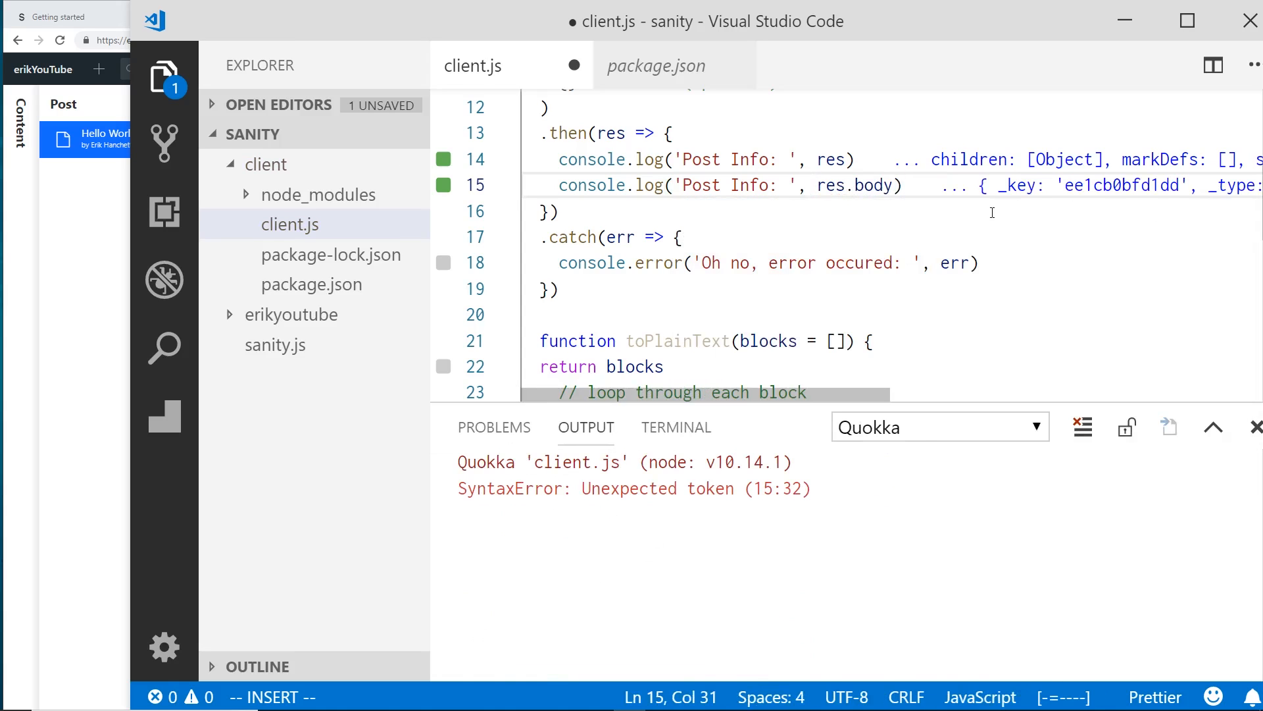
text(toPlainText()
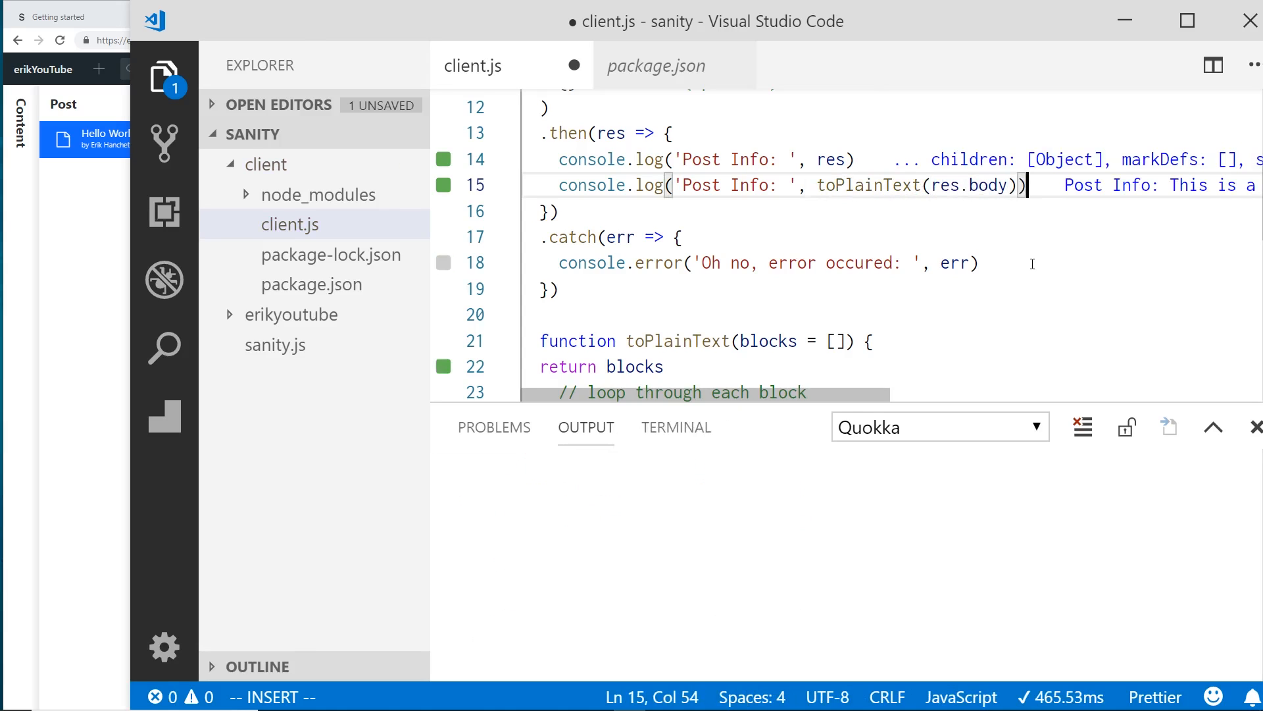
key(Escape)
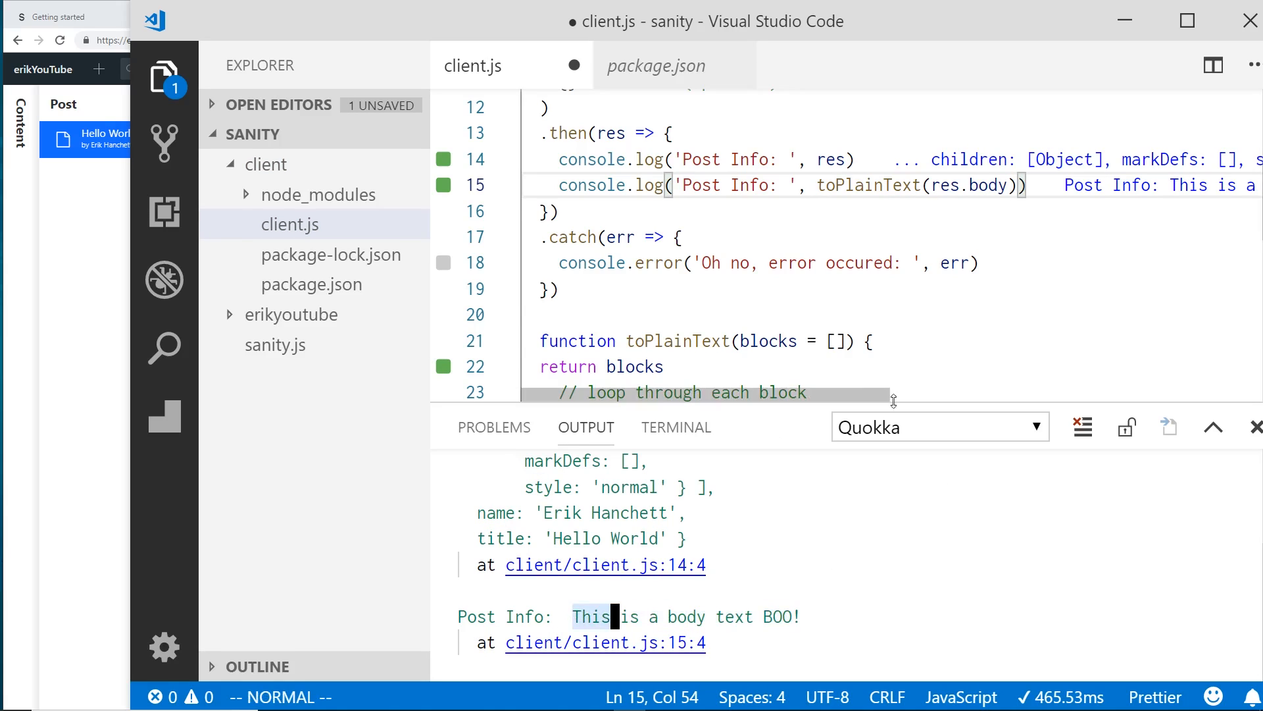
scroll(up, 3)
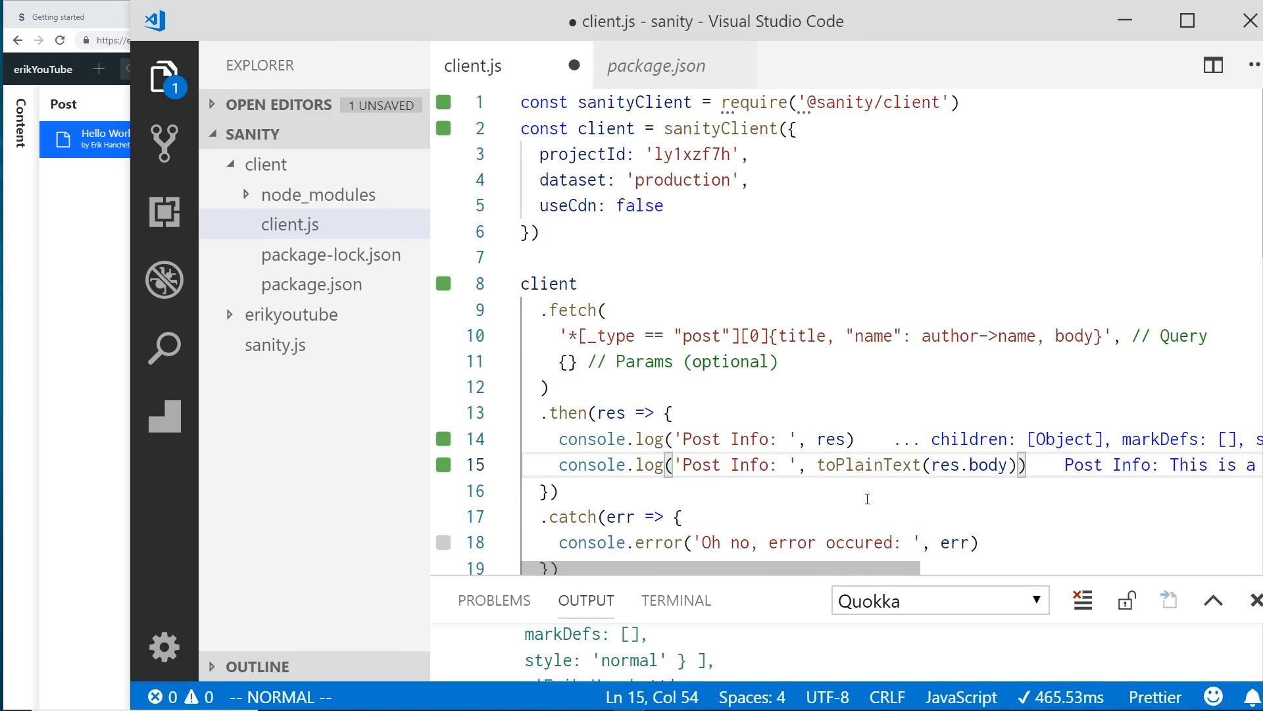
mouse_move(392, 169)
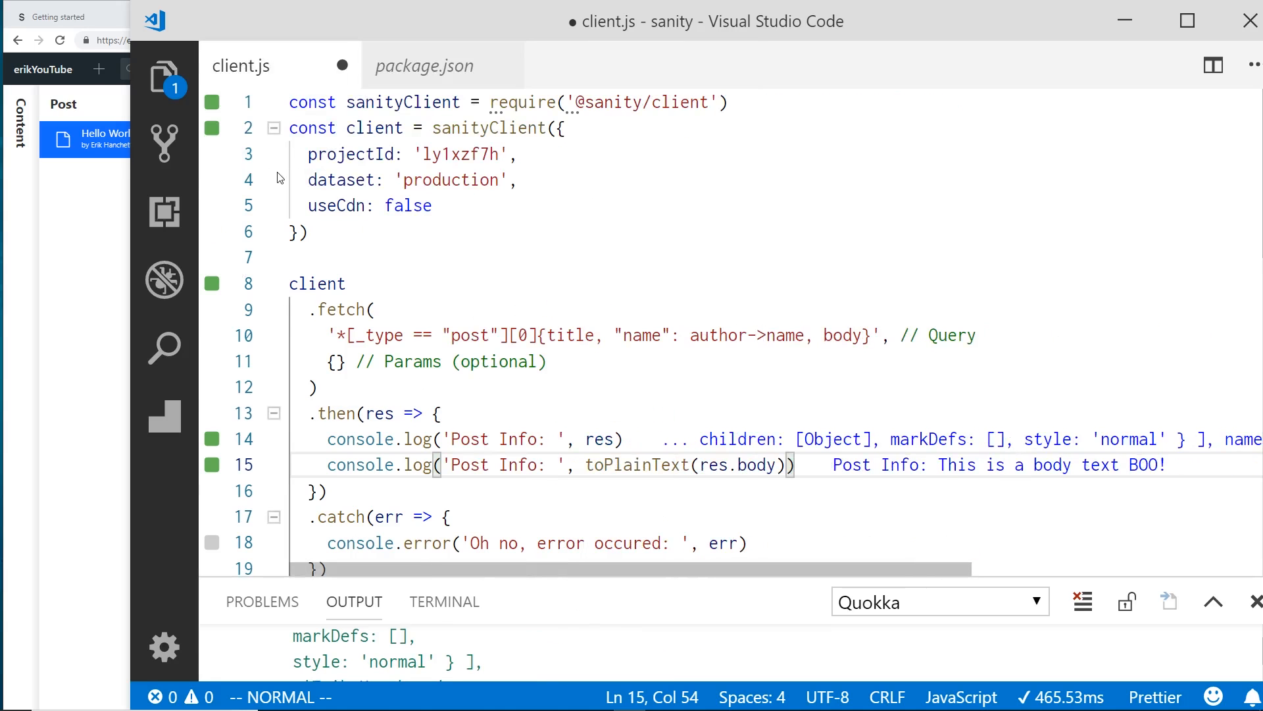
mouse_move(638, 294)
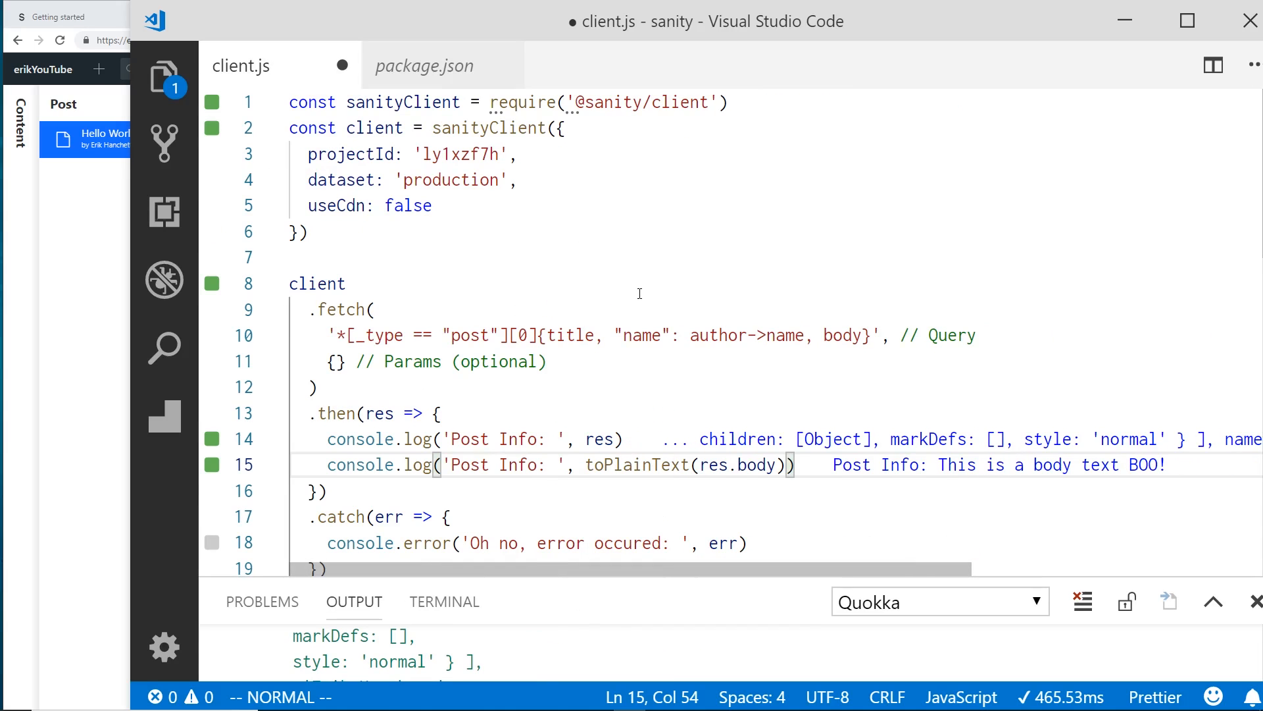
mouse_move(663, 341)
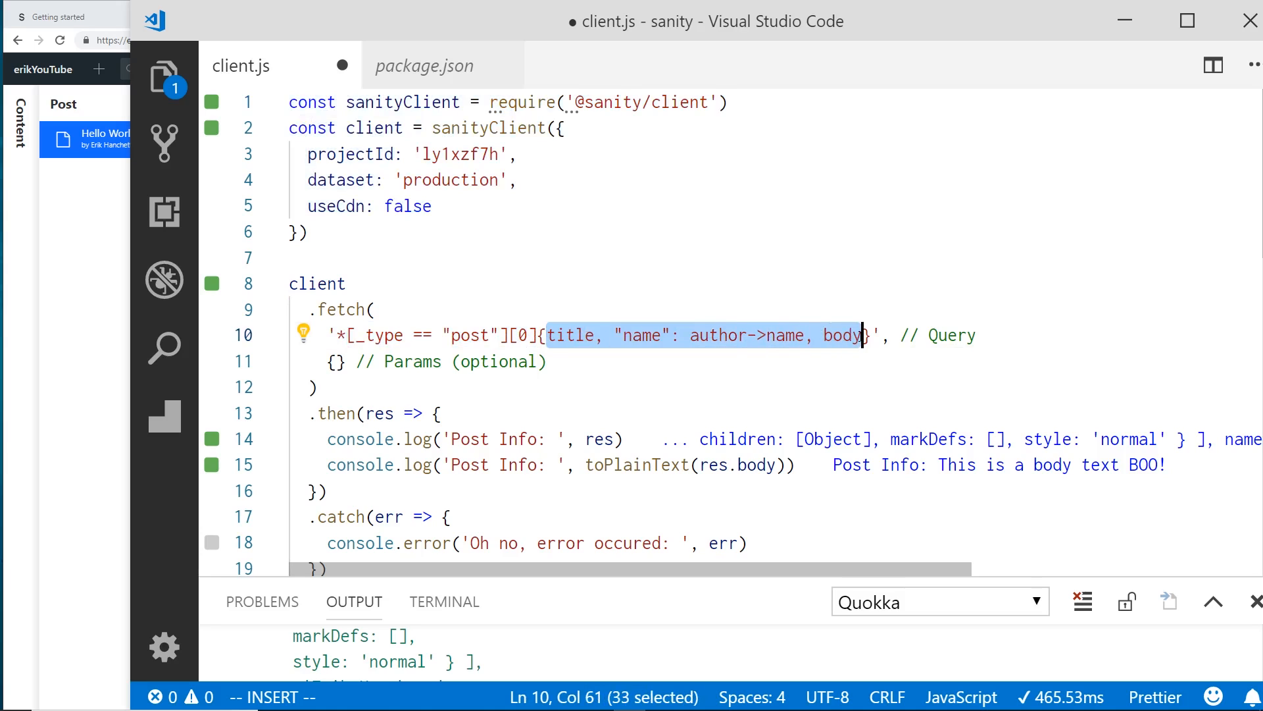
Extend the selection to include the closing brace of the GROQ projection on line 10.
key(shift+Right)
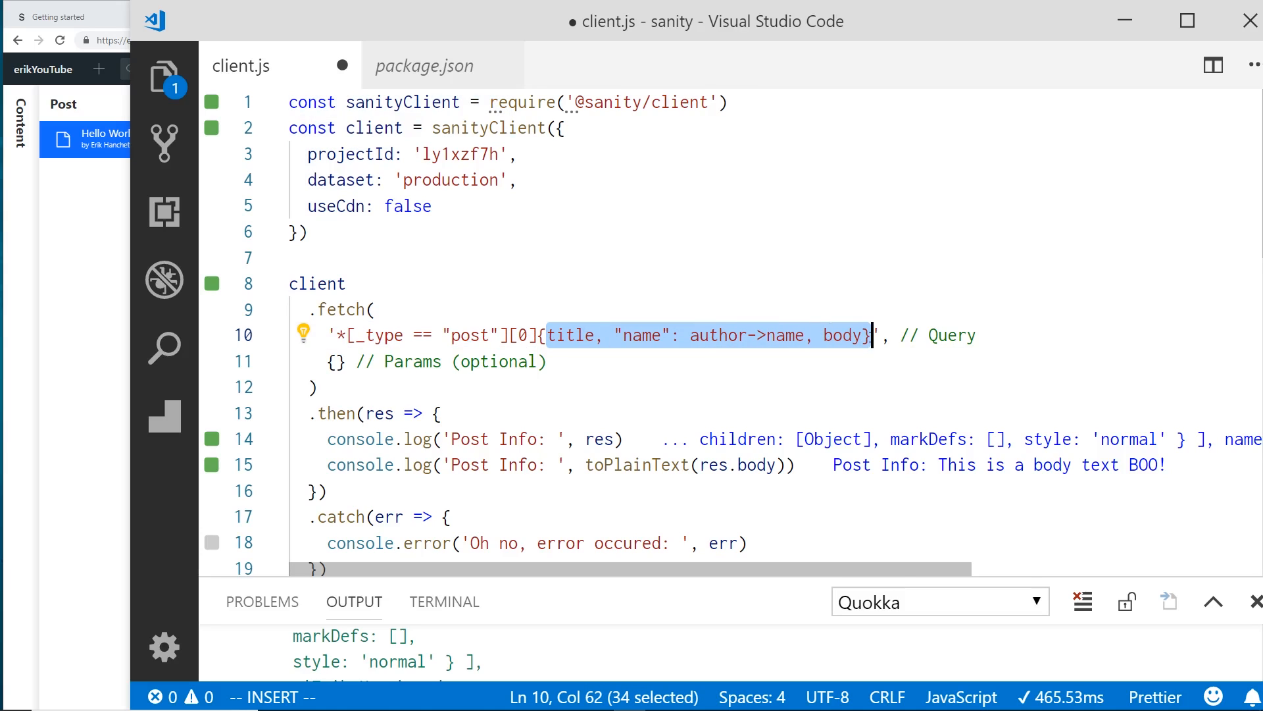